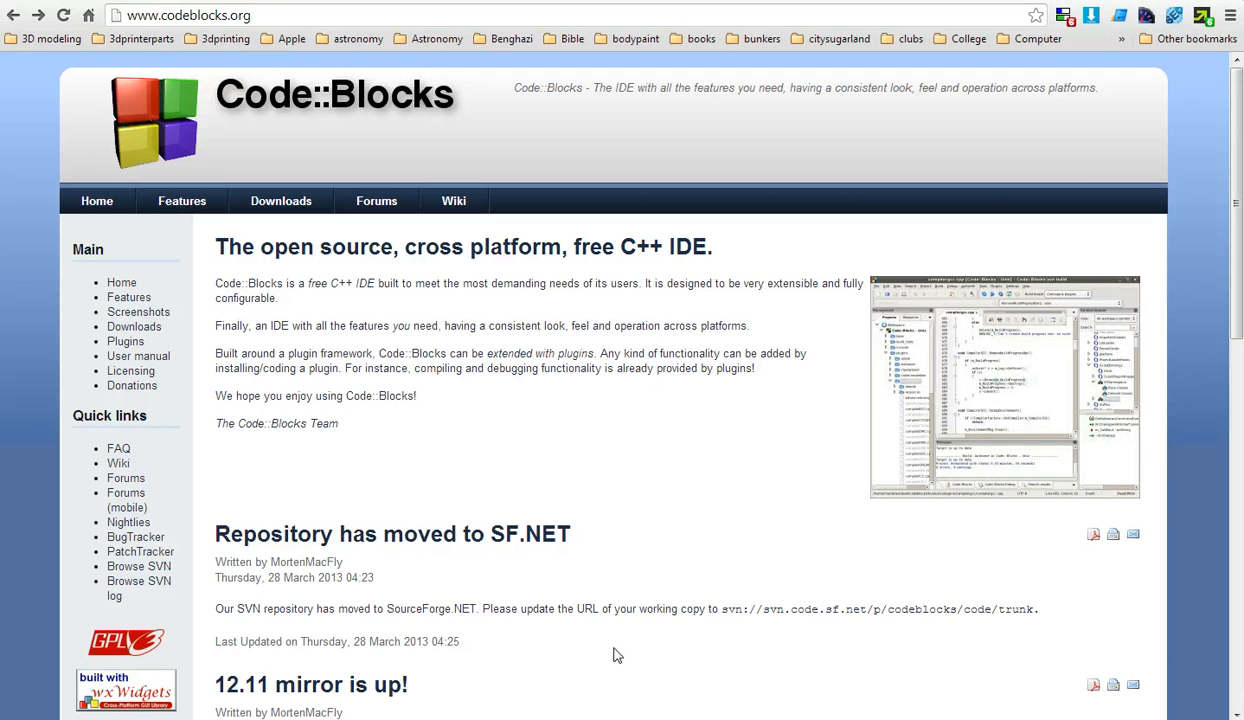
{"action": "mouse_move", "coordinate": [125, 42]}
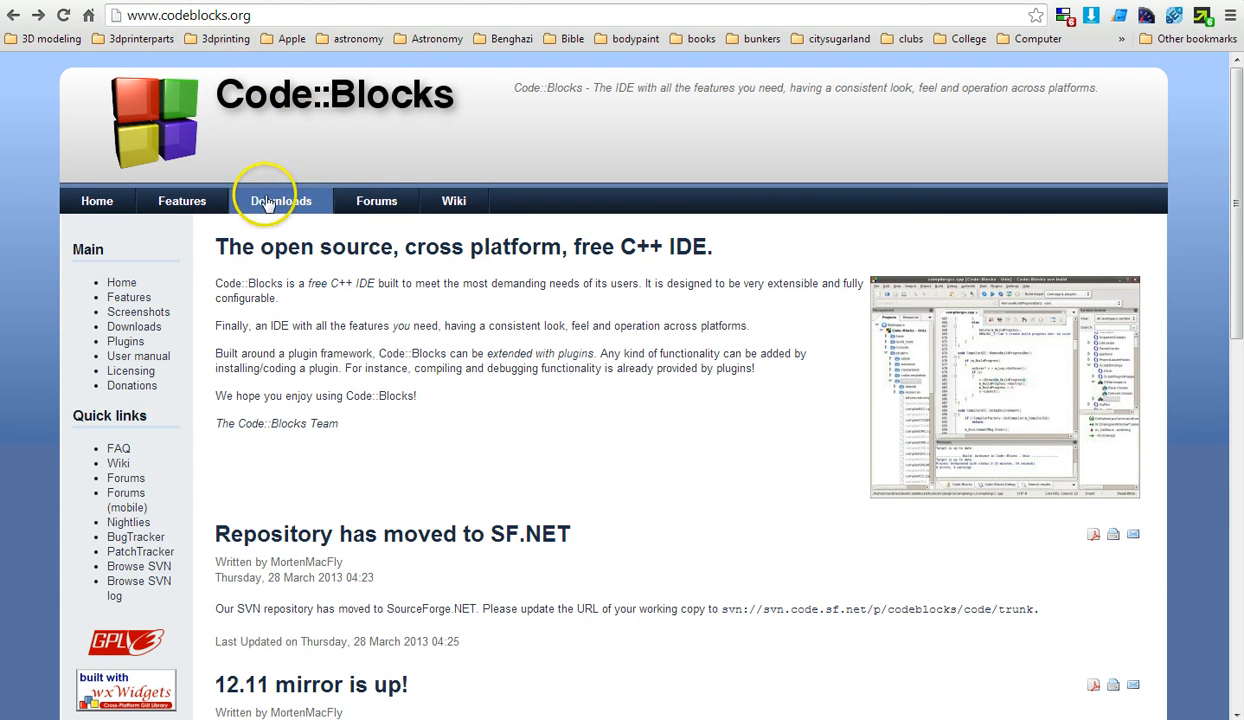
Go to the Code::Blocks binary release downloads and scroll through the Windows setup packages
{"action": "left_click", "coordinate": [280, 200]}
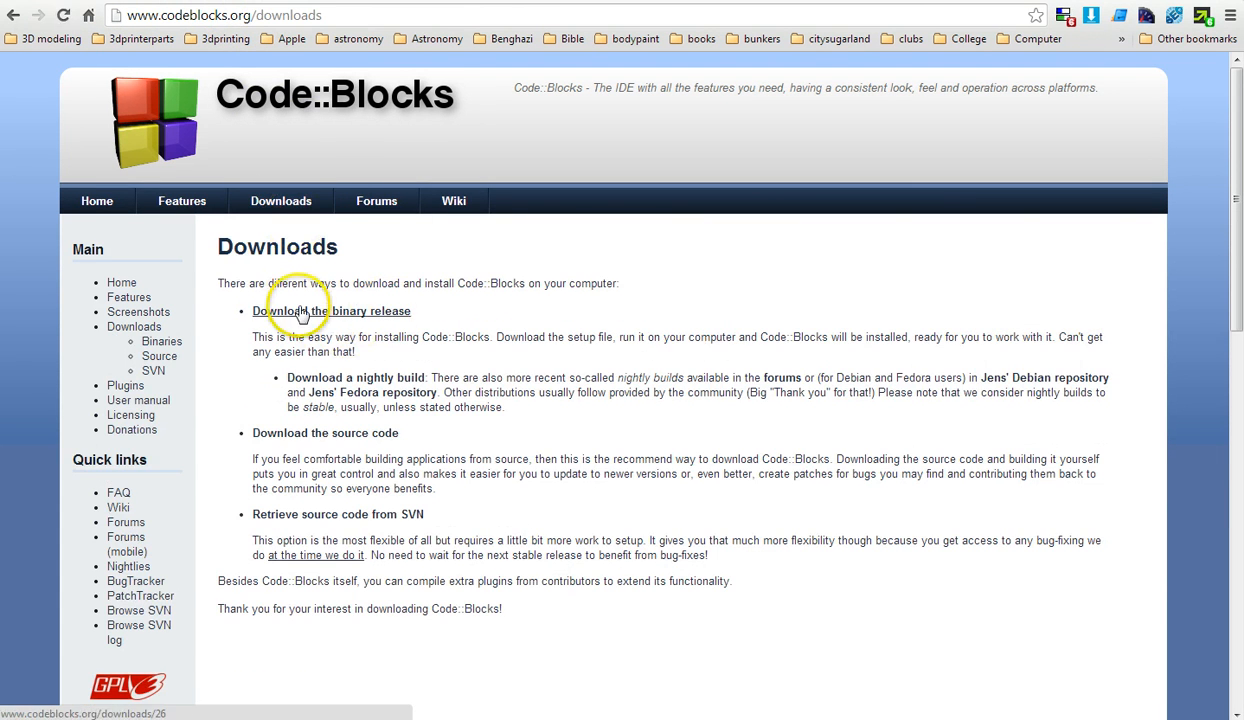
{"action": "left_click", "coordinate": [331, 311]}
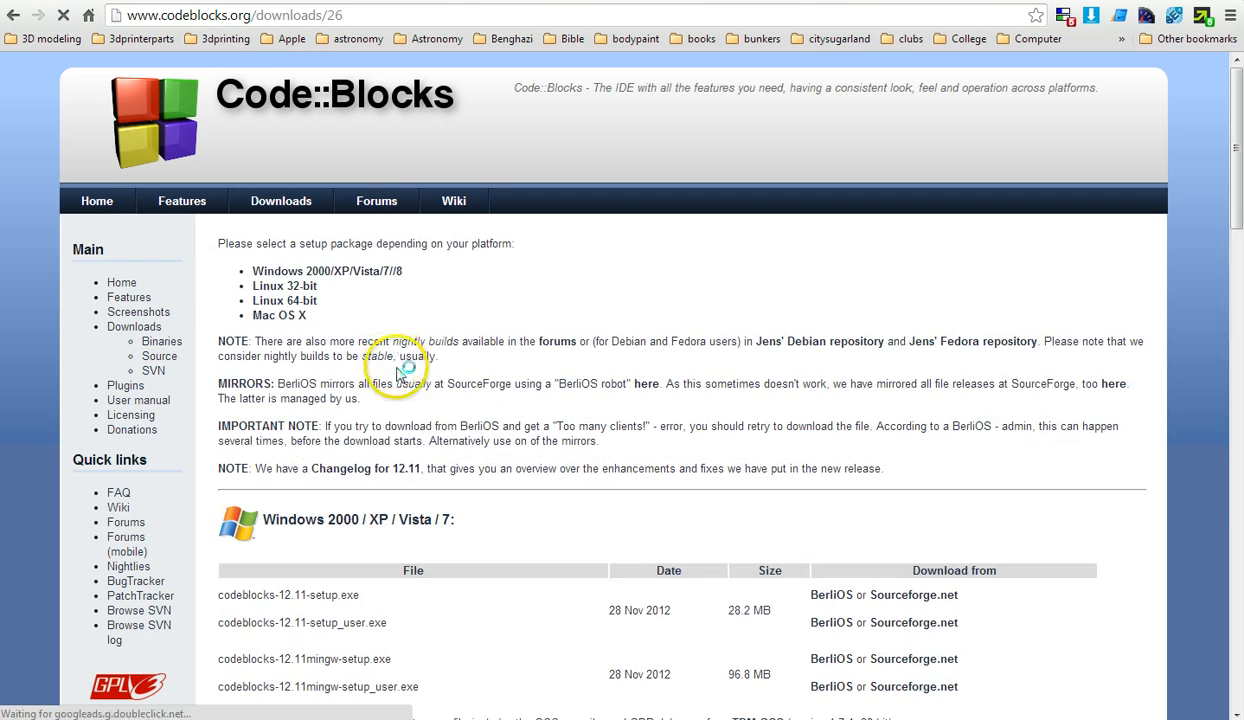
{"action": "scroll", "scroll_direction": "down", "scroll_amount": 3}
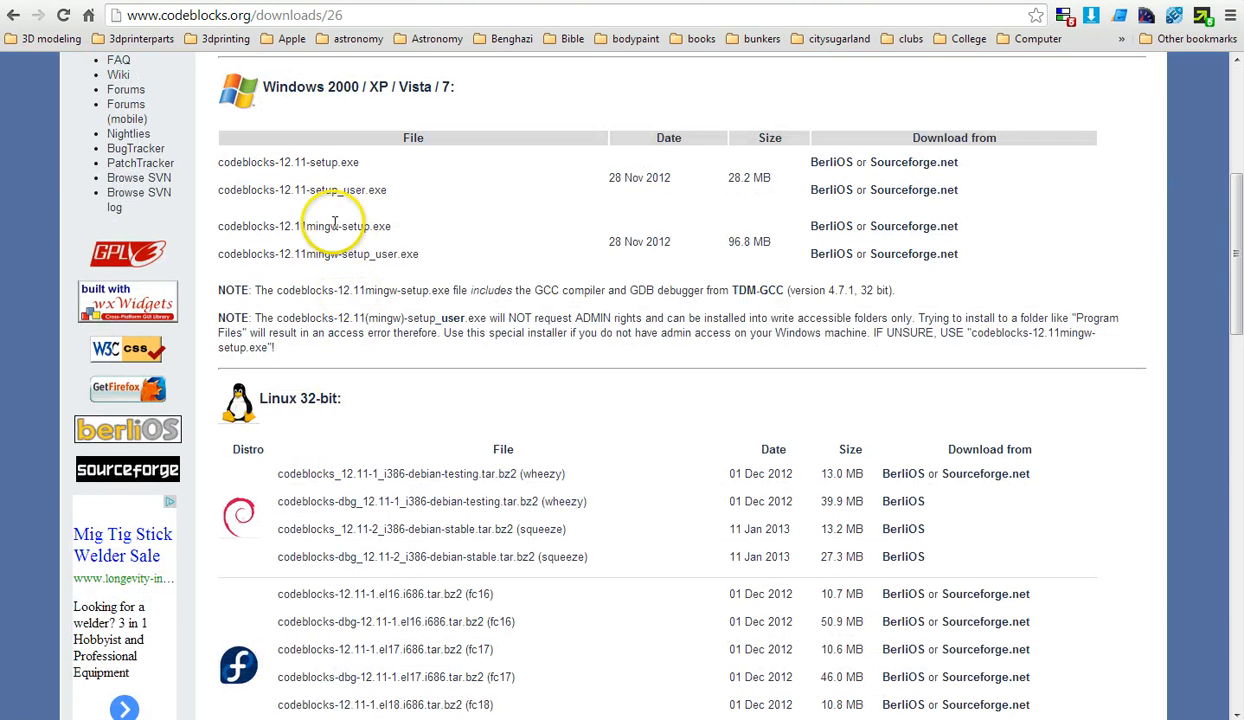
{"action": "mouse_move", "coordinate": [258, 226]}
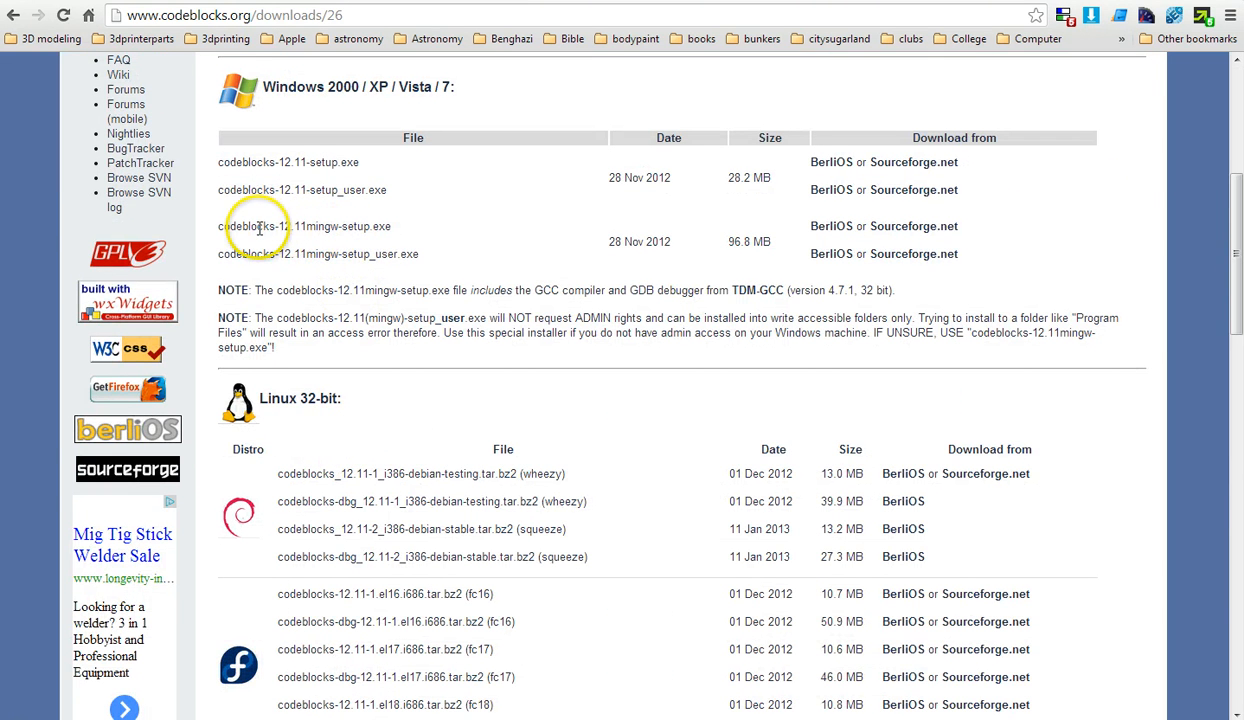
{"action": "mouse_move", "coordinate": [383, 226]}
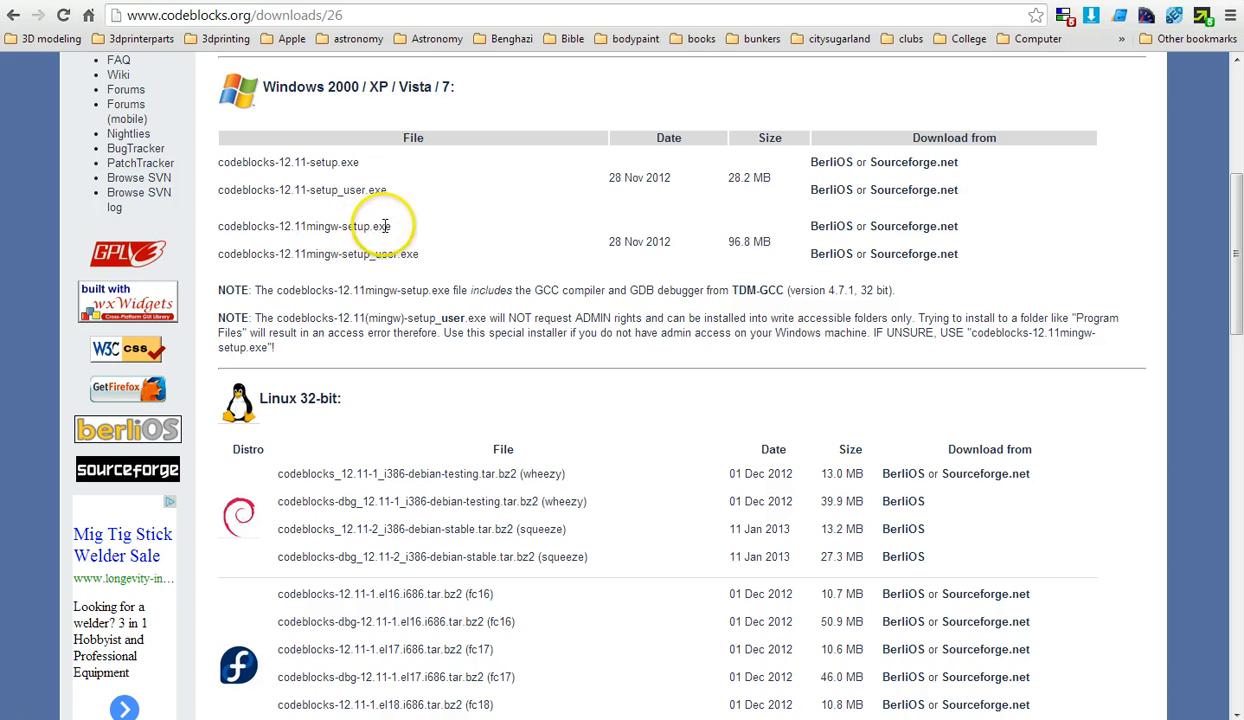
{"action": "mouse_move", "coordinate": [658, 232]}
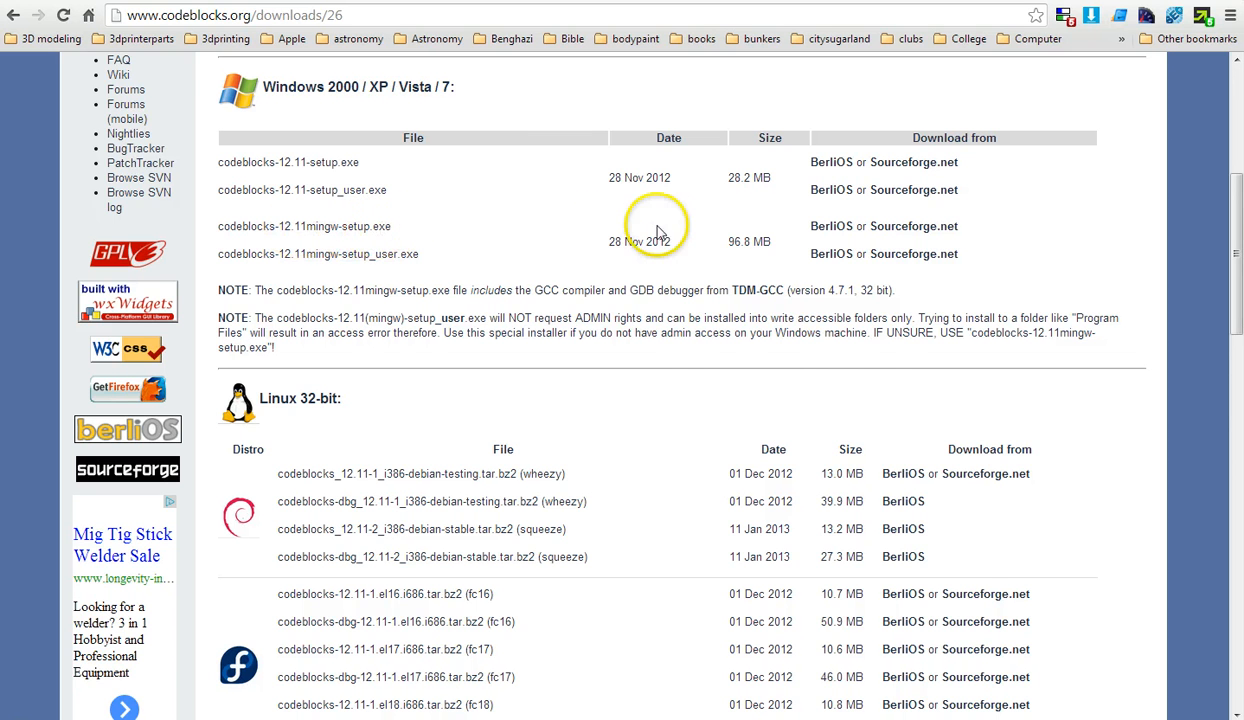
{"action": "scroll", "scroll_direction": "up", "scroll_amount": 3}
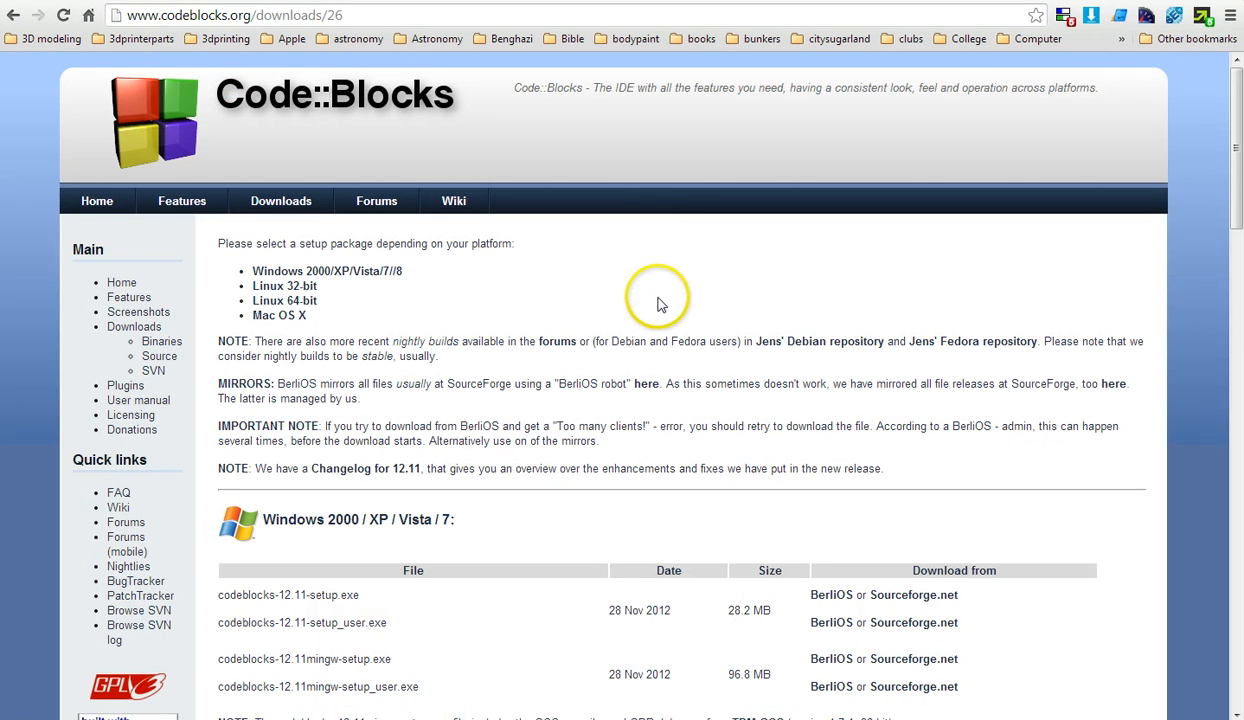
{"action": "scroll", "scroll_direction": "down", "scroll_amount": 3}
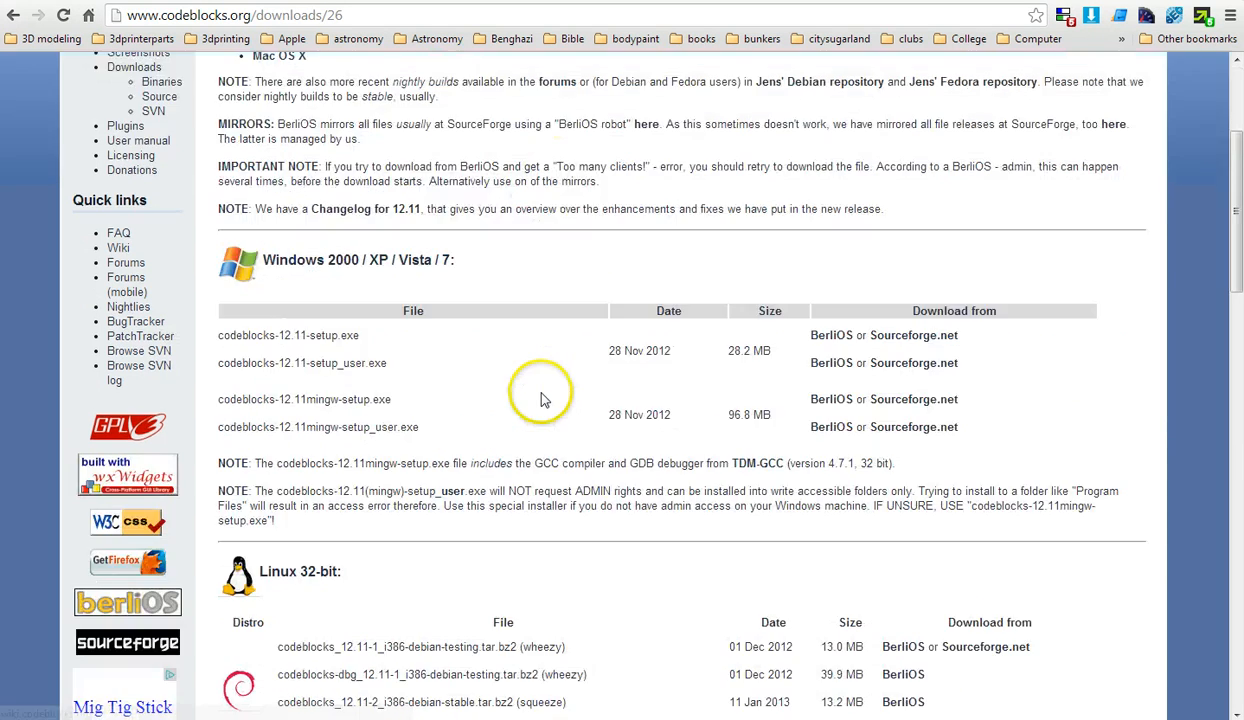
{"action": "scroll", "scroll_direction": "up", "scroll_amount": 3}
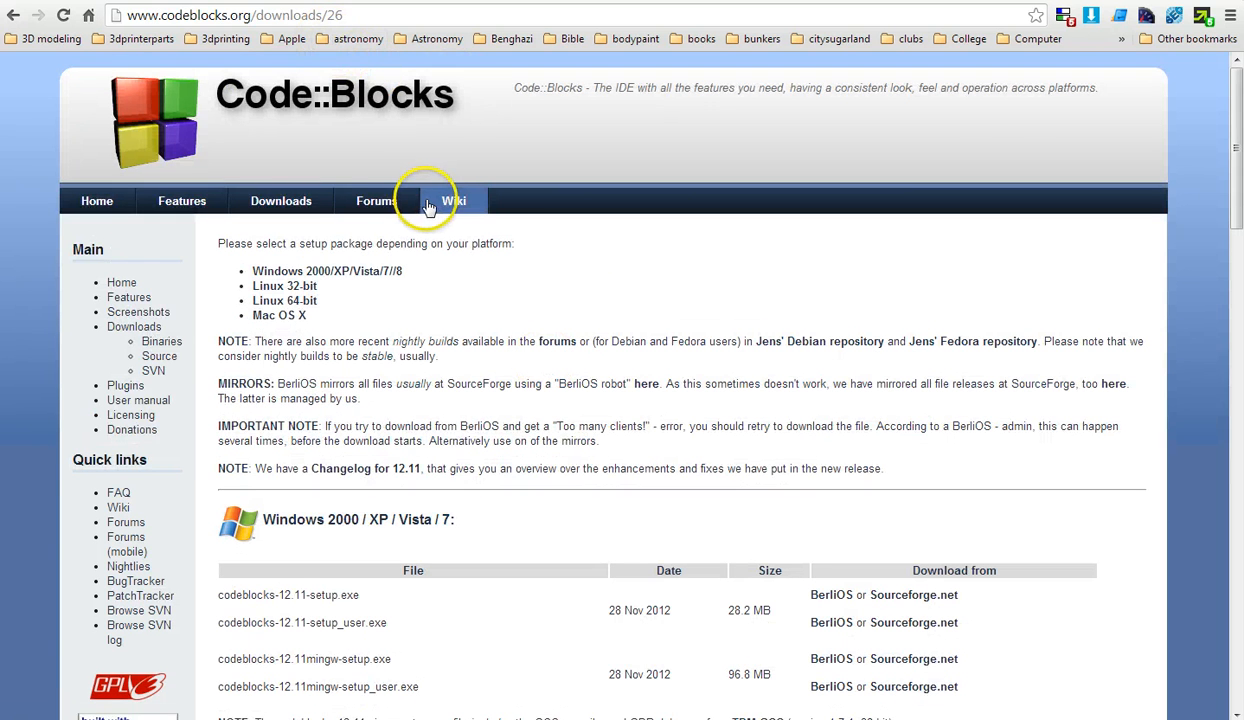
{"action": "mouse_move", "coordinate": [434, 201]}
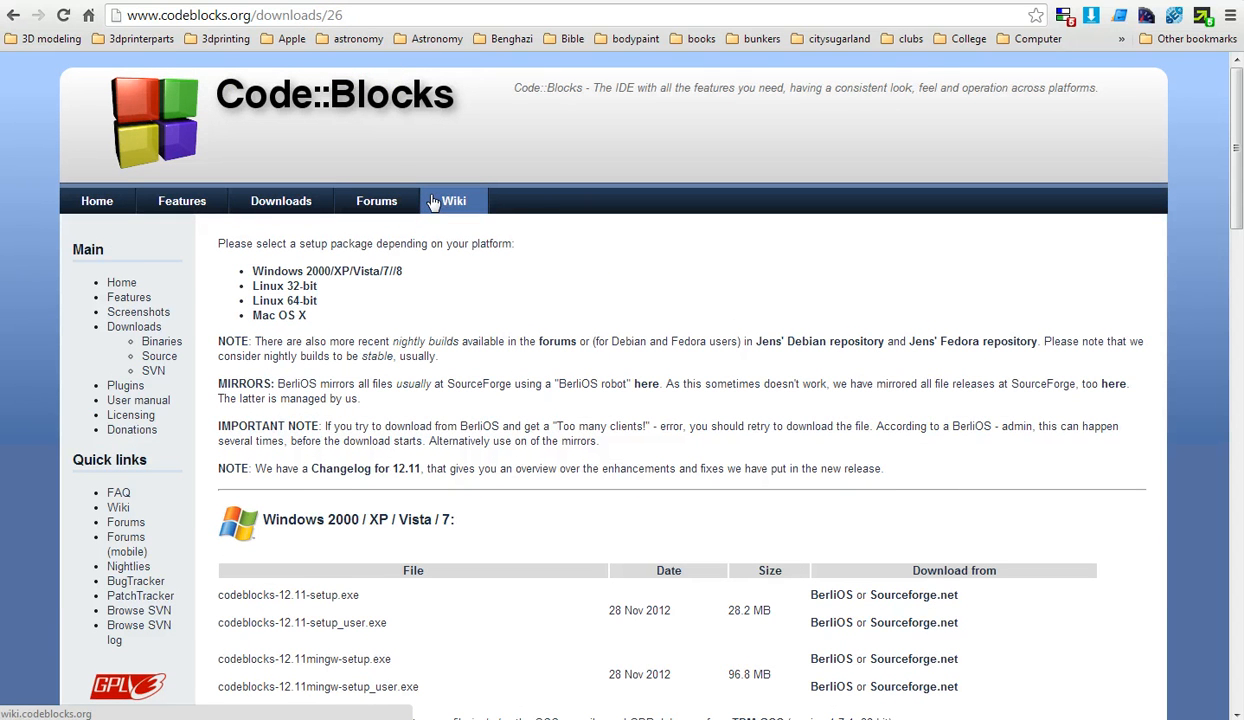
{"action": "mouse_move", "coordinate": [270, 180]}
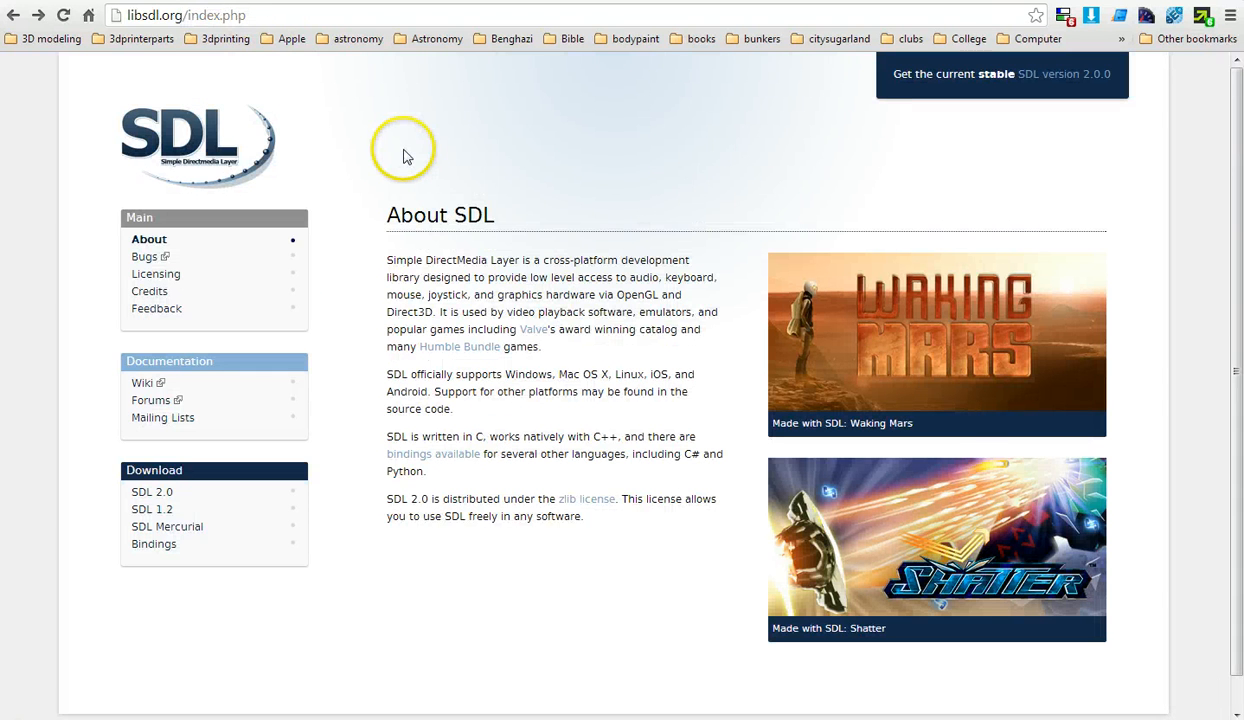
{"action": "mouse_move", "coordinate": [407, 156]}
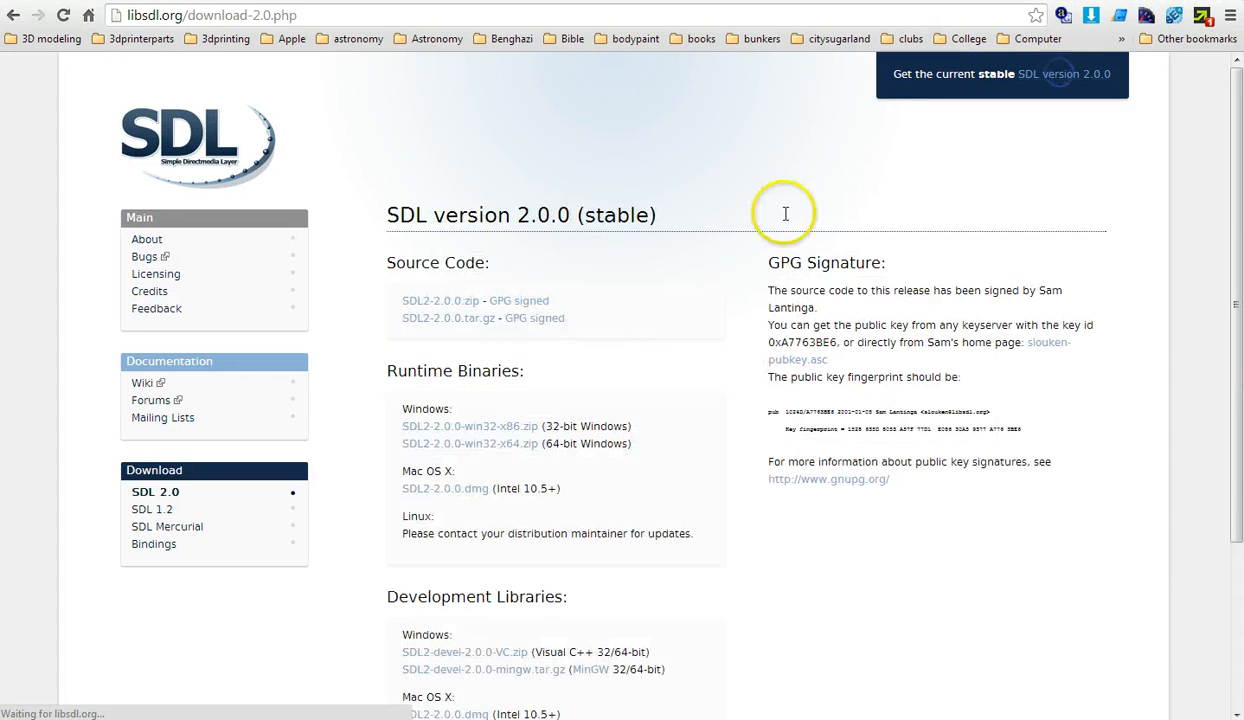
Scroll down to the SDL 2.0 development libraries, then go to the libsdl.org projects listing
{"action": "scroll", "scroll_direction": "down", "scroll_amount": 3}
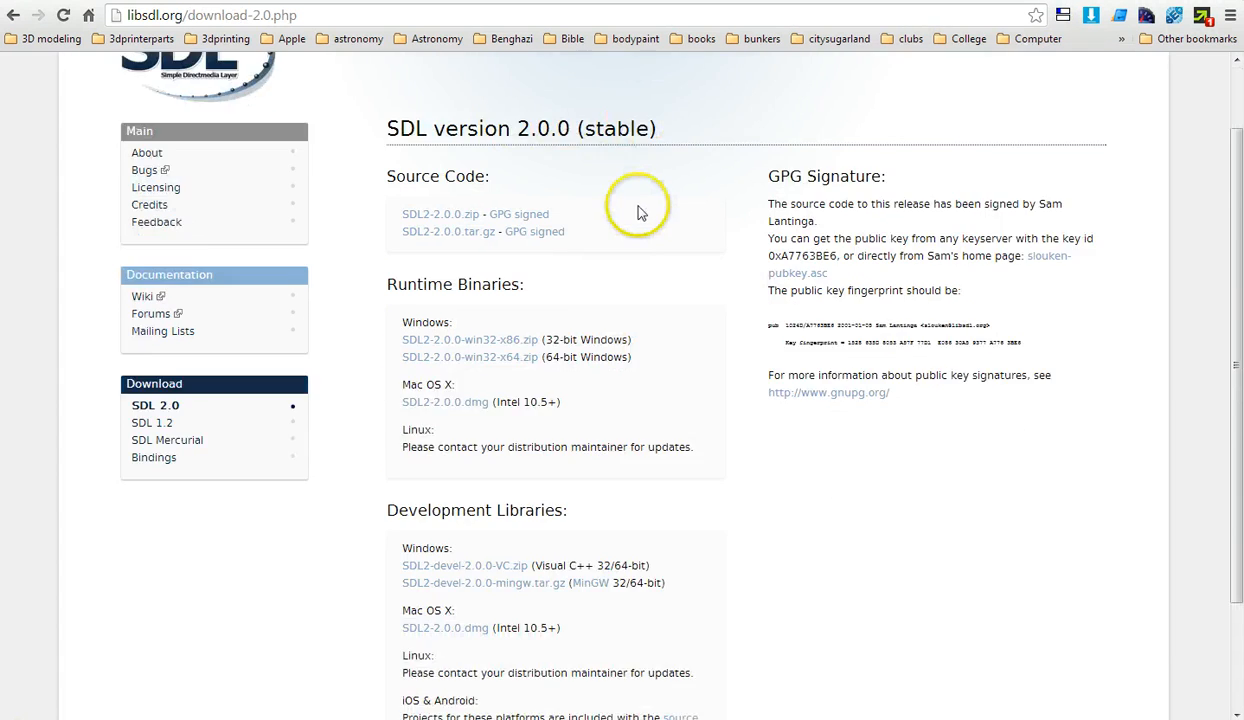
{"action": "scroll", "scroll_direction": "down", "scroll_amount": 3}
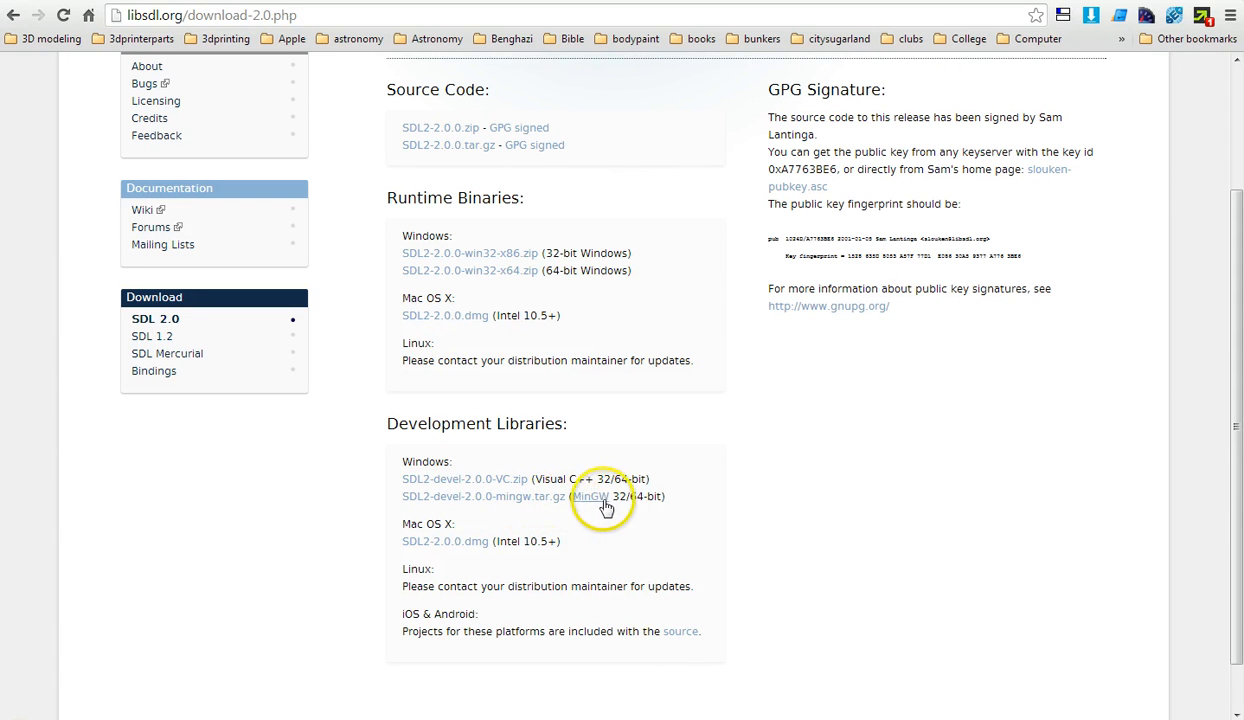
{"action": "mouse_move", "coordinate": [740, 408]}
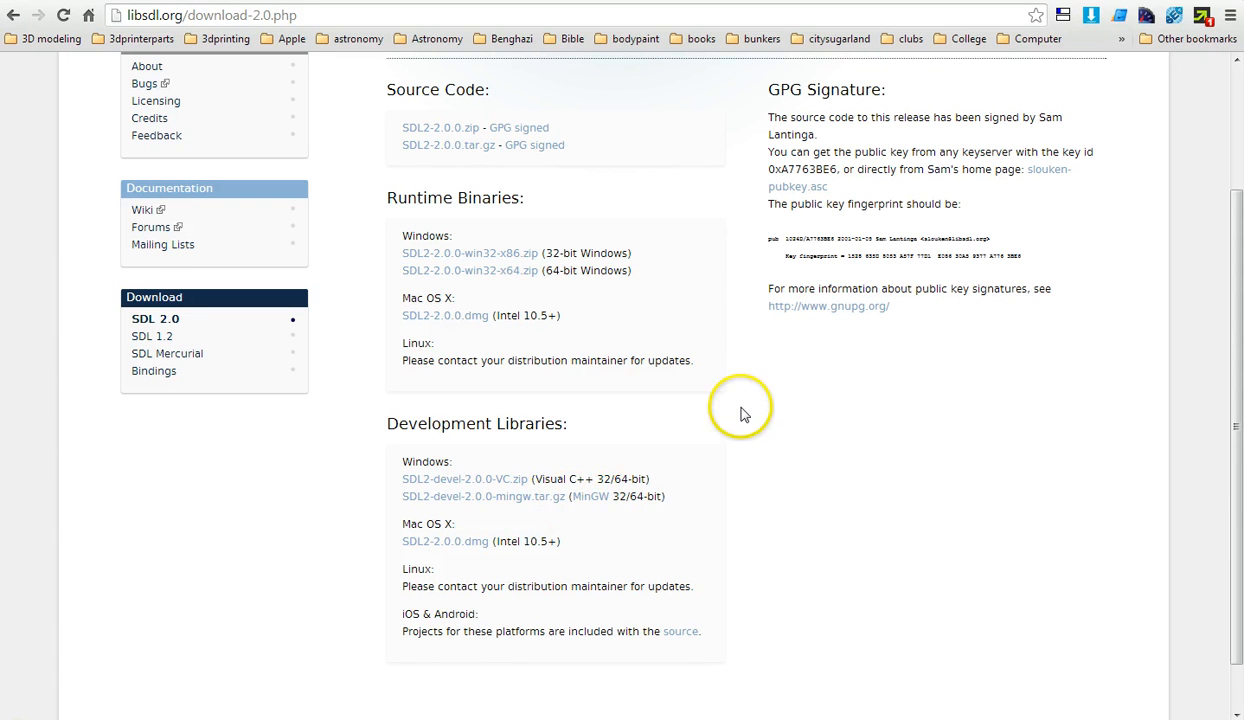
{"action": "mouse_move", "coordinate": [744, 414]}
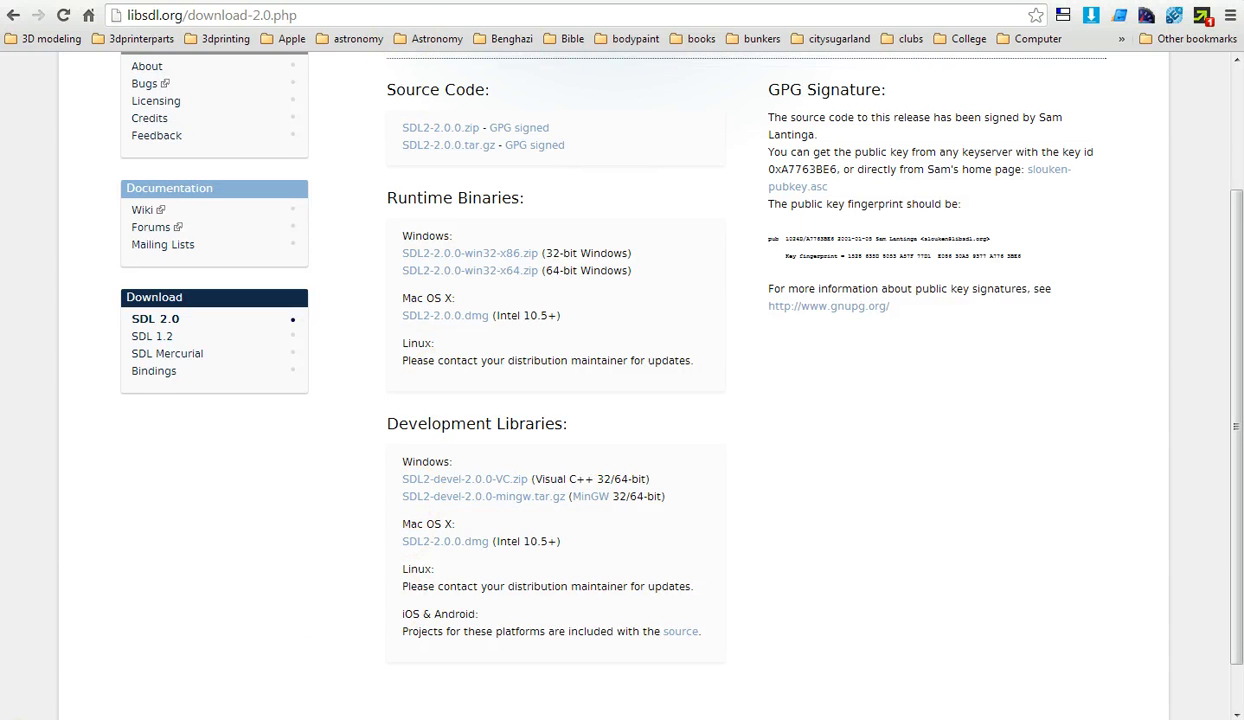
{"action": "left_click", "coordinate": [680, 631]}
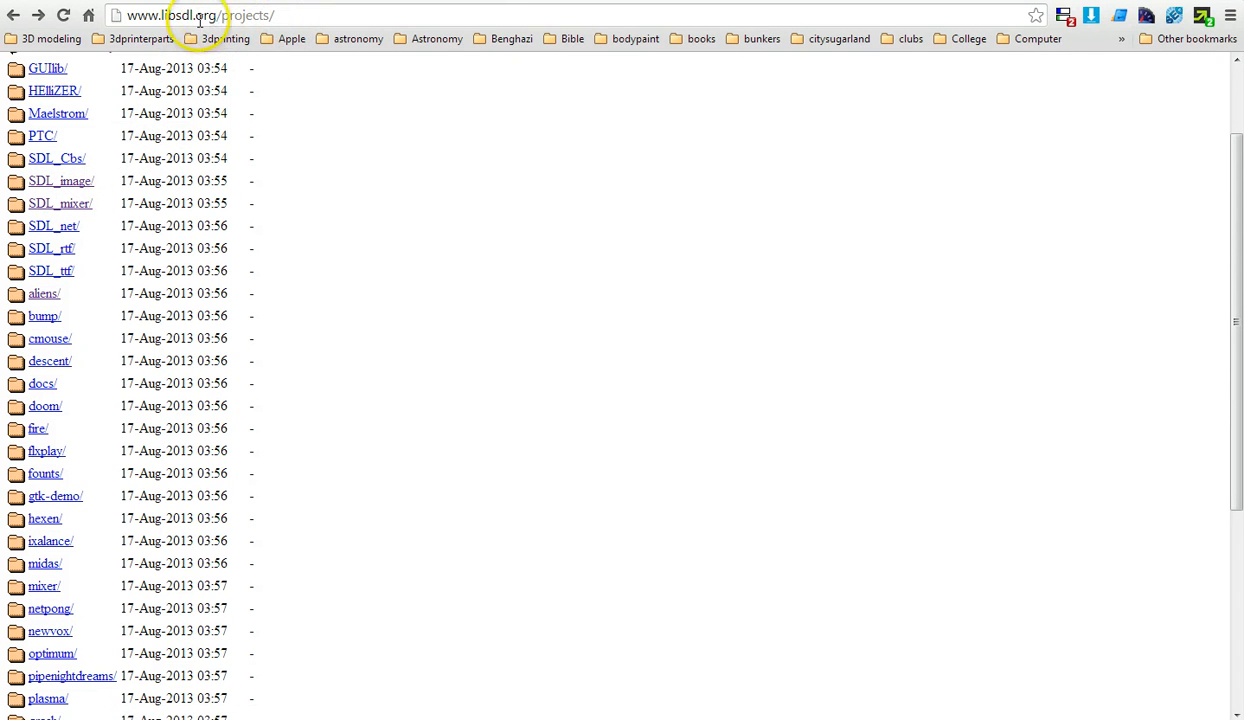
{"action": "mouse_move", "coordinate": [225, 15]}
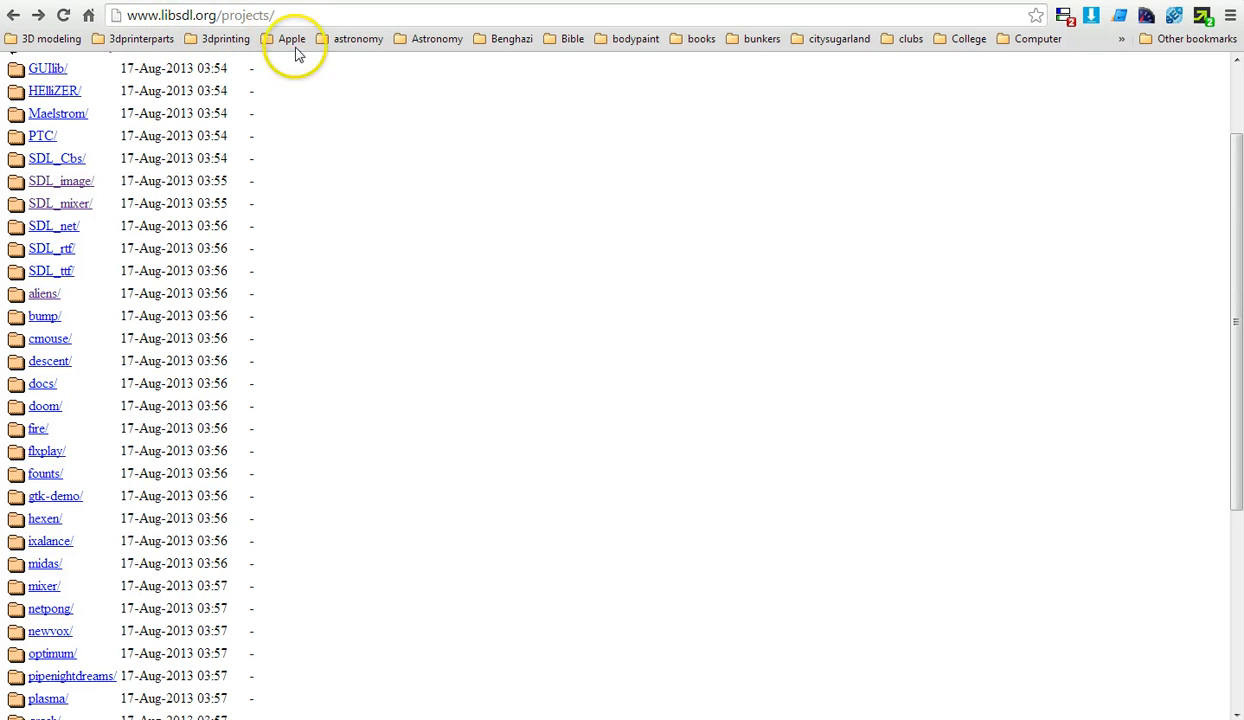
{"action": "mouse_move", "coordinate": [75, 185]}
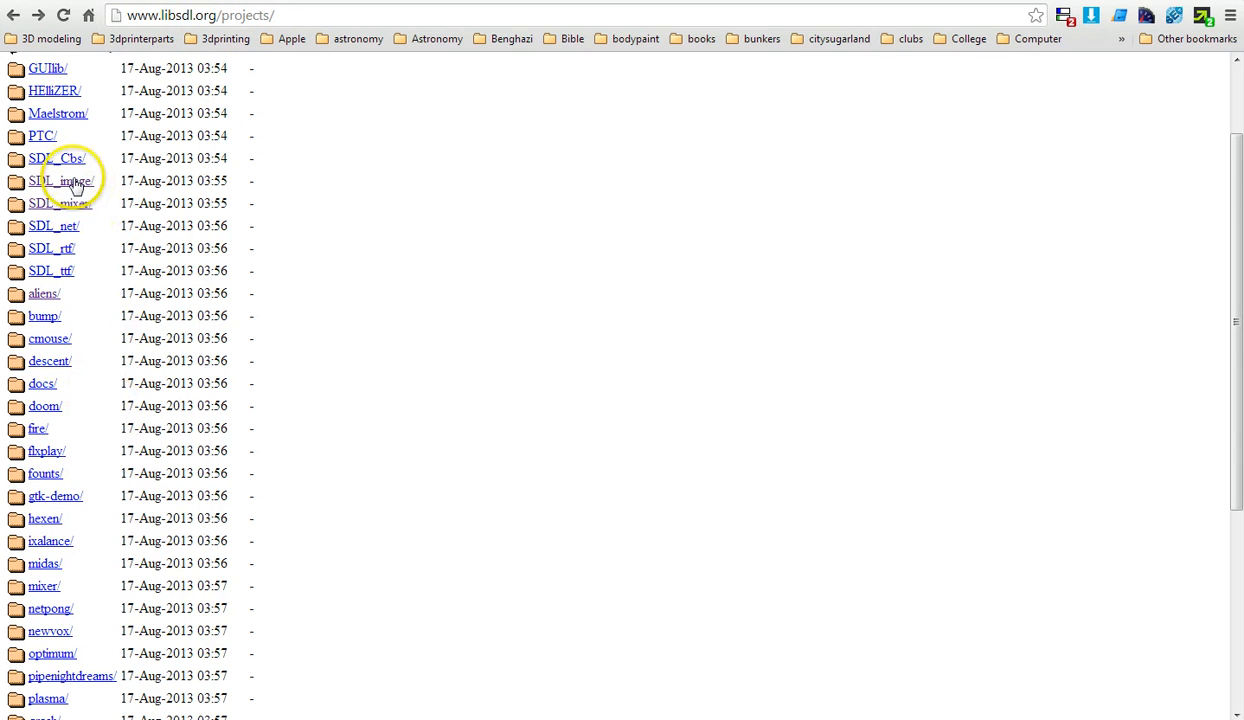
Review SDL_image's development libraries, then go back and browse the SDL_mixer project page
{"action": "left_click", "coordinate": [63, 181]}
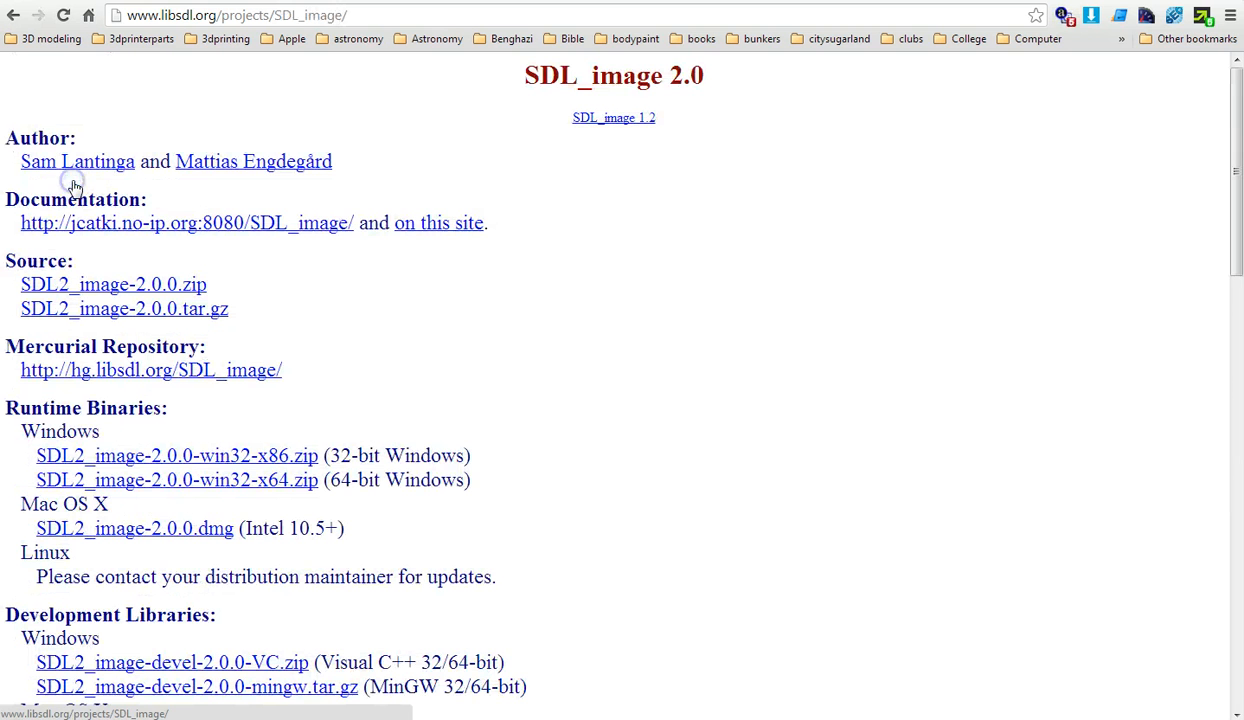
{"action": "scroll", "scroll_direction": "down", "scroll_amount": 3}
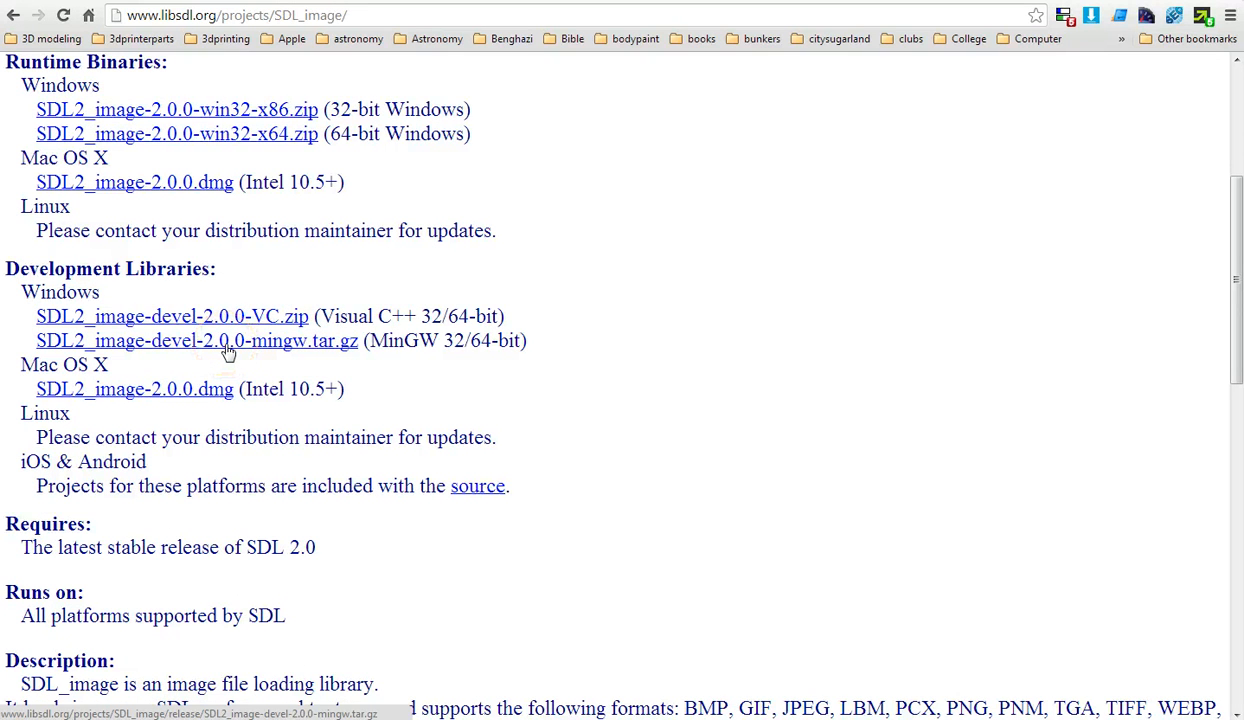
{"action": "mouse_move", "coordinate": [314, 352]}
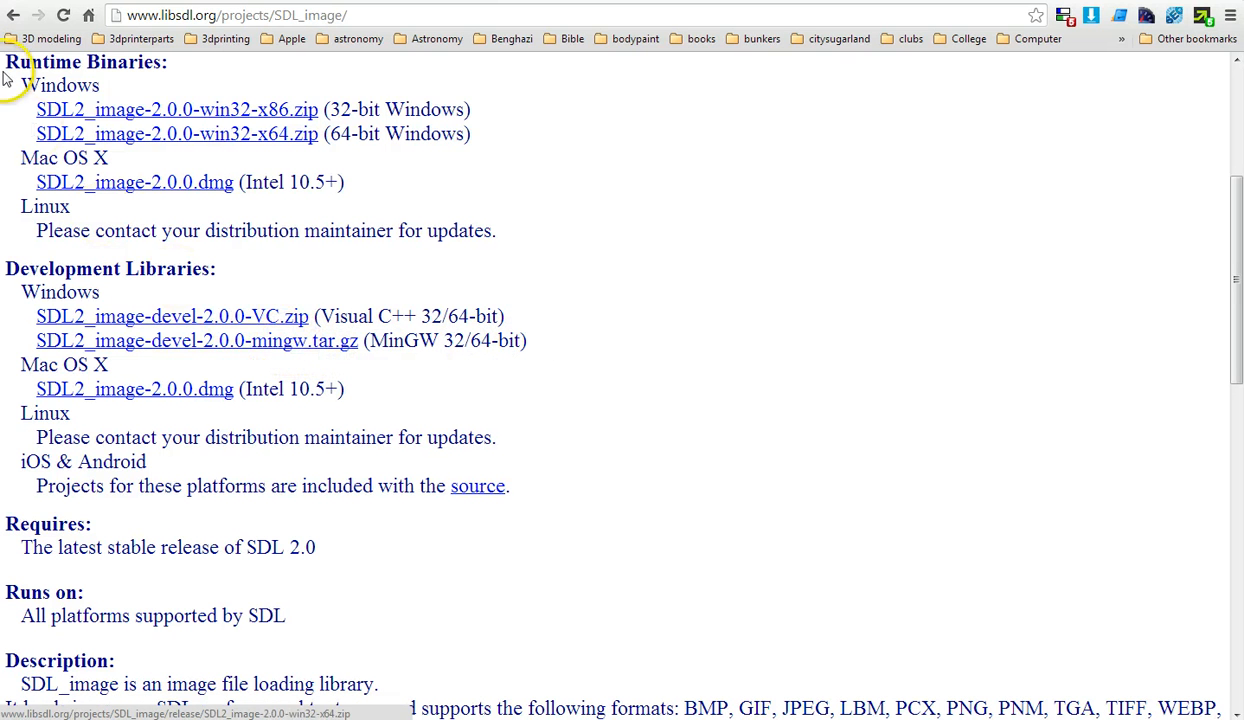
{"action": "mouse_move", "coordinate": [14, 15]}
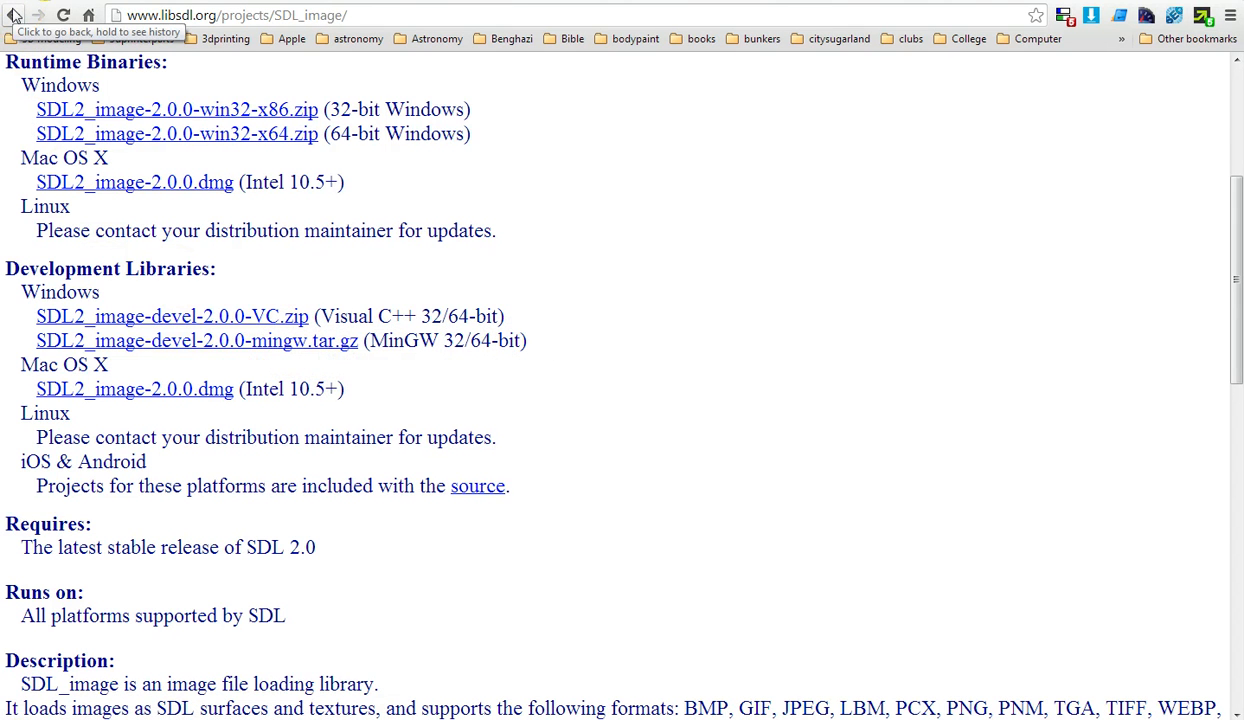
{"action": "left_click", "coordinate": [14, 15]}
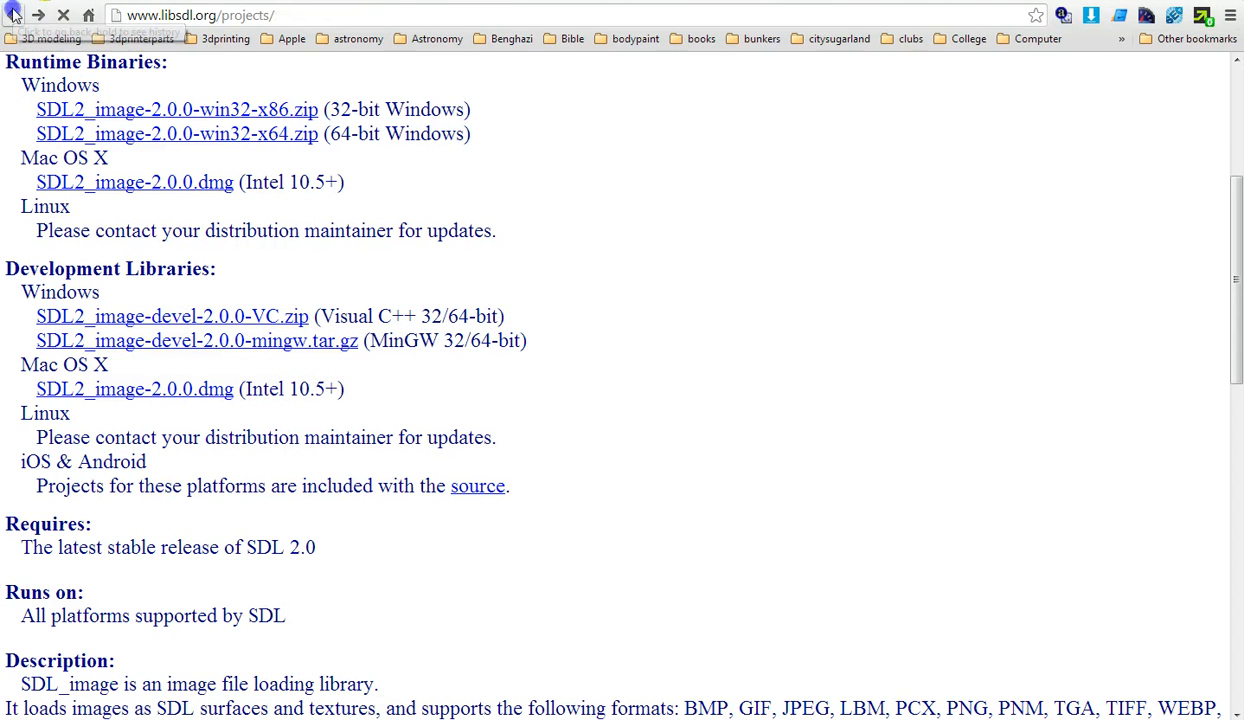
{"action": "left_click", "coordinate": [13, 14]}
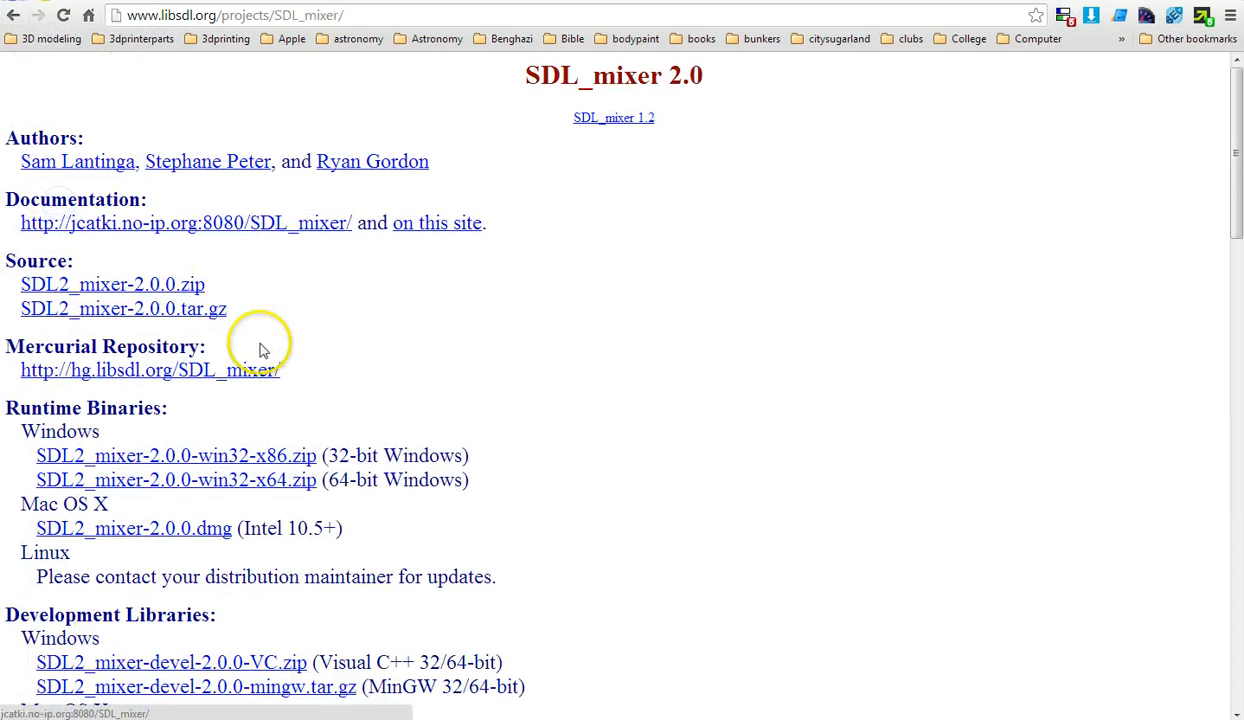
{"action": "scroll", "scroll_direction": "down", "scroll_amount": 3}
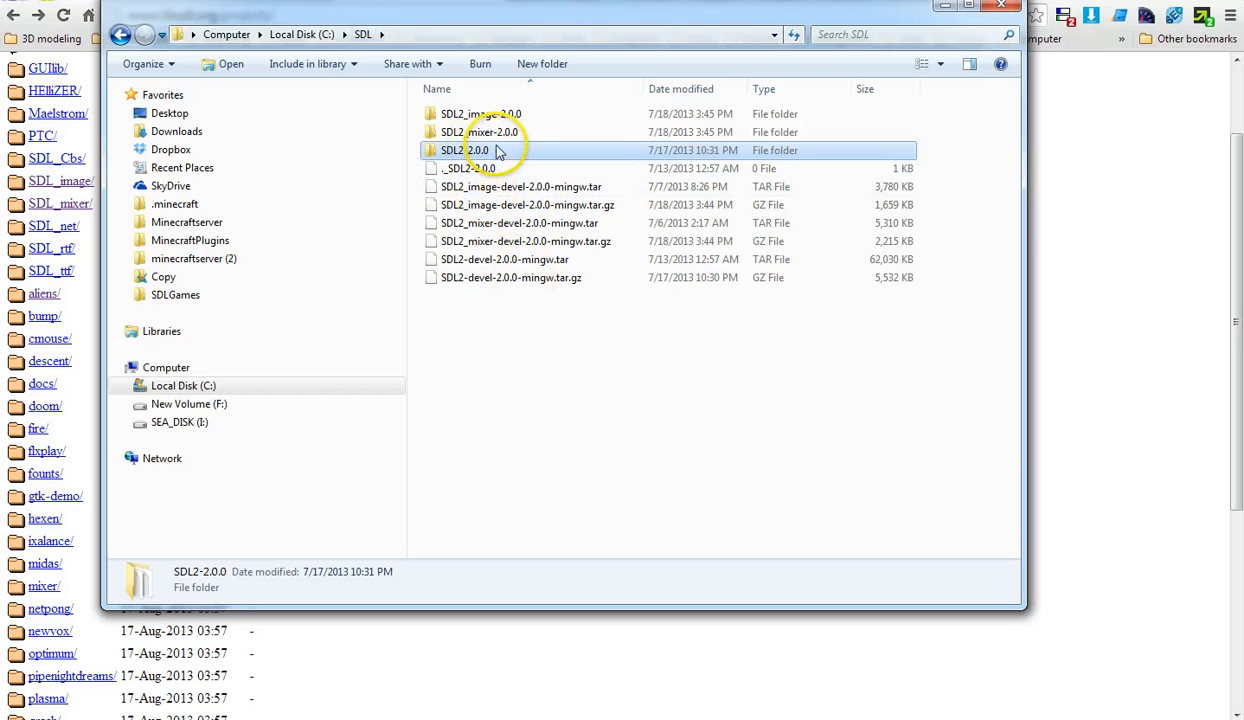
{"action": "mouse_move", "coordinate": [480, 113]}
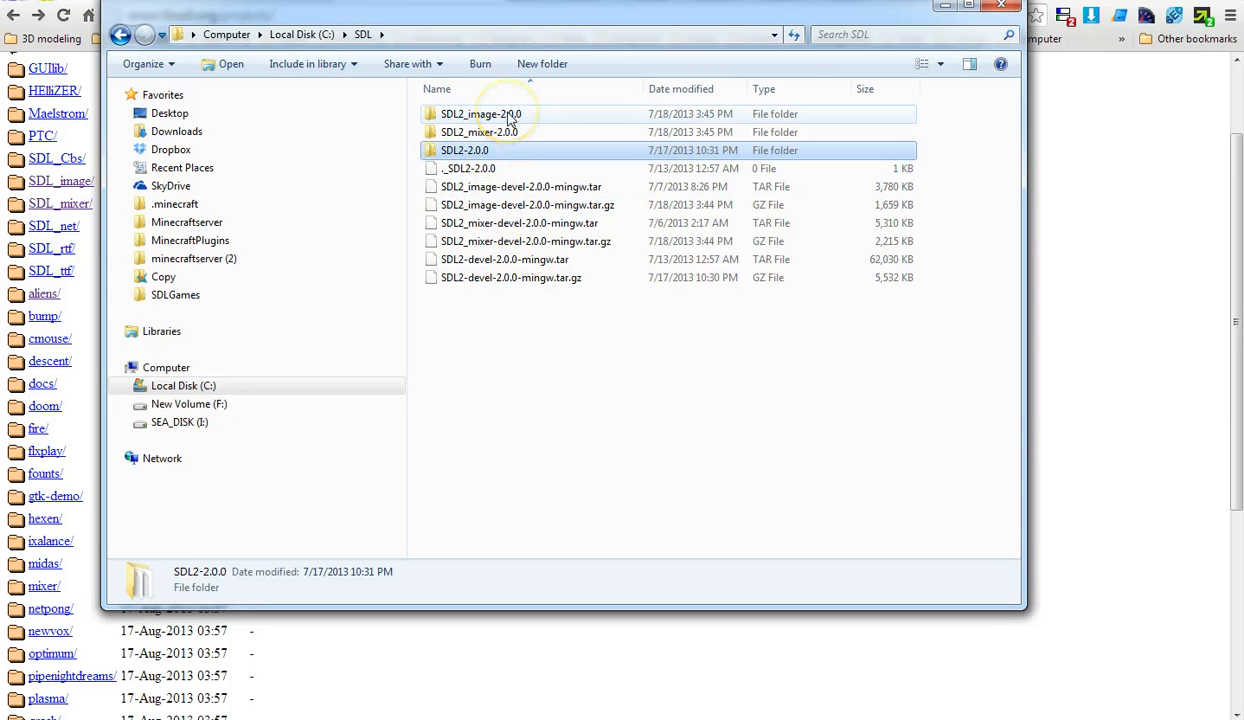
{"action": "double_click", "coordinate": [480, 113]}
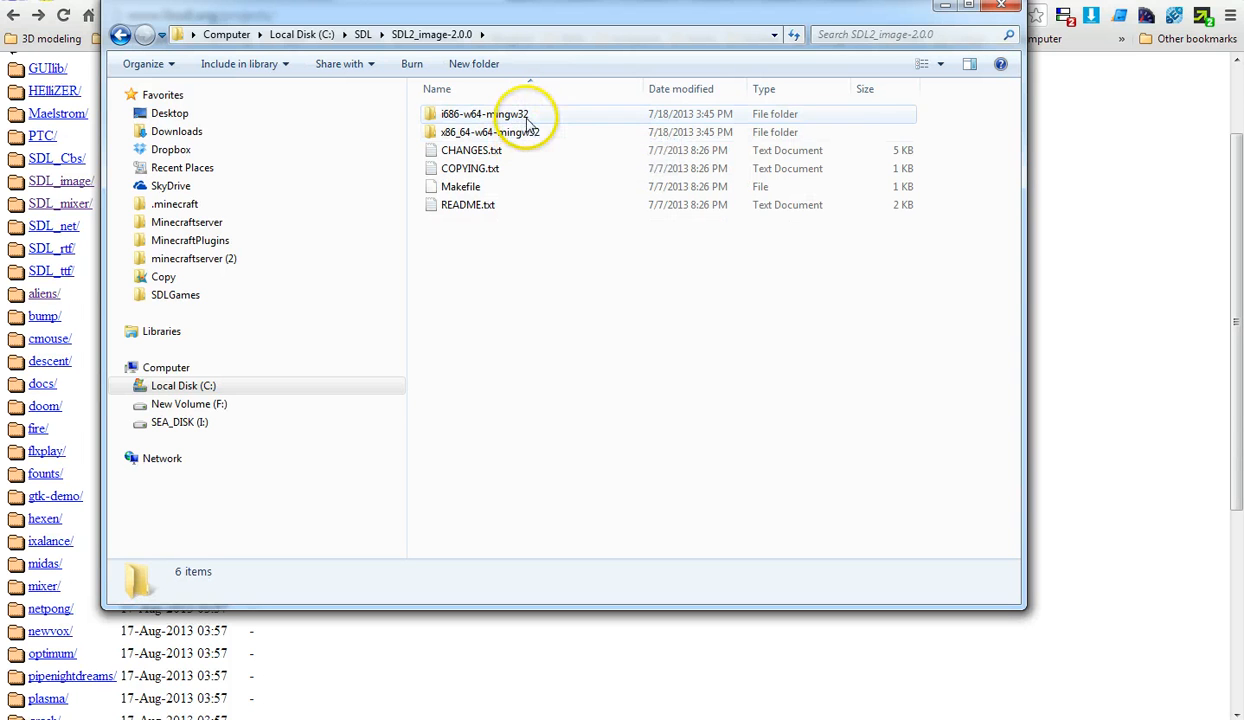
{"action": "left_click", "coordinate": [363, 34]}
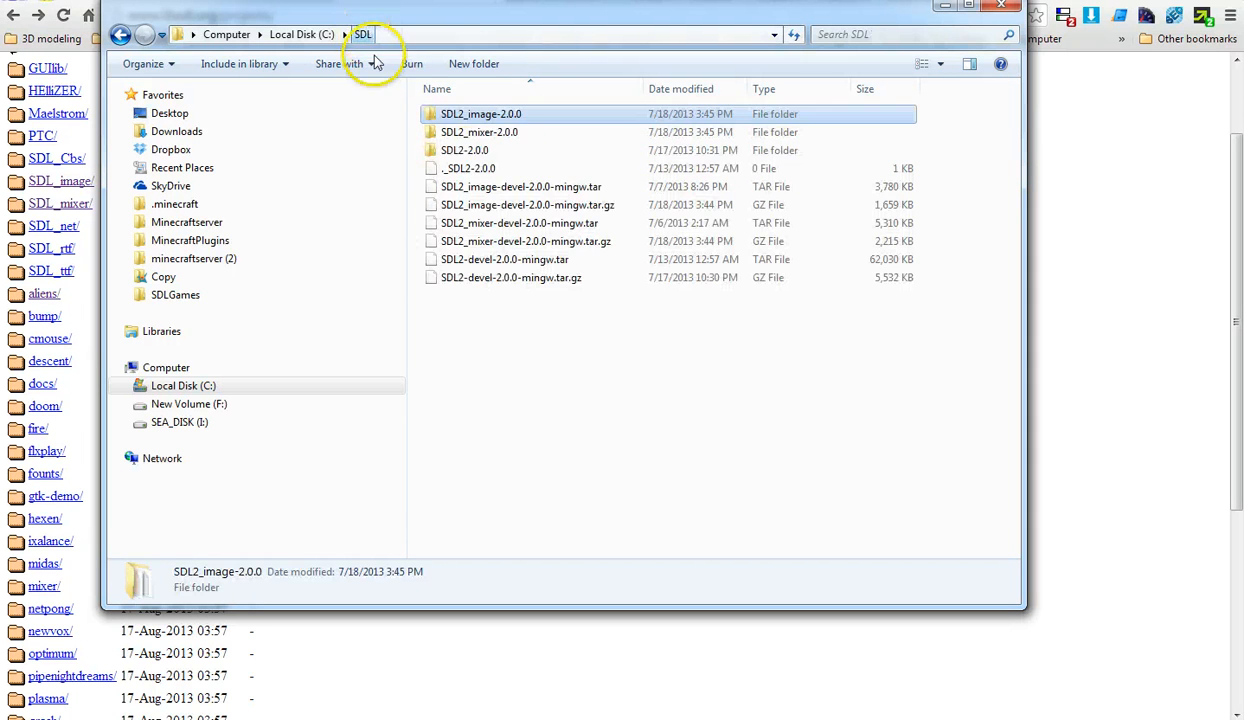
{"action": "double_click", "coordinate": [465, 150]}
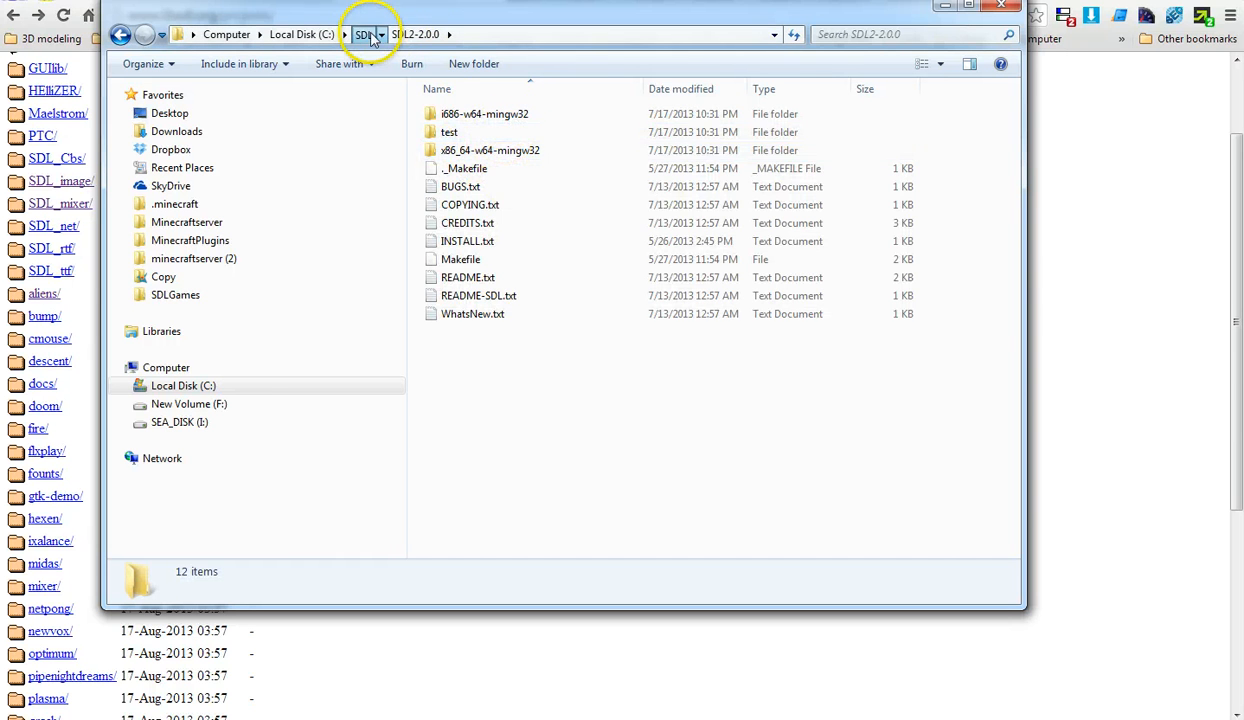
{"action": "left_click", "coordinate": [363, 34]}
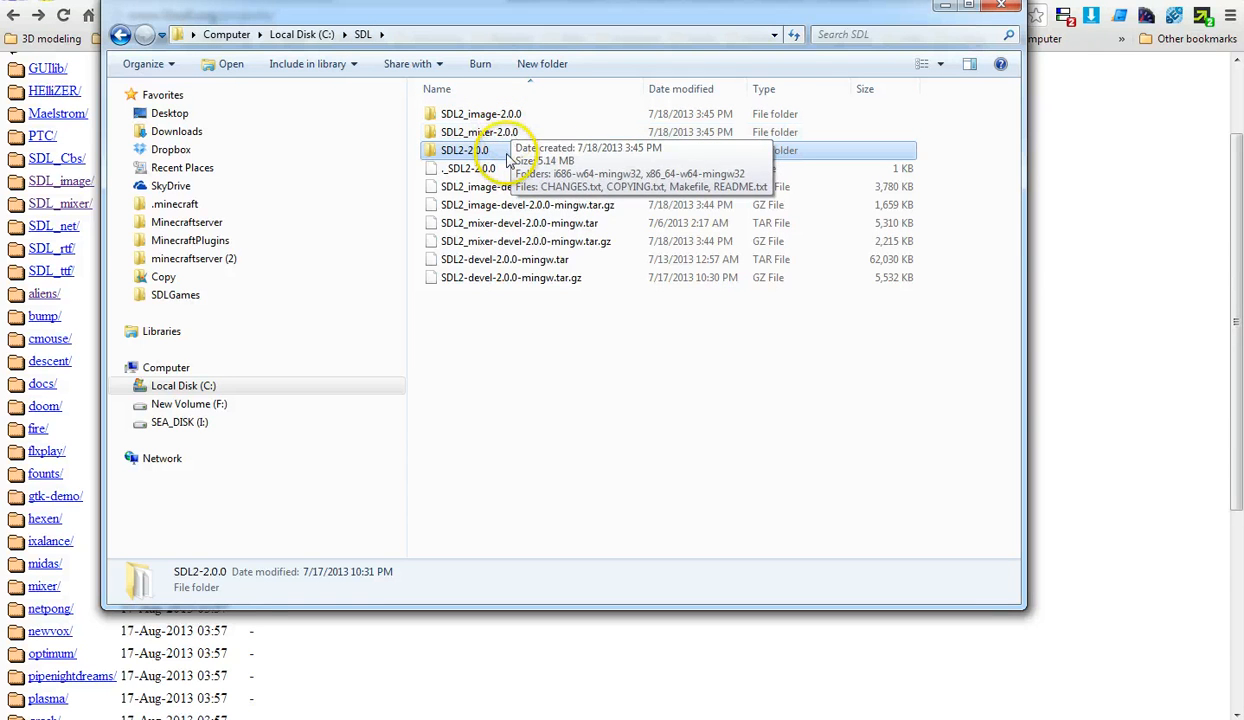
{"action": "mouse_move", "coordinate": [583, 223]}
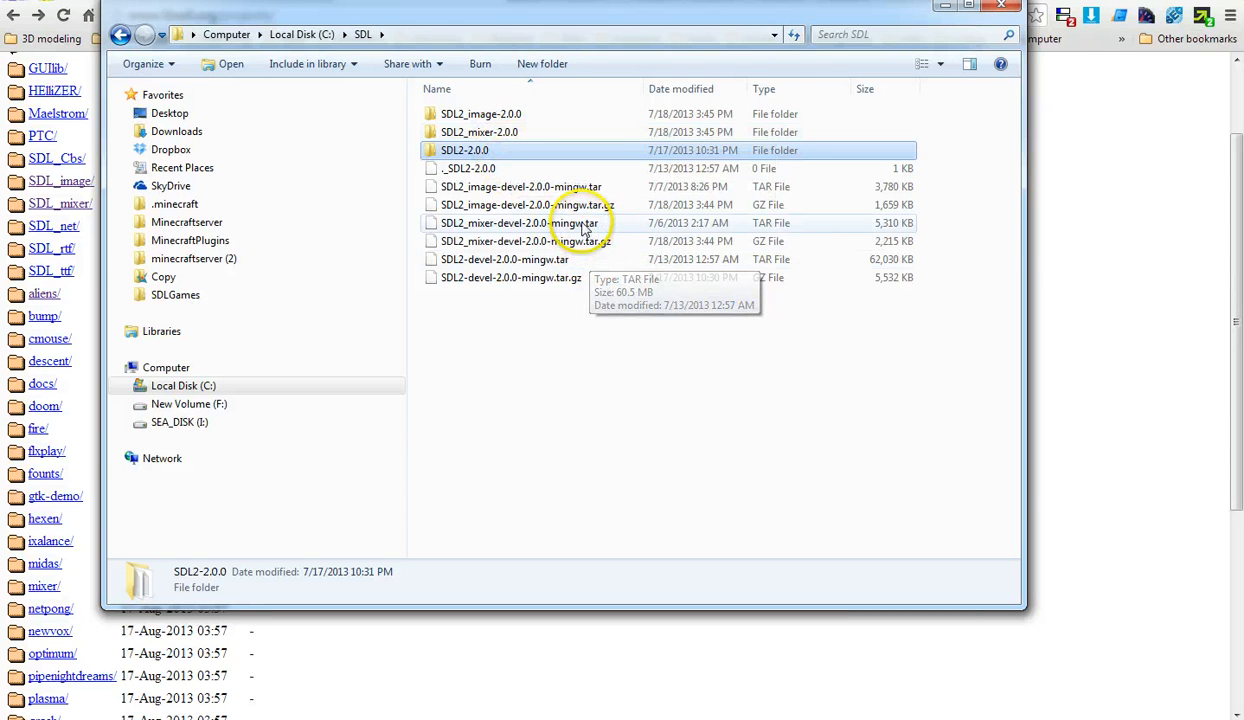
{"action": "mouse_move", "coordinate": [485, 108]}
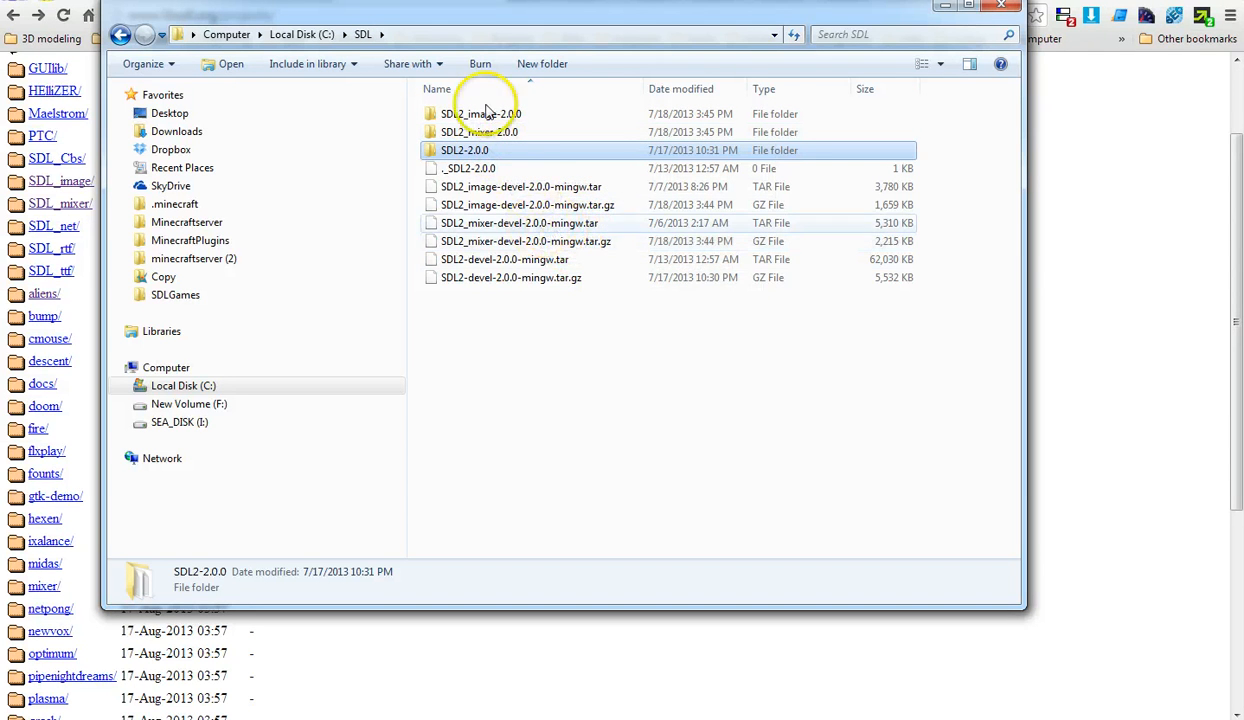
{"action": "mouse_move", "coordinate": [537, 205]}
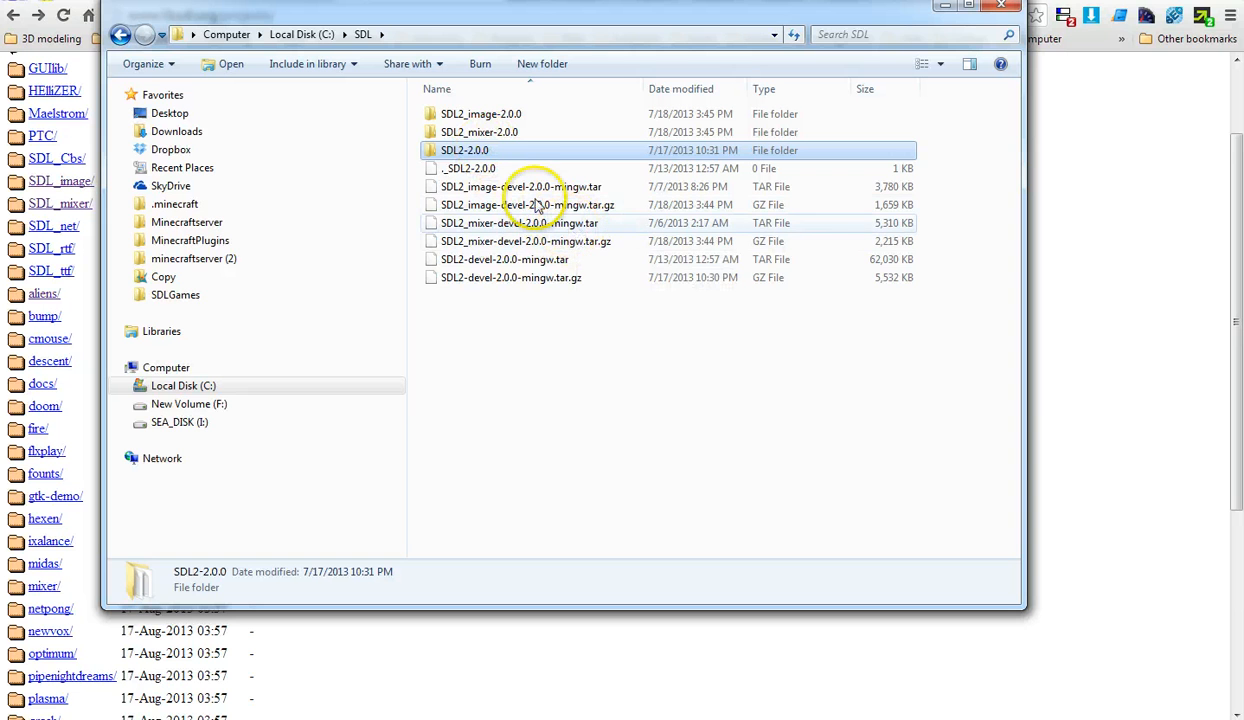
{"action": "mouse_move", "coordinate": [373, 54]}
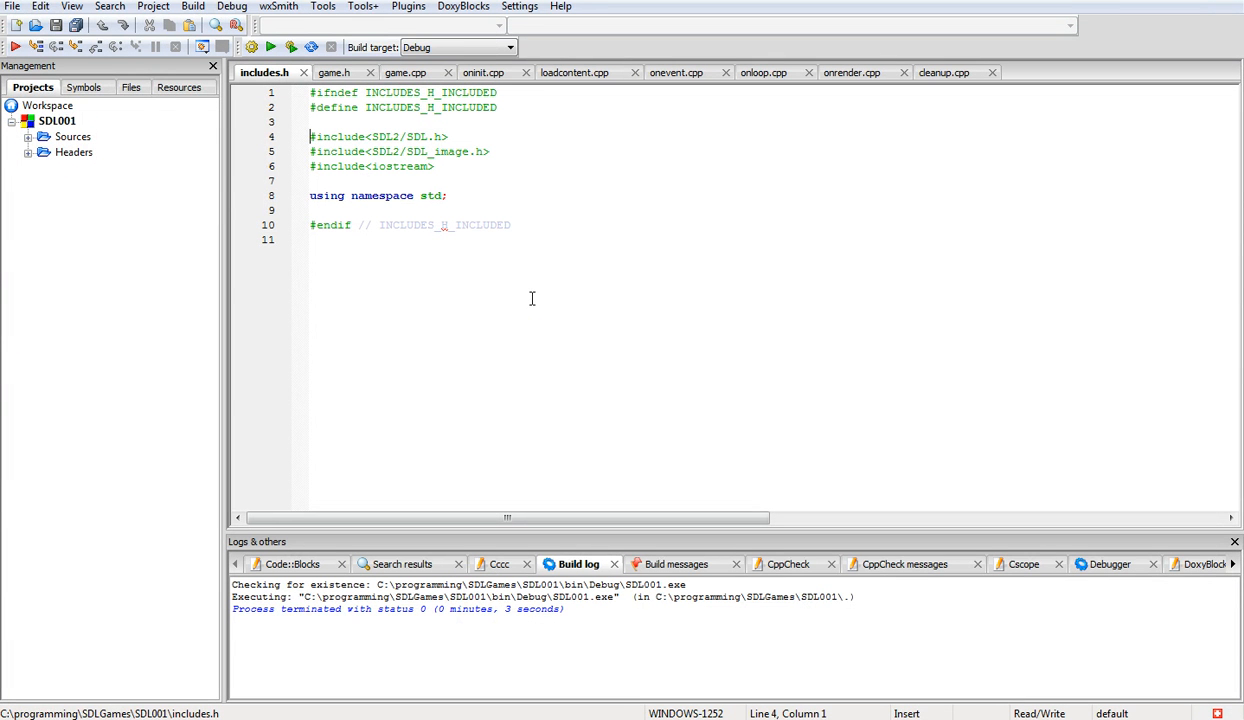
Close the SDL001 project, discarding unsaved changes
{"action": "left_click", "coordinate": [13, 6]}
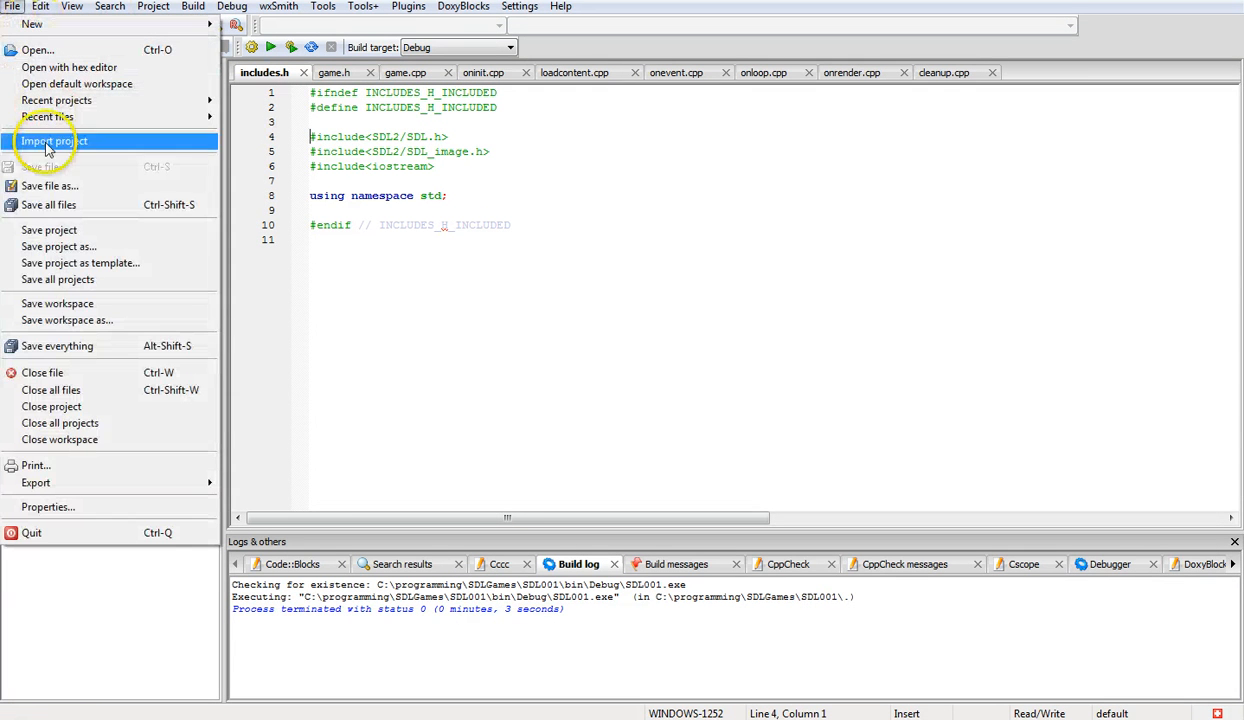
{"action": "mouse_move", "coordinate": [42, 372]}
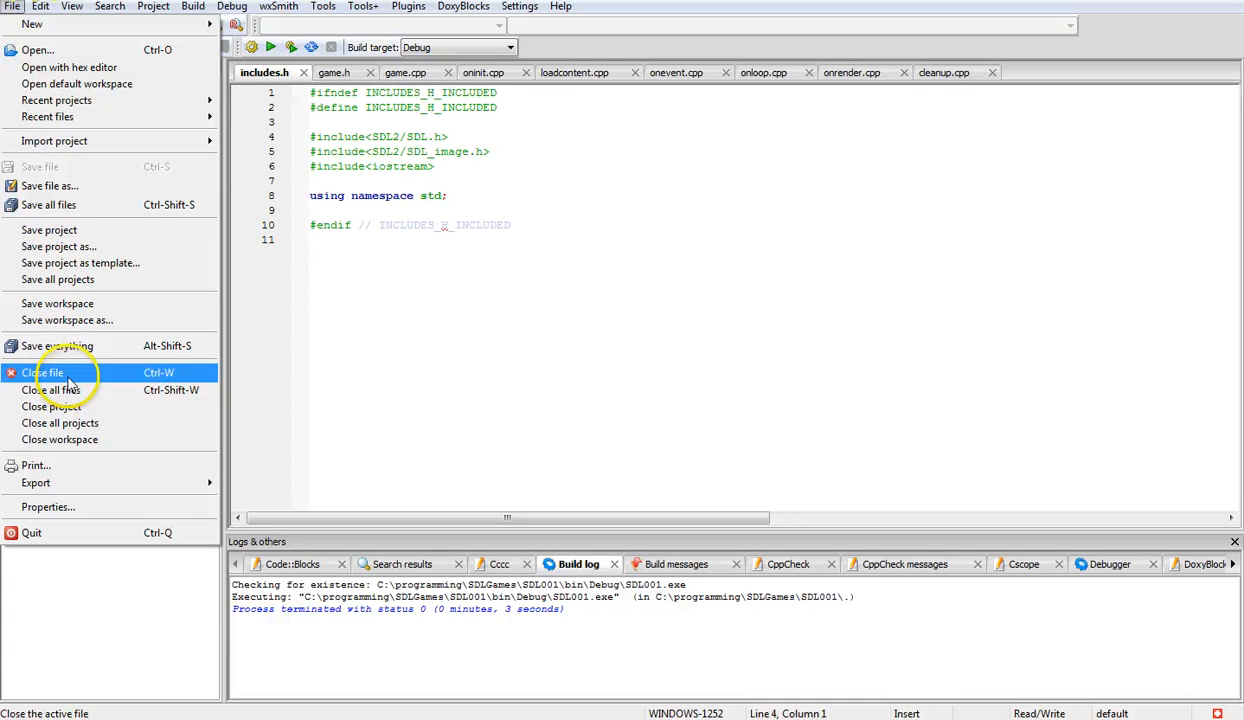
{"action": "mouse_move", "coordinate": [32, 23]}
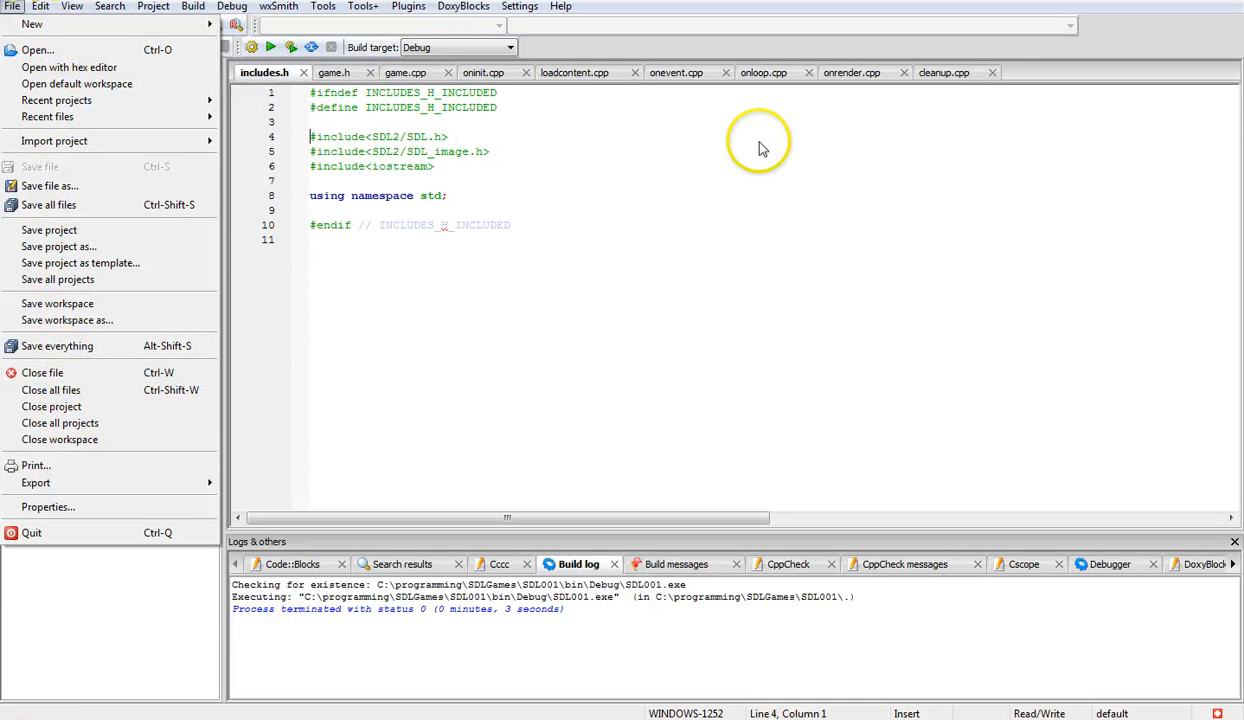
{"action": "mouse_move", "coordinate": [665, 195]}
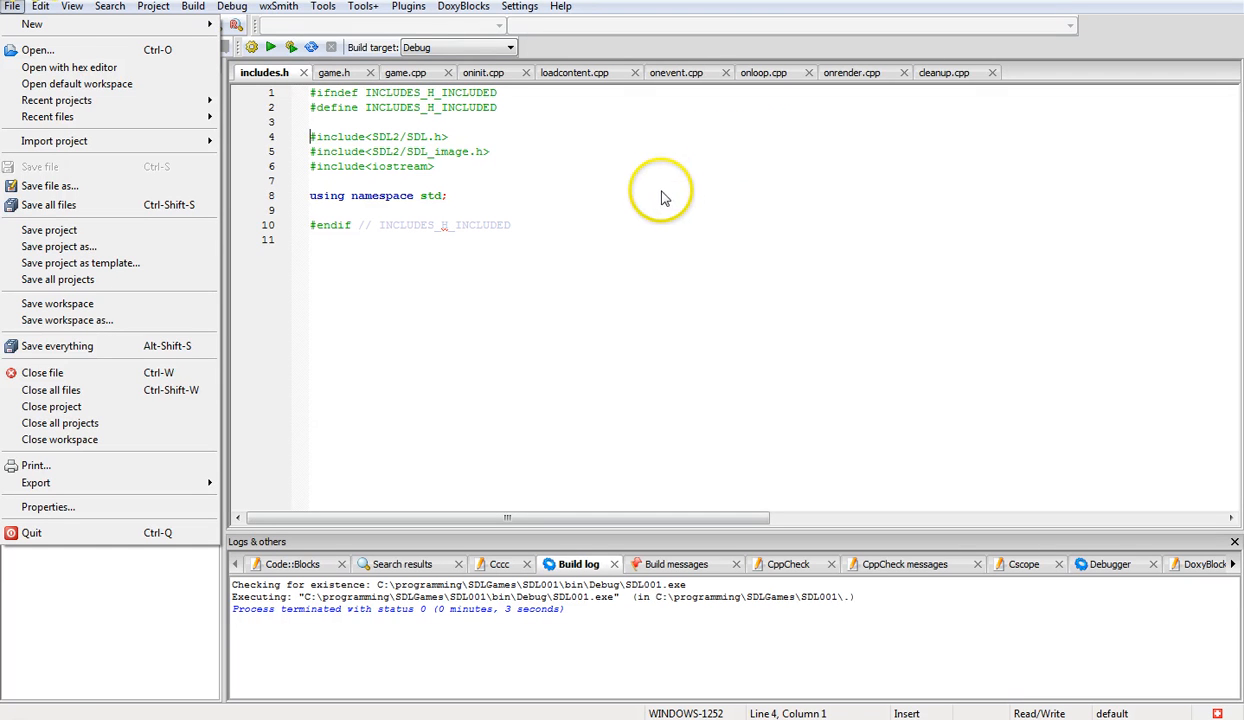
{"action": "mouse_move", "coordinate": [51, 406]}
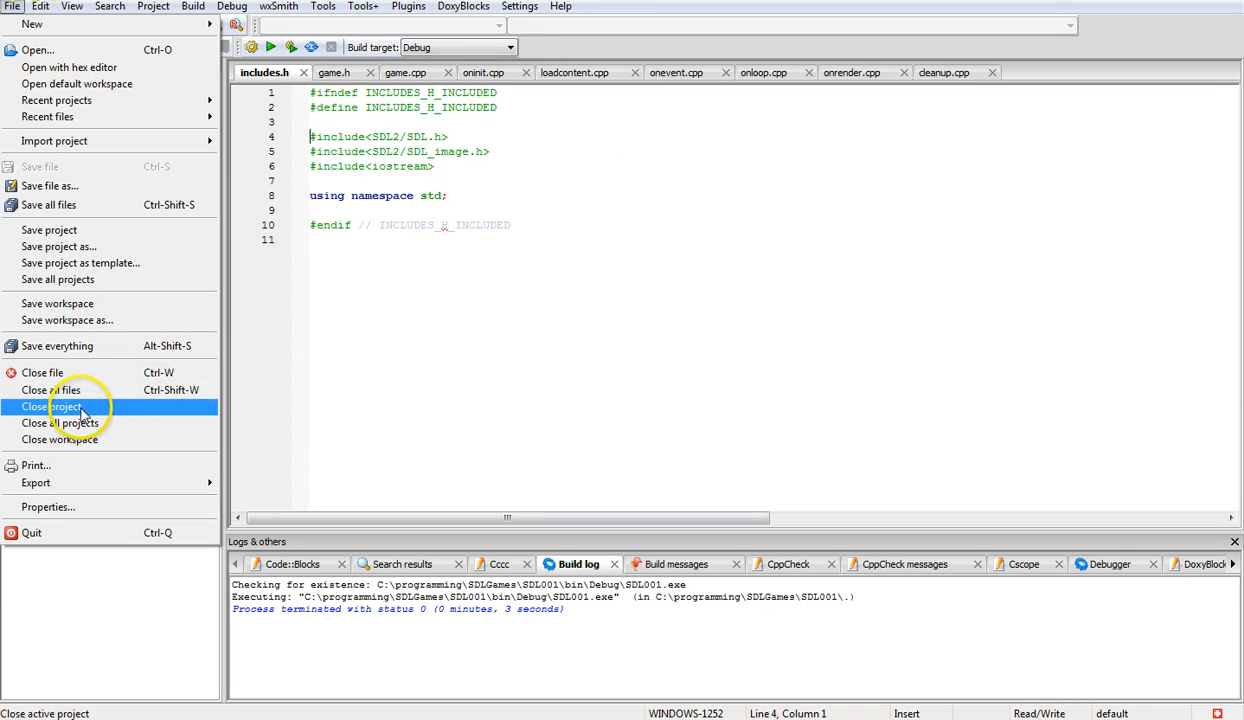
{"action": "left_click", "coordinate": [52, 406]}
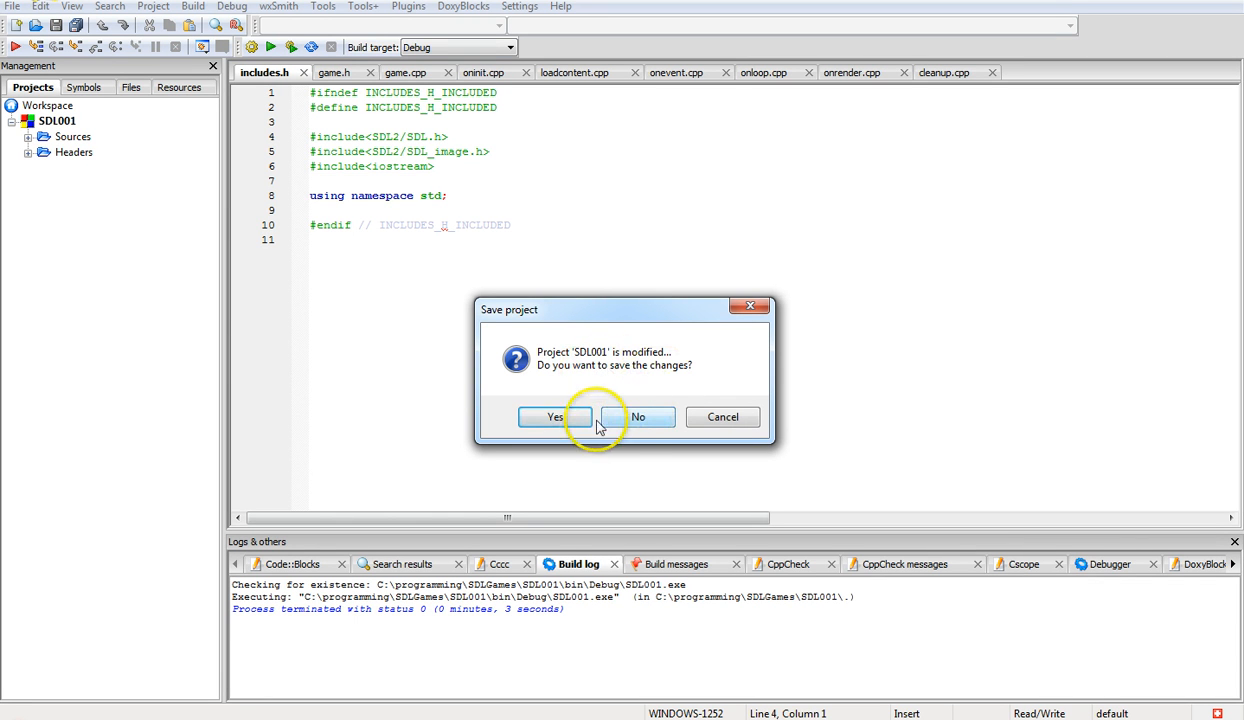
{"action": "mouse_move", "coordinate": [638, 417]}
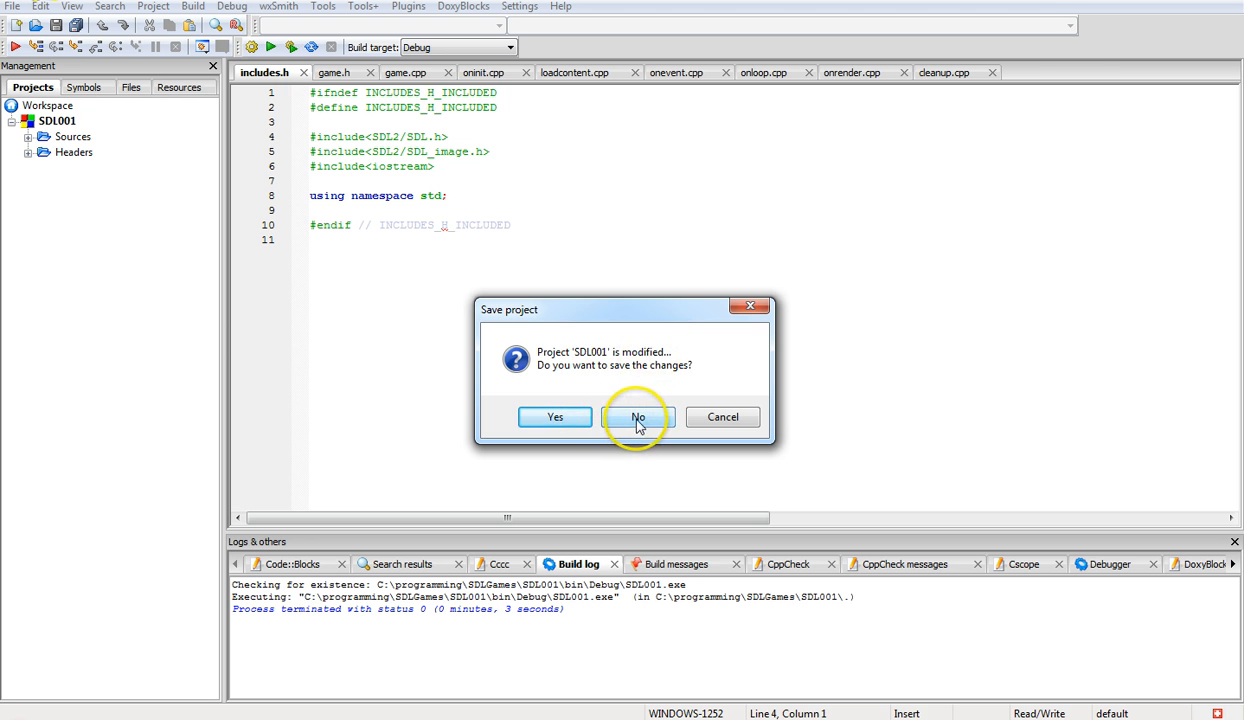
{"action": "left_click", "coordinate": [638, 417]}
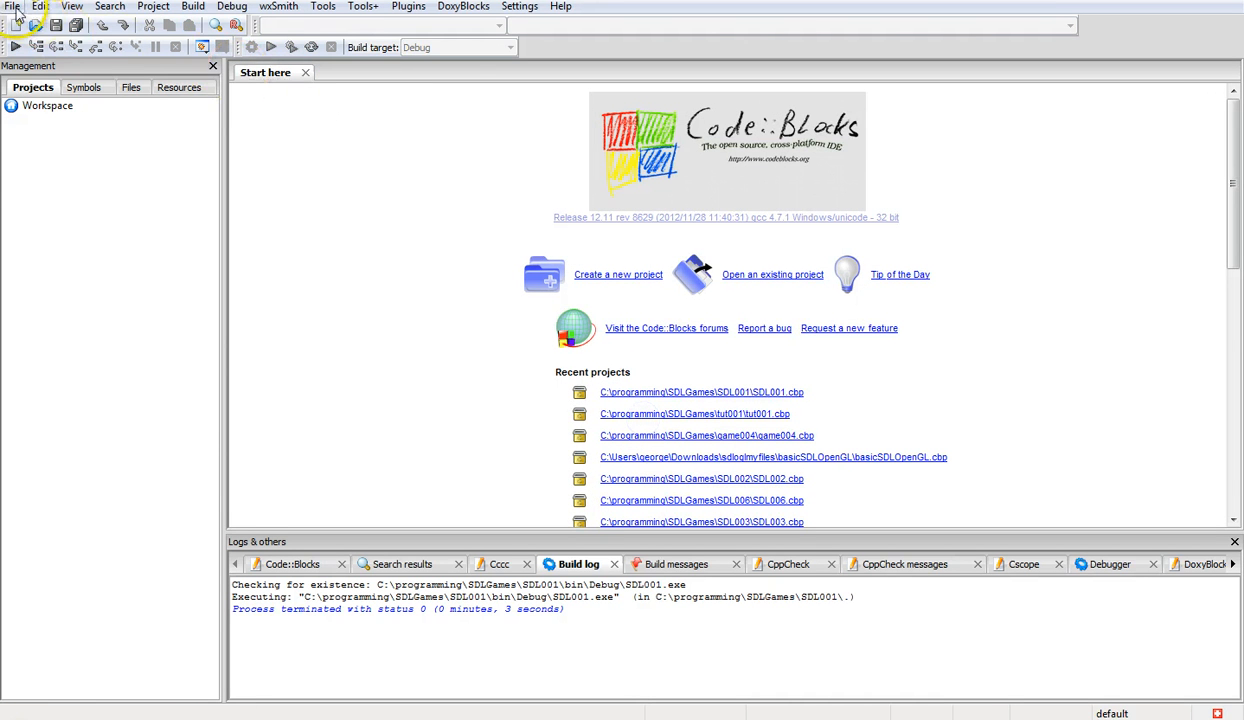
Create a new empty project titled tut002 in the SDLGames folder
{"action": "left_click", "coordinate": [13, 6]}
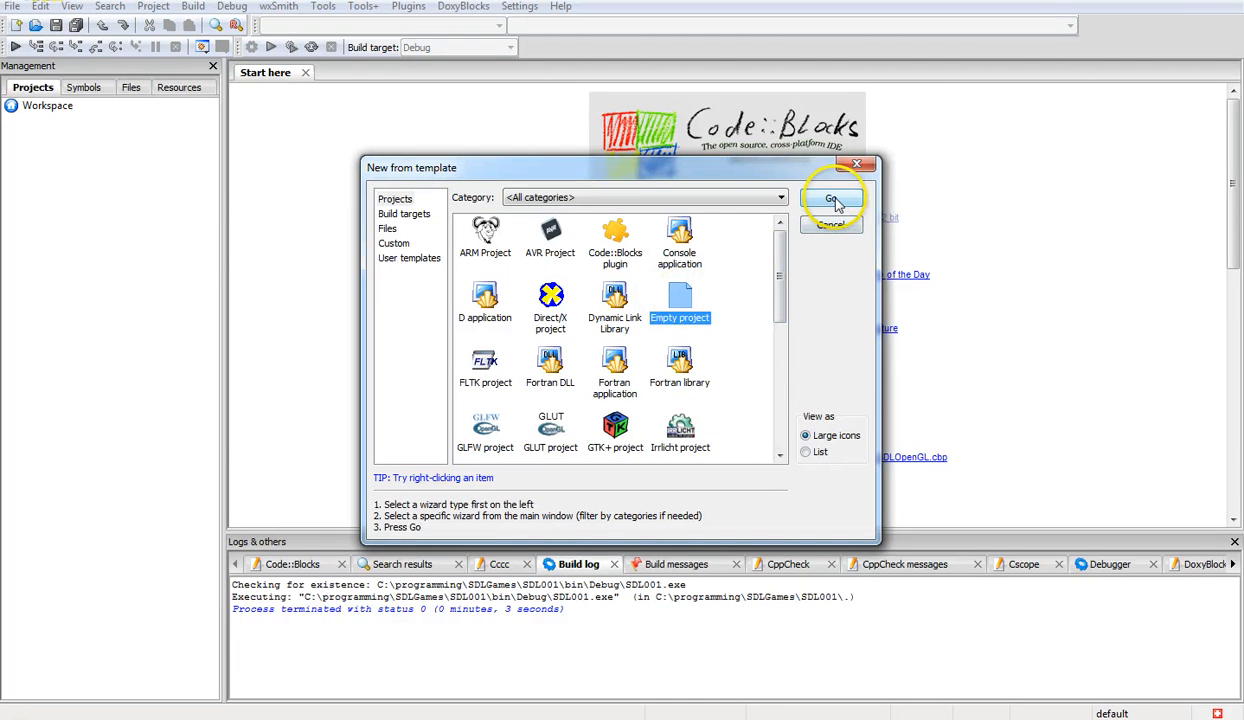
{"action": "left_click", "coordinate": [833, 198]}
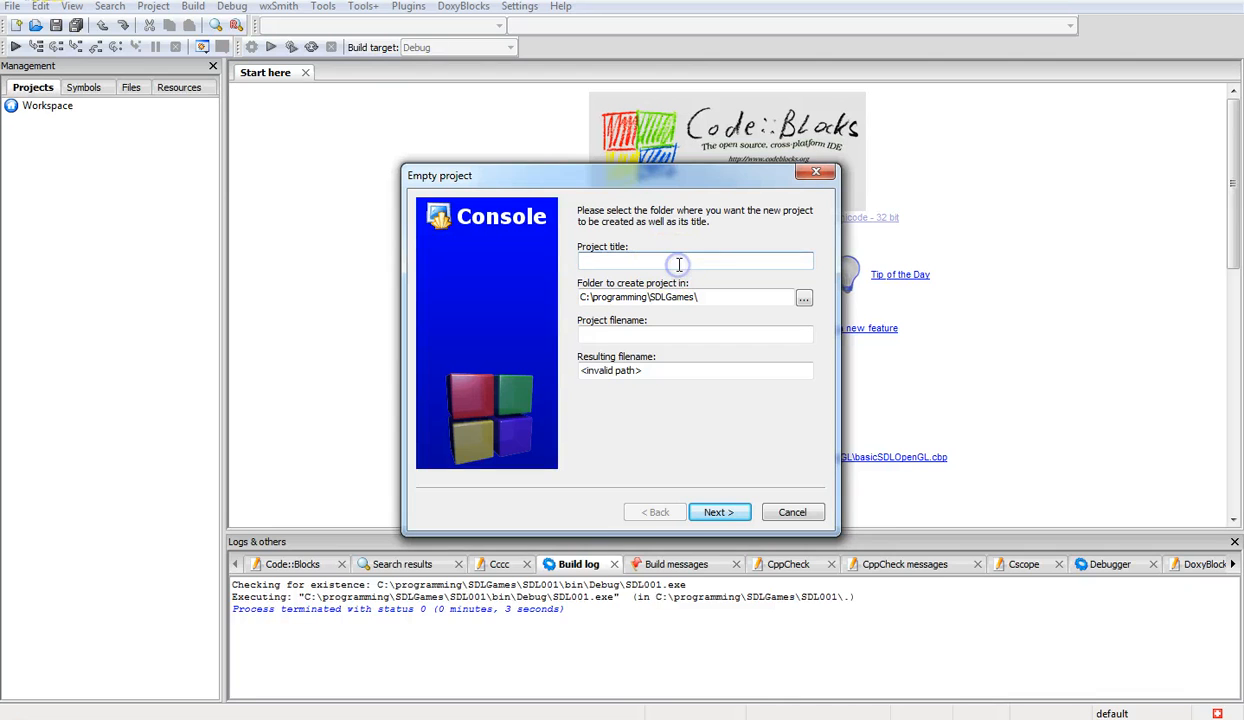
{"action": "type", "text": "tut002"}
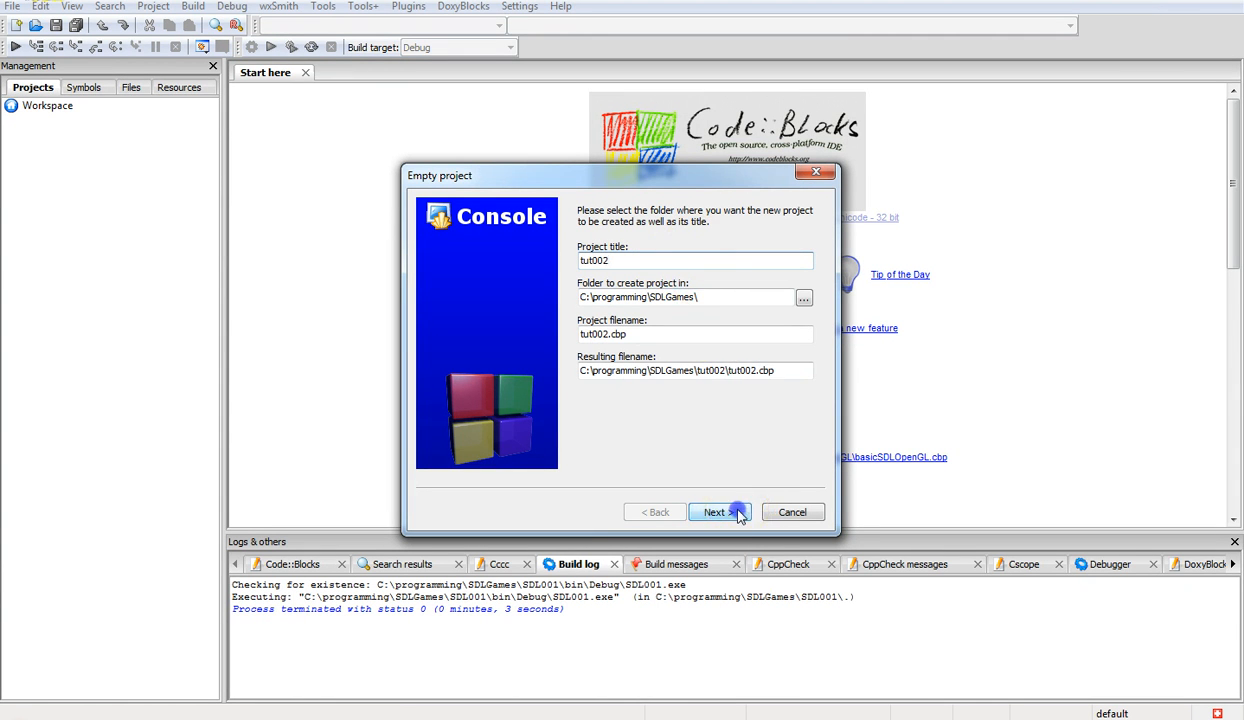
{"action": "left_click", "coordinate": [714, 512]}
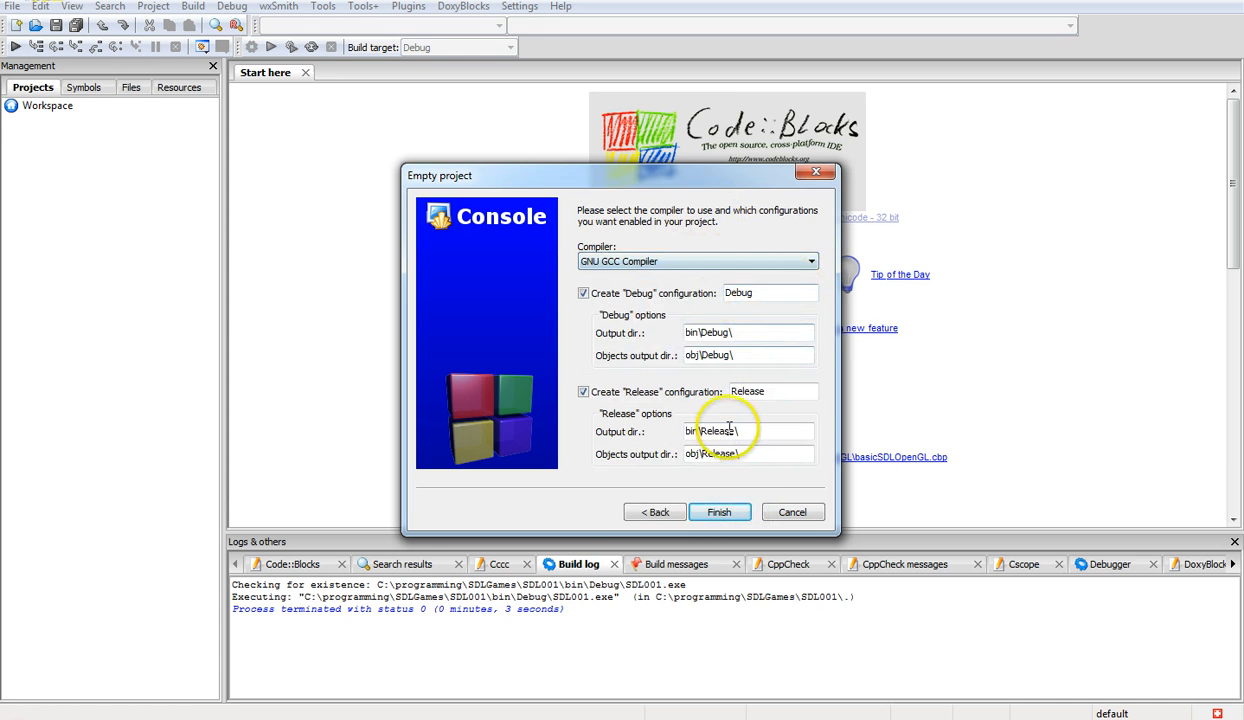
{"action": "left_click", "coordinate": [718, 511]}
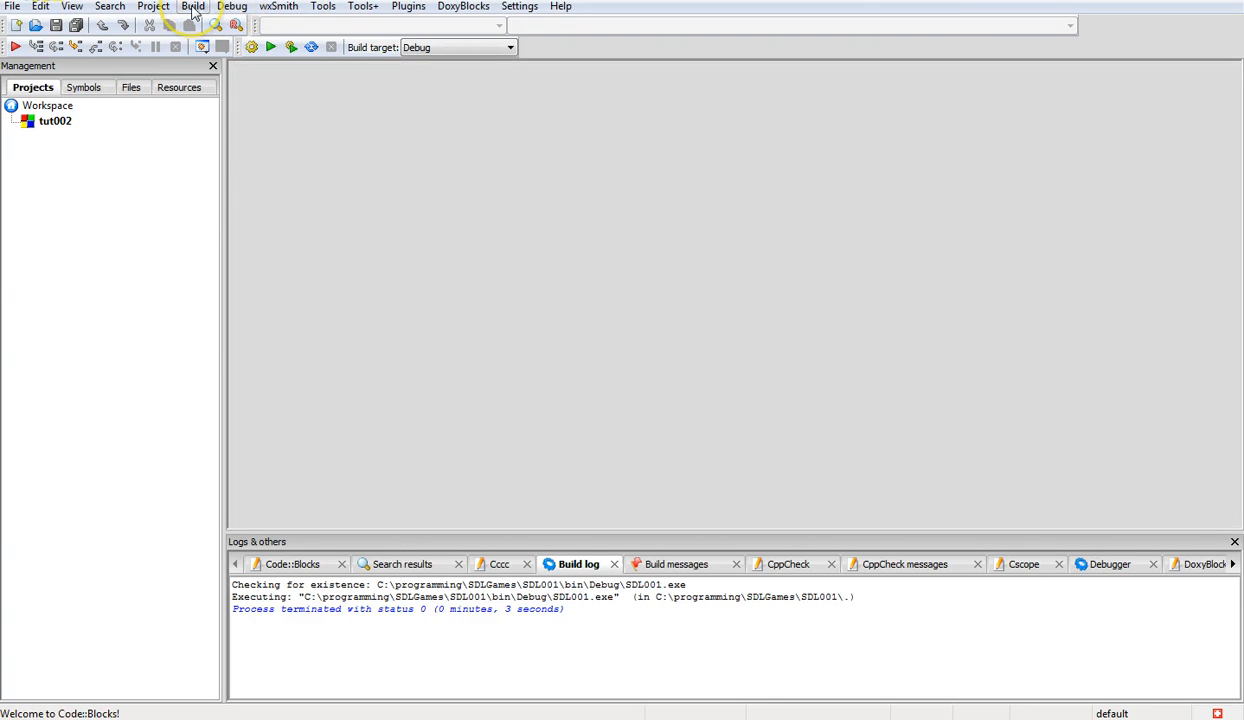
{"action": "mouse_move", "coordinate": [322, 7]}
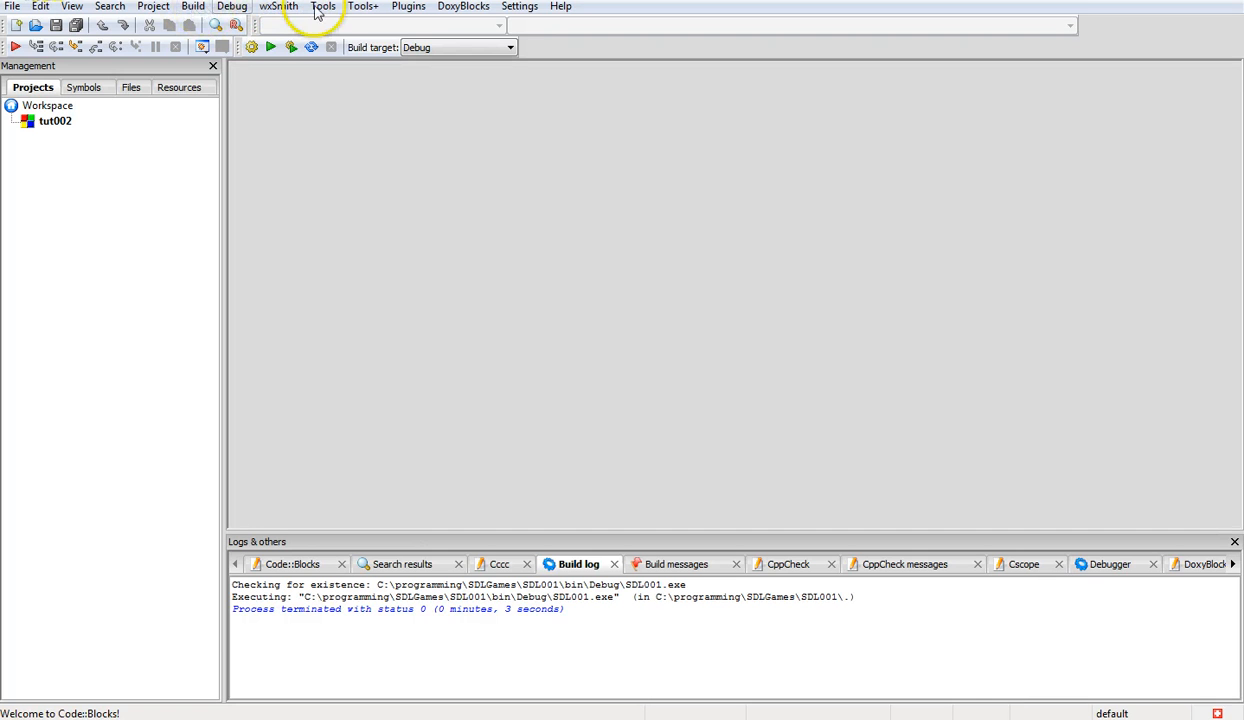
{"action": "mouse_move", "coordinate": [519, 6]}
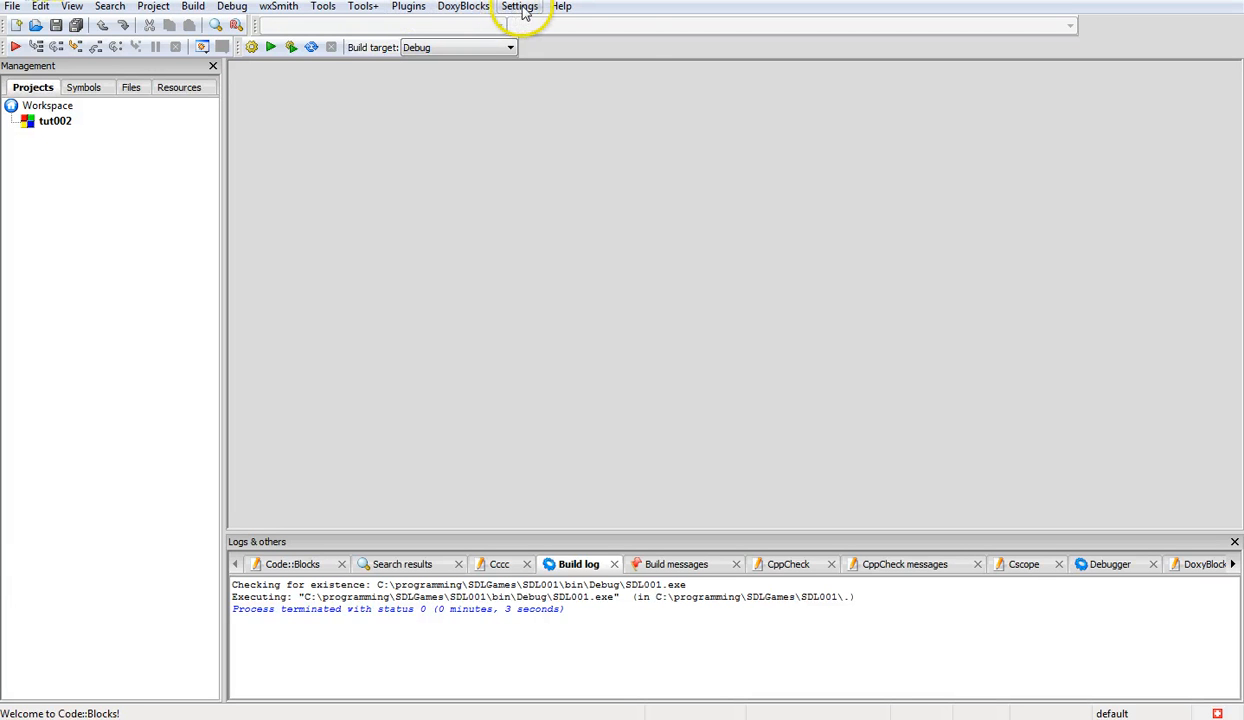
Show the global compiler search directories listing the SDL2-2.0.0 i686-w64-mingw32 include path
{"action": "left_click", "coordinate": [519, 6]}
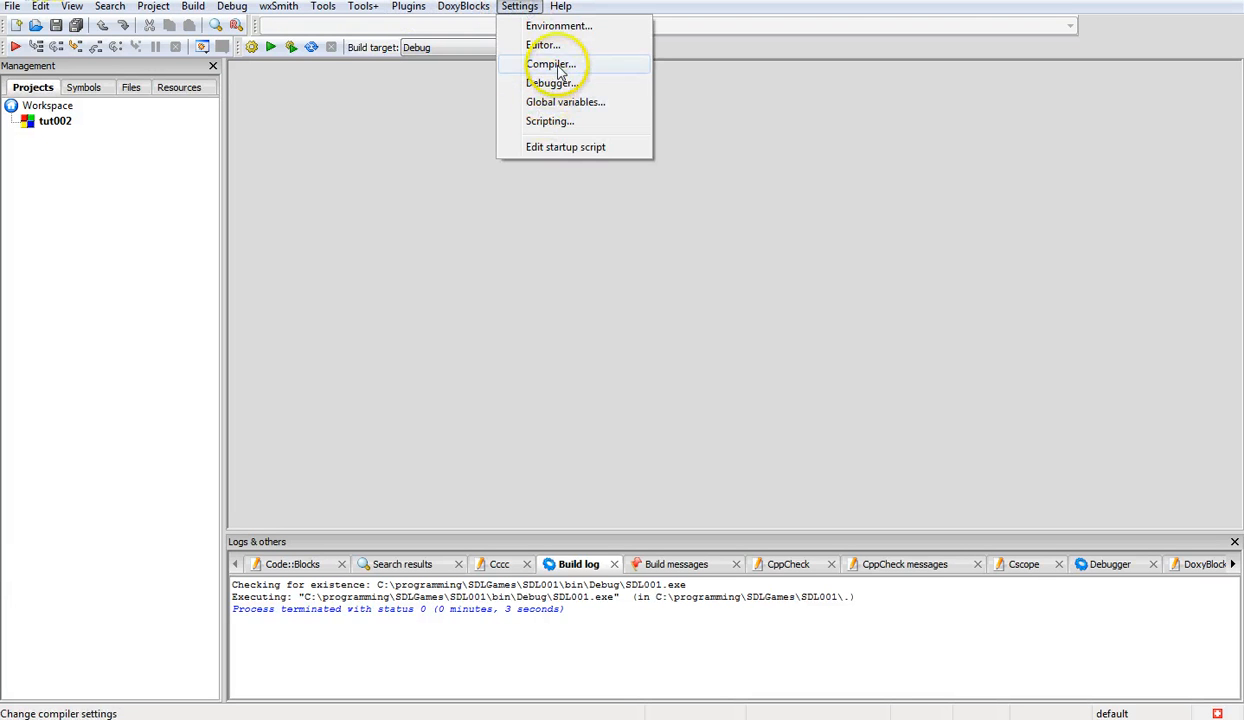
{"action": "left_click", "coordinate": [550, 64]}
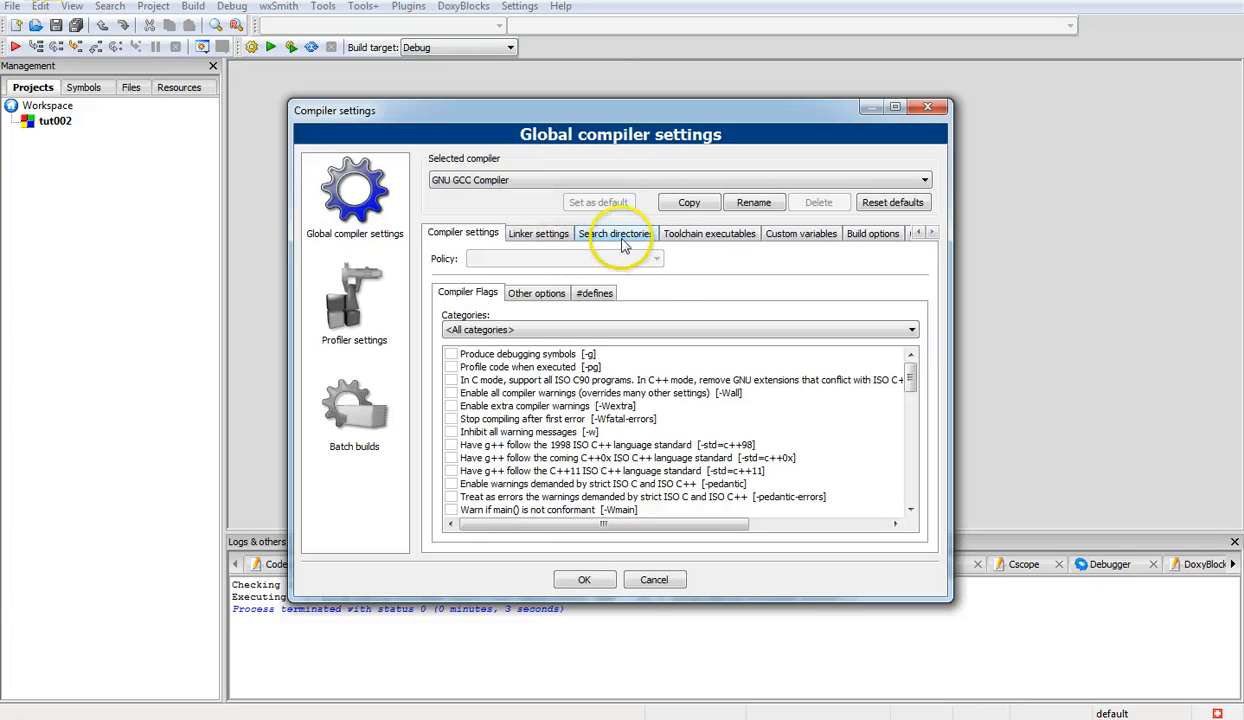
{"action": "left_click", "coordinate": [615, 233]}
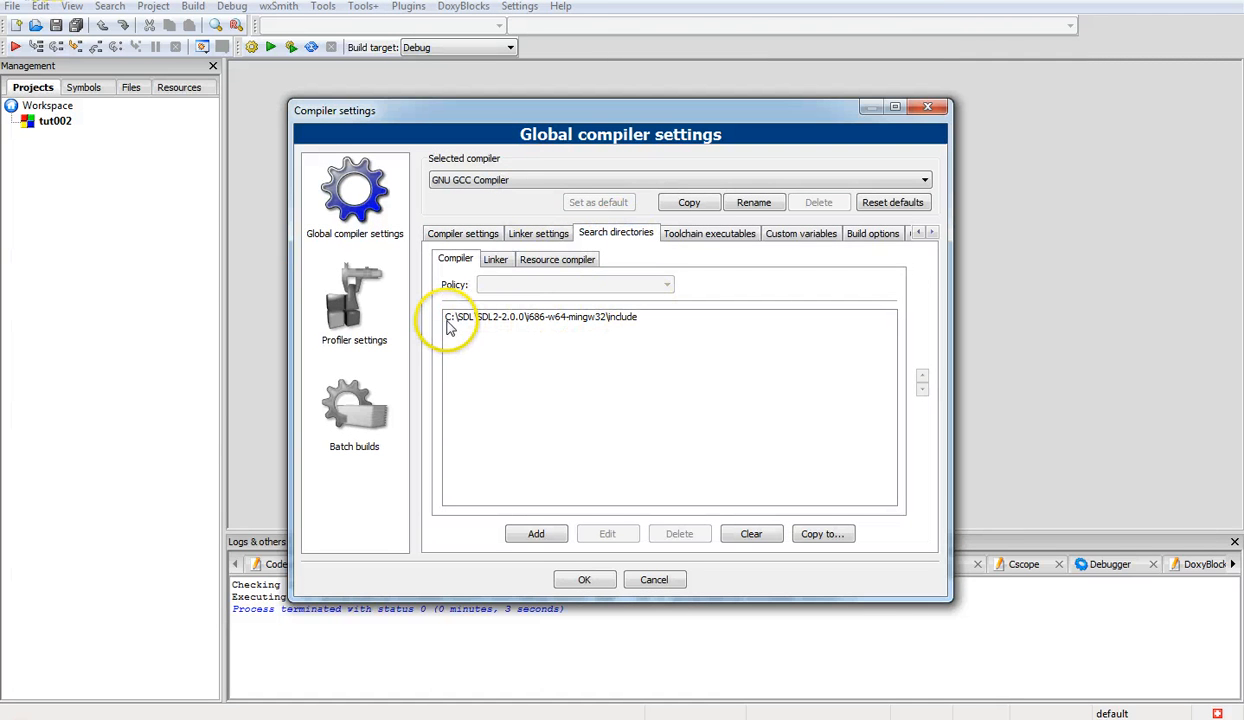
{"action": "mouse_move", "coordinate": [528, 330]}
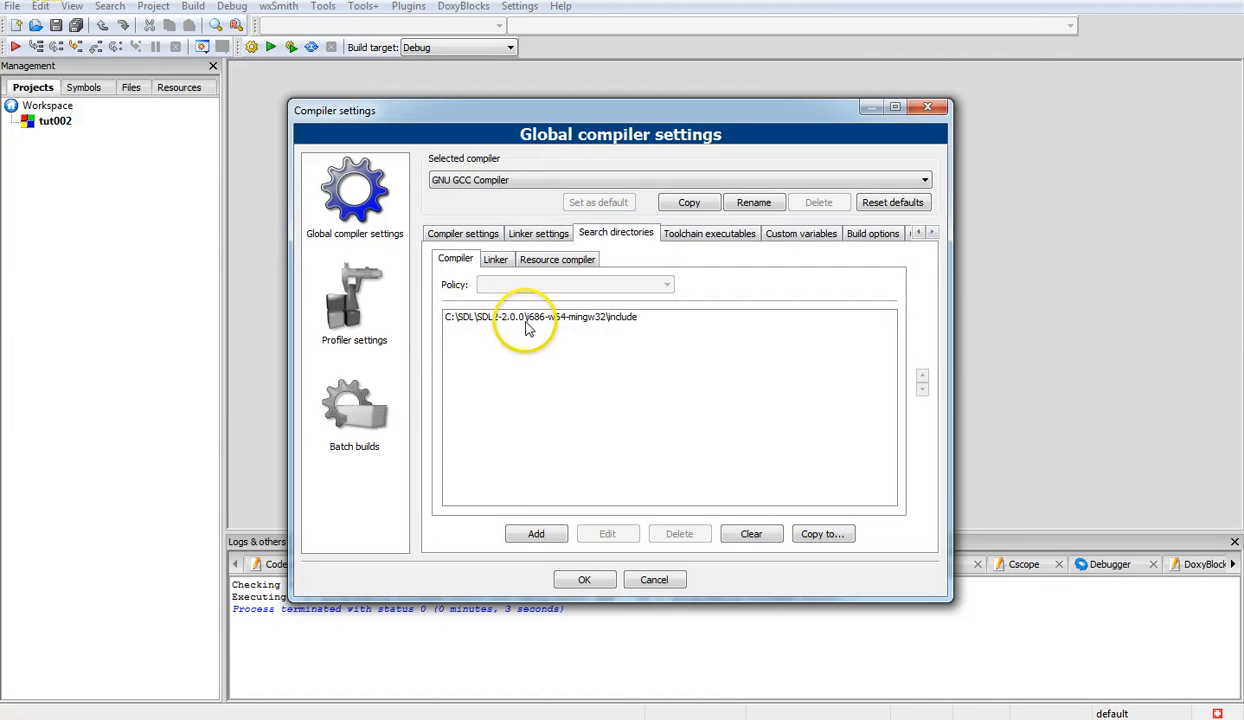
{"action": "mouse_move", "coordinate": [558, 328]}
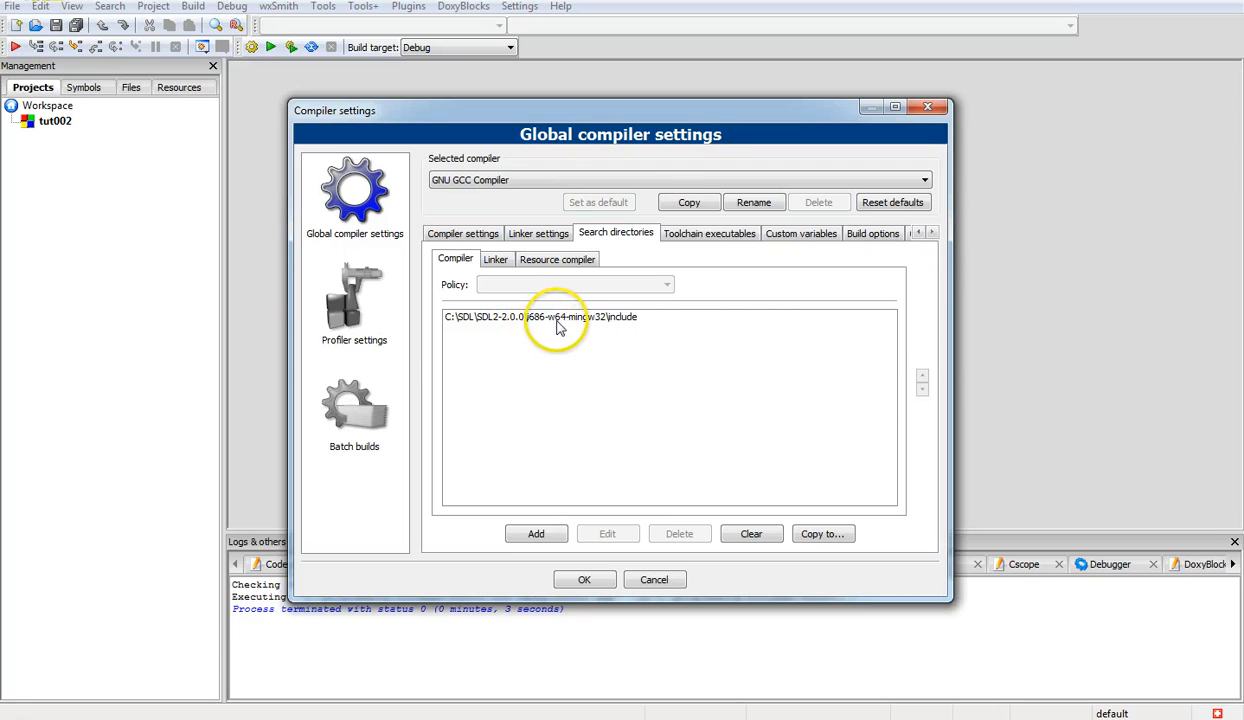
{"action": "mouse_move", "coordinate": [625, 325]}
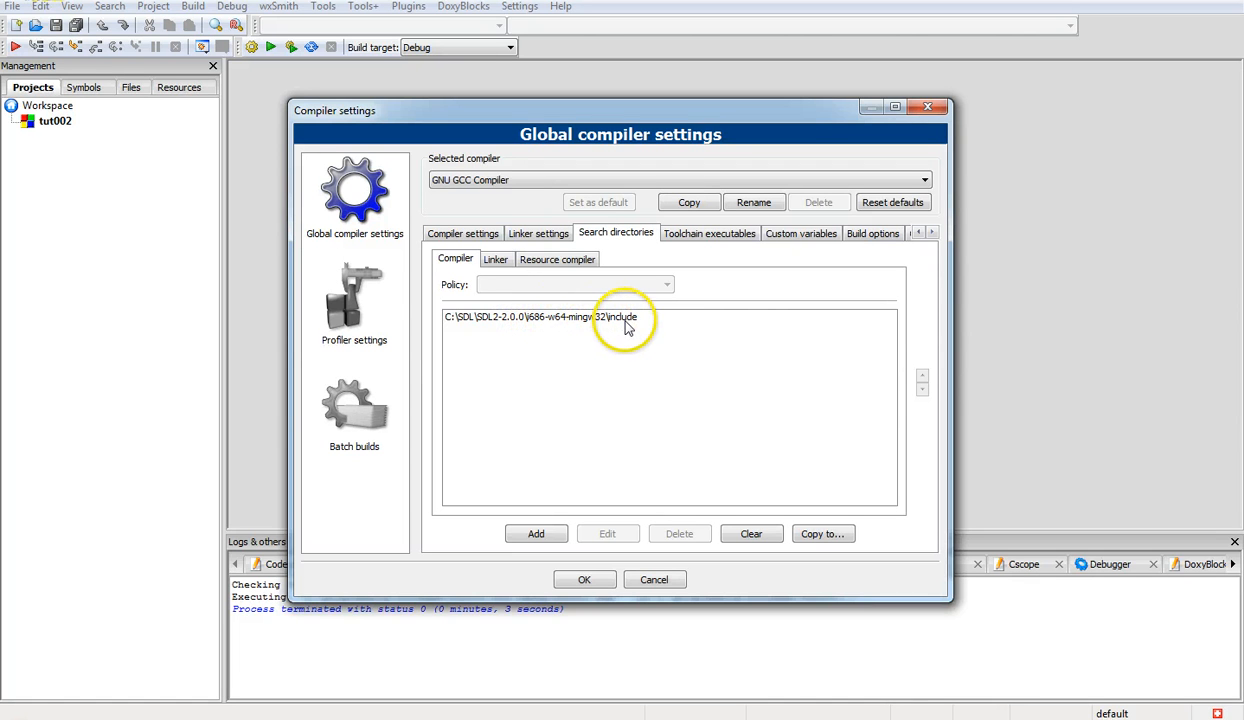
{"action": "mouse_move", "coordinate": [598, 323]}
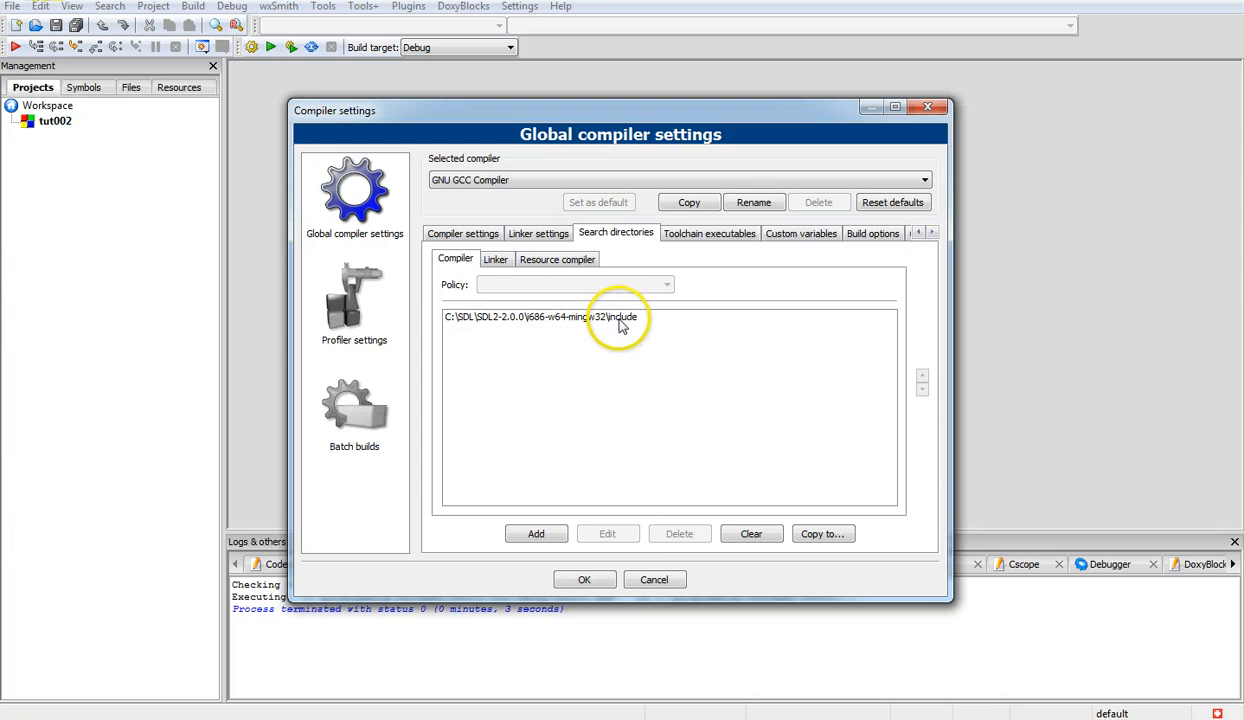
{"action": "mouse_move", "coordinate": [630, 328]}
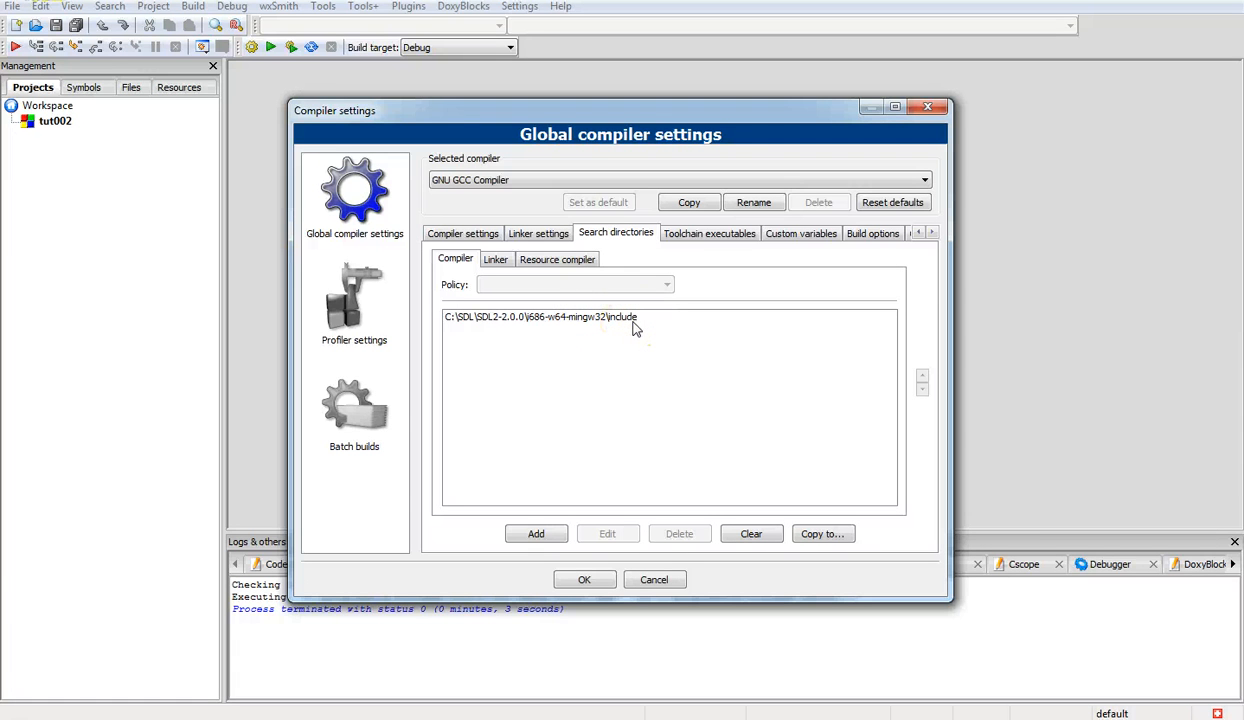
{"action": "mouse_move", "coordinate": [555, 385]}
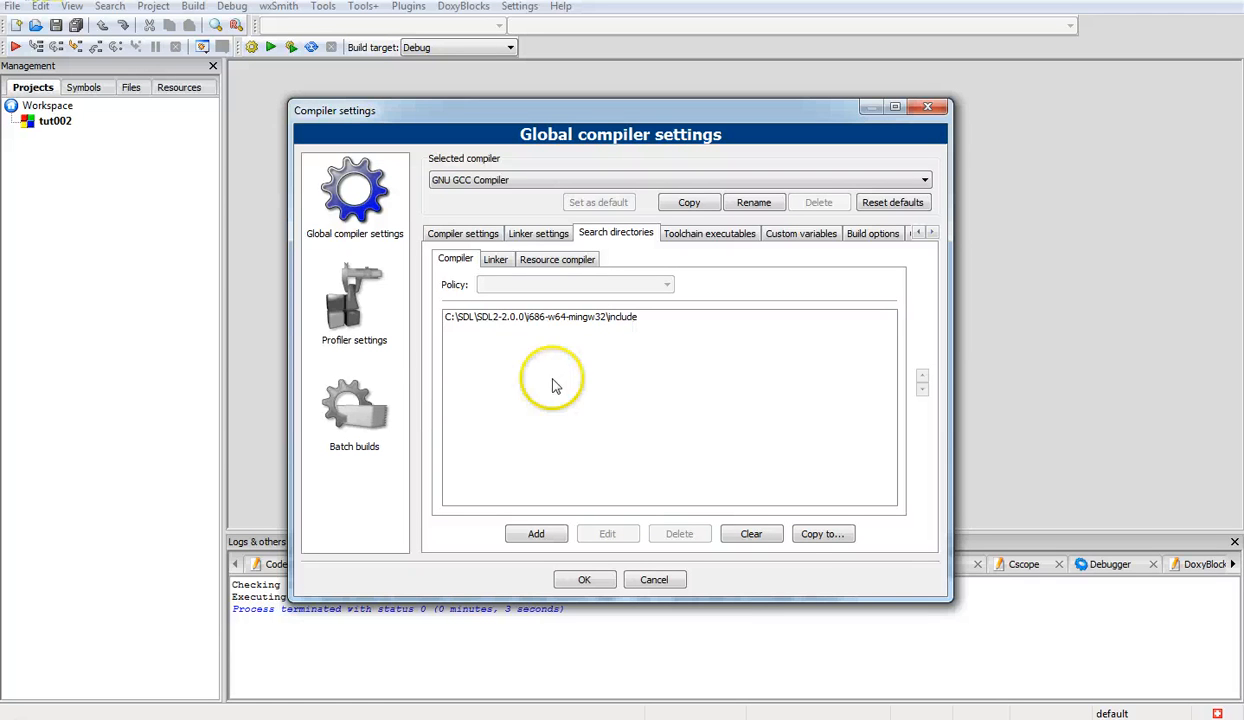
{"action": "mouse_move", "coordinate": [95, 650]}
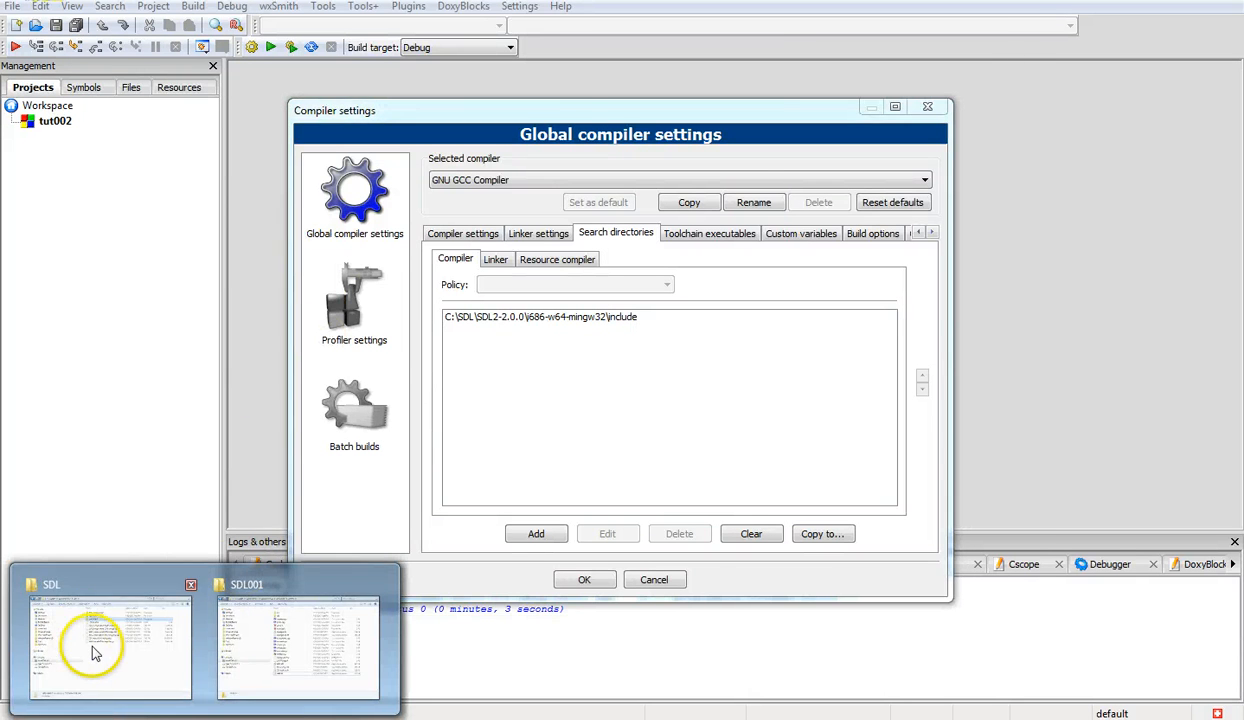
In Explorer, browse SDL2-2.0.0 > i686-w64-mingw32 > include to find the SDL2 folder, then go back
{"action": "left_click", "coordinate": [108, 640]}
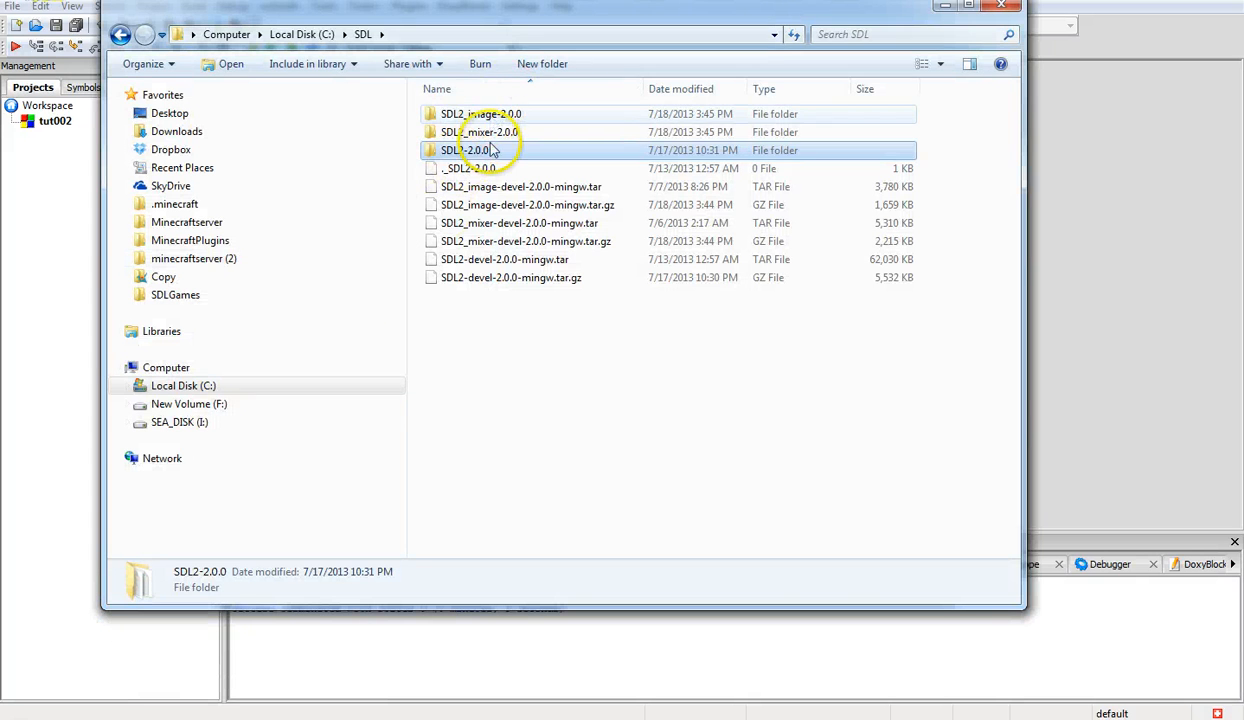
{"action": "double_click", "coordinate": [467, 150]}
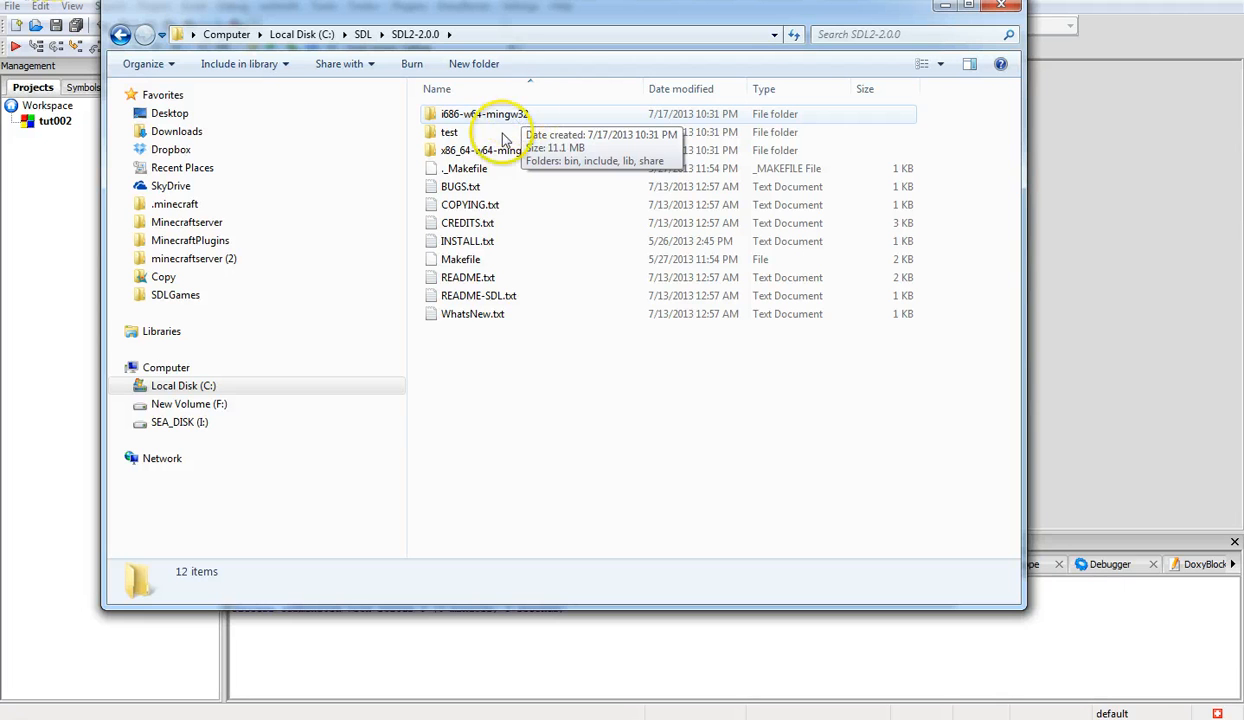
{"action": "mouse_move", "coordinate": [490, 150]}
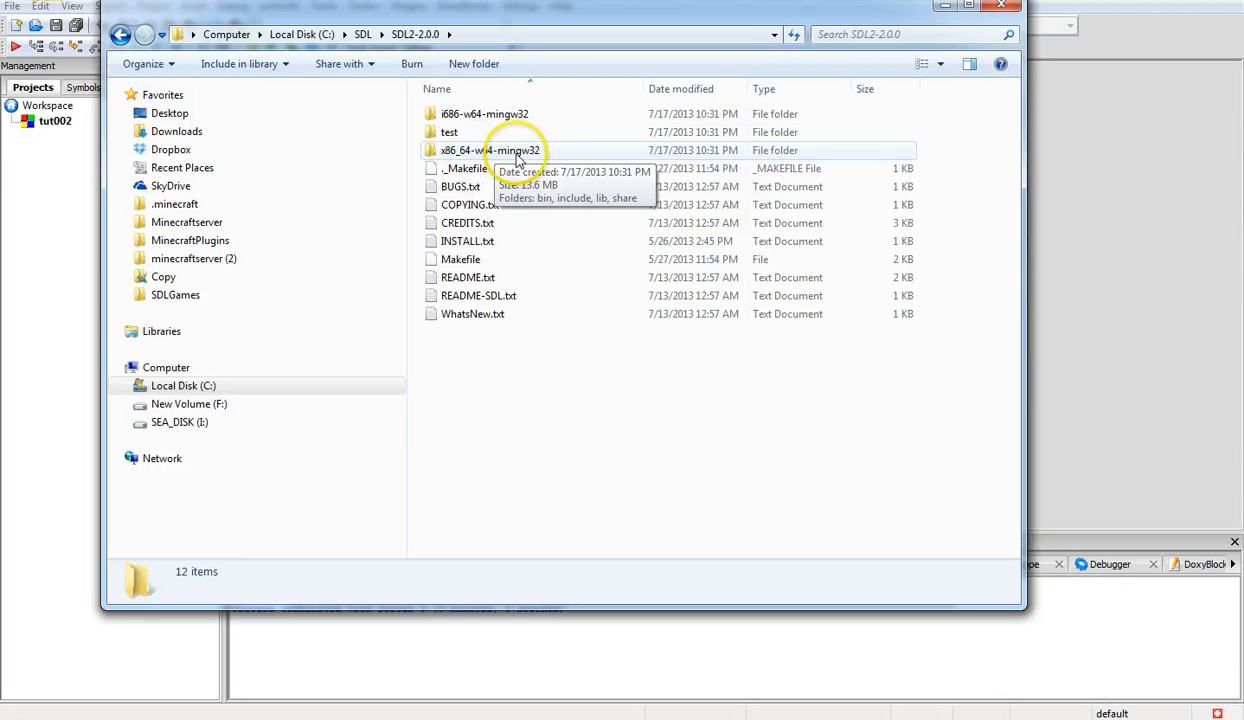
{"action": "mouse_move", "coordinate": [512, 113]}
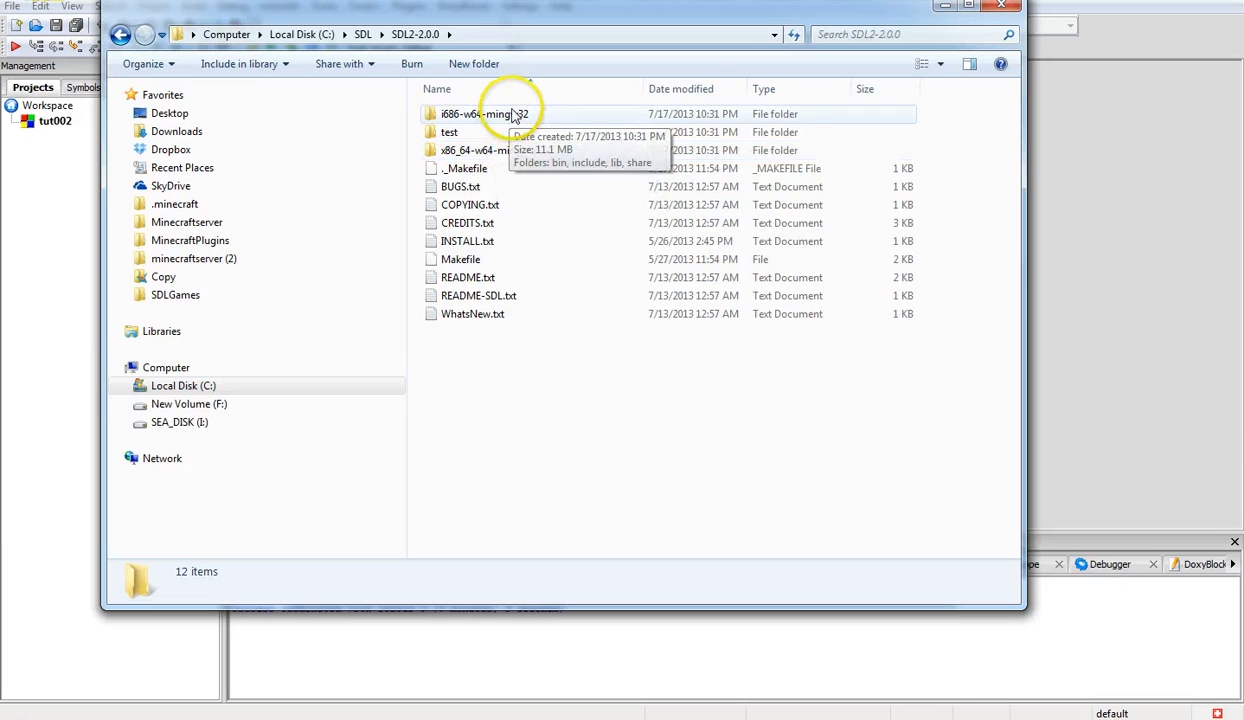
{"action": "double_click", "coordinate": [476, 113]}
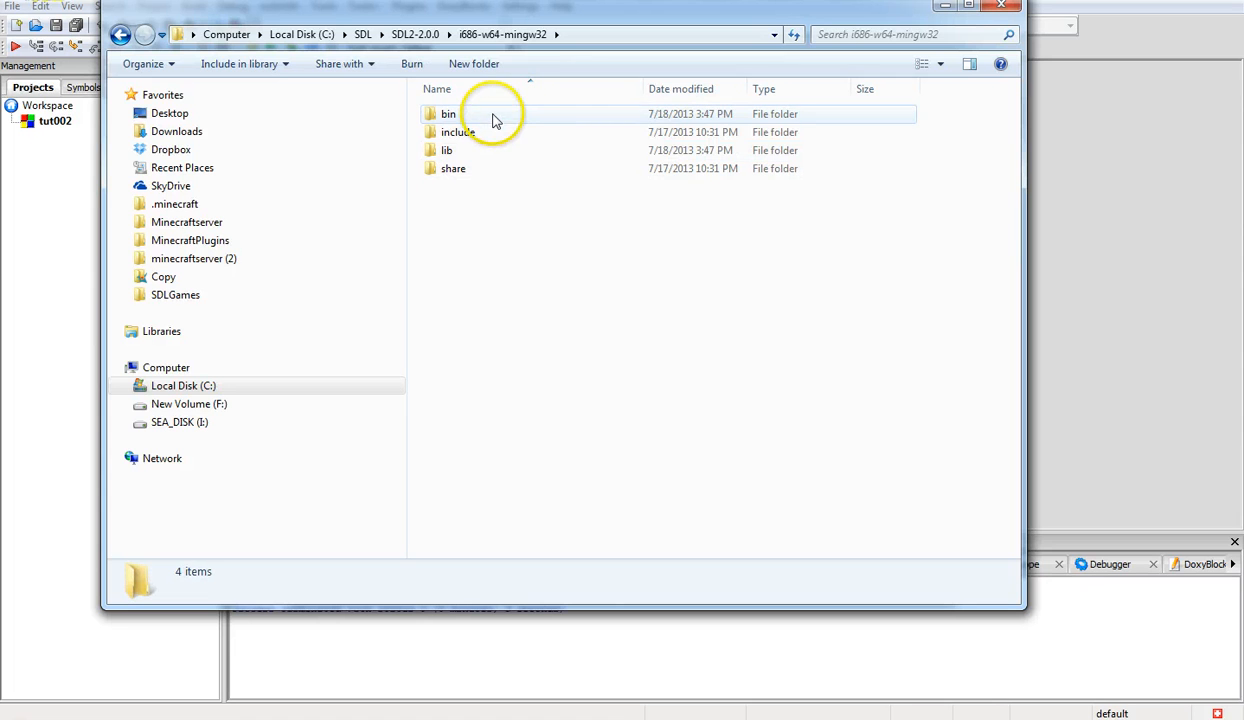
{"action": "left_click", "coordinate": [457, 131]}
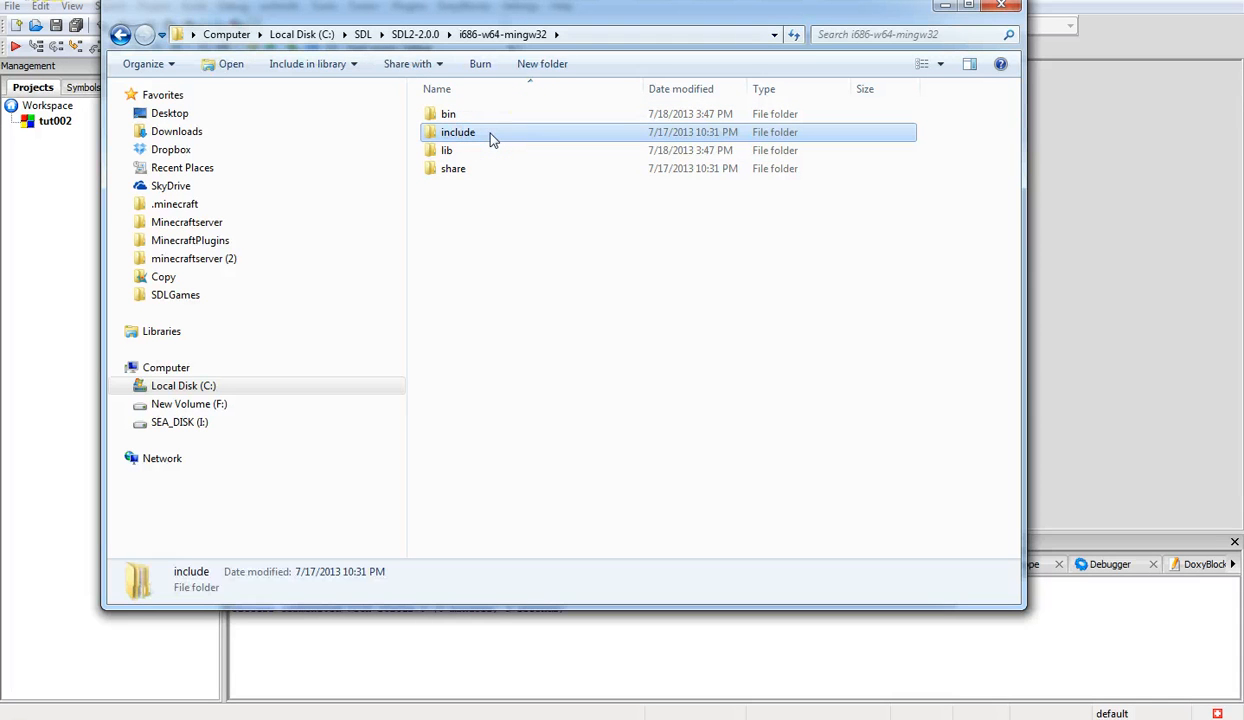
{"action": "double_click", "coordinate": [457, 131]}
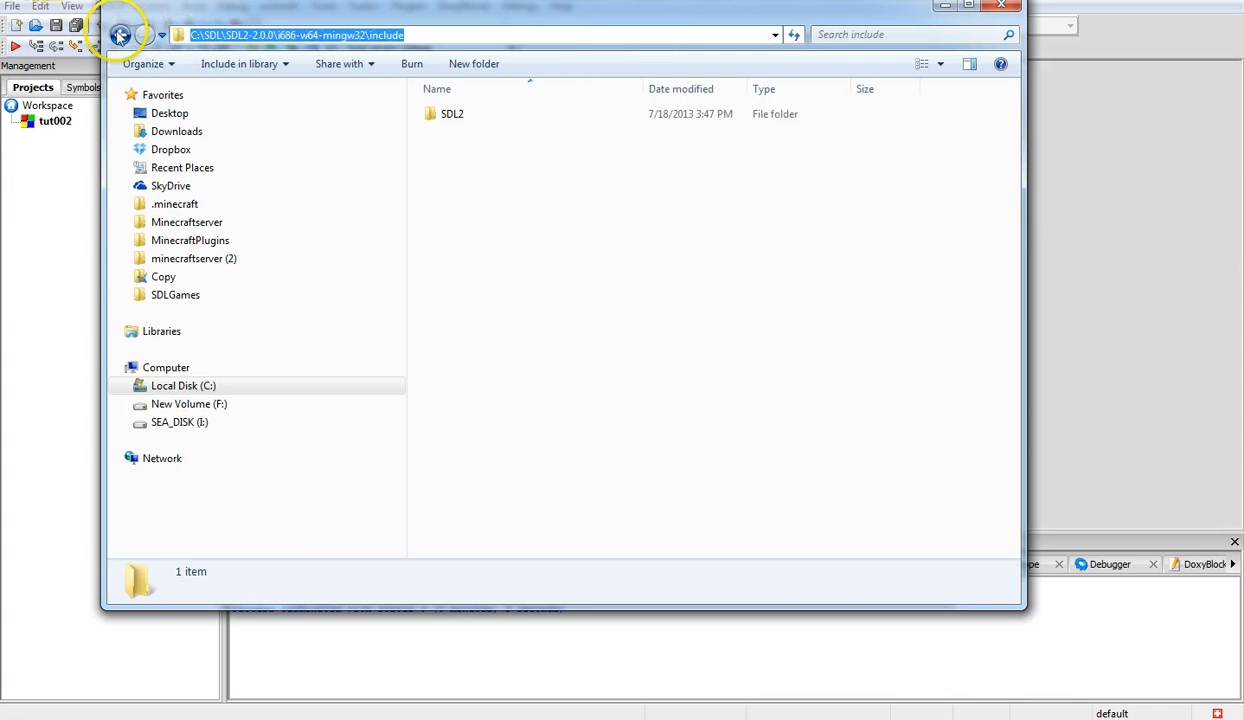
{"action": "left_click", "coordinate": [119, 34]}
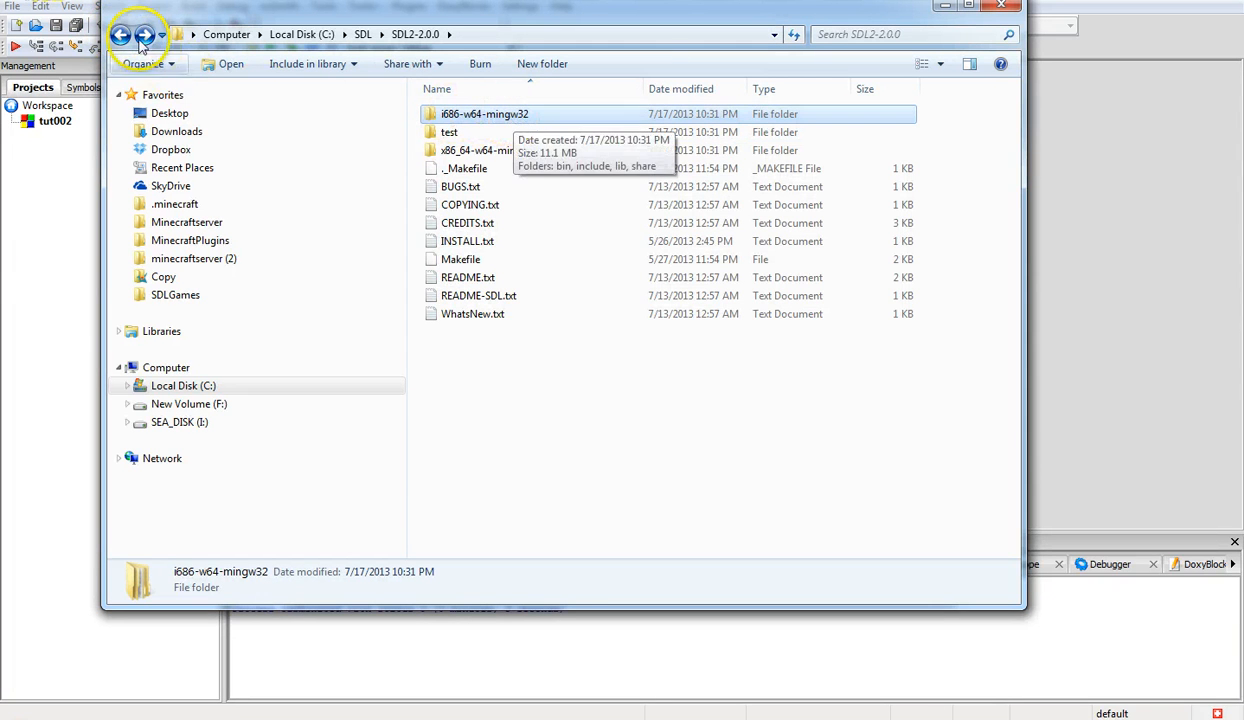
{"action": "left_click", "coordinate": [120, 34]}
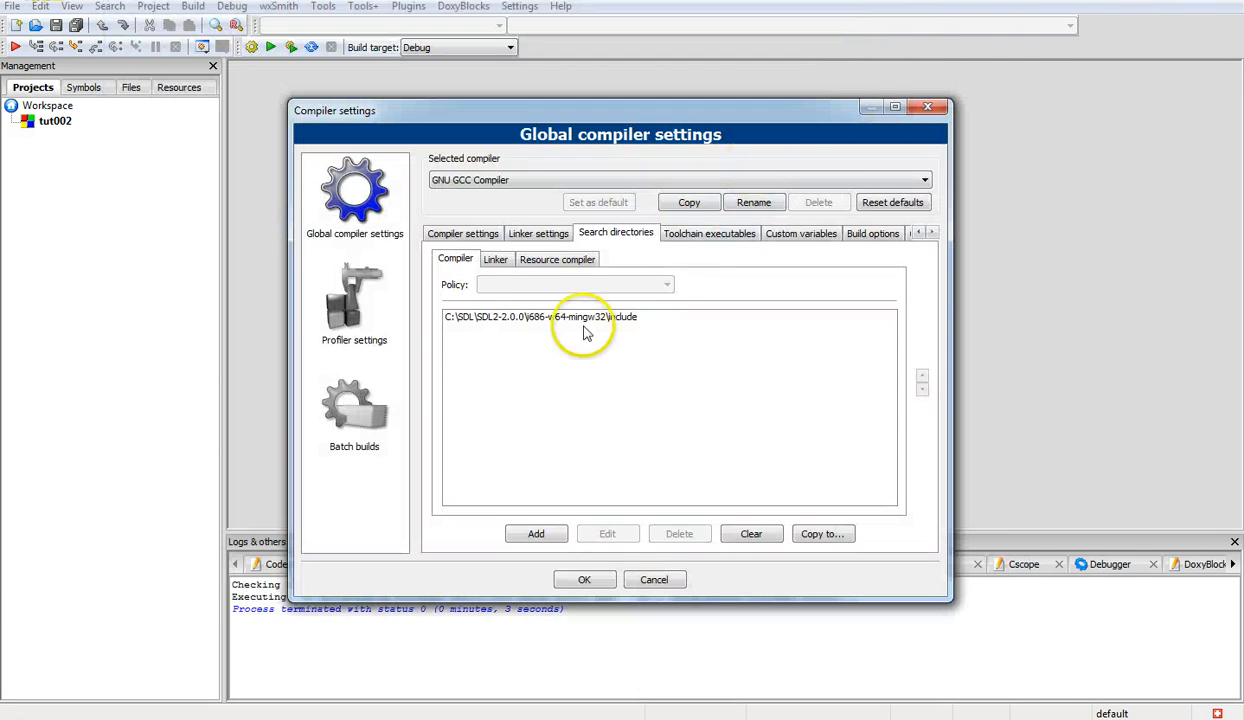
{"action": "mouse_move", "coordinate": [465, 328]}
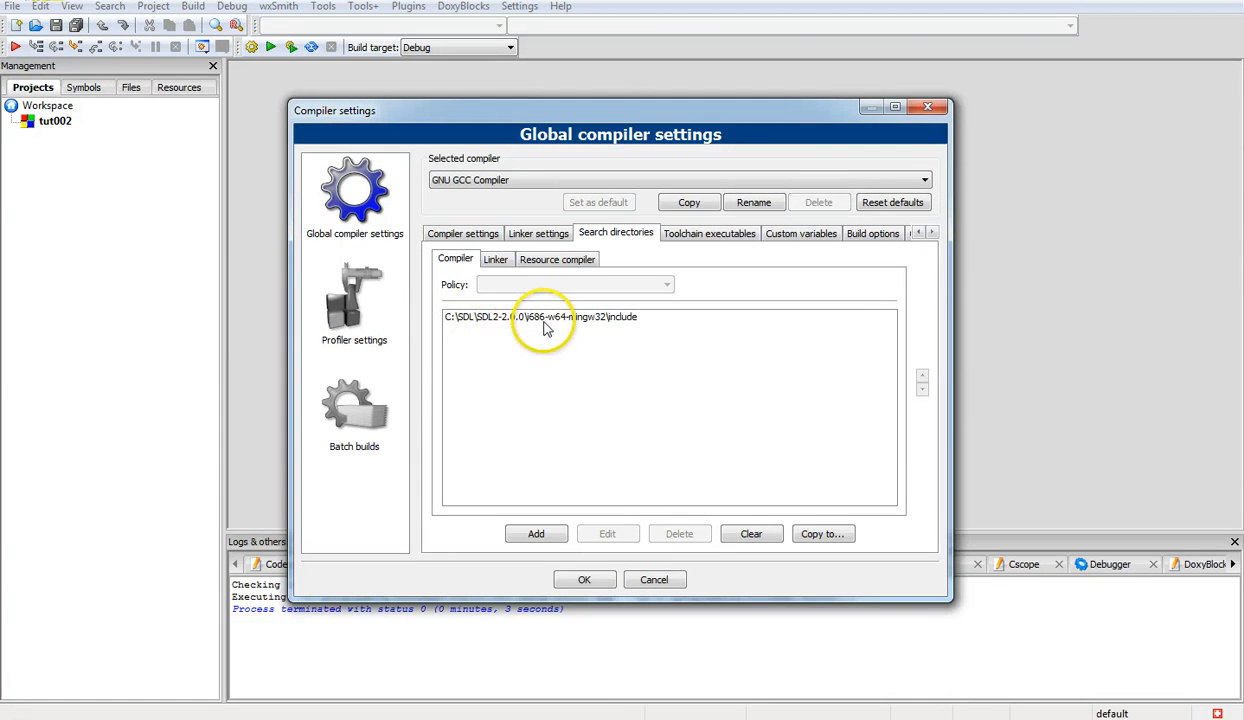
{"action": "mouse_move", "coordinate": [563, 328]}
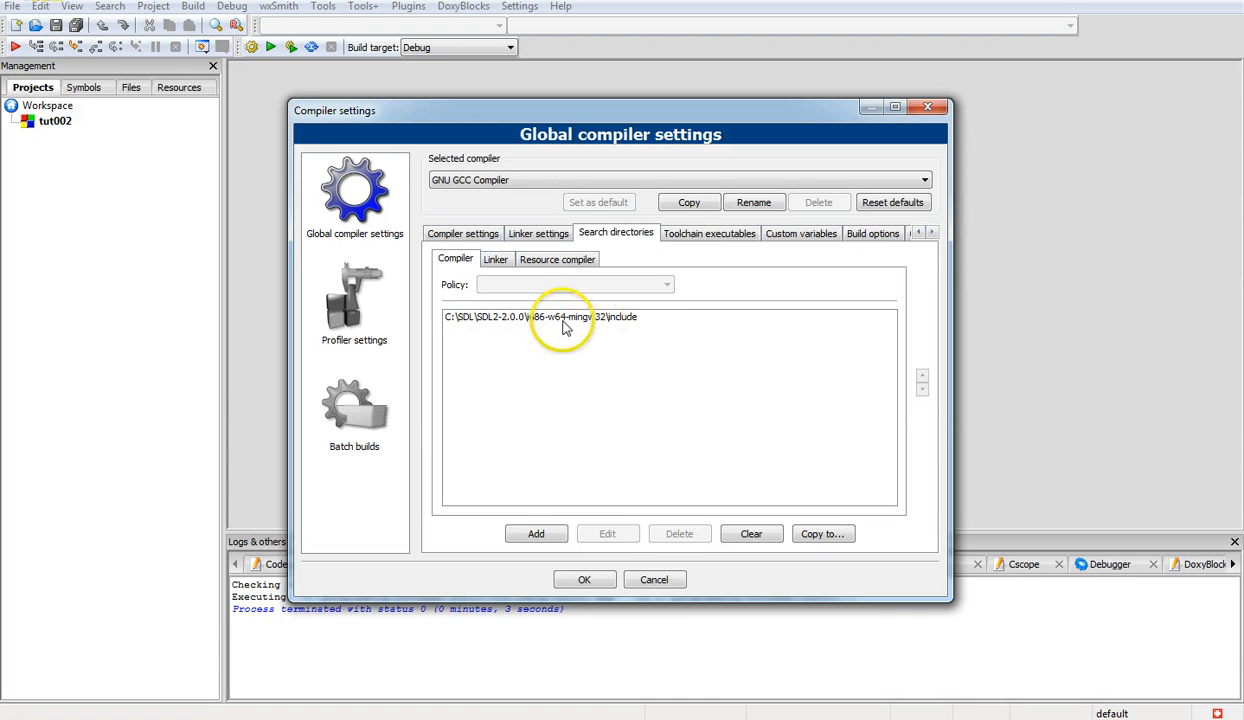
{"action": "mouse_move", "coordinate": [620, 327]}
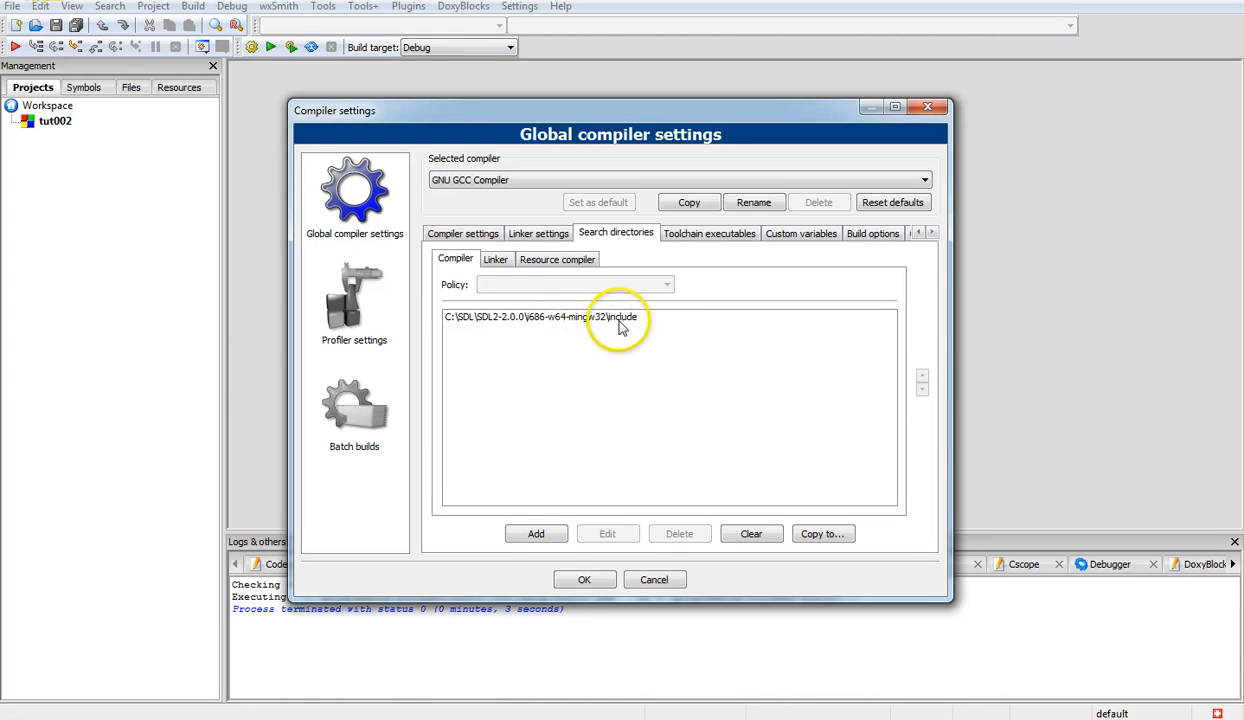
{"action": "mouse_move", "coordinate": [697, 373]}
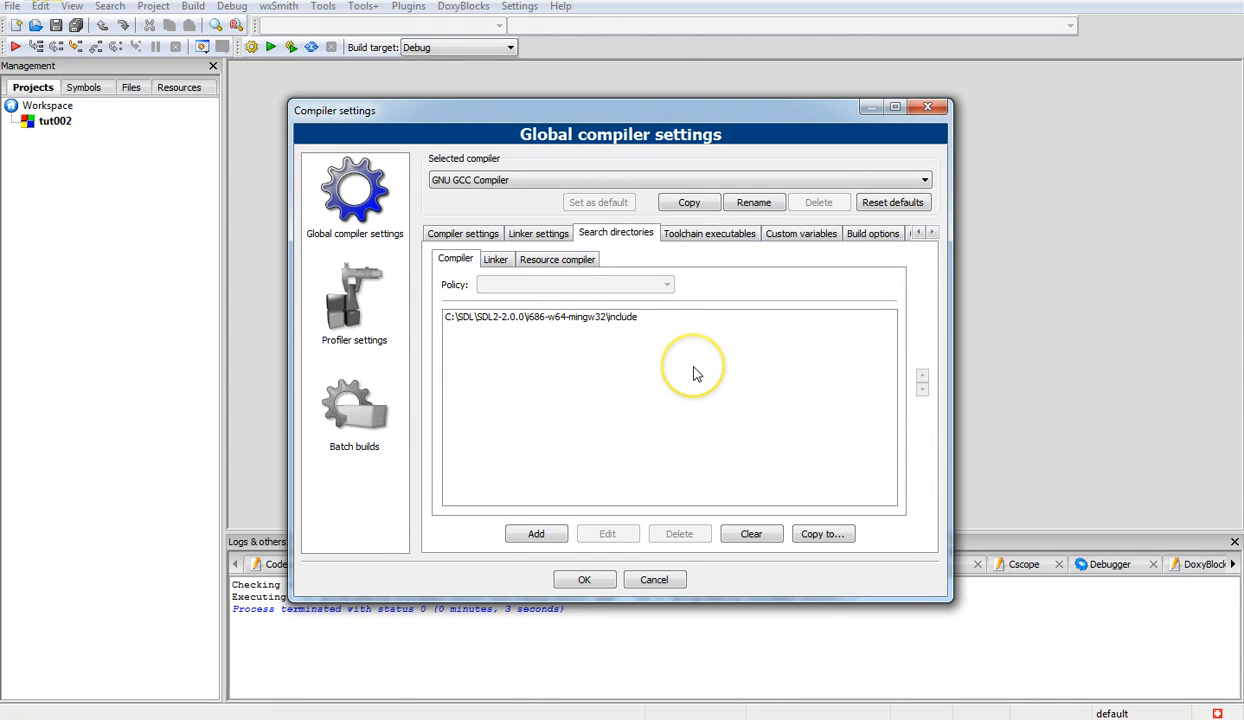
{"action": "mouse_move", "coordinate": [730, 290]}
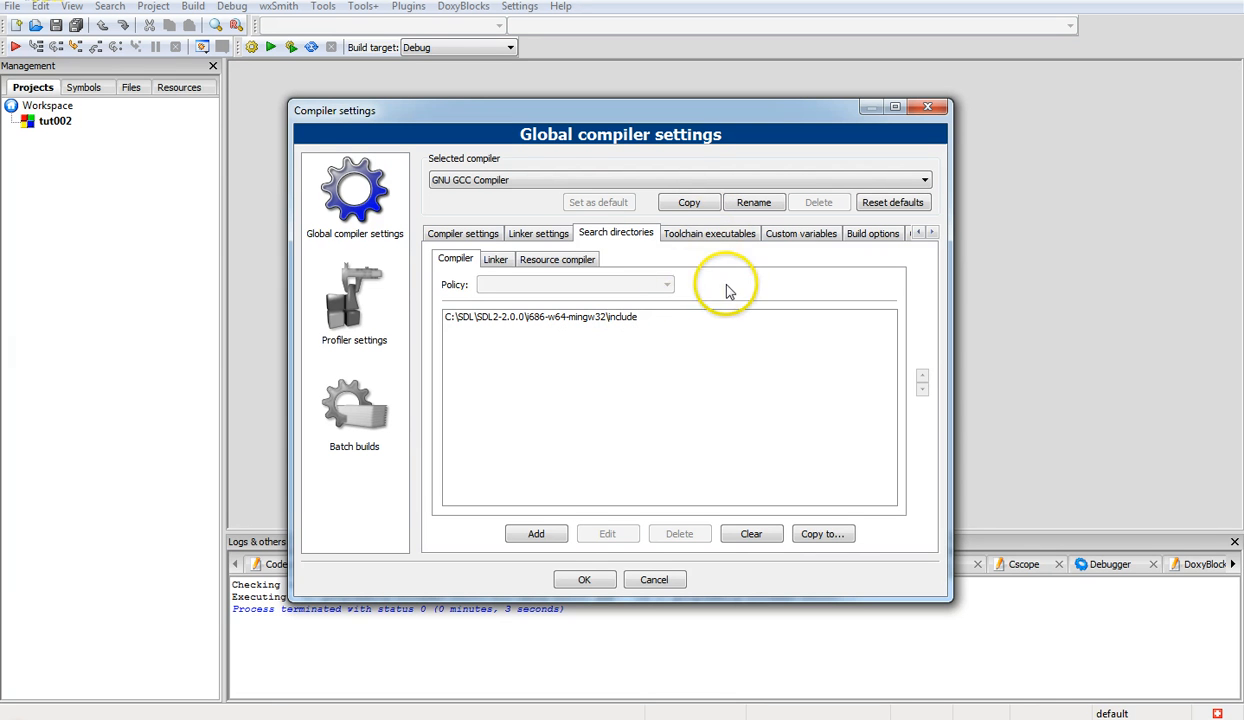
Switch to the Linker settings tab of the global compiler settings
{"action": "left_click", "coordinate": [538, 233]}
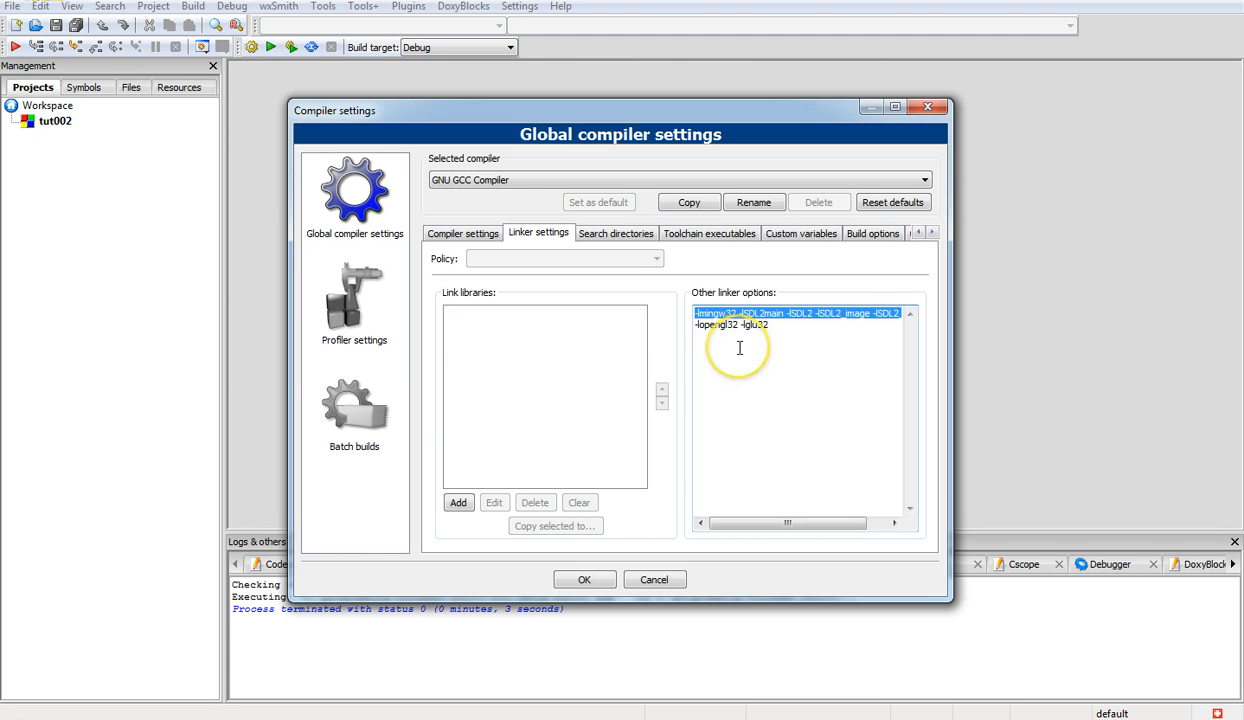
{"action": "mouse_move", "coordinate": [739, 347]}
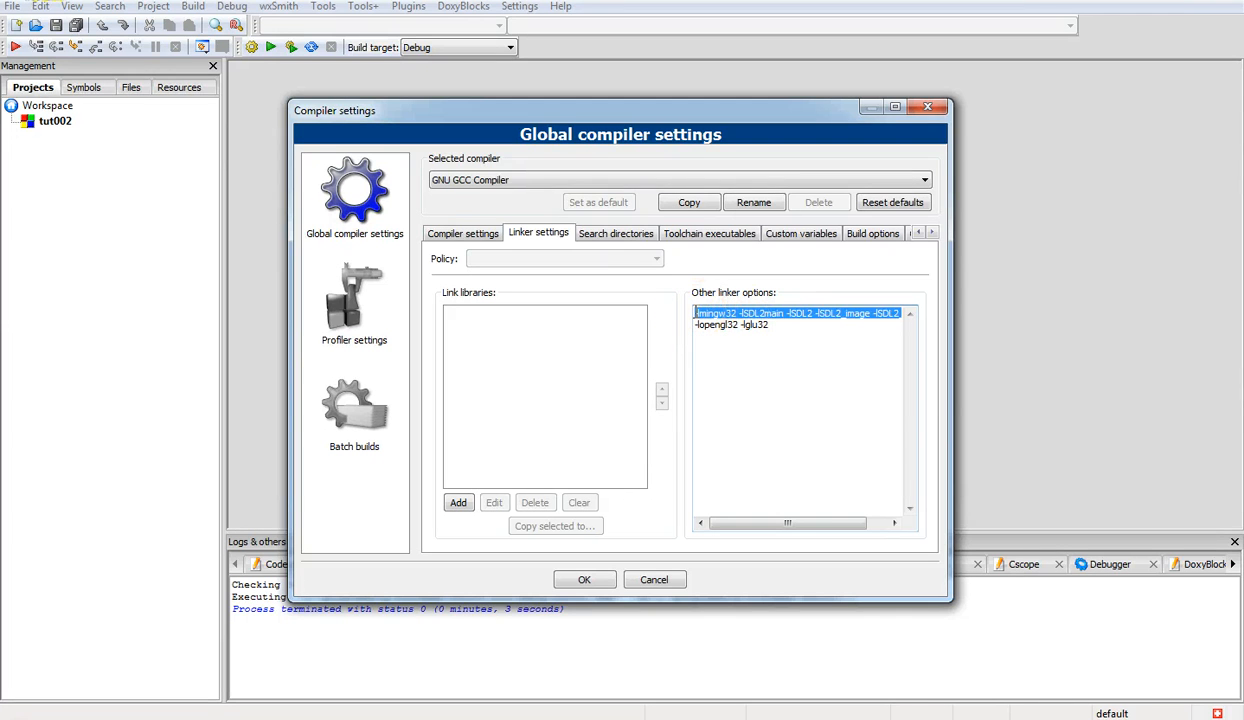
Confirm the mingw32, SDL2main, SDL2 and SDL2_image linker options and close Compiler settings with OK
{"action": "left_click", "coordinate": [844, 397]}
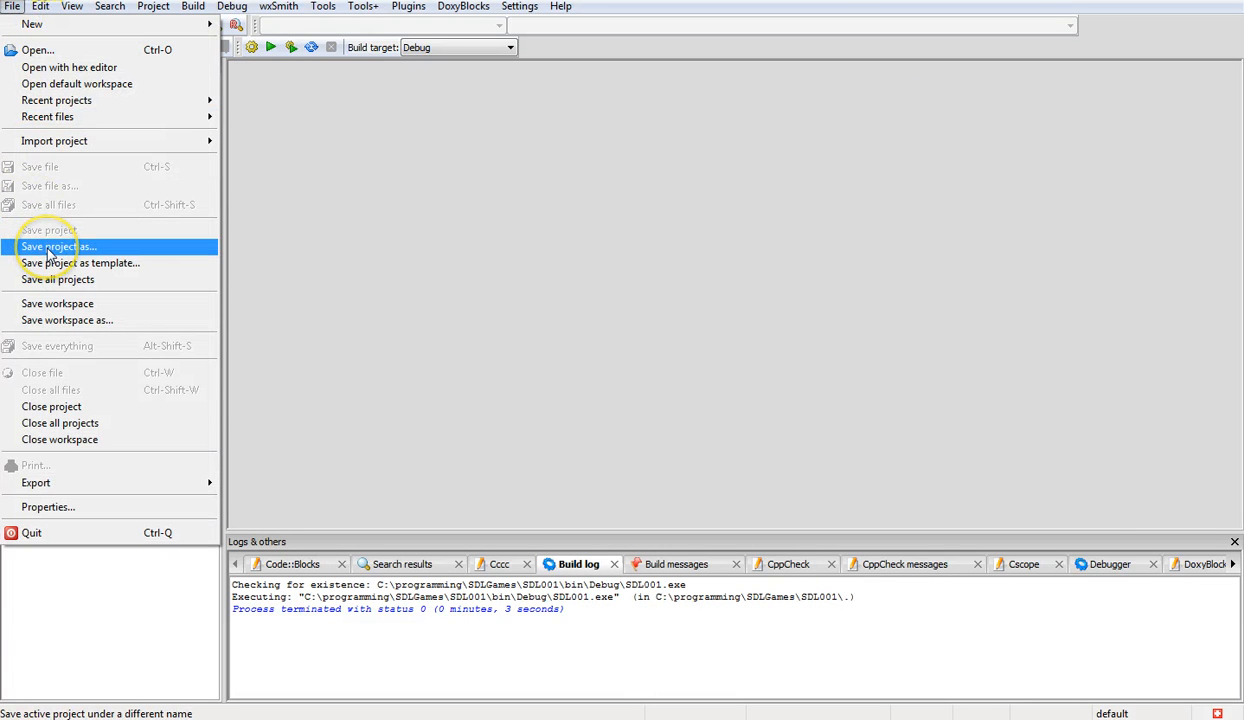
{"action": "mouse_move", "coordinate": [52, 407]}
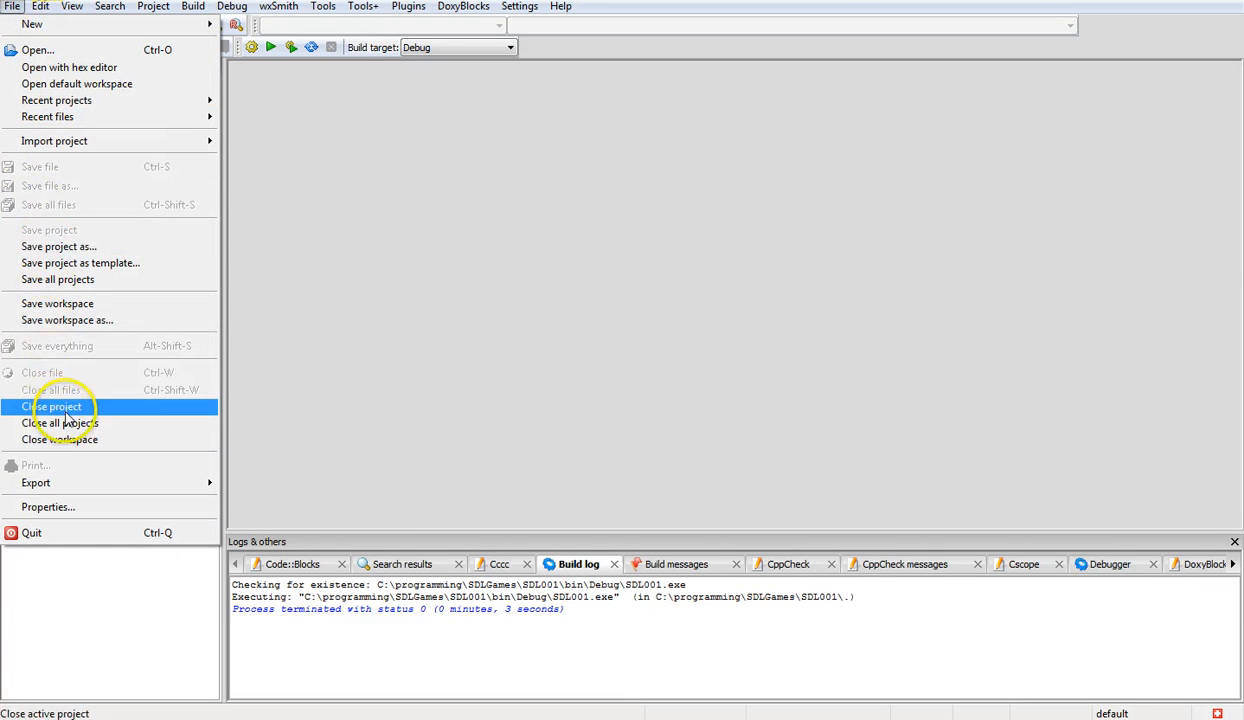
Close tut002 and reopen SDL001.cbp from the recent projects list
{"action": "left_click", "coordinate": [54, 407]}
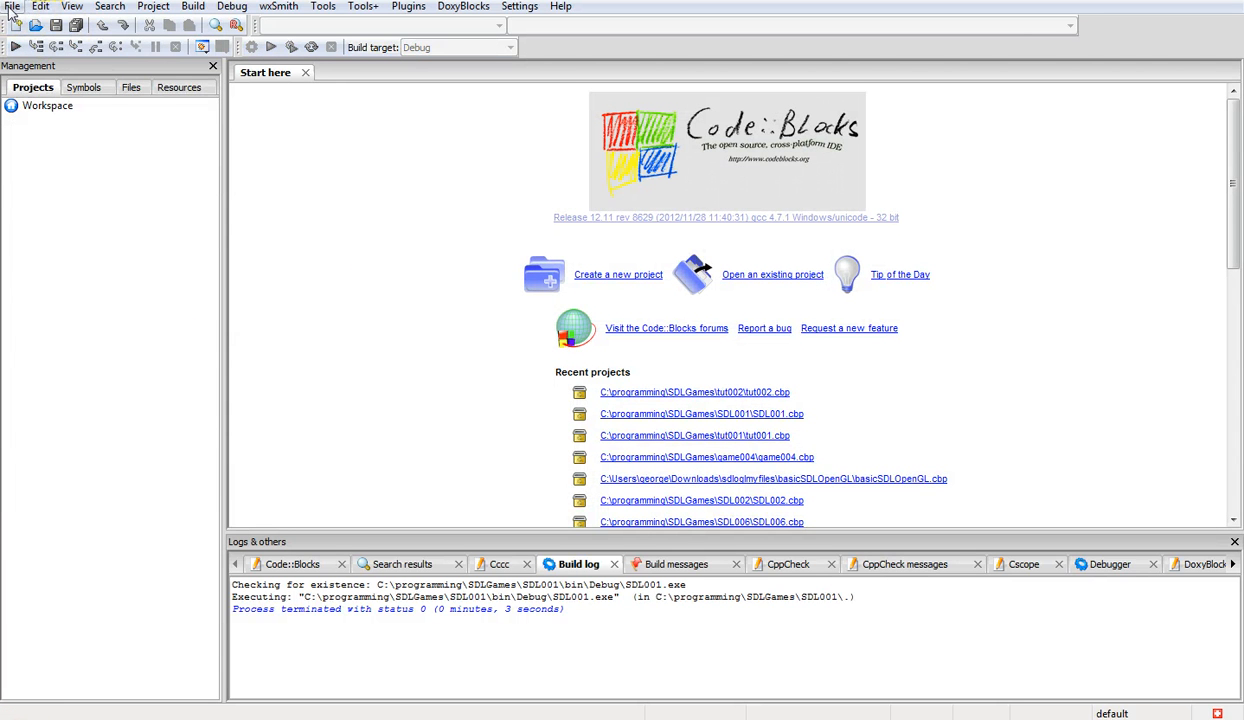
{"action": "left_click", "coordinate": [13, 6]}
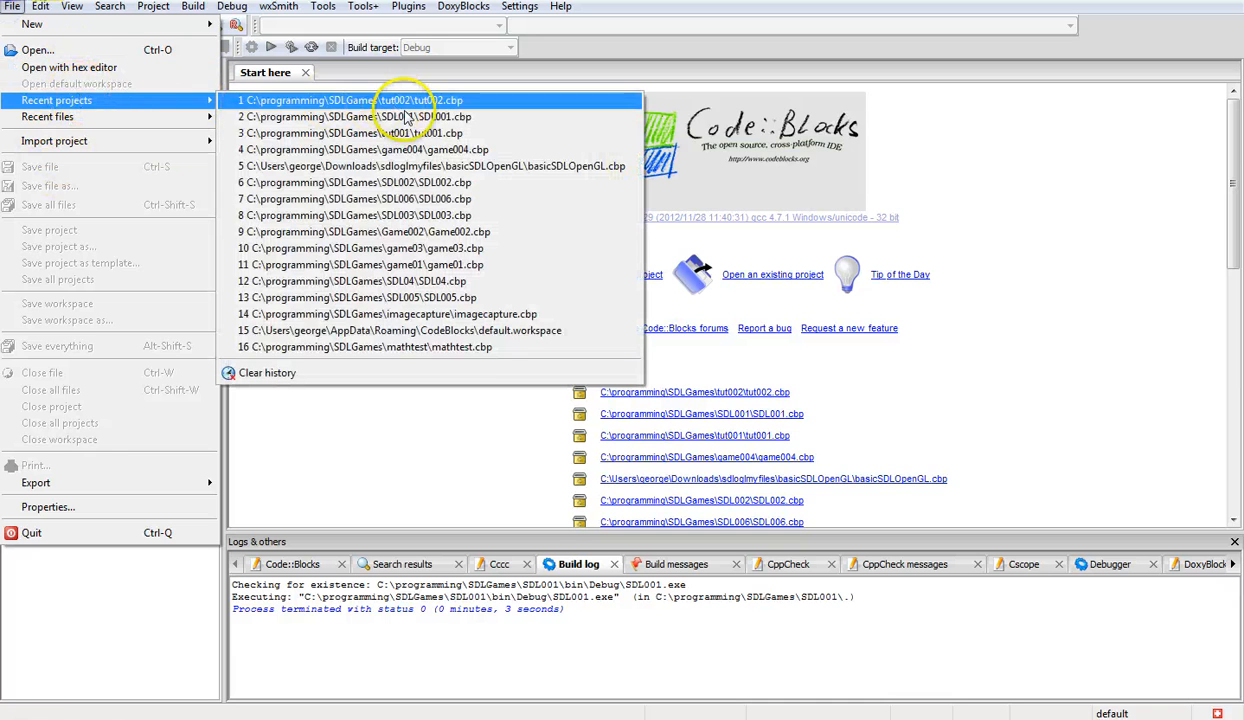
{"action": "left_click", "coordinate": [355, 116]}
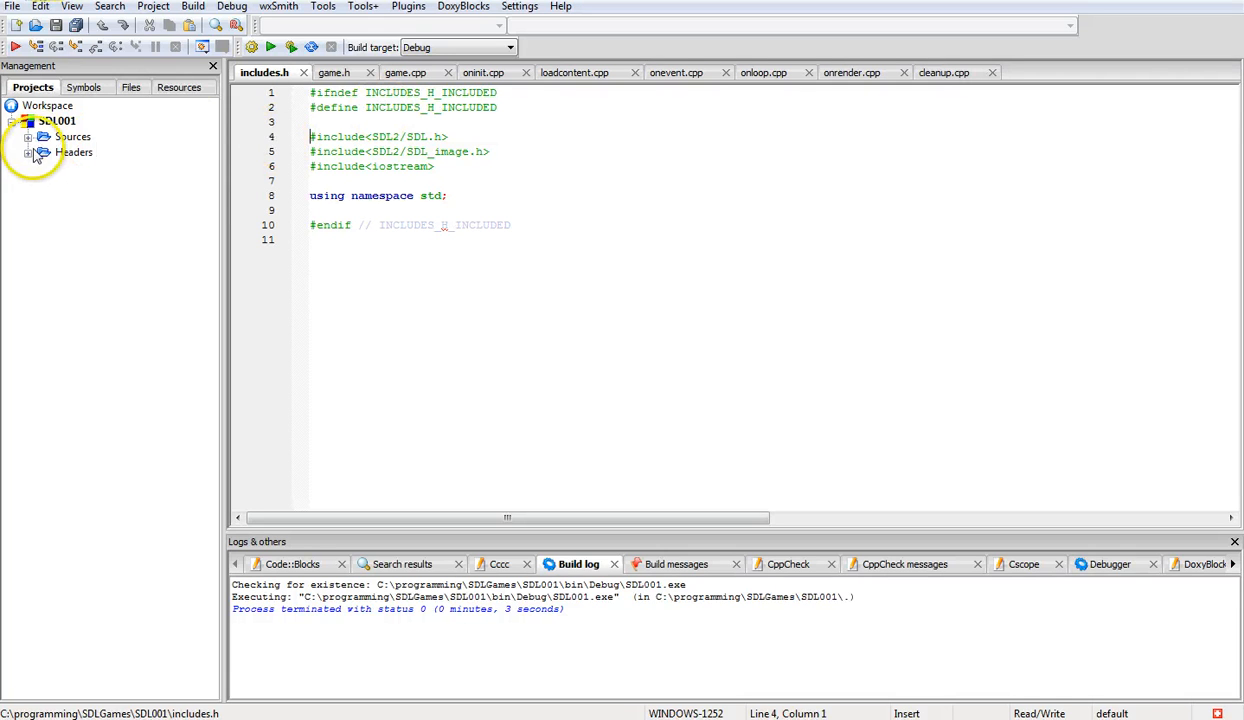
Expand the Sources and Headers folders to show game.cpp, game.h and includes.h
{"action": "left_click", "coordinate": [30, 136]}
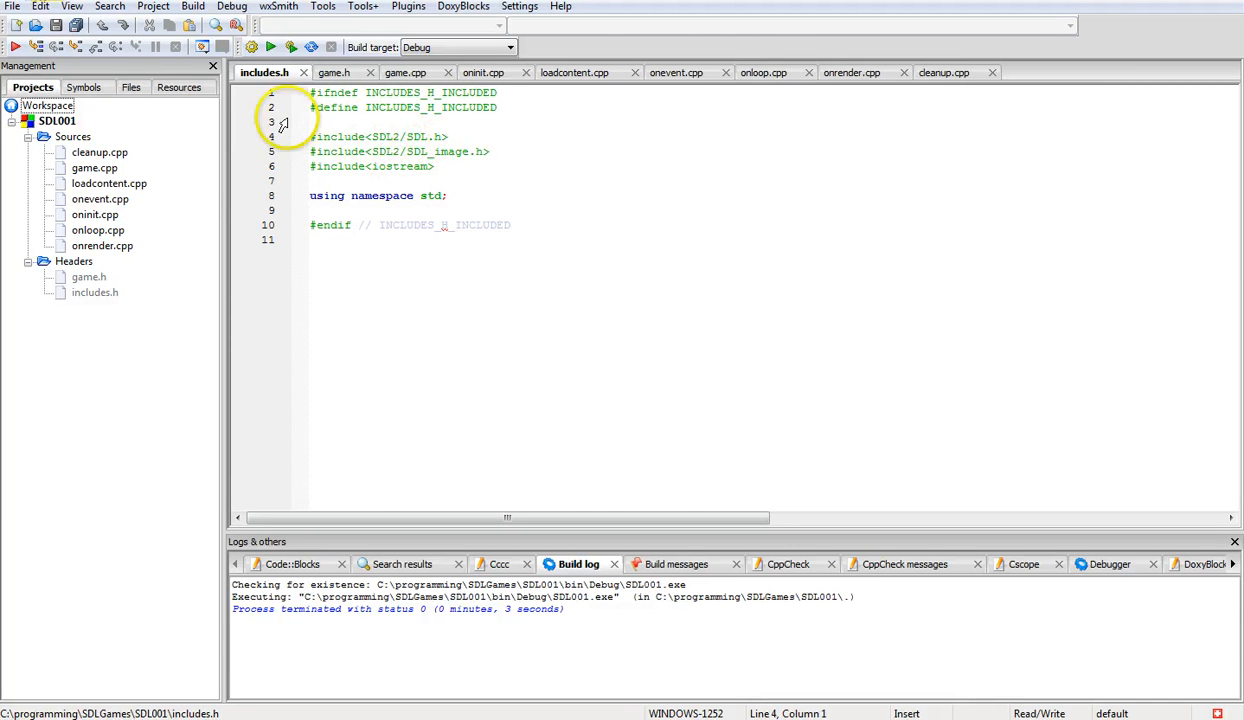
{"action": "mouse_move", "coordinate": [265, 72]}
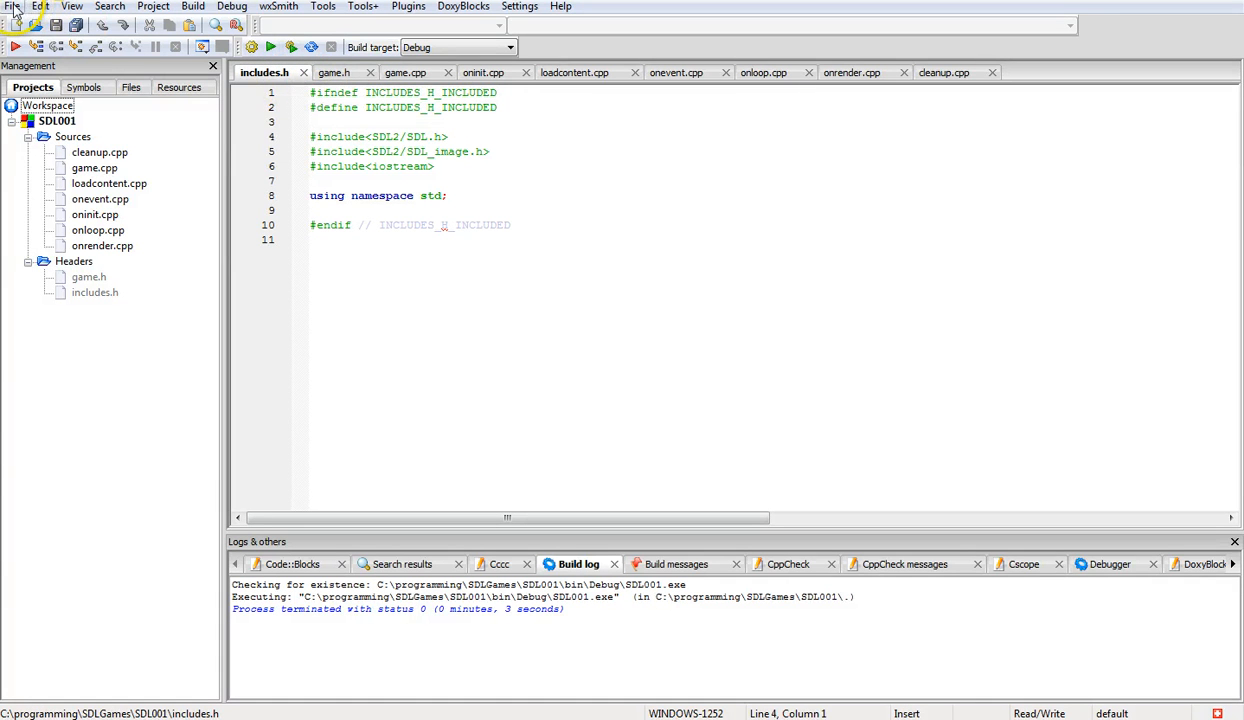
{"action": "left_click", "coordinate": [40, 6]}
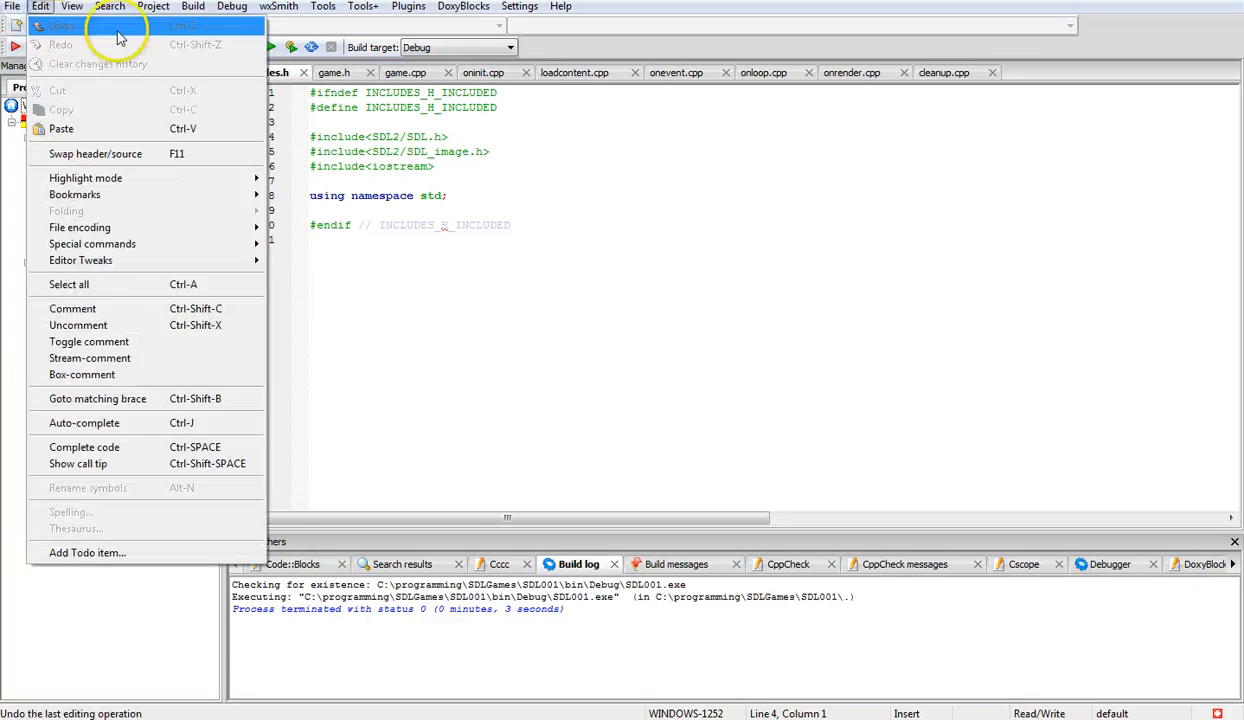
{"action": "left_click", "coordinate": [12, 6]}
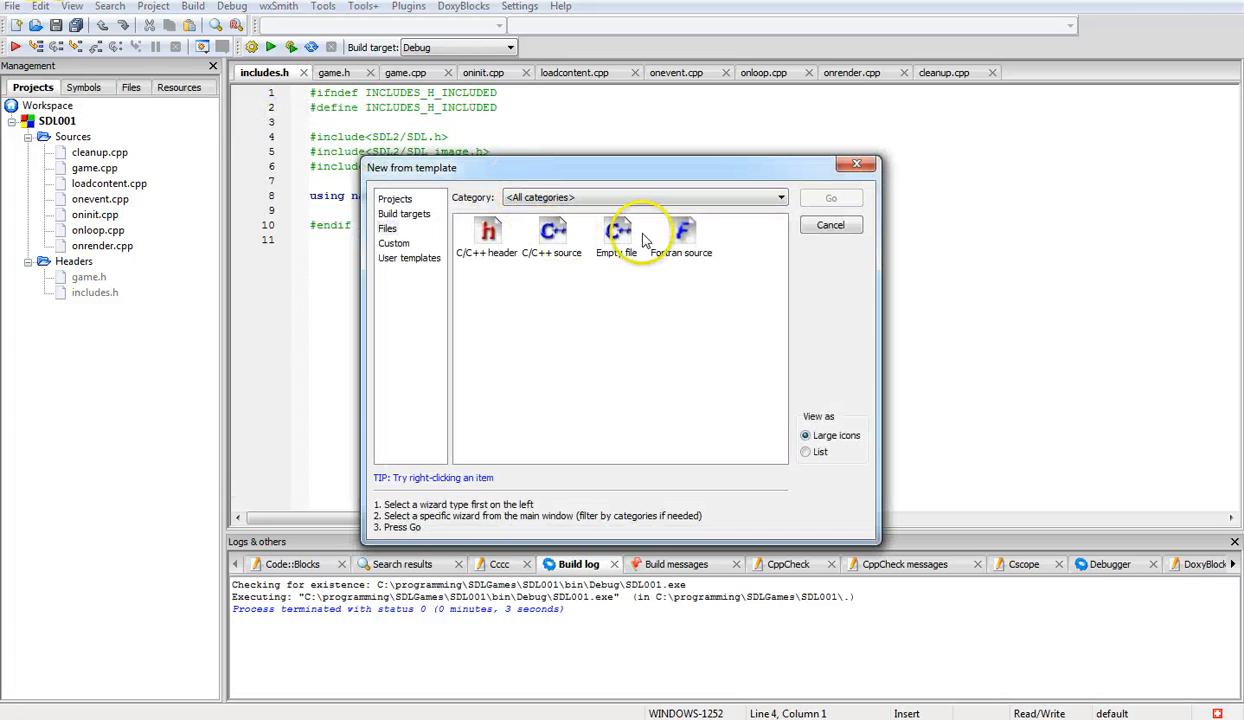
{"action": "mouse_move", "coordinate": [553, 240]}
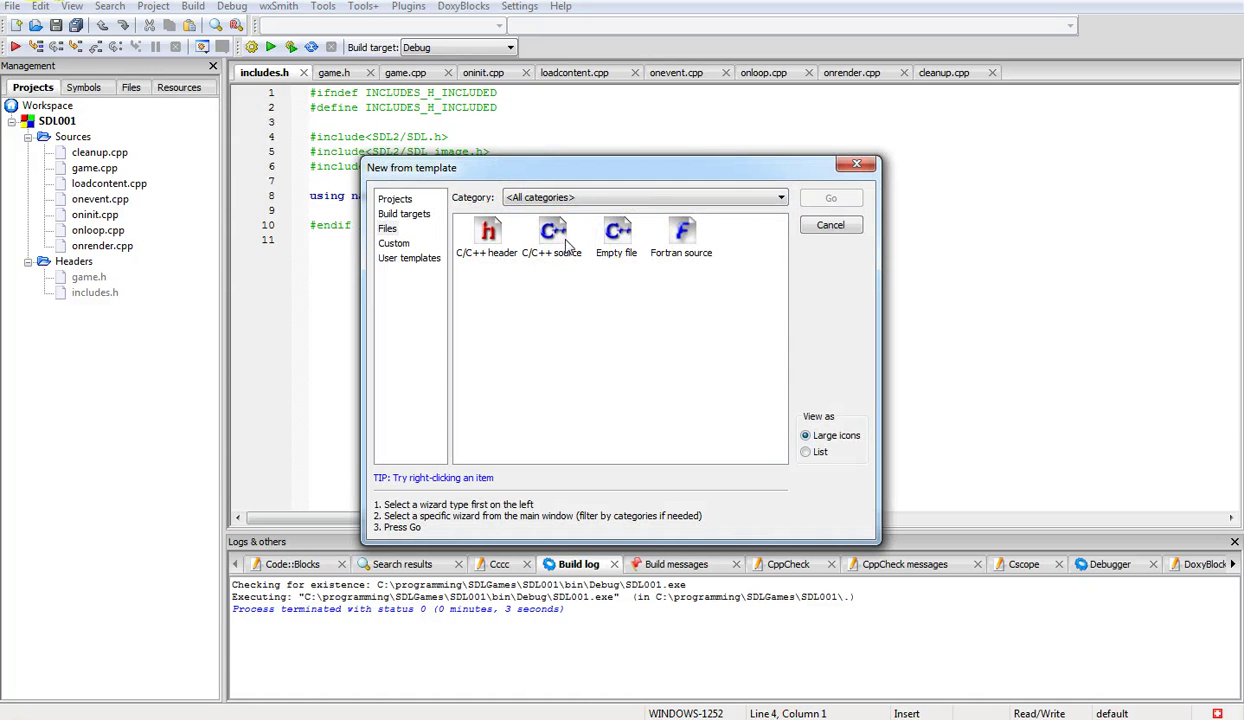
{"action": "left_click", "coordinate": [830, 224]}
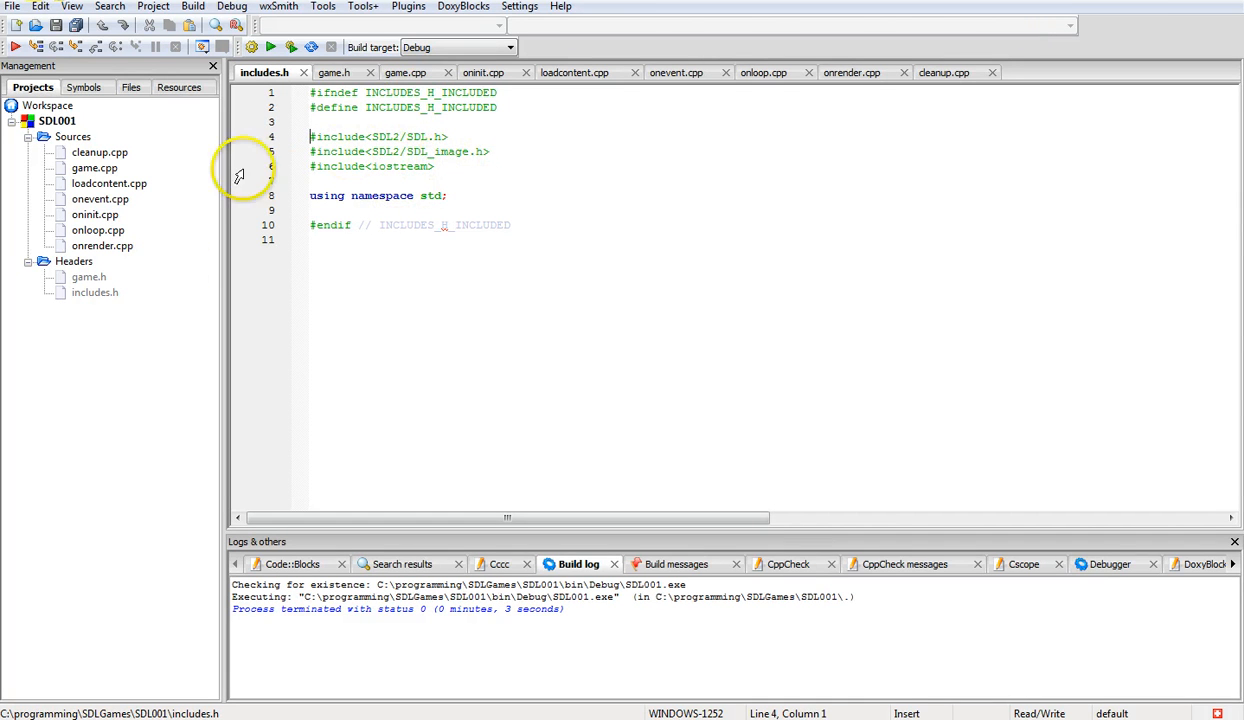
{"action": "left_click", "coordinate": [336, 72]}
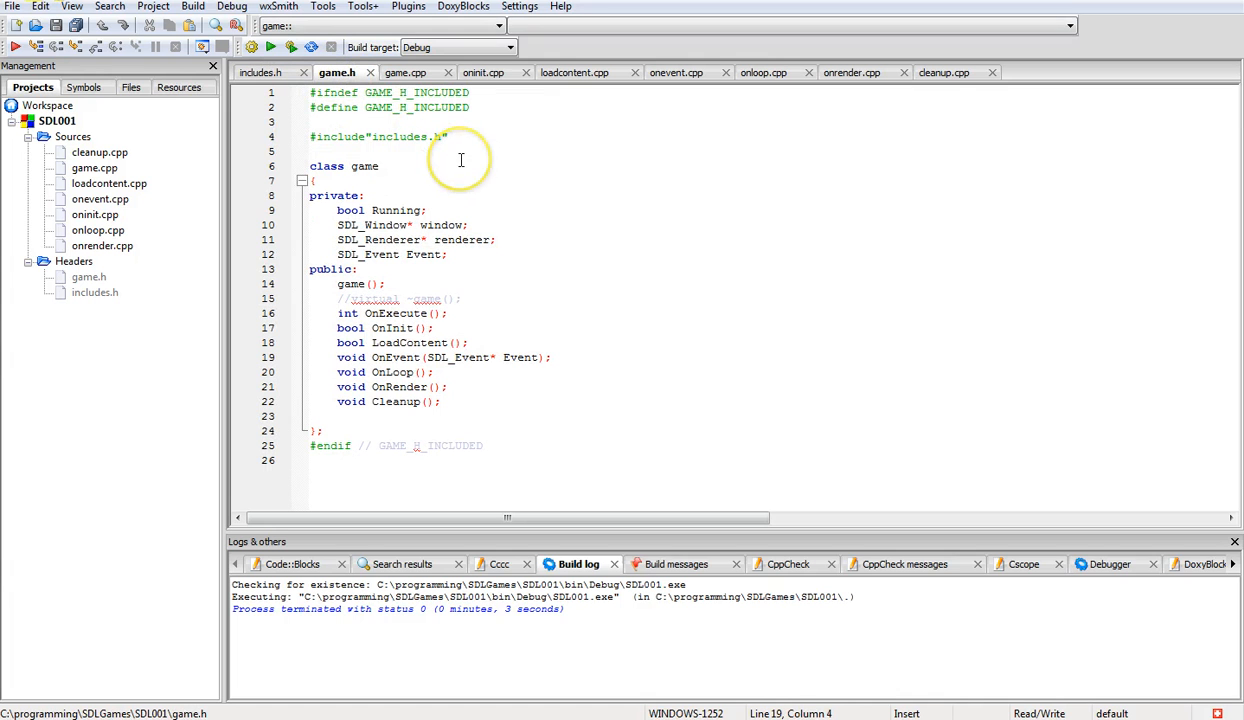
{"action": "mouse_move", "coordinate": [461, 160]}
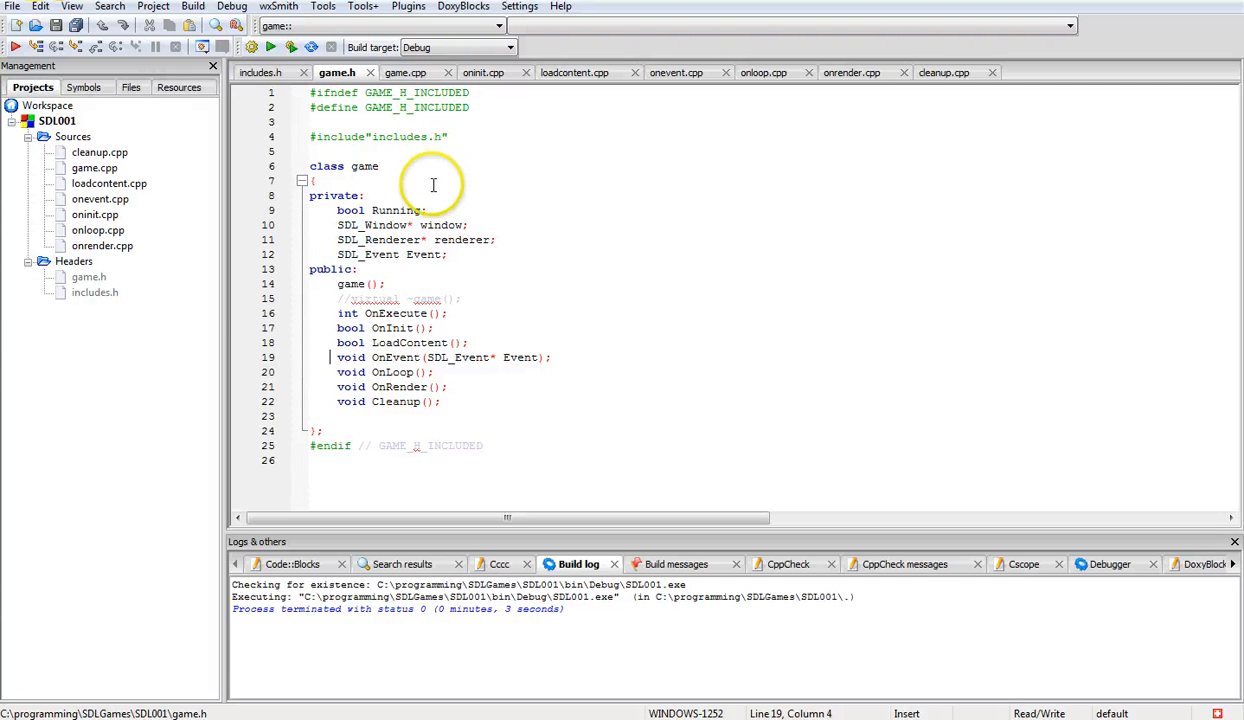
{"action": "mouse_move", "coordinate": [350, 225]}
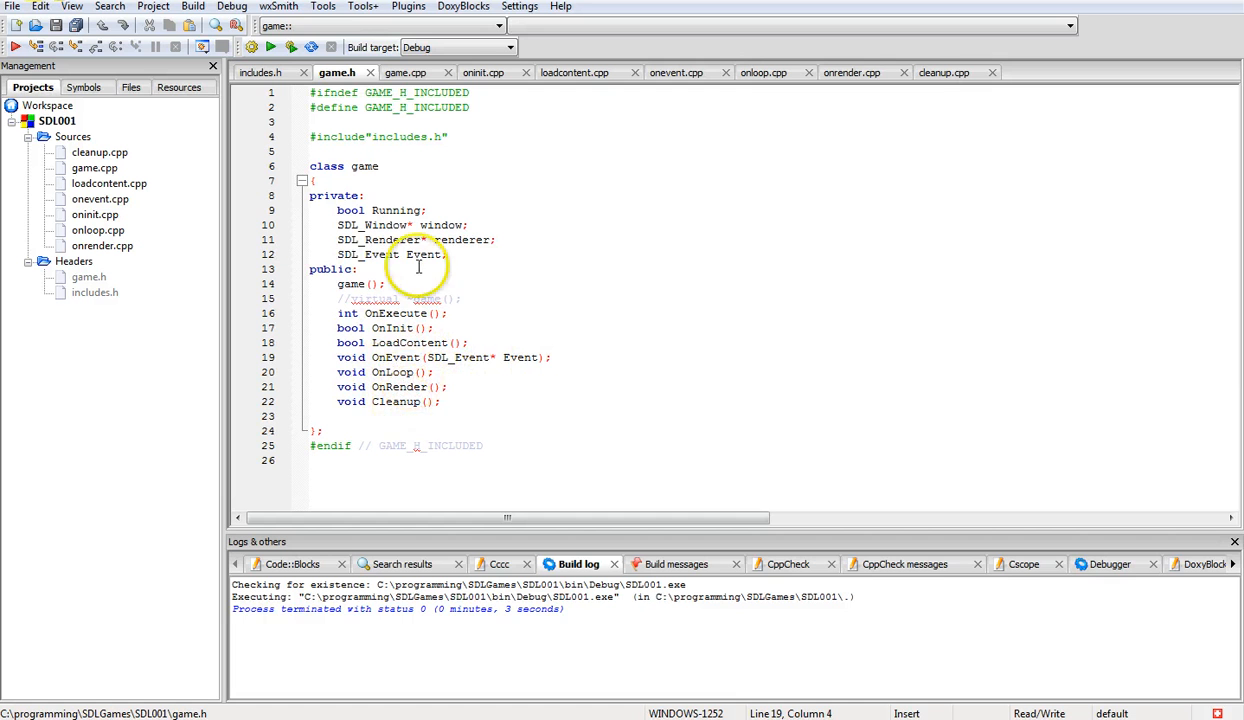
Show the top of game.cpp, with the constructor and OnExecute event loop
{"action": "left_click", "coordinate": [408, 72]}
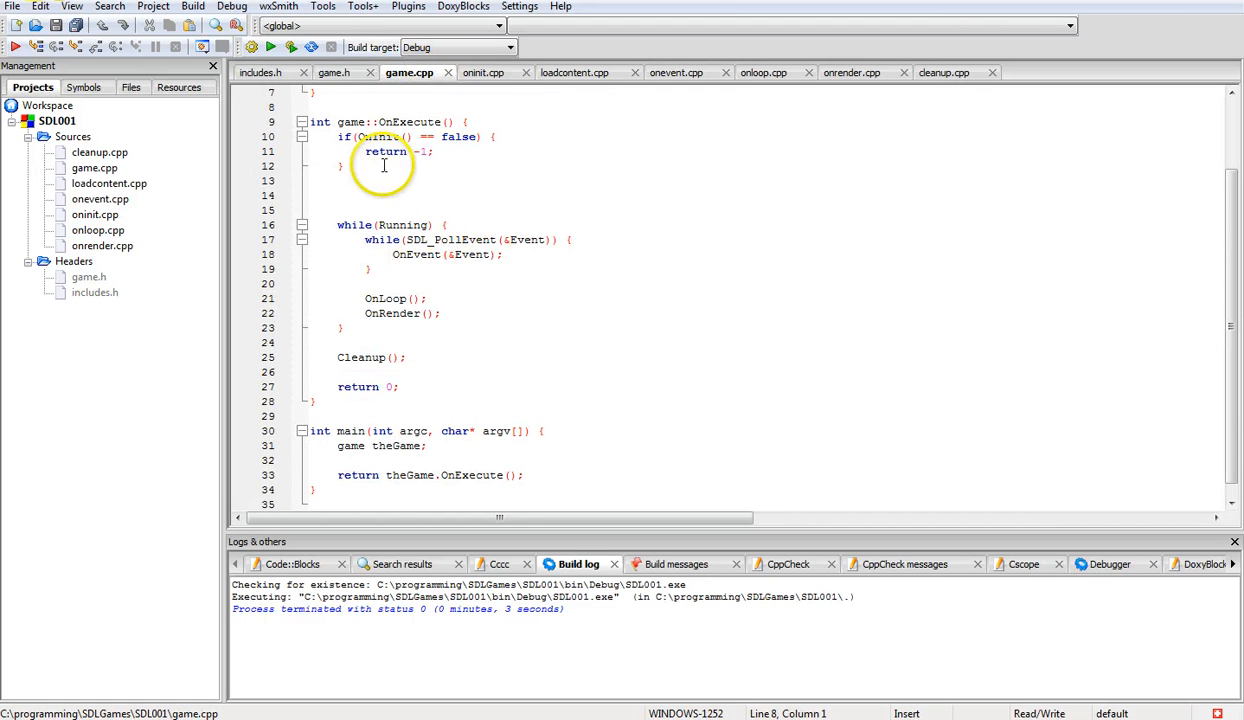
{"action": "scroll", "scroll_direction": "up", "scroll_amount": 3}
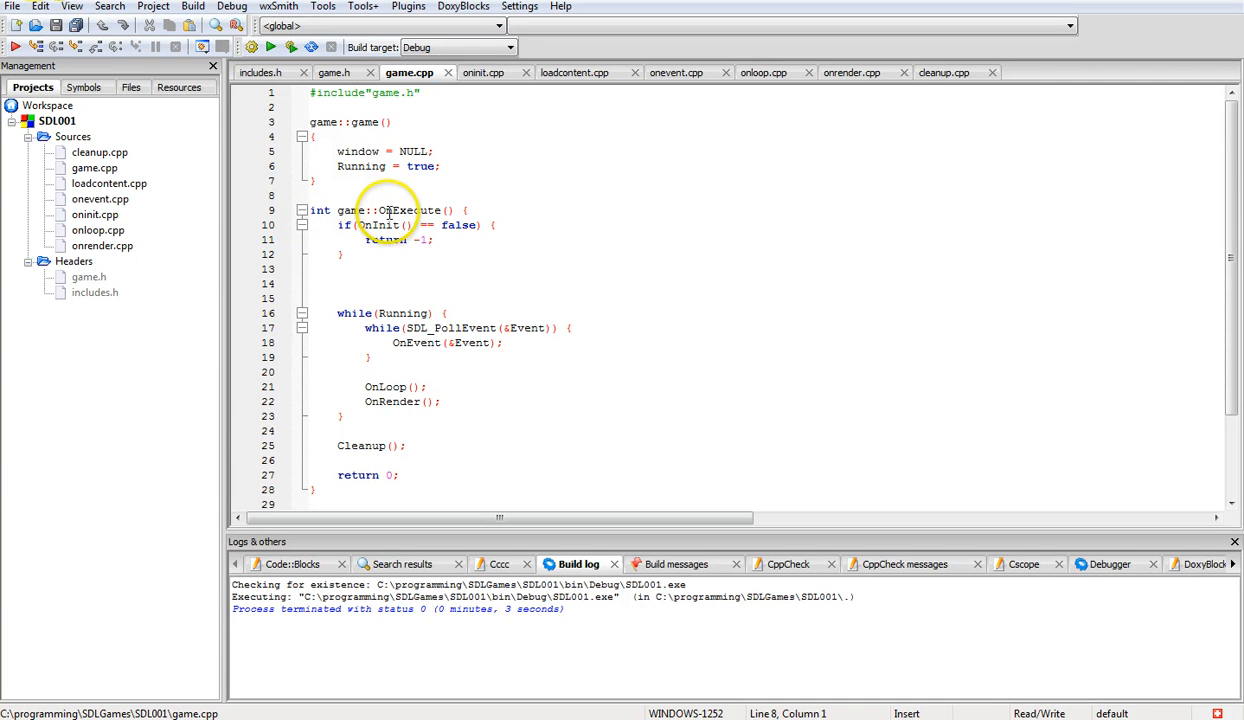
{"action": "mouse_move", "coordinate": [420, 210]}
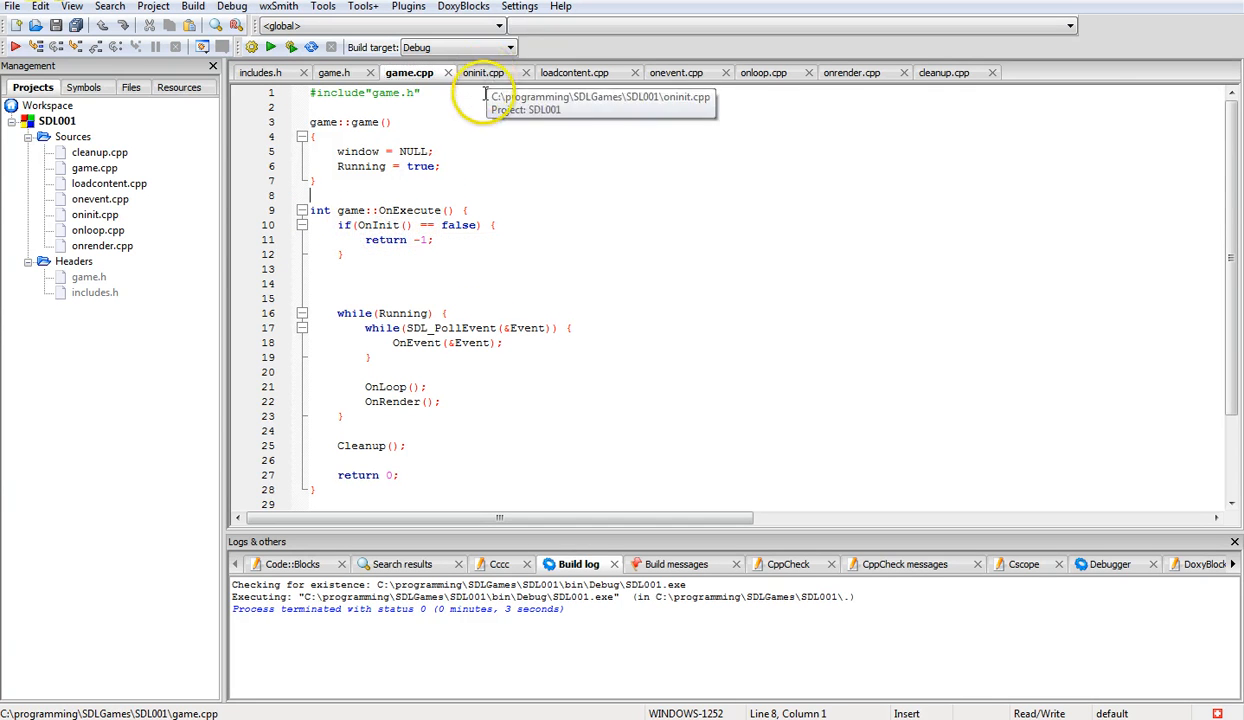
Display oninit.cpp with its SDL_CreateWindow and SDL_CreateRenderer calls
{"action": "left_click", "coordinate": [483, 72]}
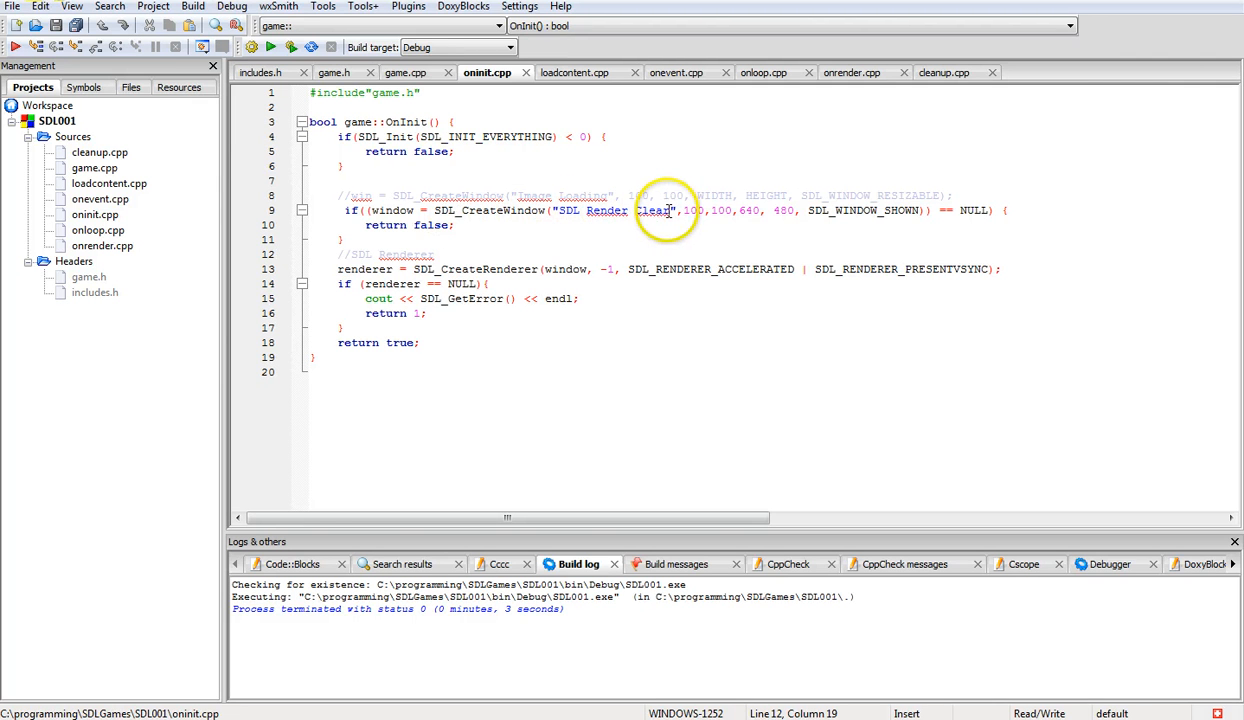
{"action": "mouse_move", "coordinate": [718, 210]}
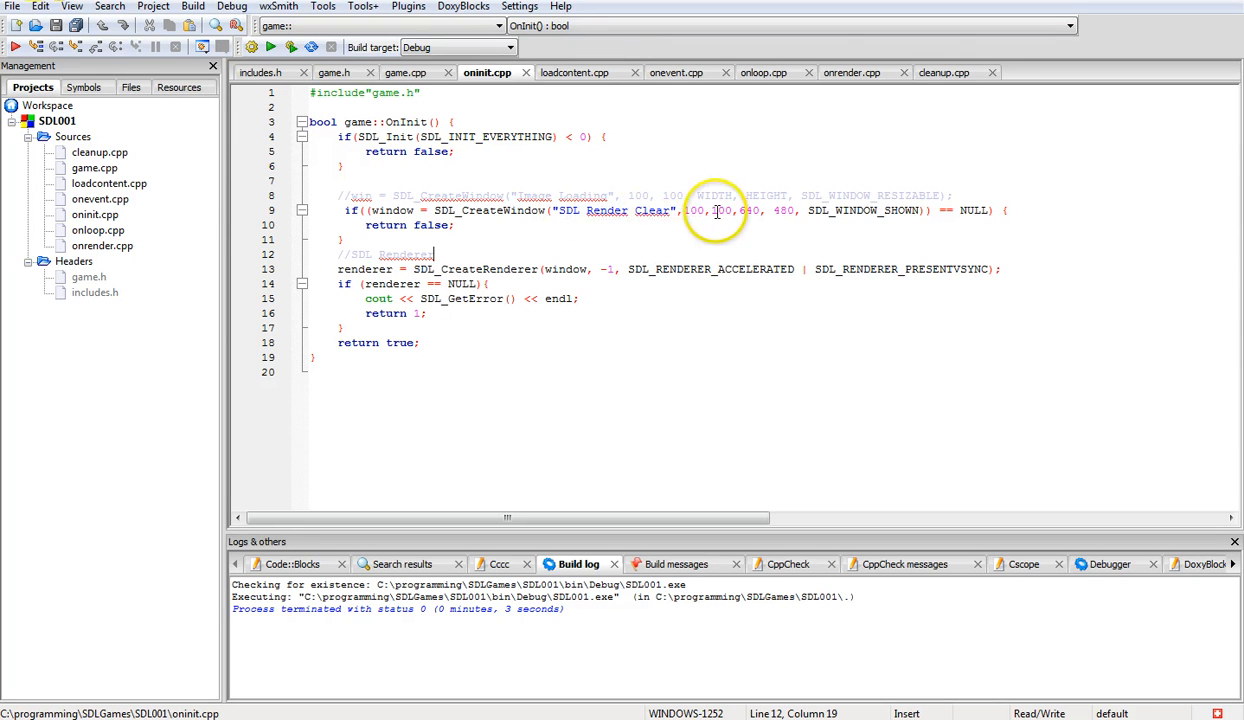
{"action": "mouse_move", "coordinate": [660, 210]}
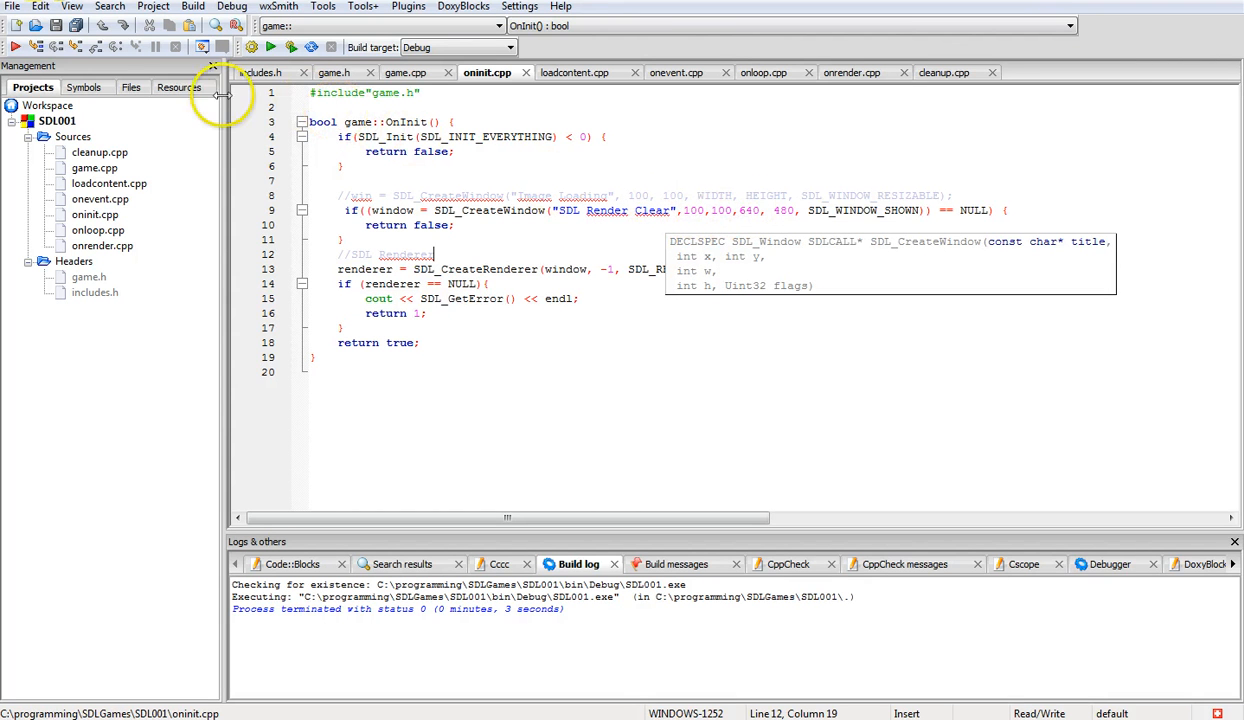
{"action": "mouse_move", "coordinate": [120, 64]}
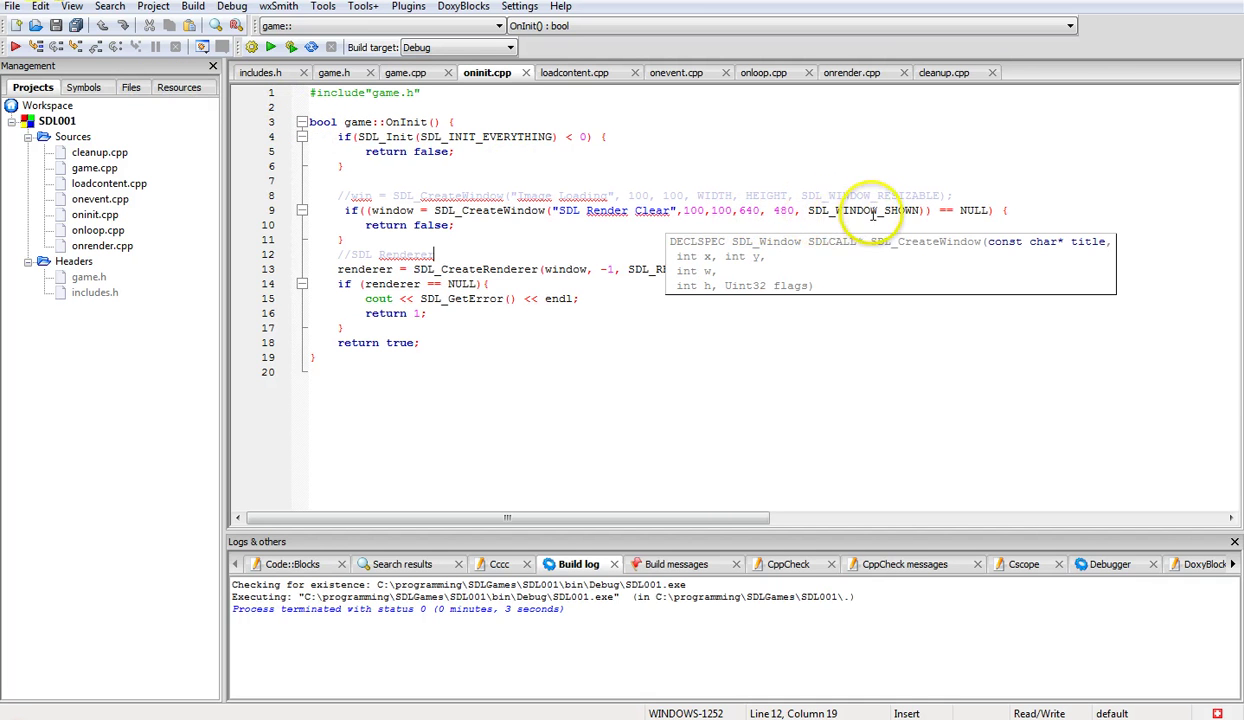
{"action": "mouse_move", "coordinate": [960, 213]}
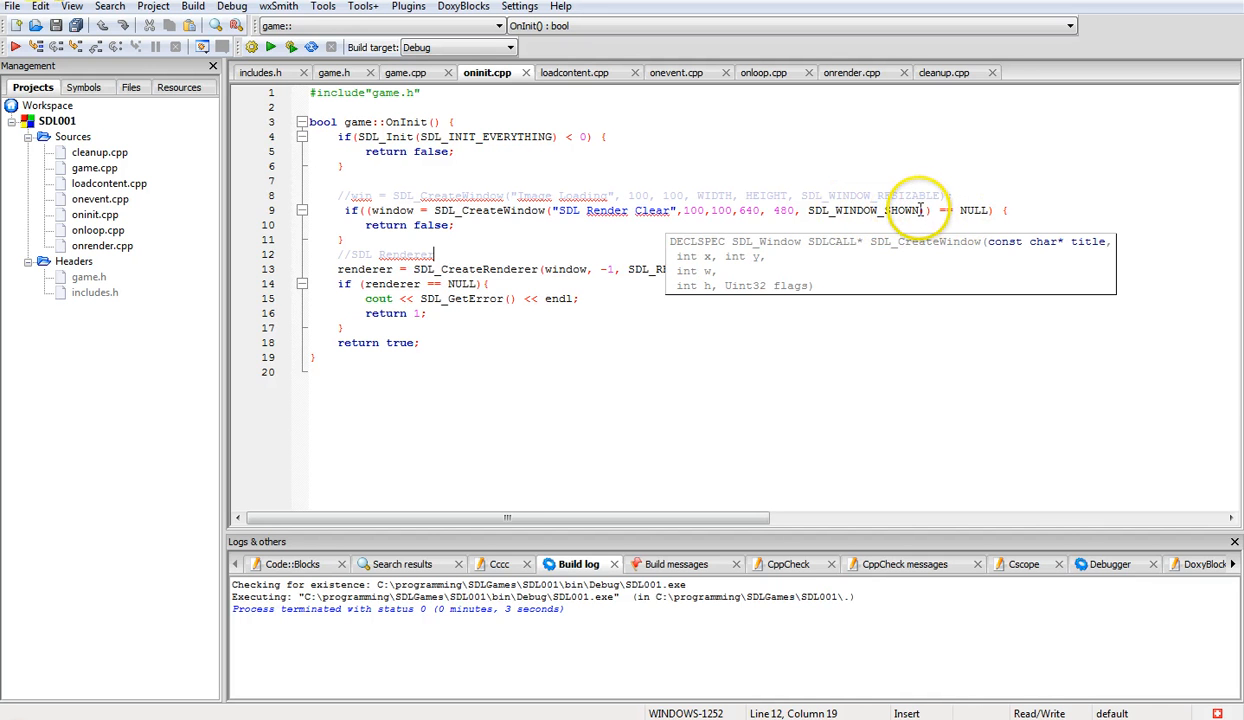
{"action": "mouse_move", "coordinate": [990, 211]}
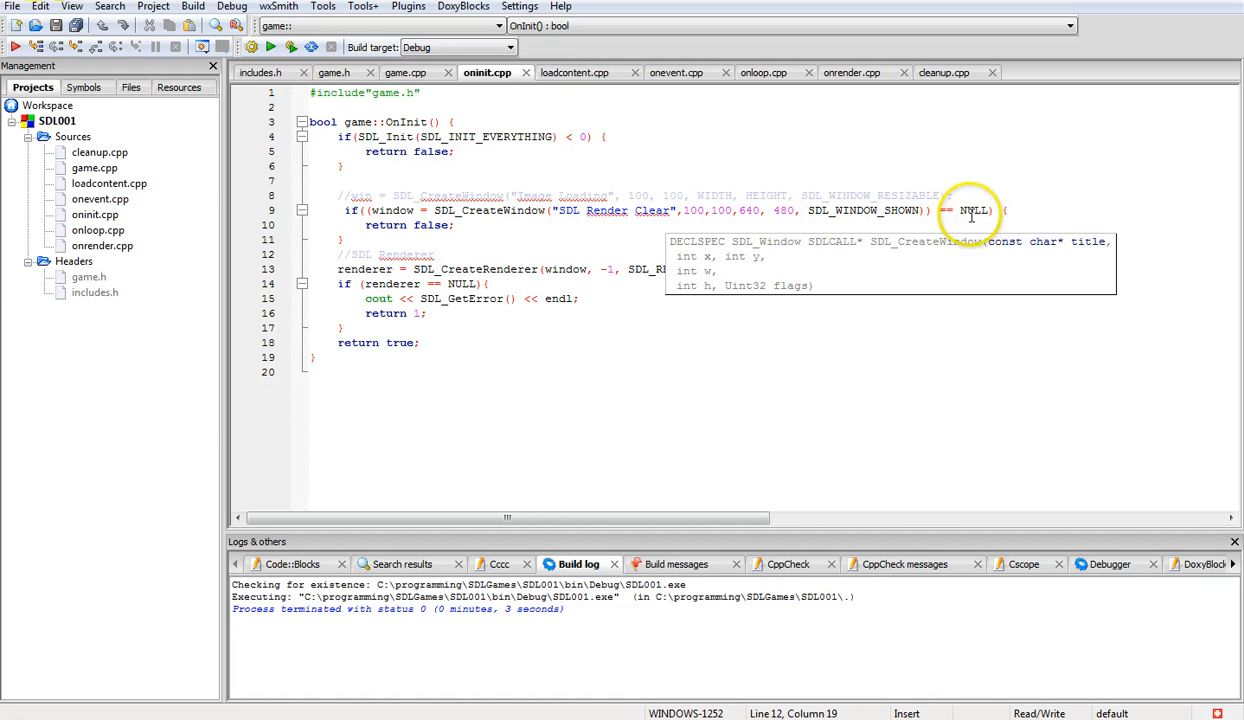
{"action": "mouse_move", "coordinate": [417, 232]}
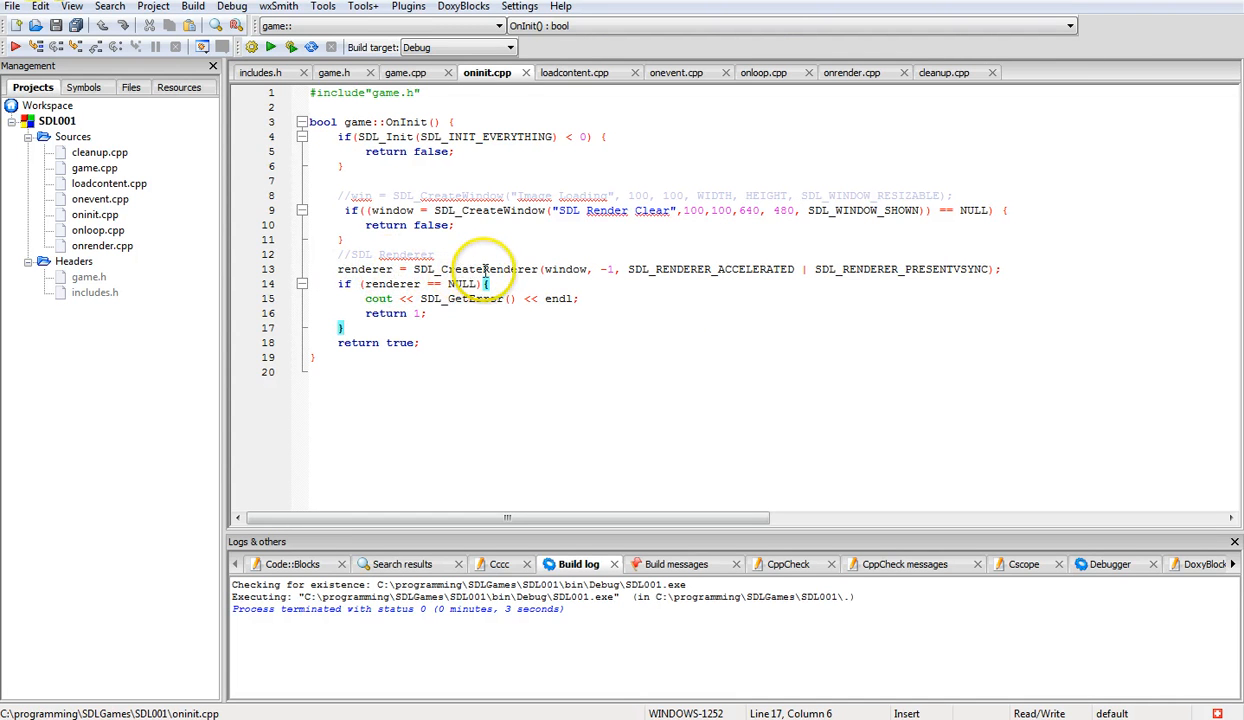
{"action": "mouse_move", "coordinate": [568, 268]}
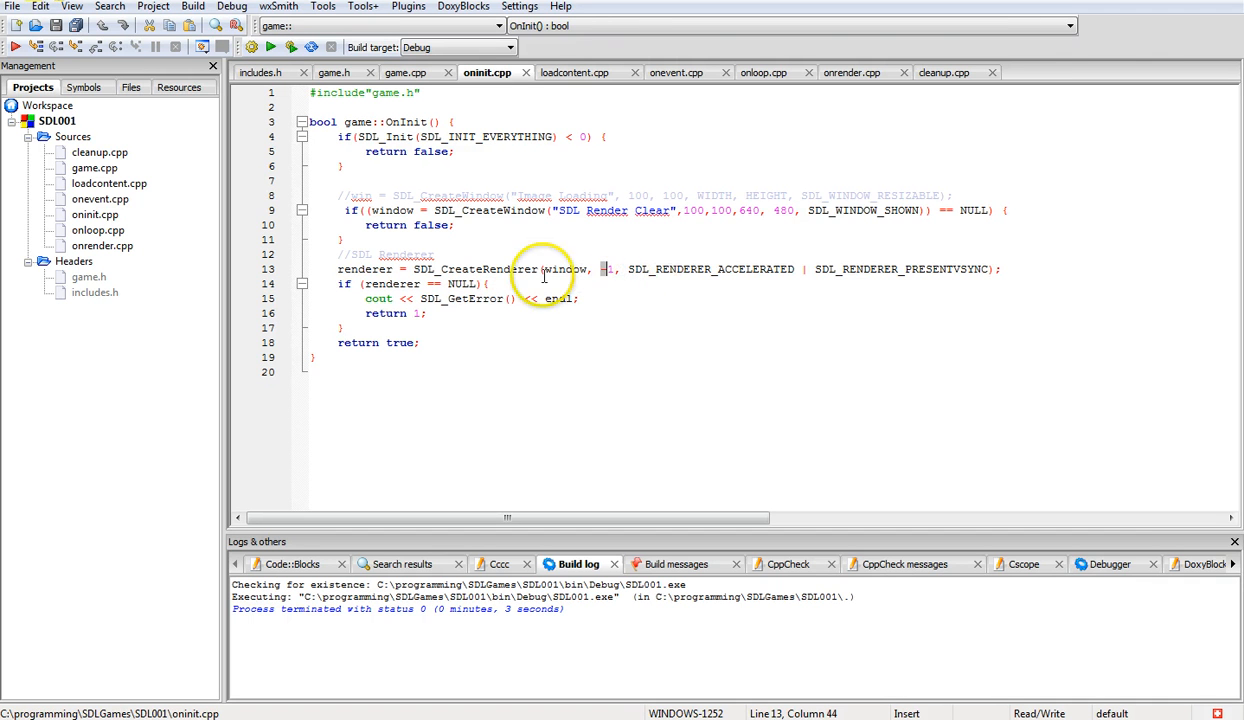
{"action": "mouse_move", "coordinate": [715, 275]}
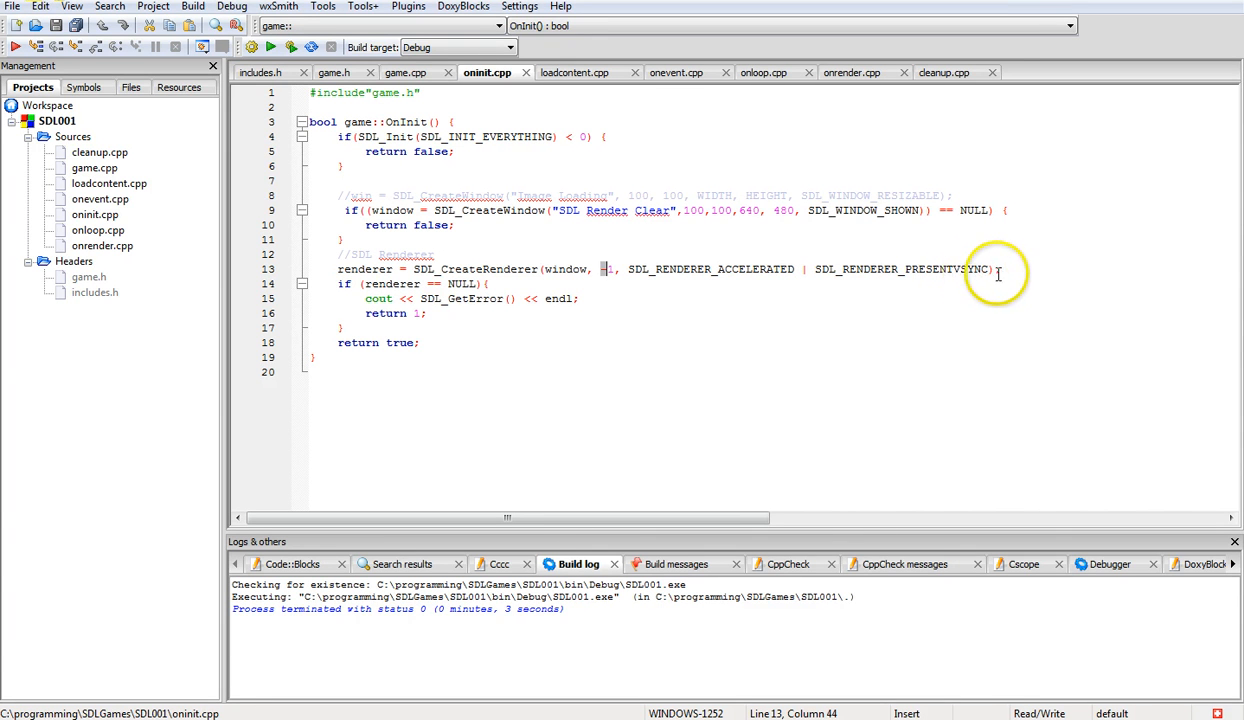
{"action": "mouse_move", "coordinate": [420, 298]}
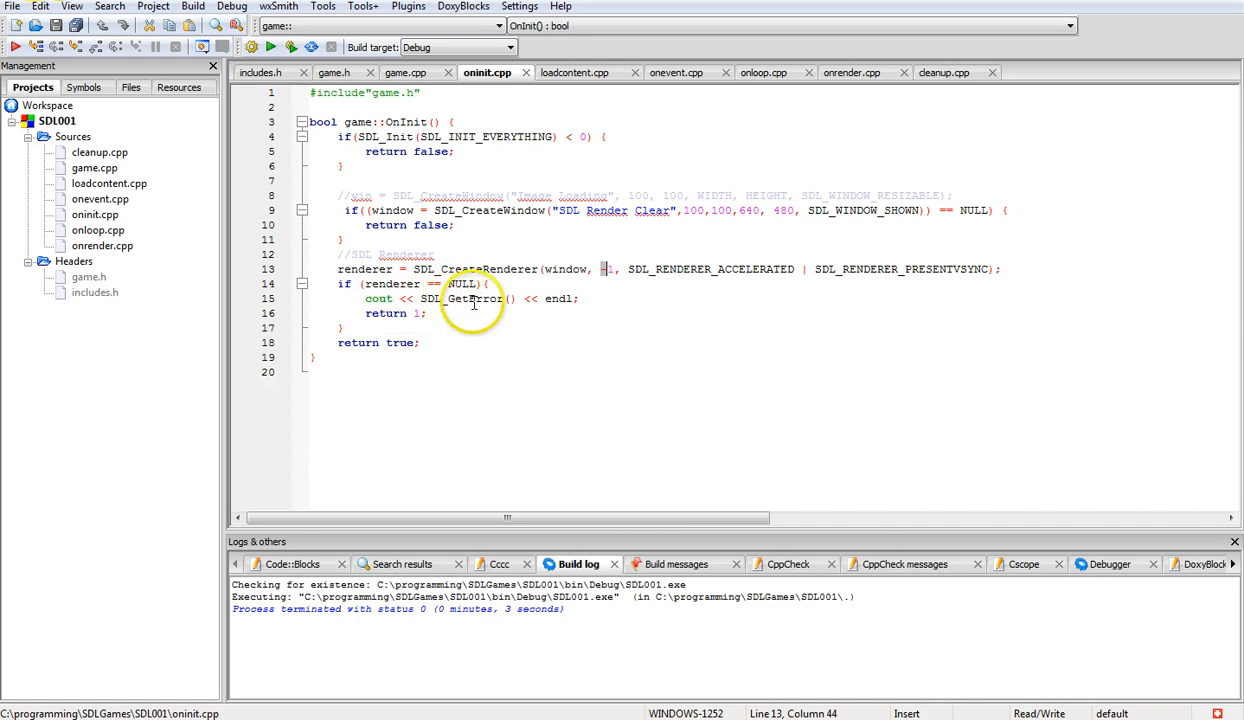
{"action": "mouse_move", "coordinate": [510, 308]}
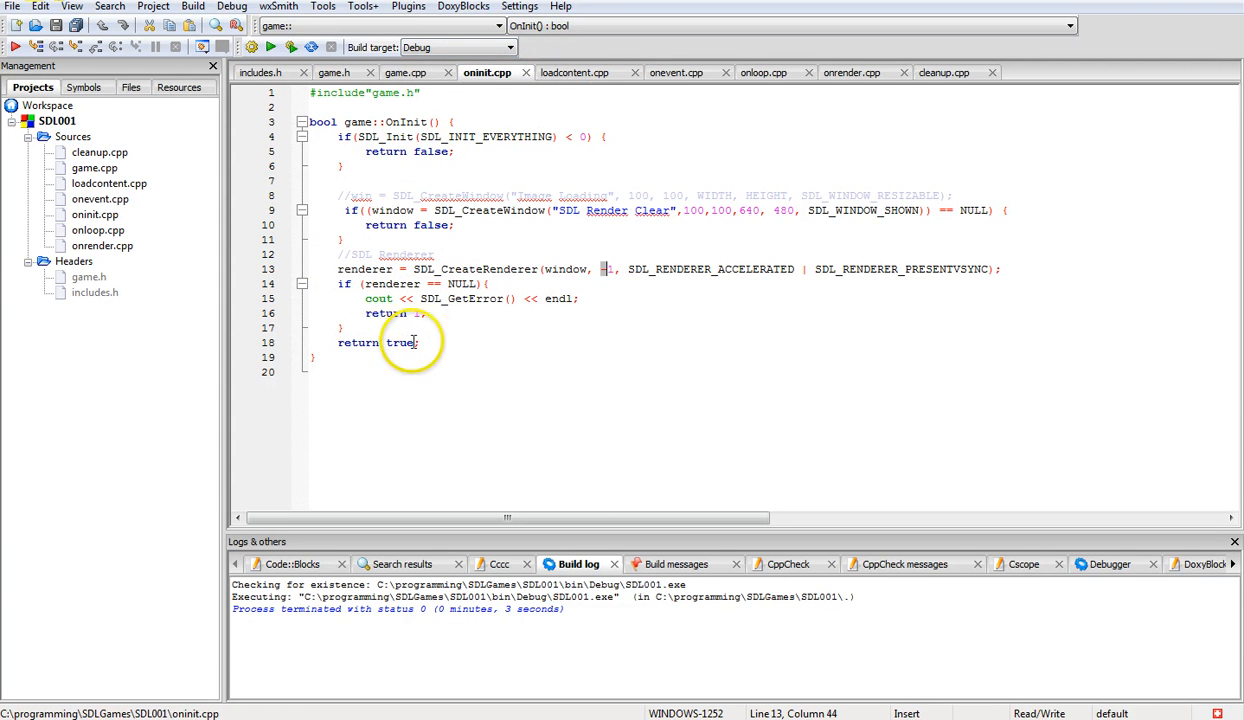
{"action": "mouse_move", "coordinate": [450, 63]}
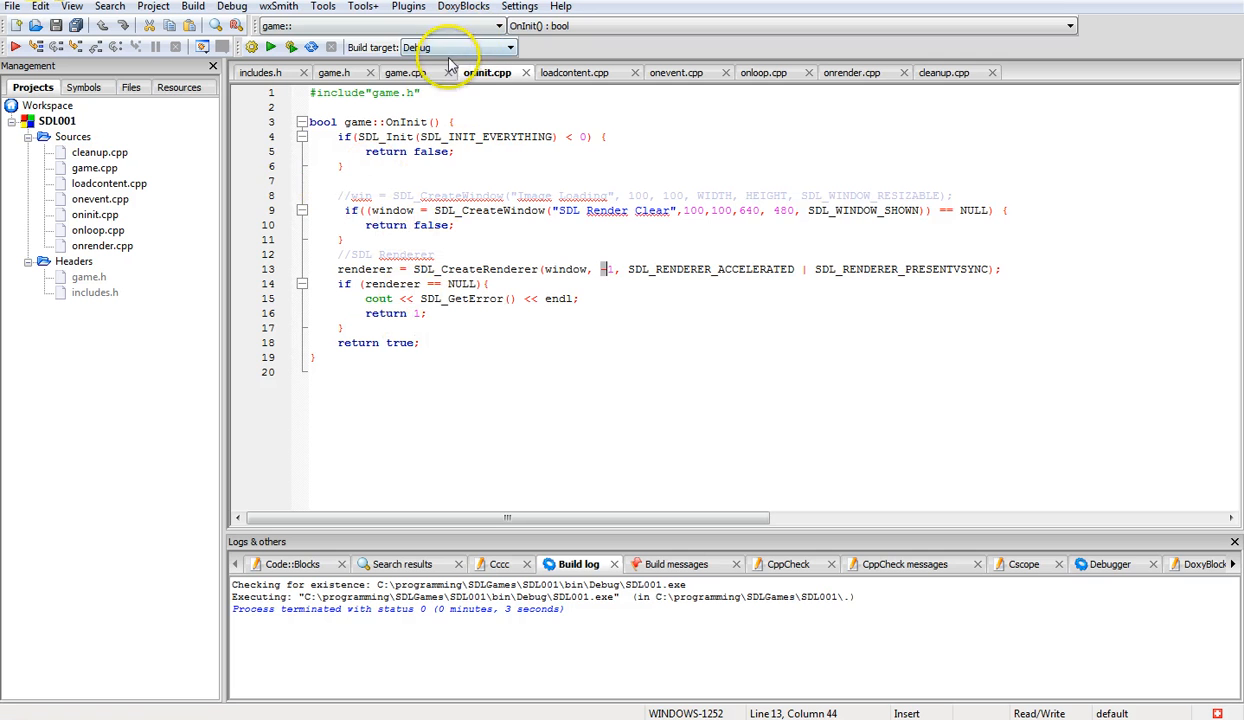
{"action": "mouse_move", "coordinate": [403, 72]}
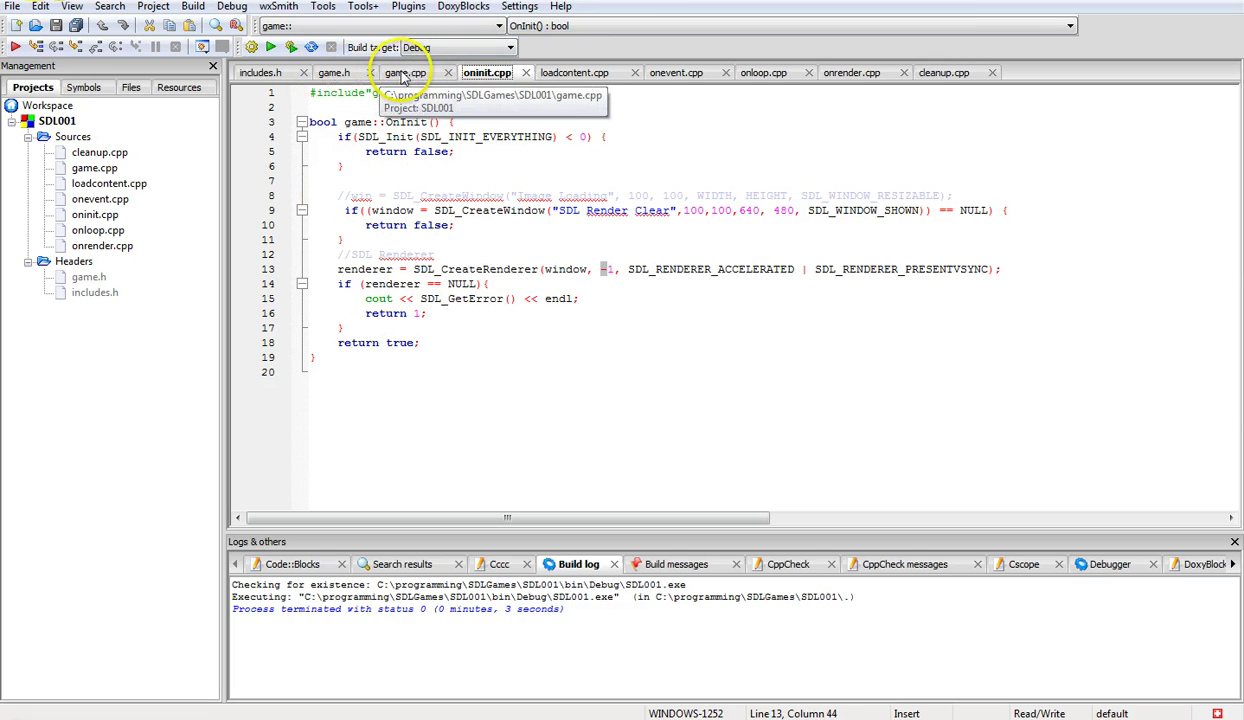
Switch the editor back to game.cpp, showing the OnInit check and main loop
{"action": "left_click", "coordinate": [408, 72]}
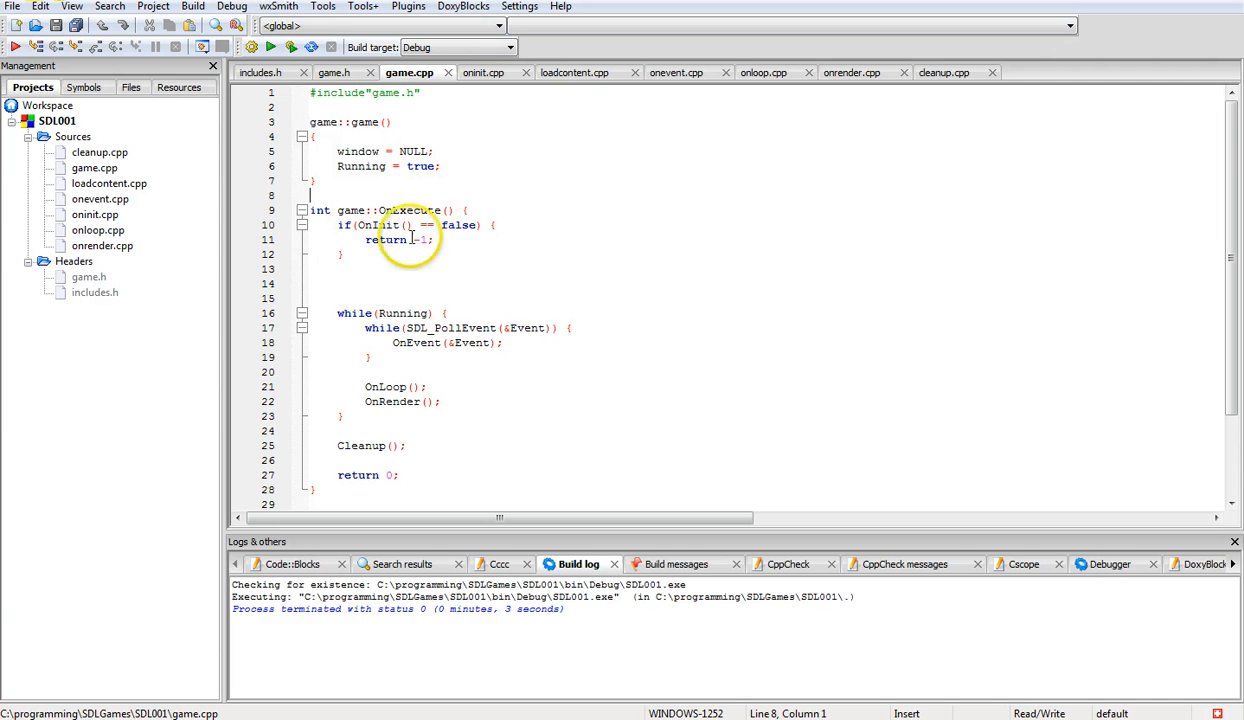
{"action": "mouse_move", "coordinate": [405, 300]}
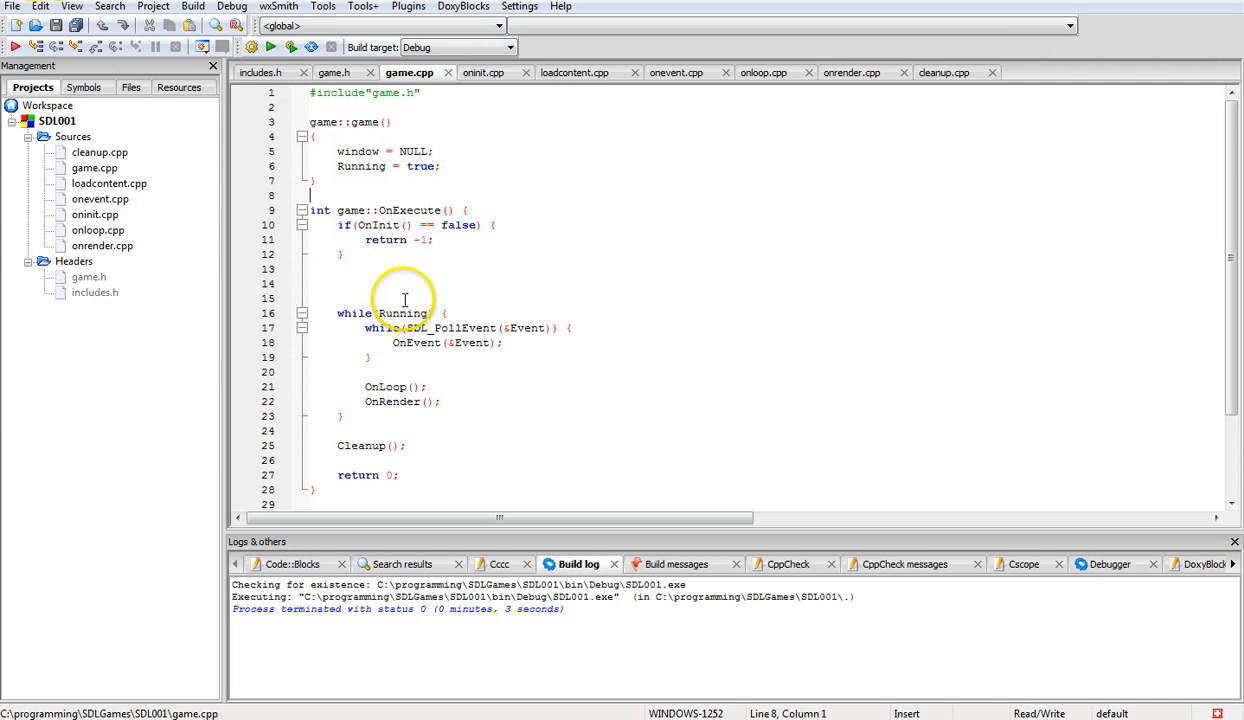
{"action": "mouse_move", "coordinate": [380, 215]}
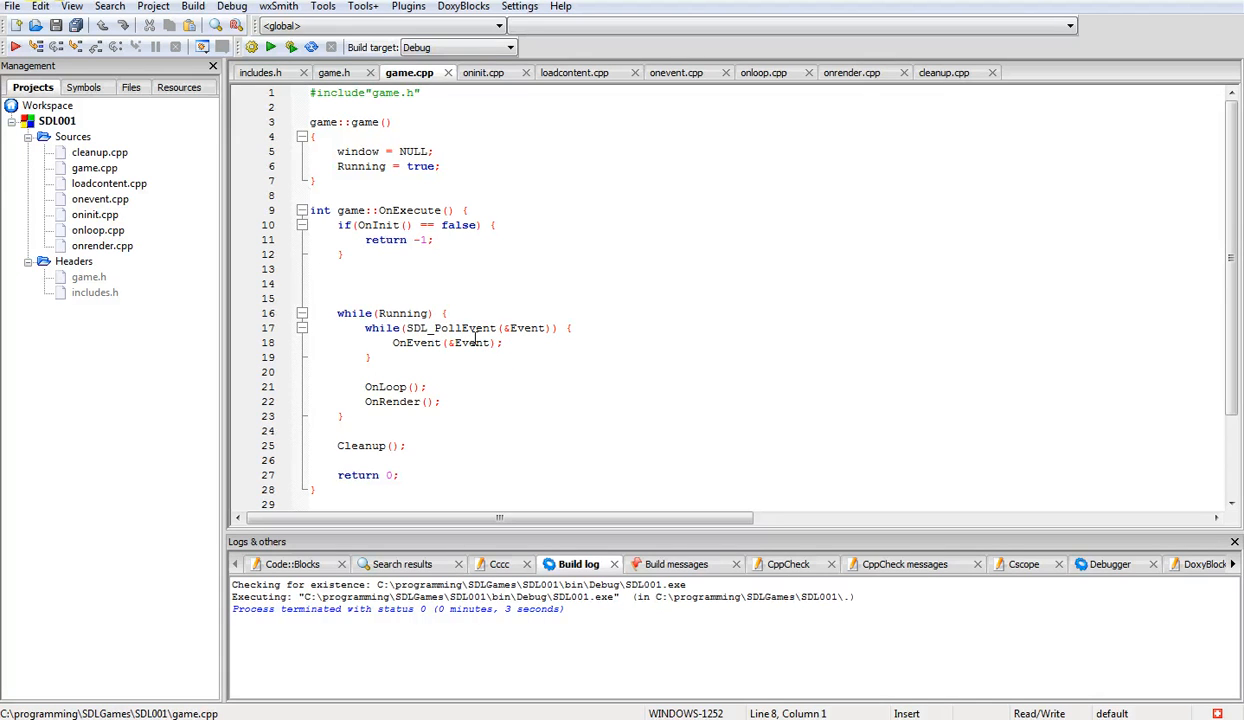
{"action": "mouse_move", "coordinate": [612, 154]}
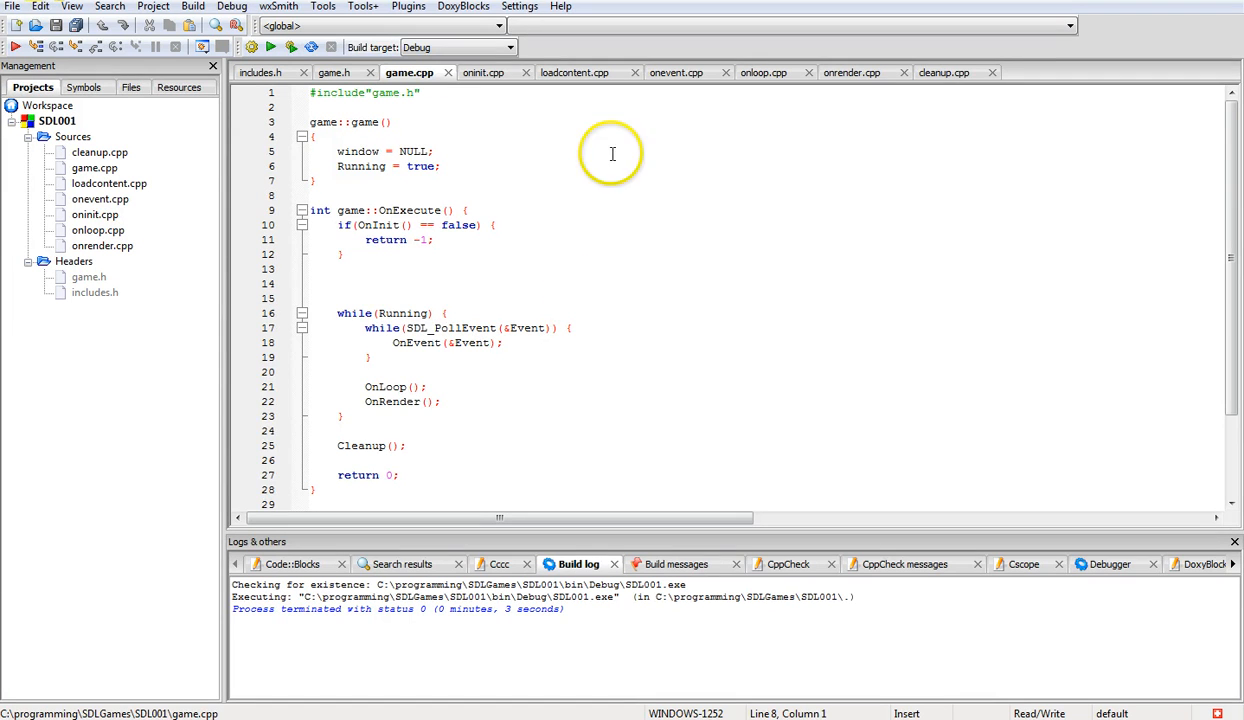
{"action": "left_click", "coordinate": [676, 72]}
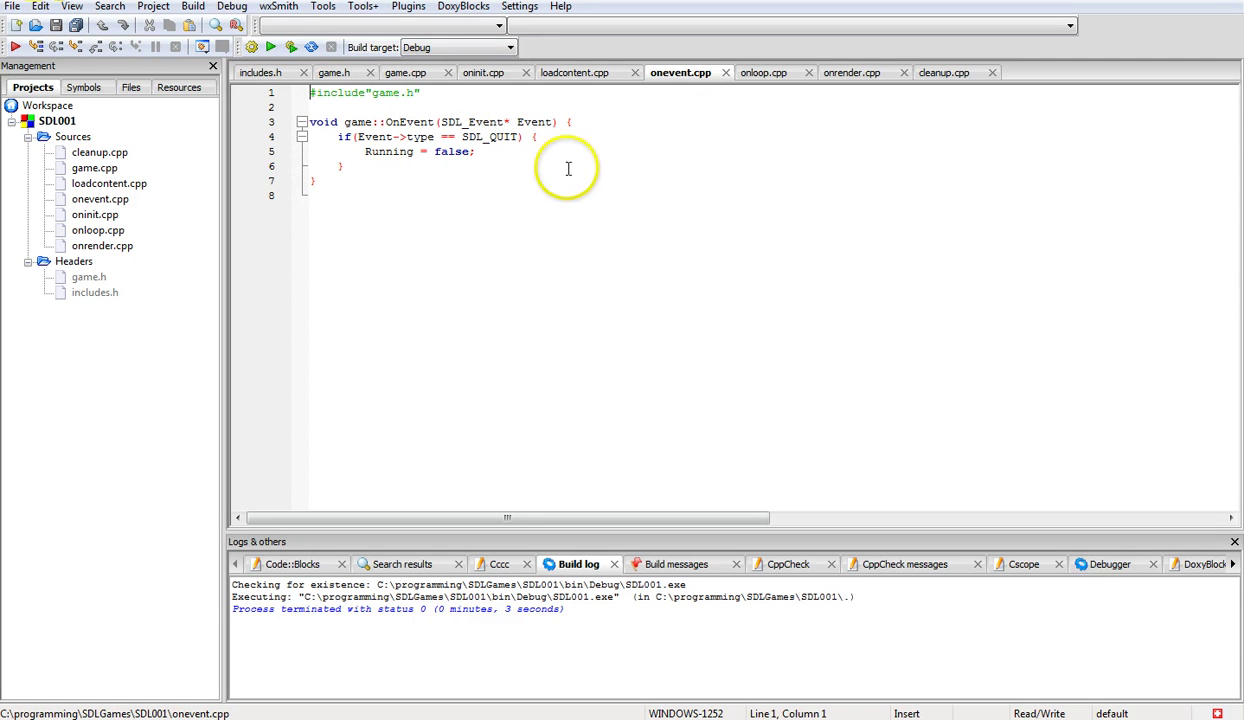
{"action": "mouse_move", "coordinate": [849, 171]}
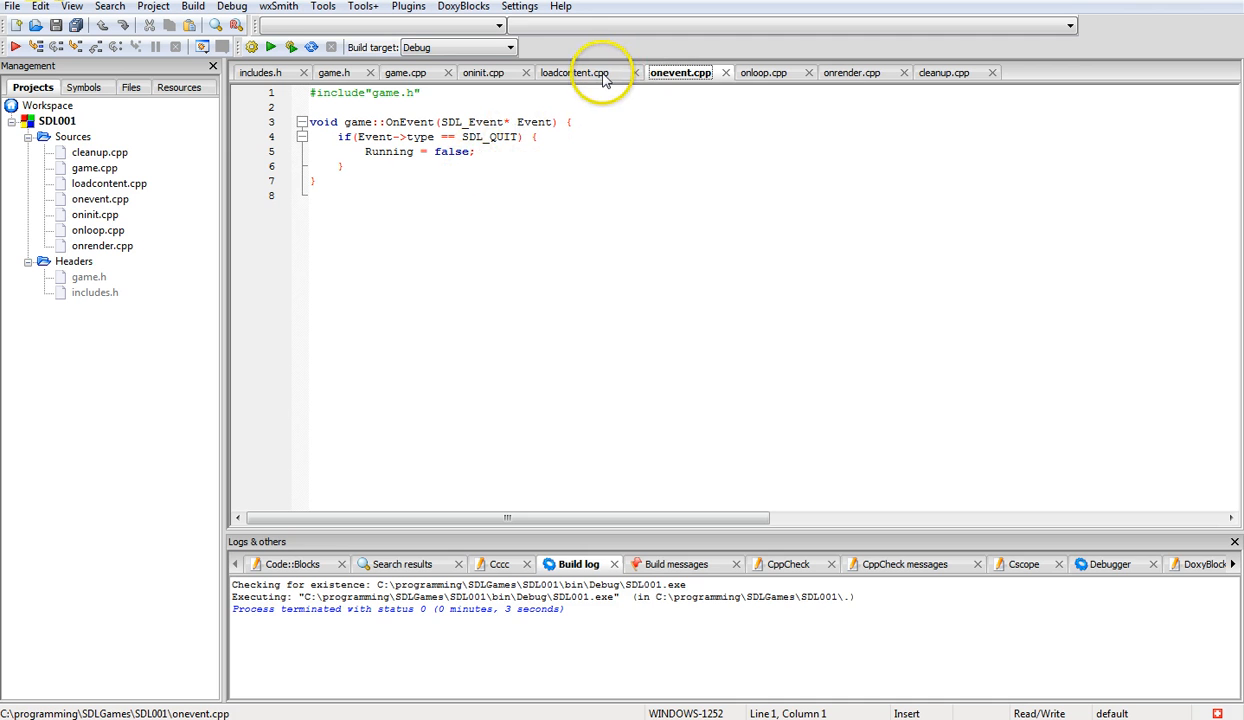
{"action": "mouse_move", "coordinate": [578, 72]}
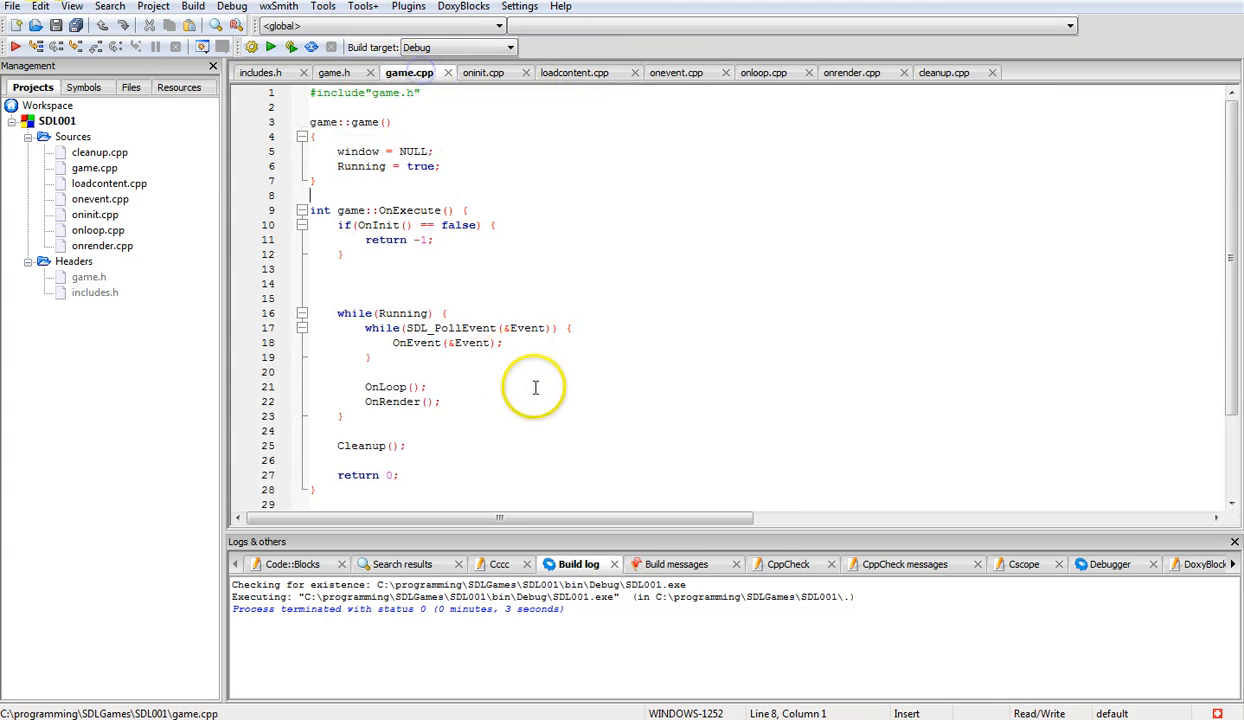
{"action": "mouse_move", "coordinate": [428, 388]}
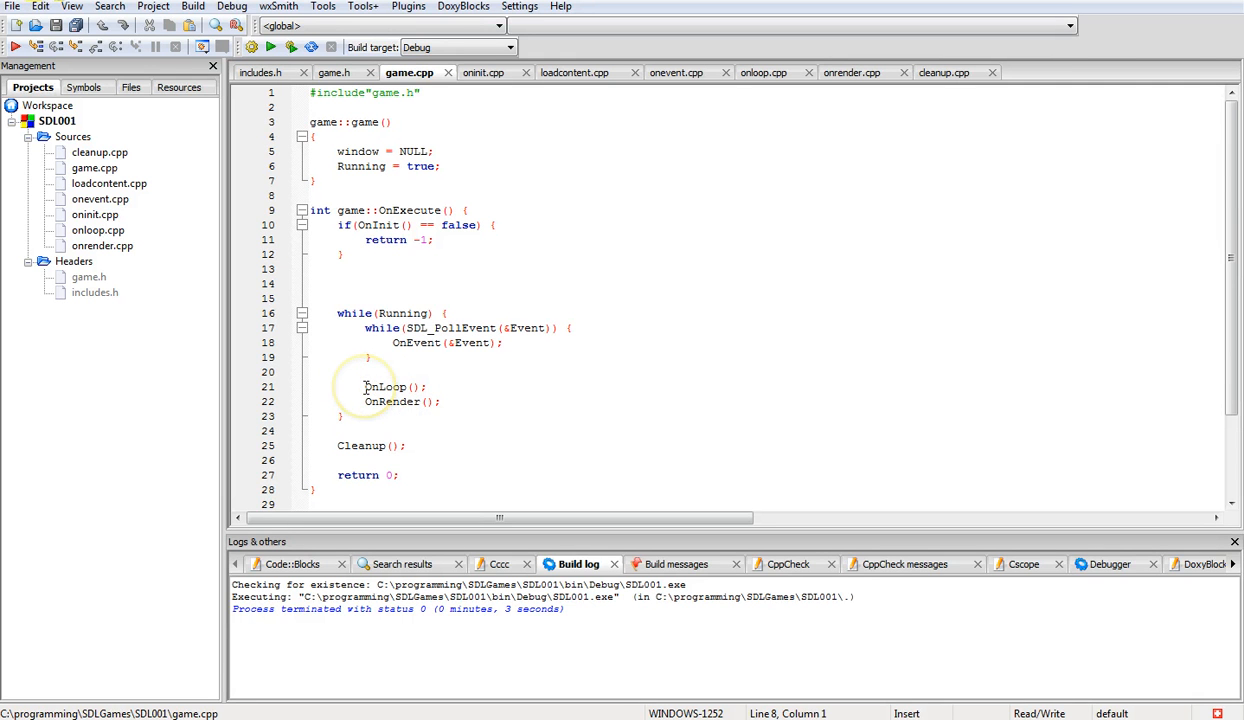
{"action": "mouse_move", "coordinate": [385, 387]}
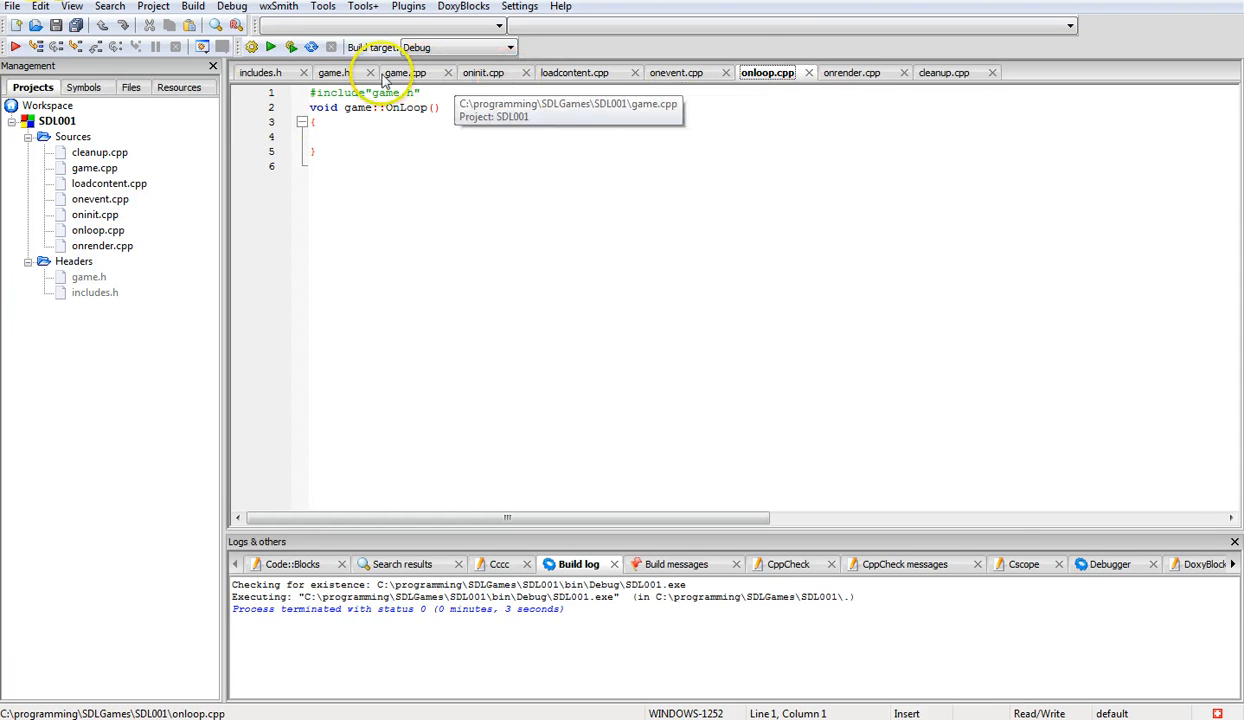
{"action": "left_click", "coordinate": [408, 72]}
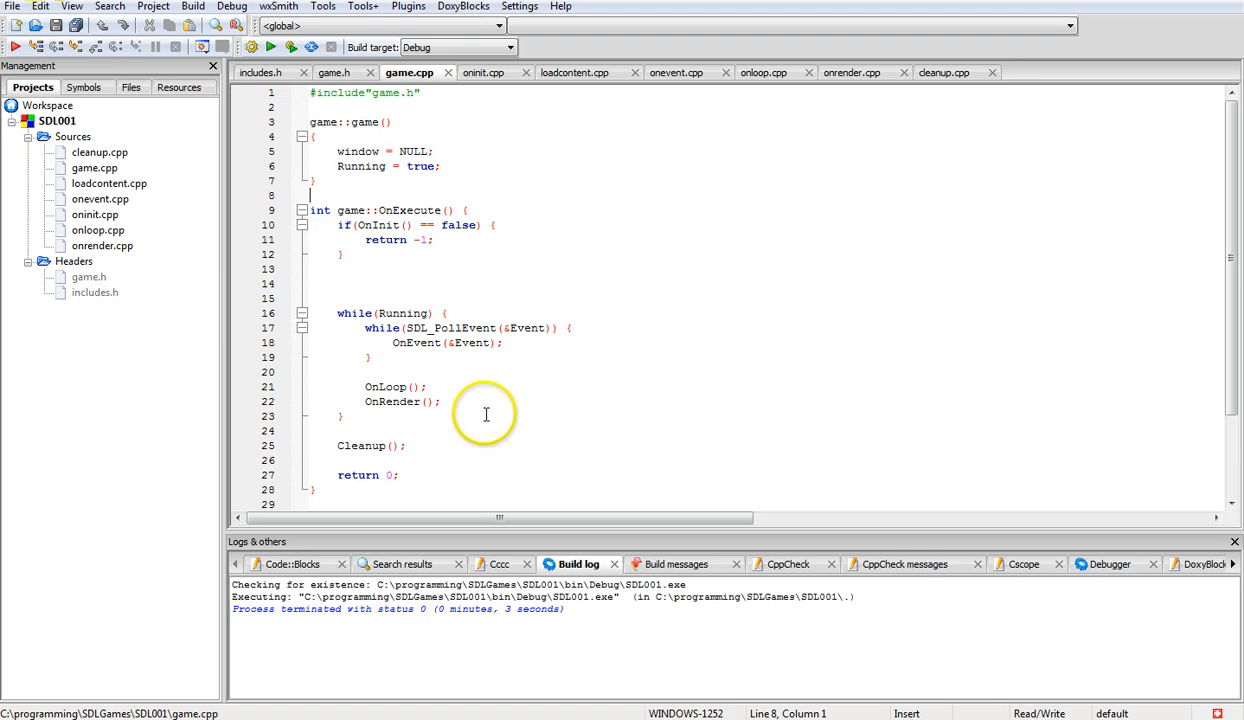
{"action": "mouse_move", "coordinate": [636, 346]}
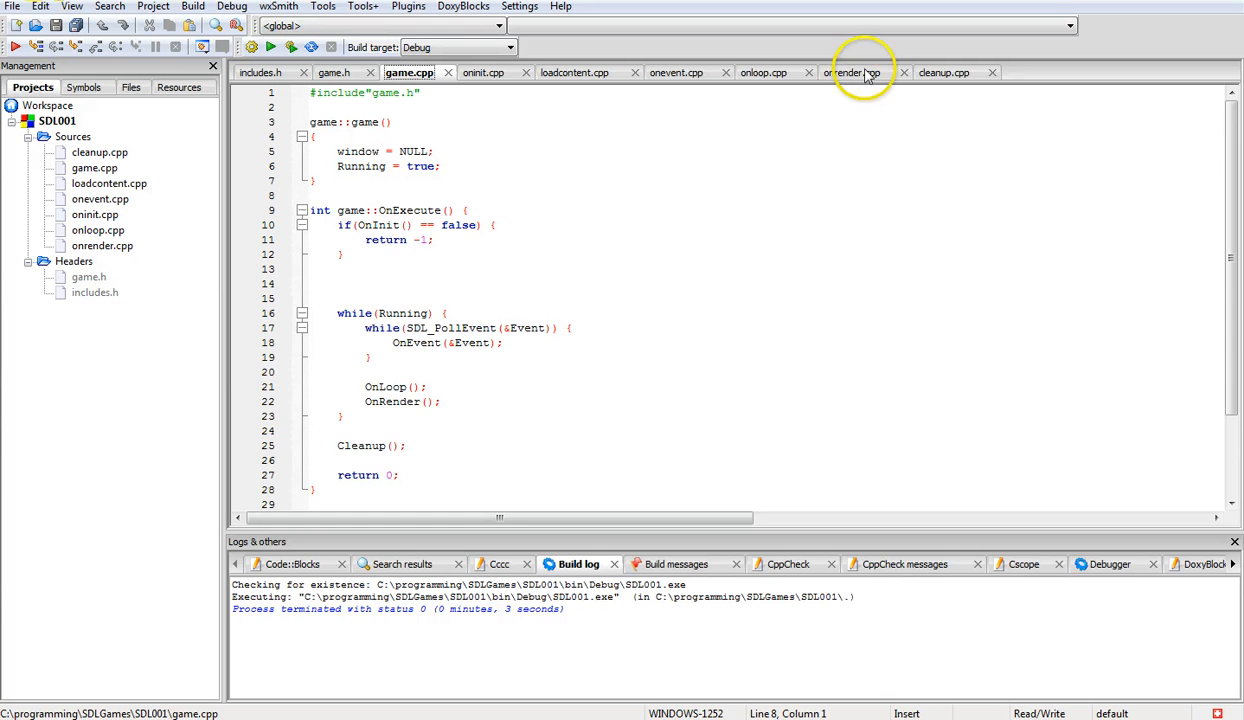
{"action": "left_click", "coordinate": [856, 72]}
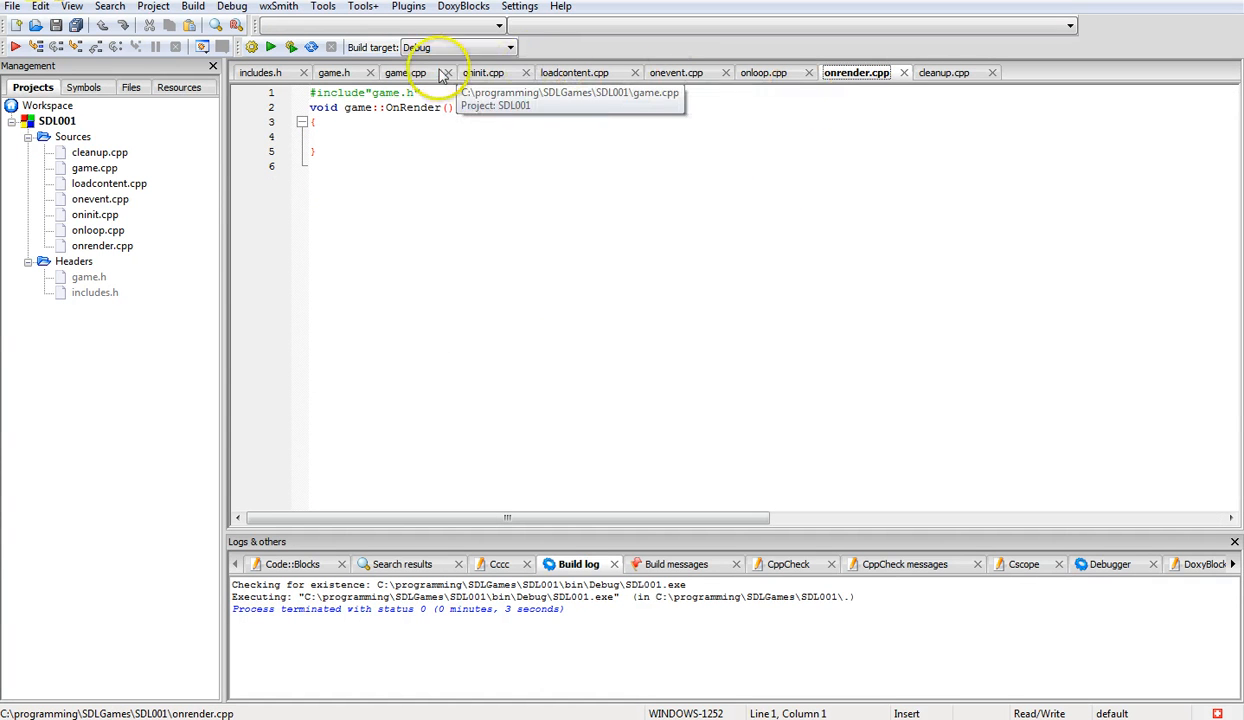
{"action": "left_click", "coordinate": [409, 72]}
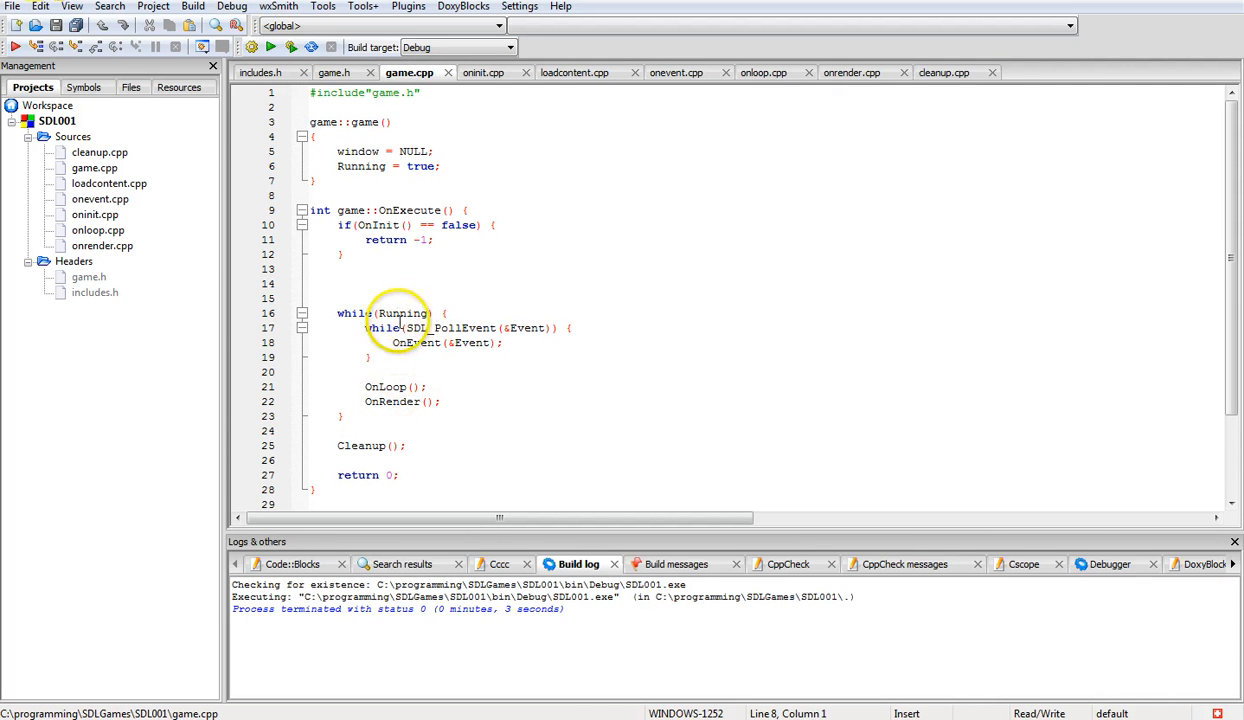
{"action": "mouse_move", "coordinate": [380, 445]}
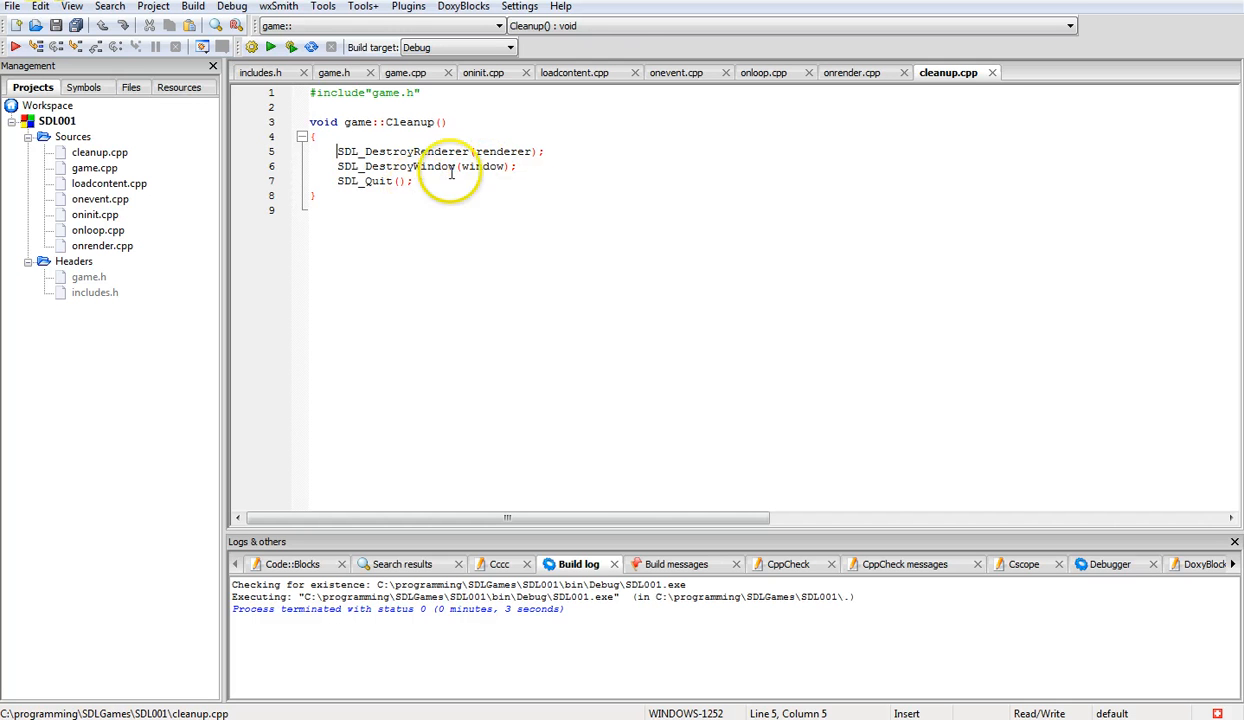
{"action": "mouse_move", "coordinate": [505, 195]}
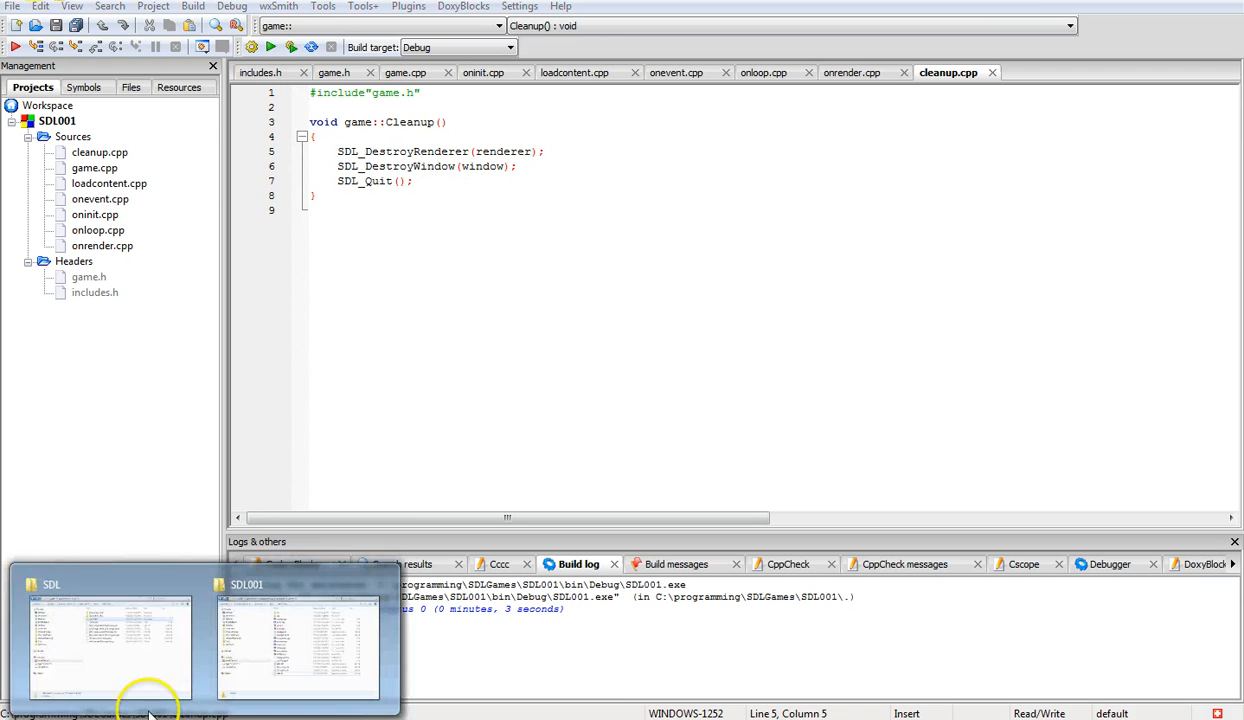
Browse SDL2-2.0.0 > i686-w64-mingw32 > bin to view its DLLs, then minimize that window
{"action": "left_click", "coordinate": [110, 645]}
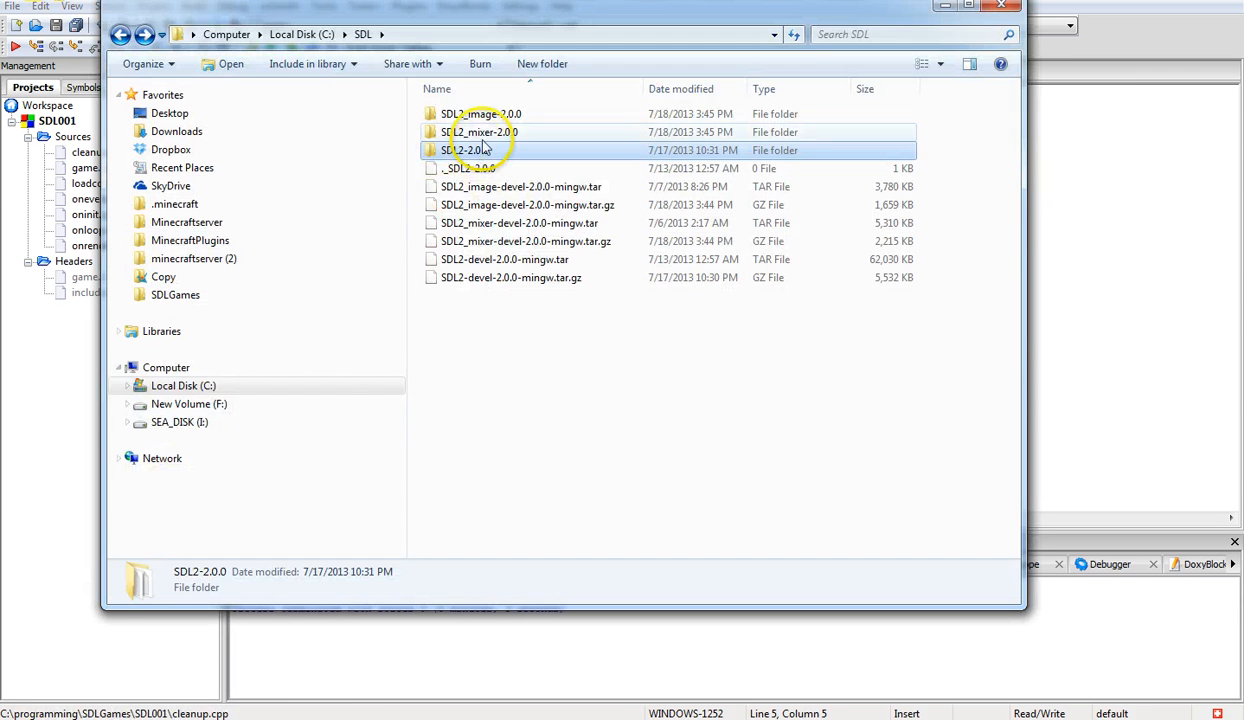
{"action": "double_click", "coordinate": [470, 150]}
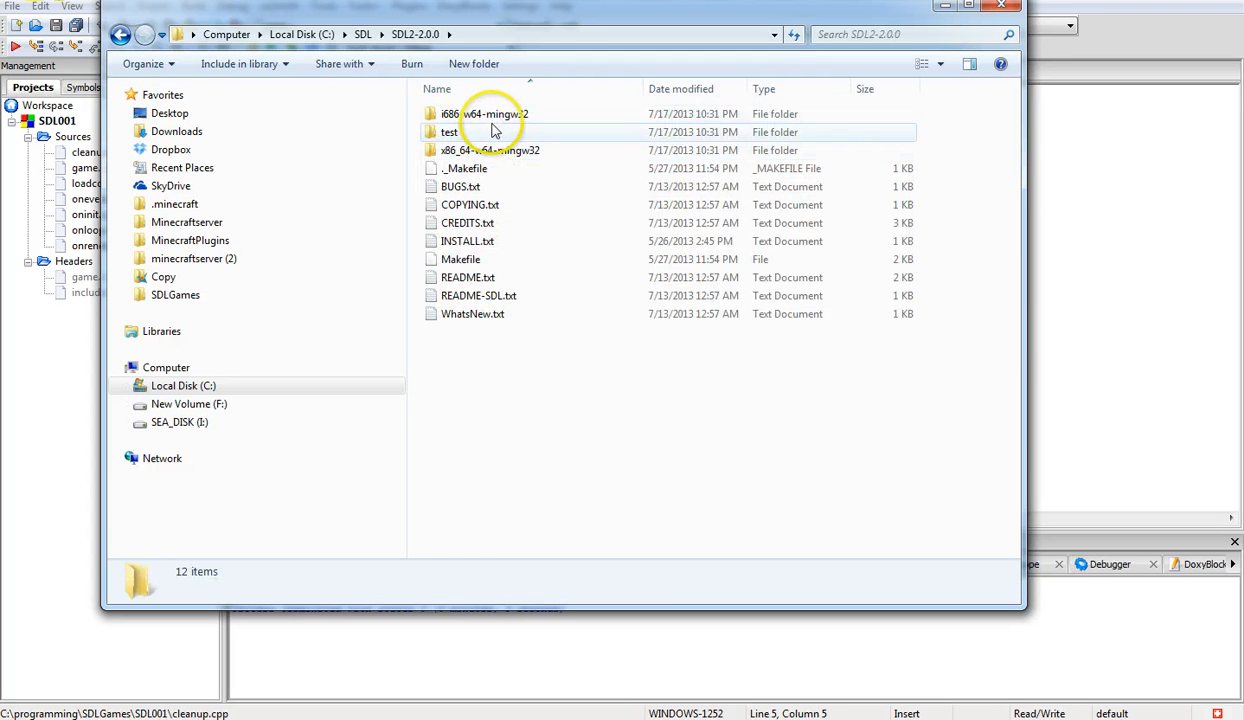
{"action": "double_click", "coordinate": [485, 113]}
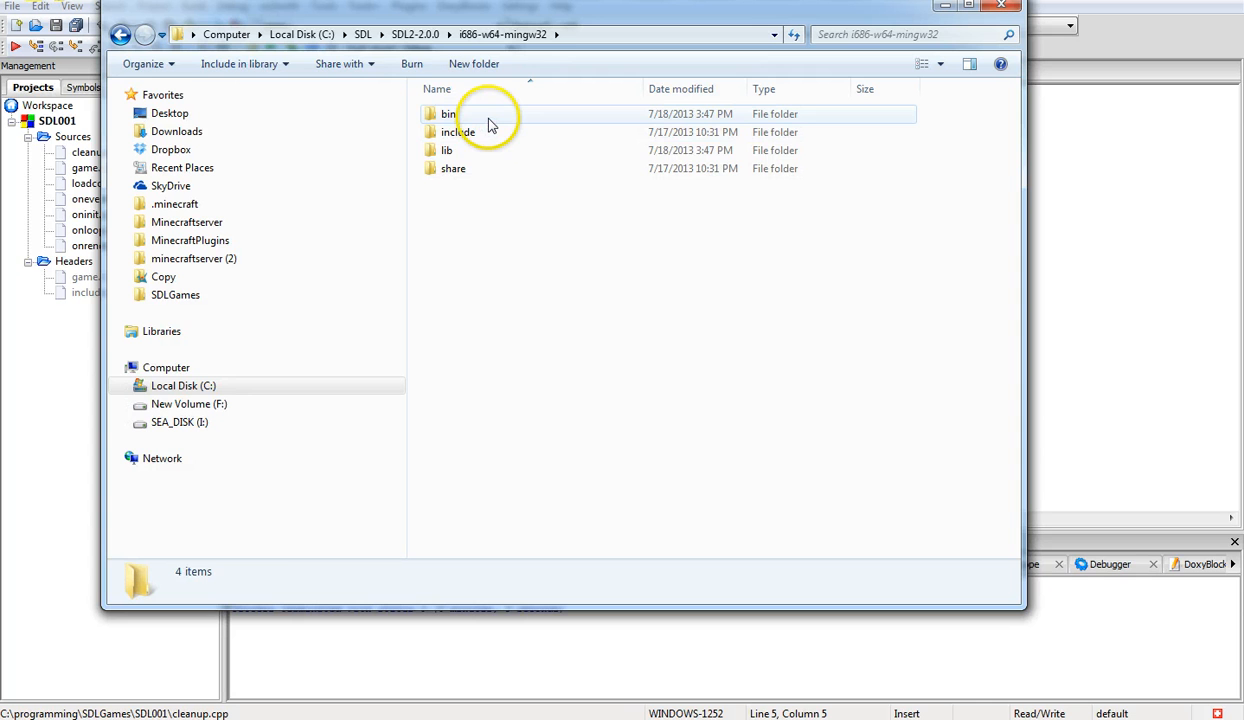
{"action": "double_click", "coordinate": [447, 113]}
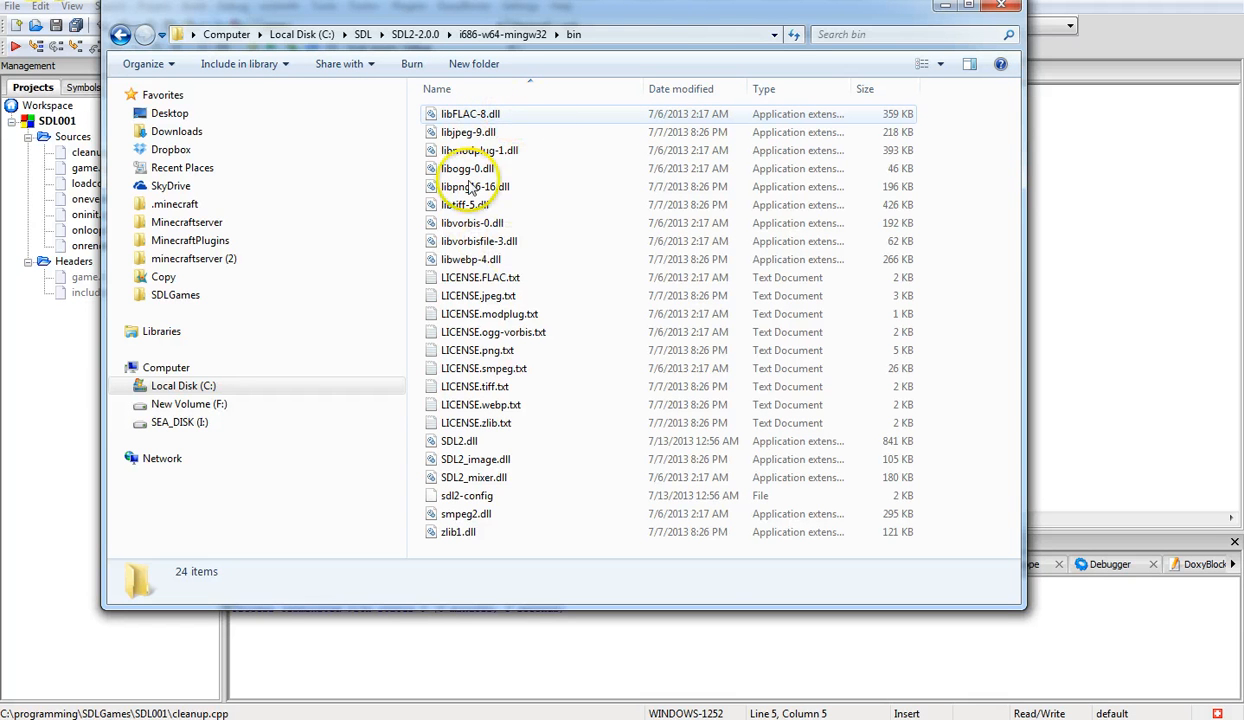
{"action": "mouse_move", "coordinate": [505, 477]}
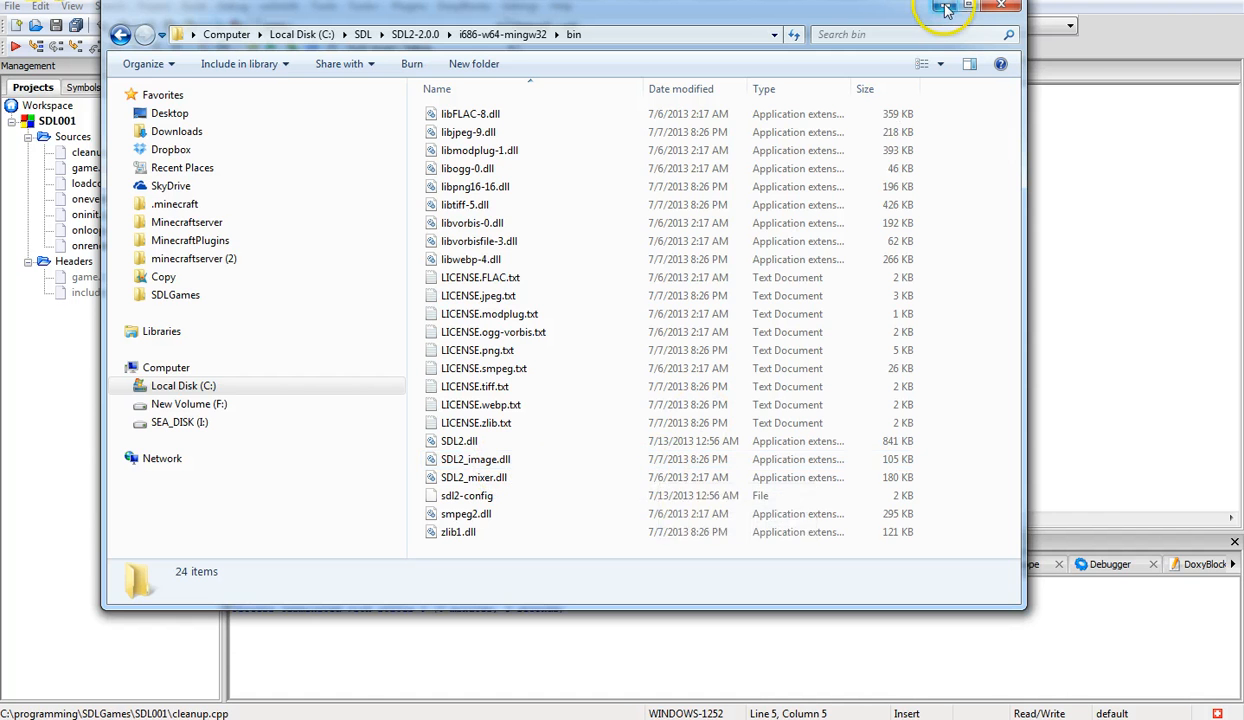
{"action": "left_click", "coordinate": [968, 5]}
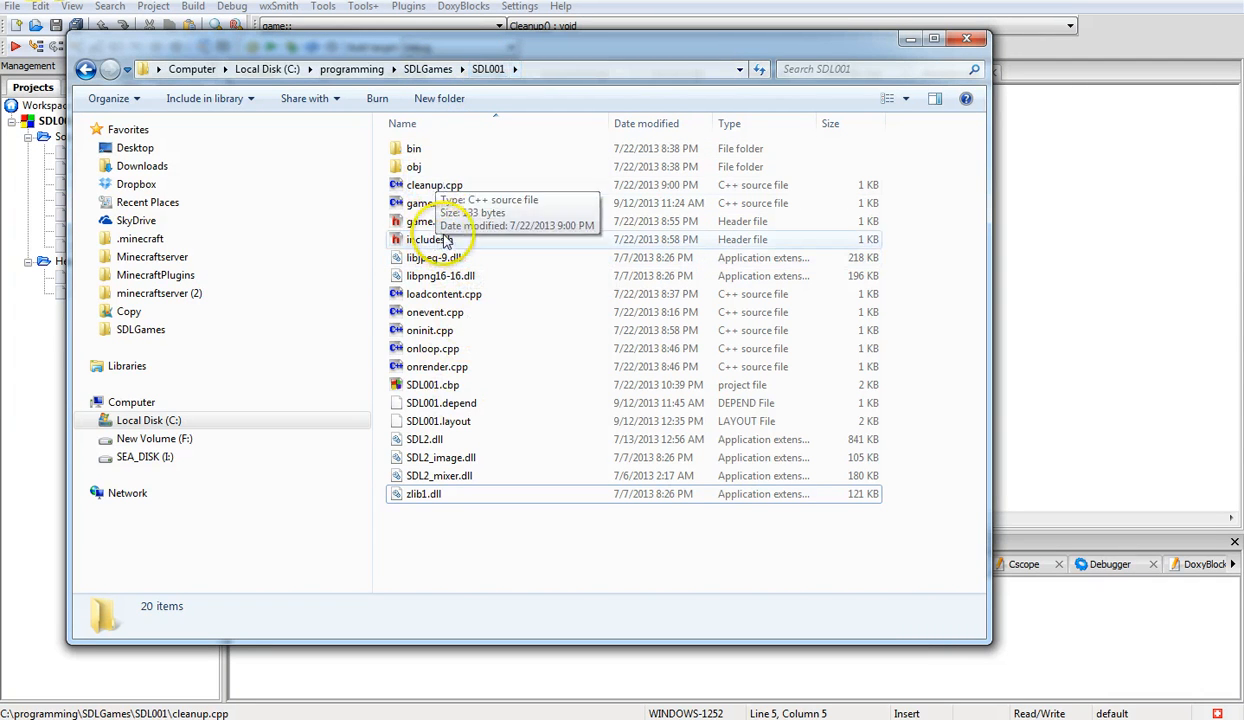
{"action": "mouse_move", "coordinate": [470, 276]}
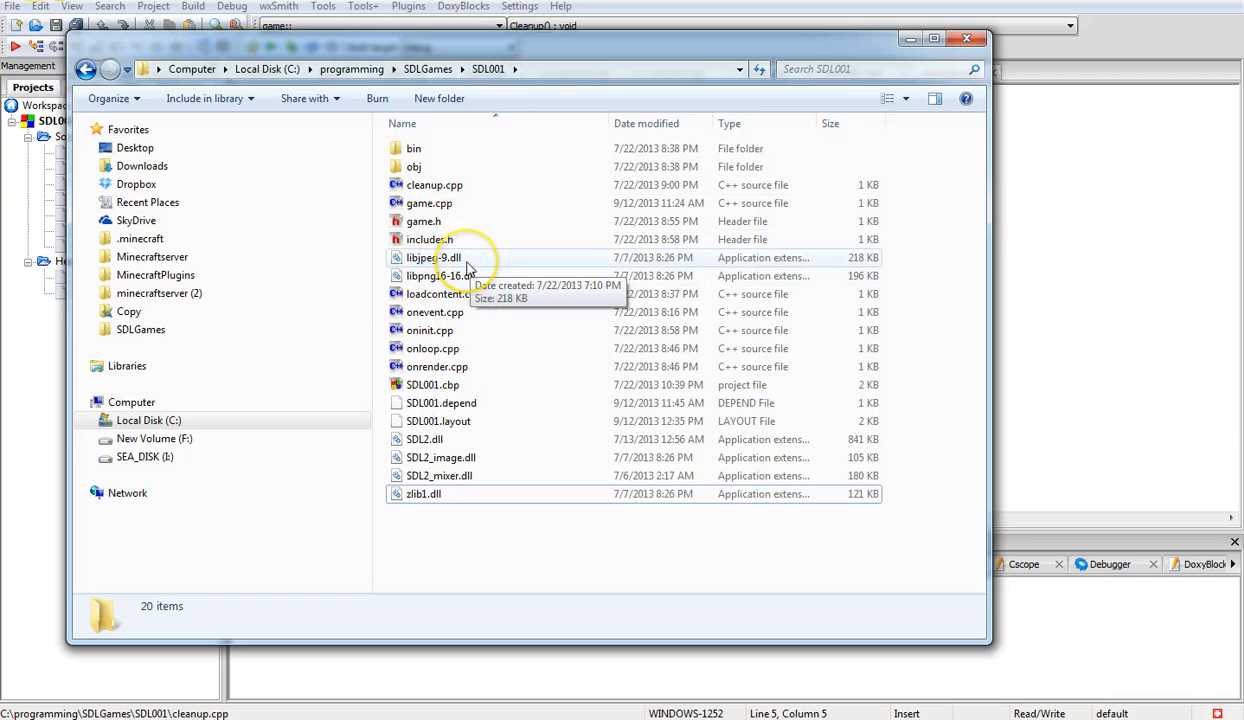
{"action": "mouse_move", "coordinate": [465, 287]}
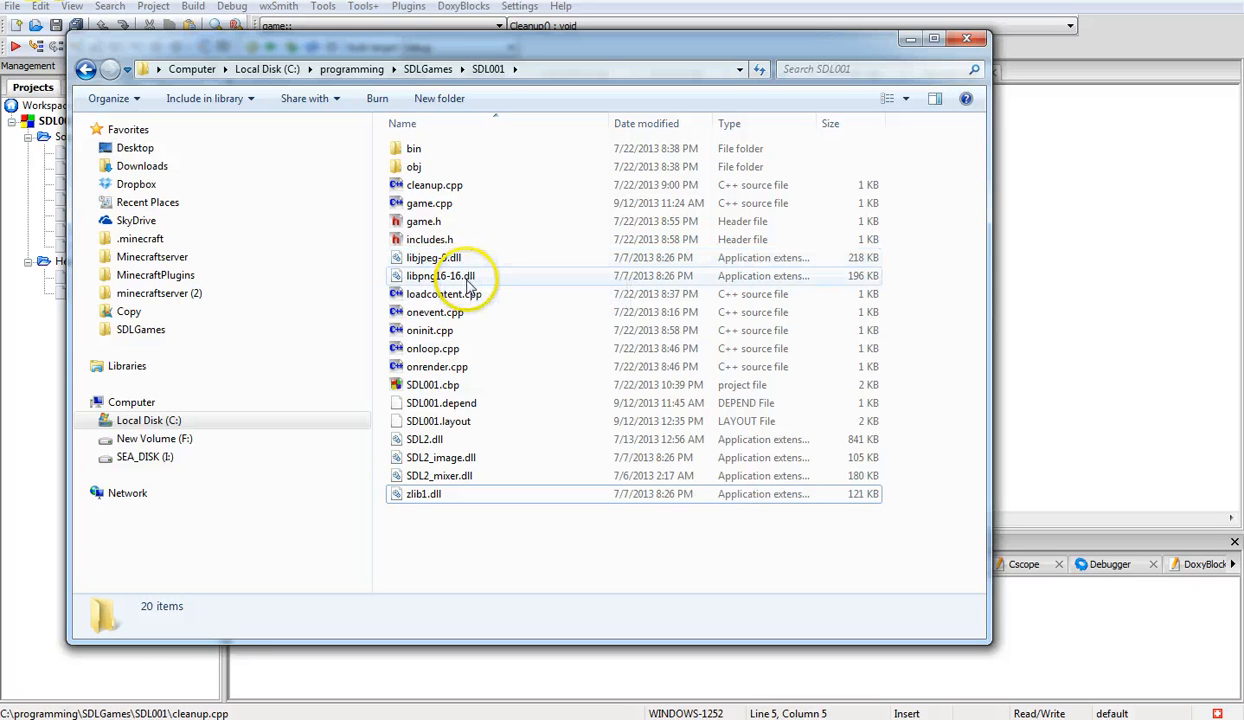
{"action": "mouse_move", "coordinate": [440, 439]}
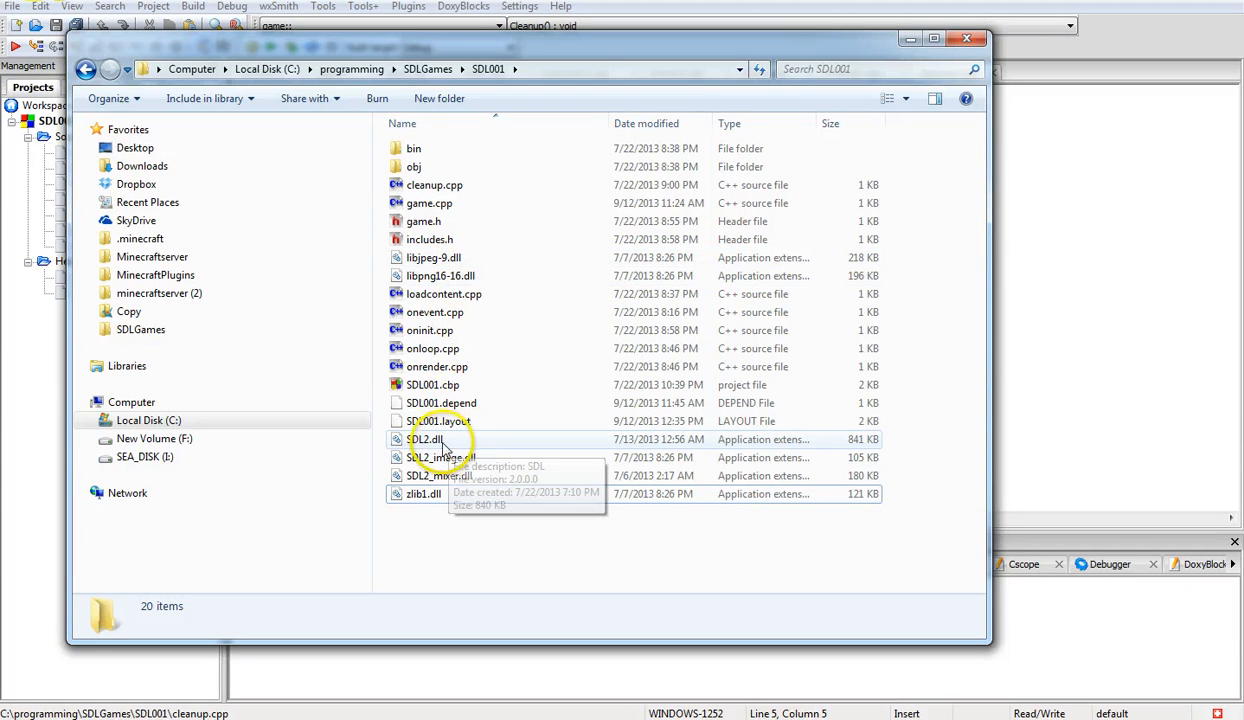
{"action": "mouse_move", "coordinate": [455, 457]}
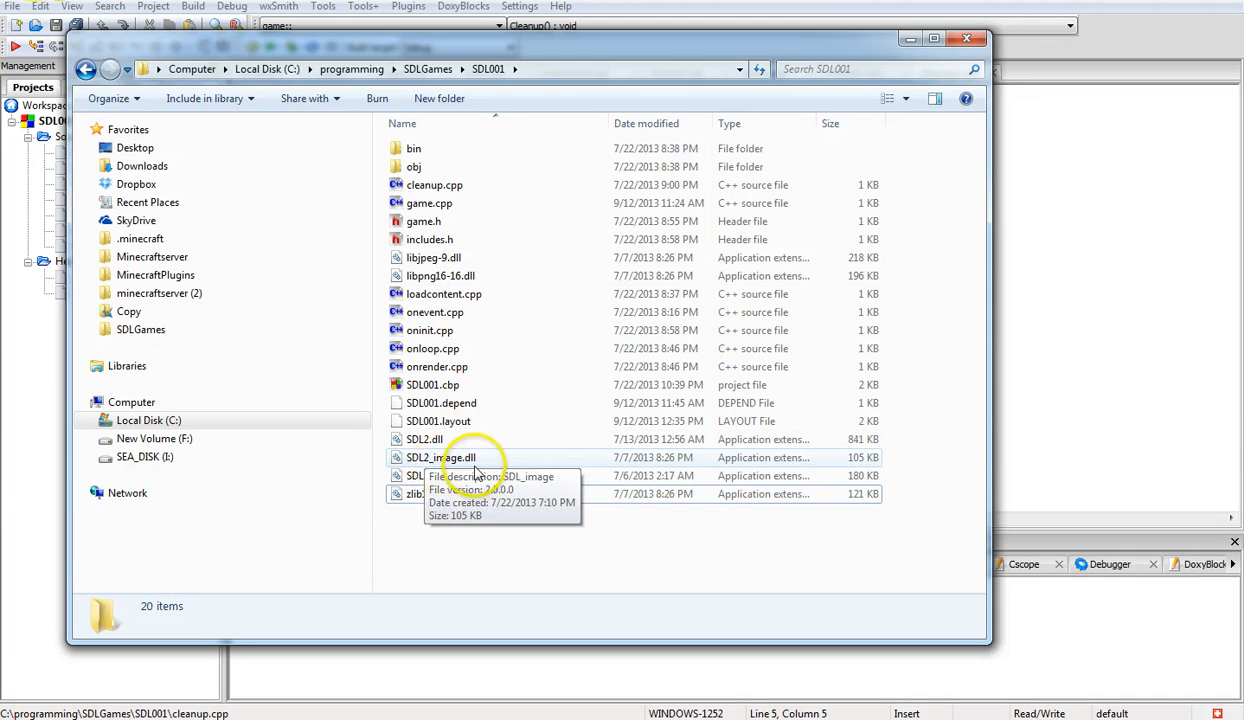
{"action": "mouse_move", "coordinate": [463, 476]}
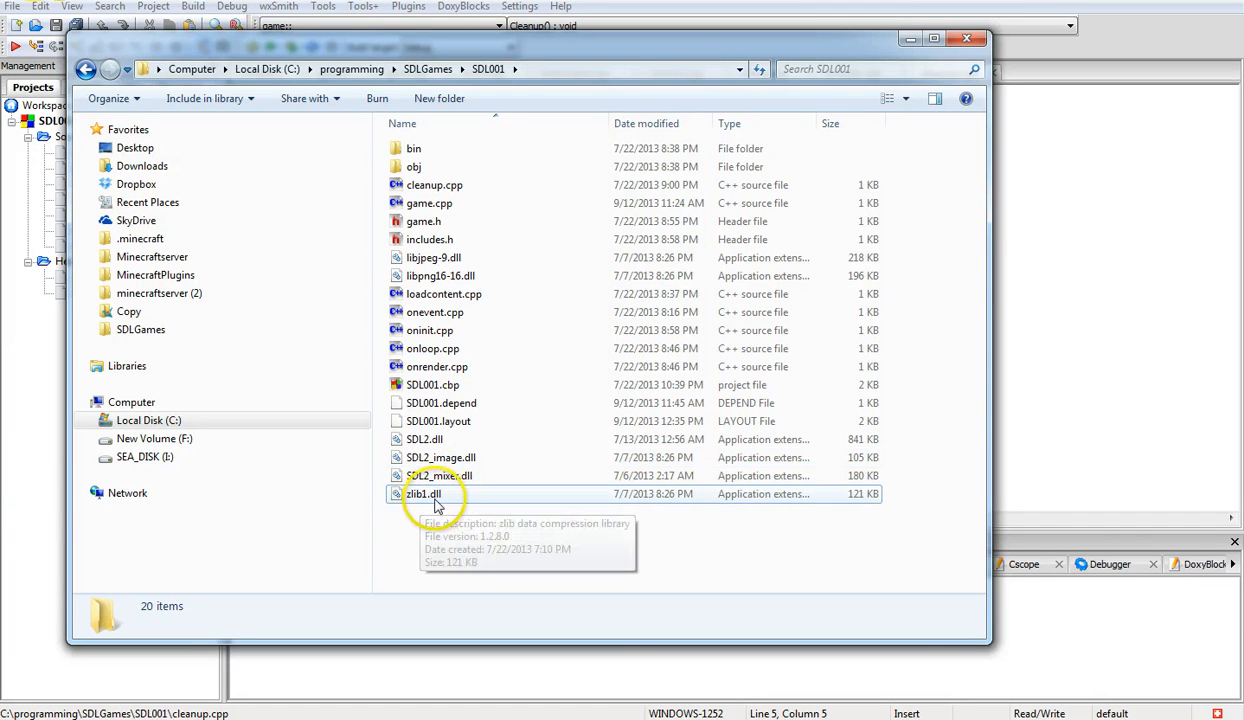
{"action": "mouse_move", "coordinate": [428, 494]}
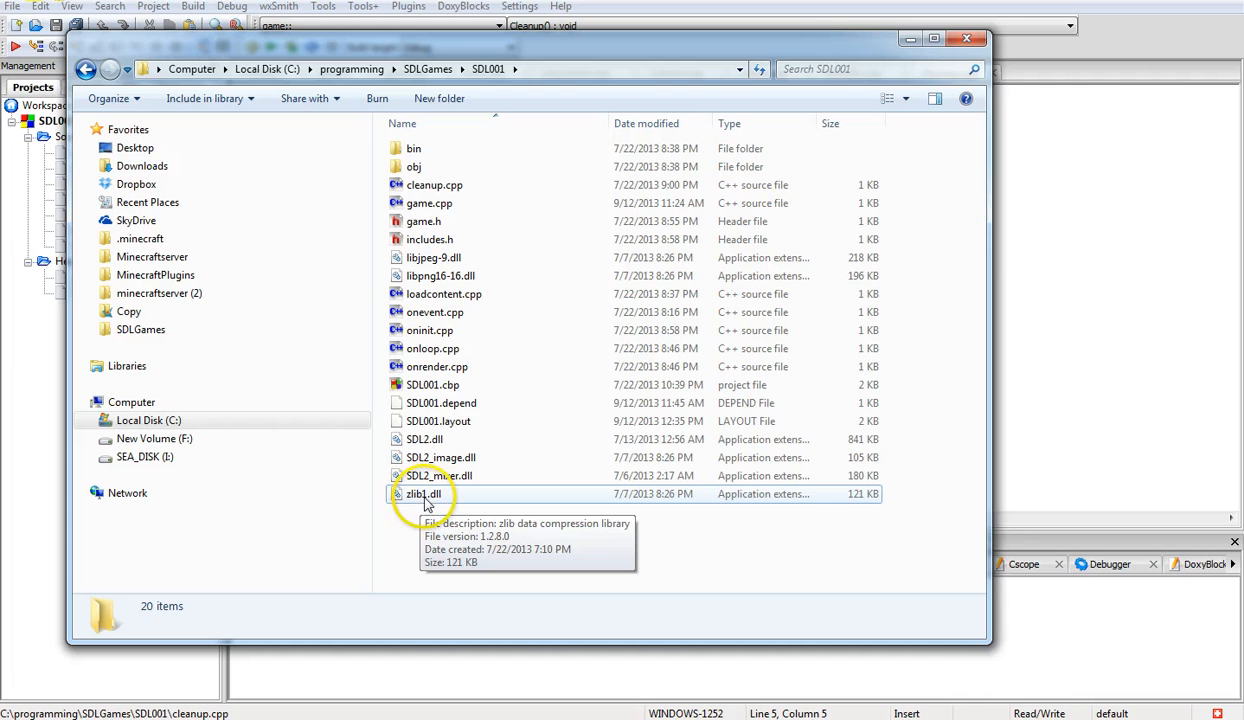
{"action": "mouse_move", "coordinate": [458, 444]}
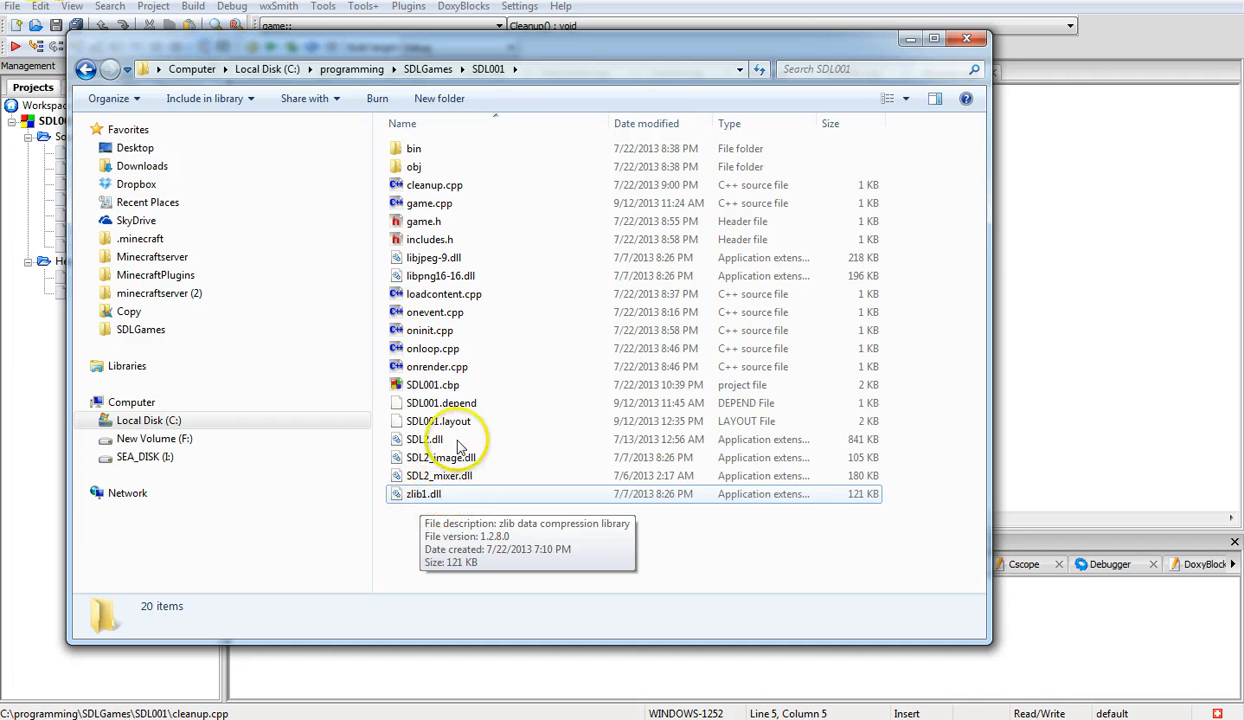
{"action": "mouse_move", "coordinate": [480, 410]}
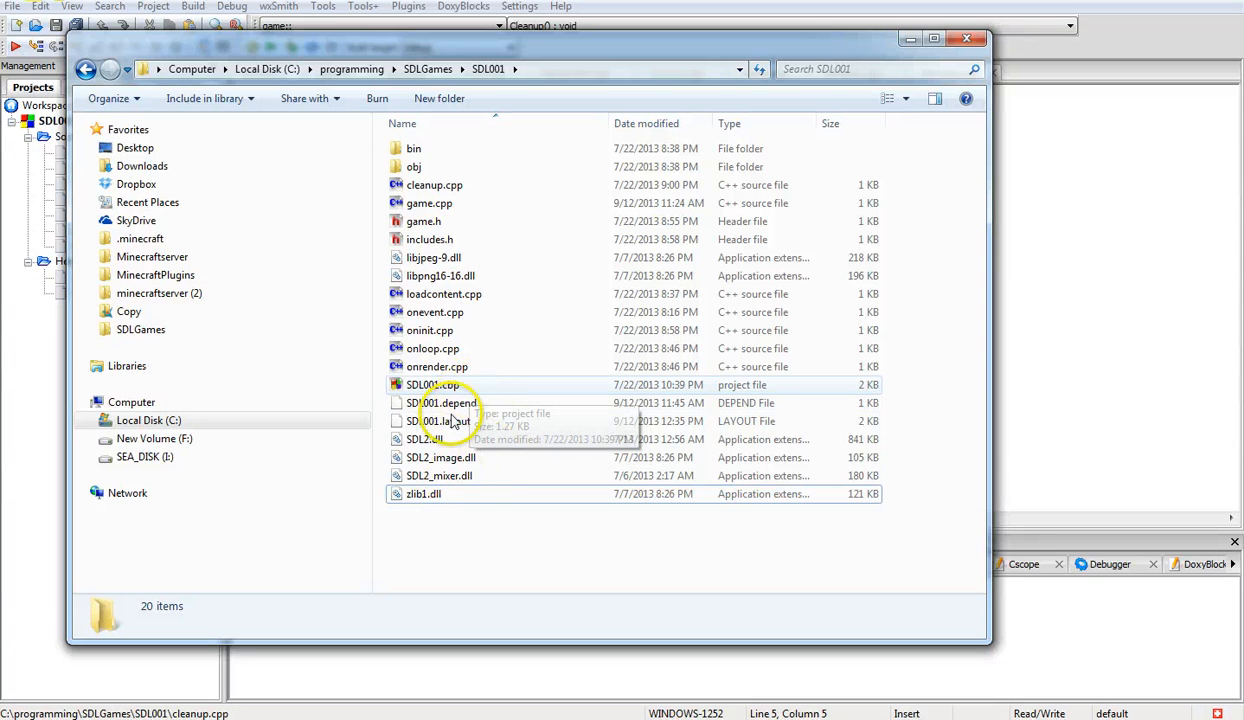
{"action": "mouse_move", "coordinate": [470, 430]}
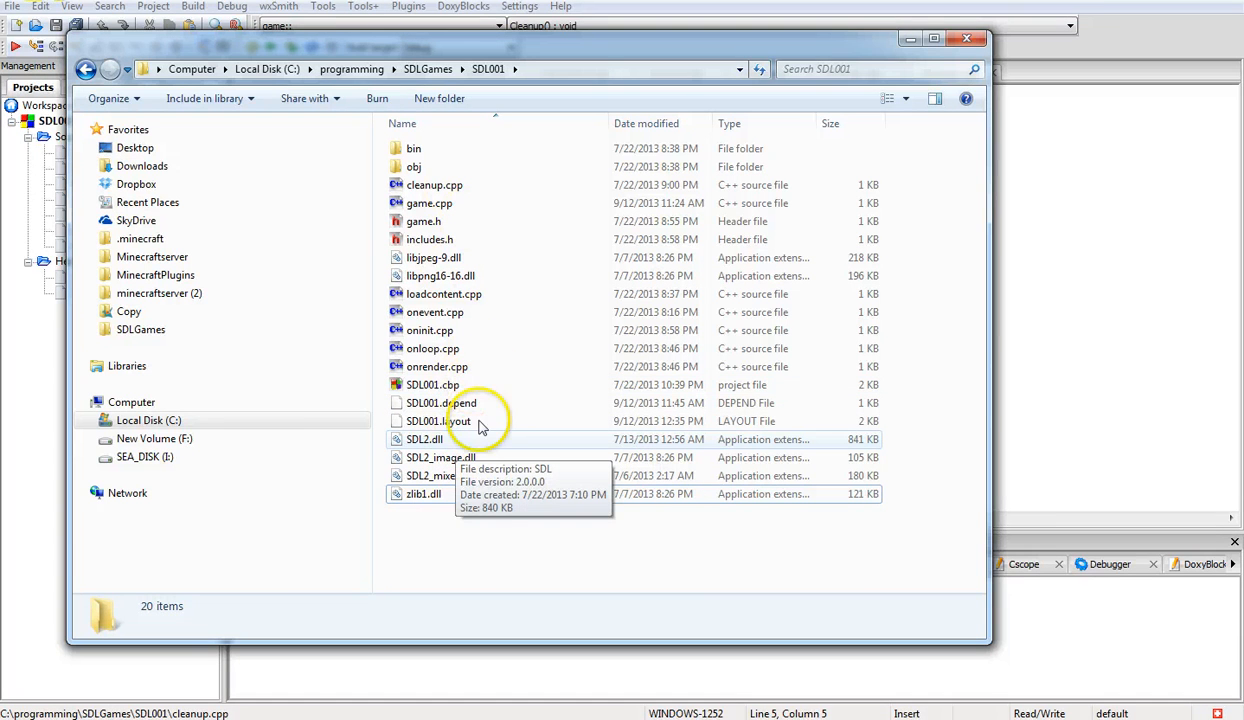
{"action": "mouse_move", "coordinate": [470, 390]}
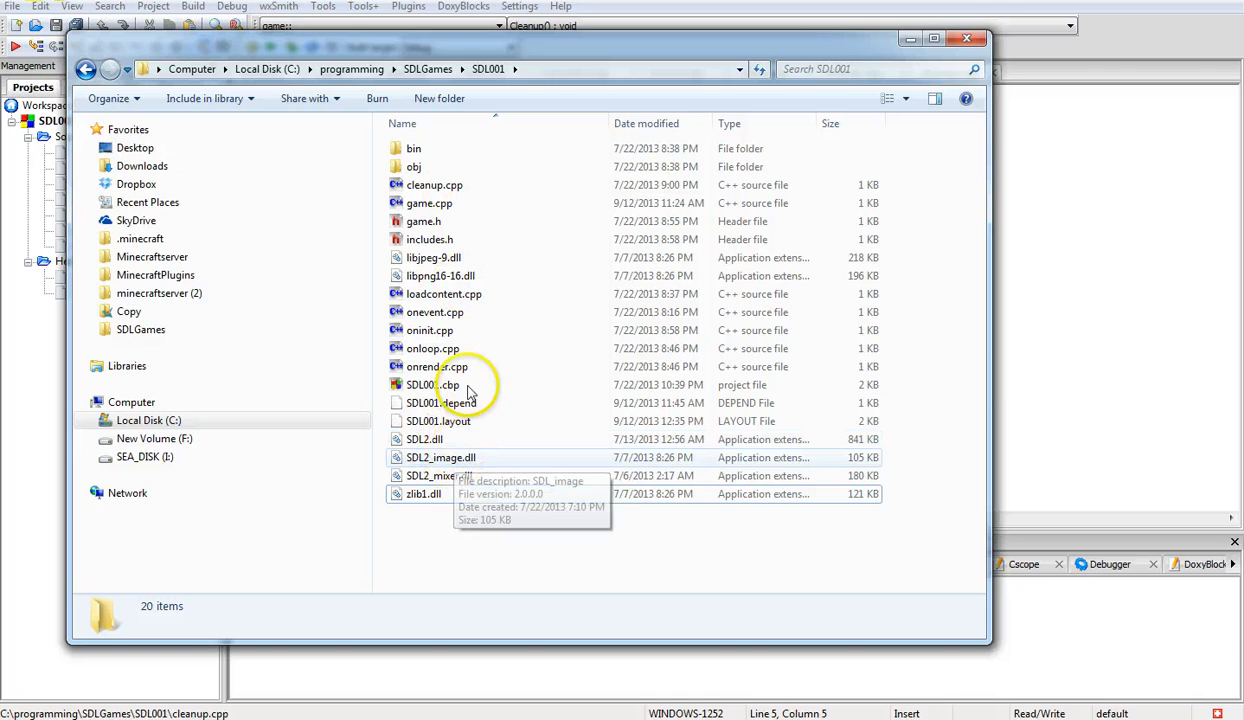
{"action": "mouse_move", "coordinate": [487, 421]}
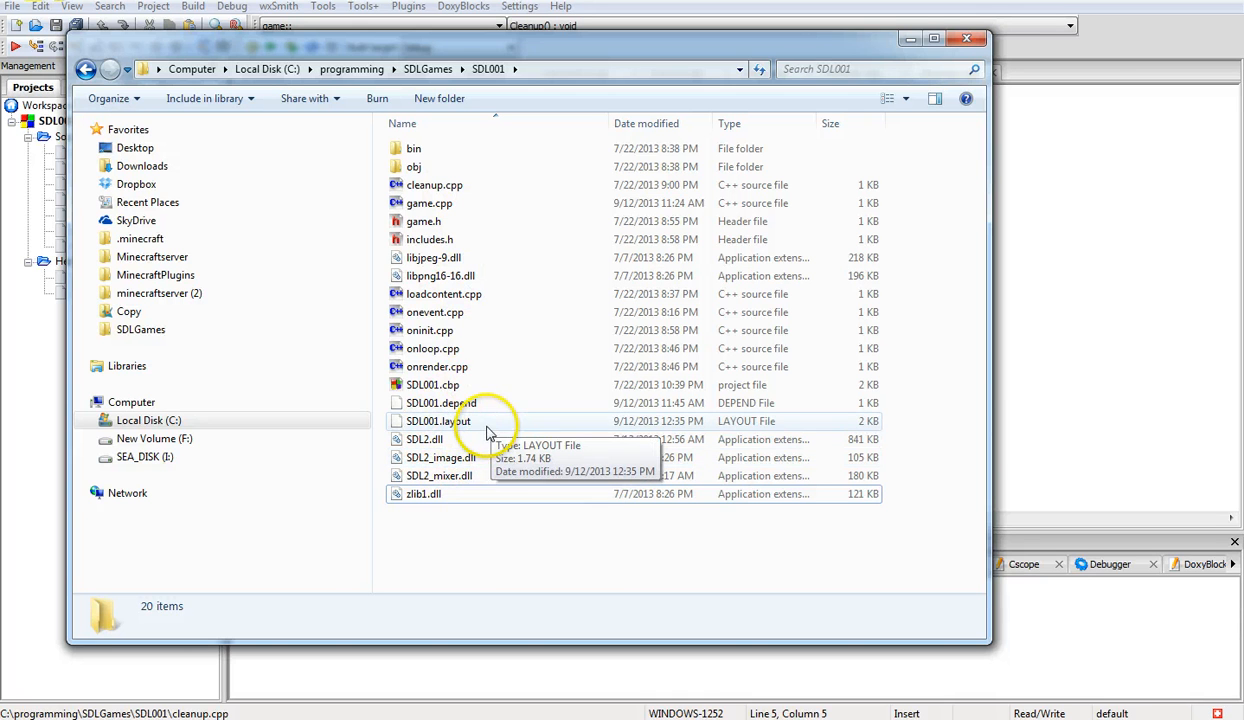
{"action": "mouse_move", "coordinate": [475, 439]}
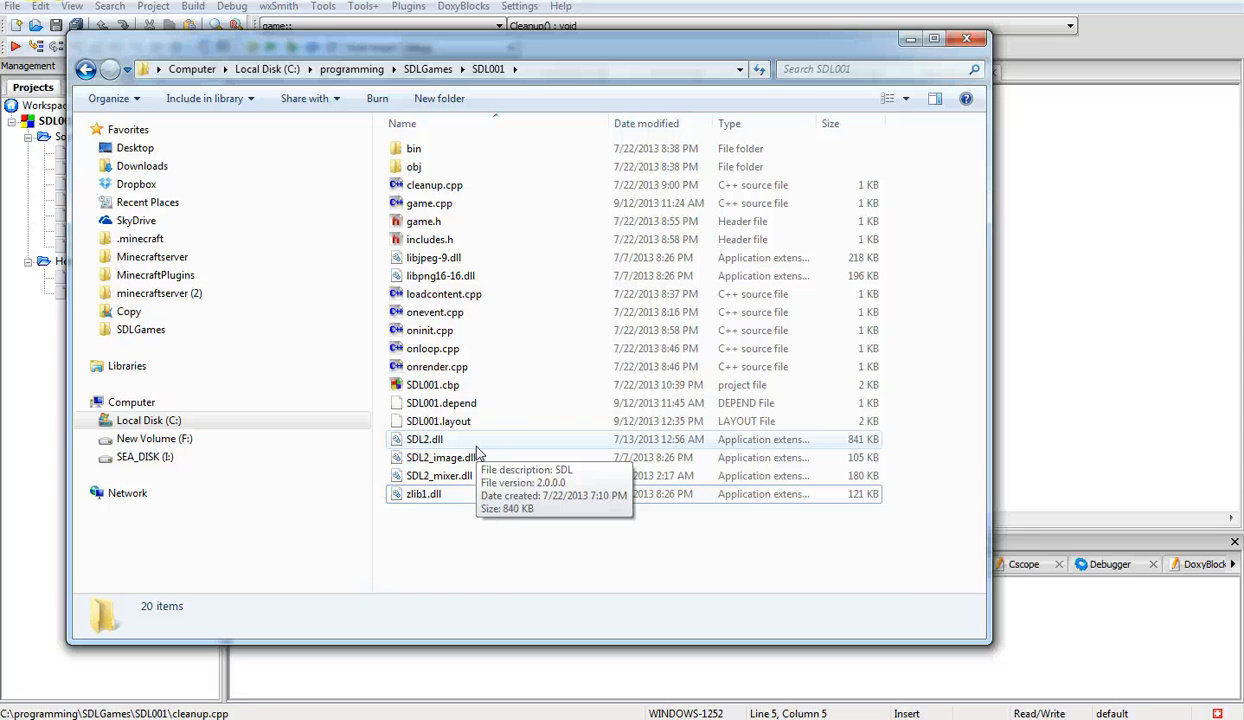
{"action": "mouse_move", "coordinate": [630, 221]}
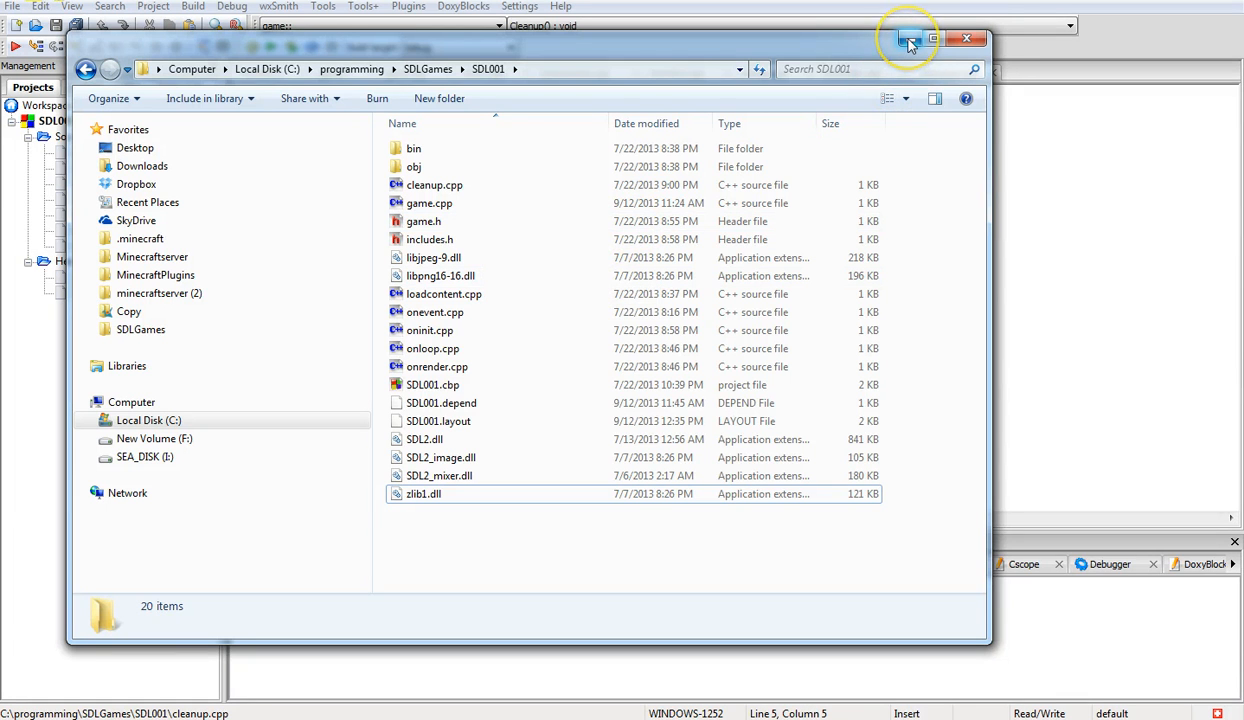
{"action": "mouse_move", "coordinate": [910, 38]}
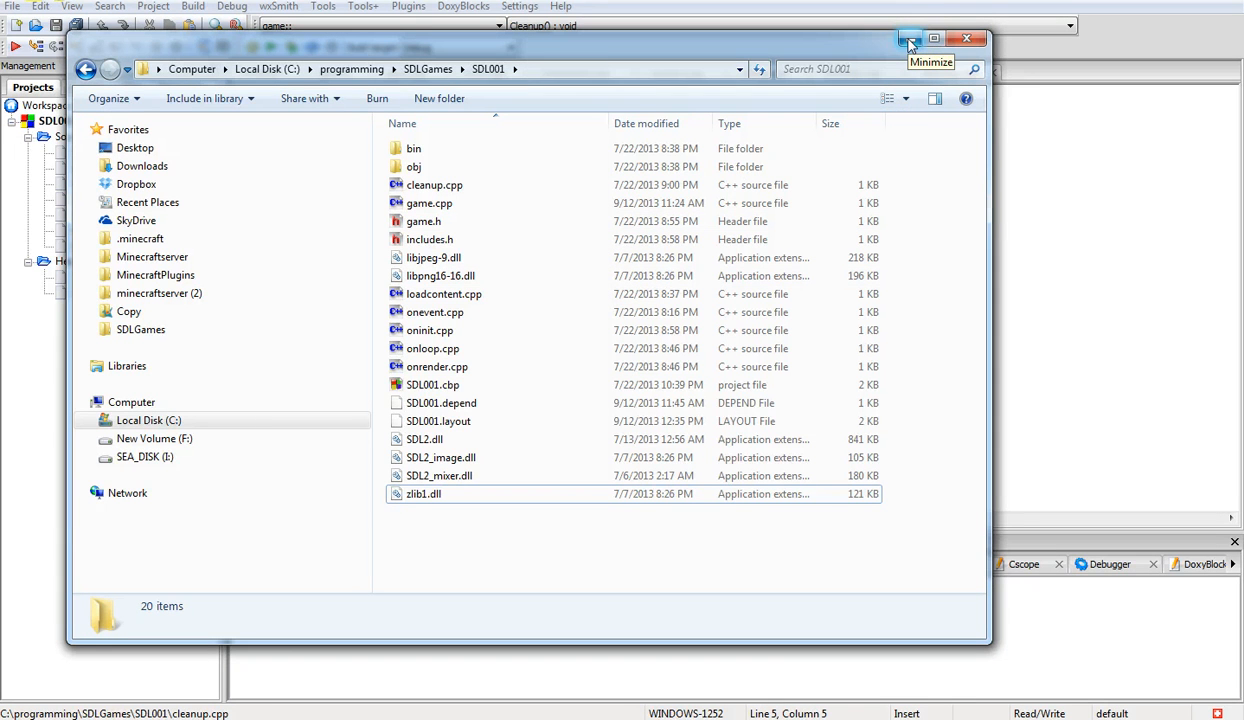
{"action": "mouse_move", "coordinate": [968, 38]}
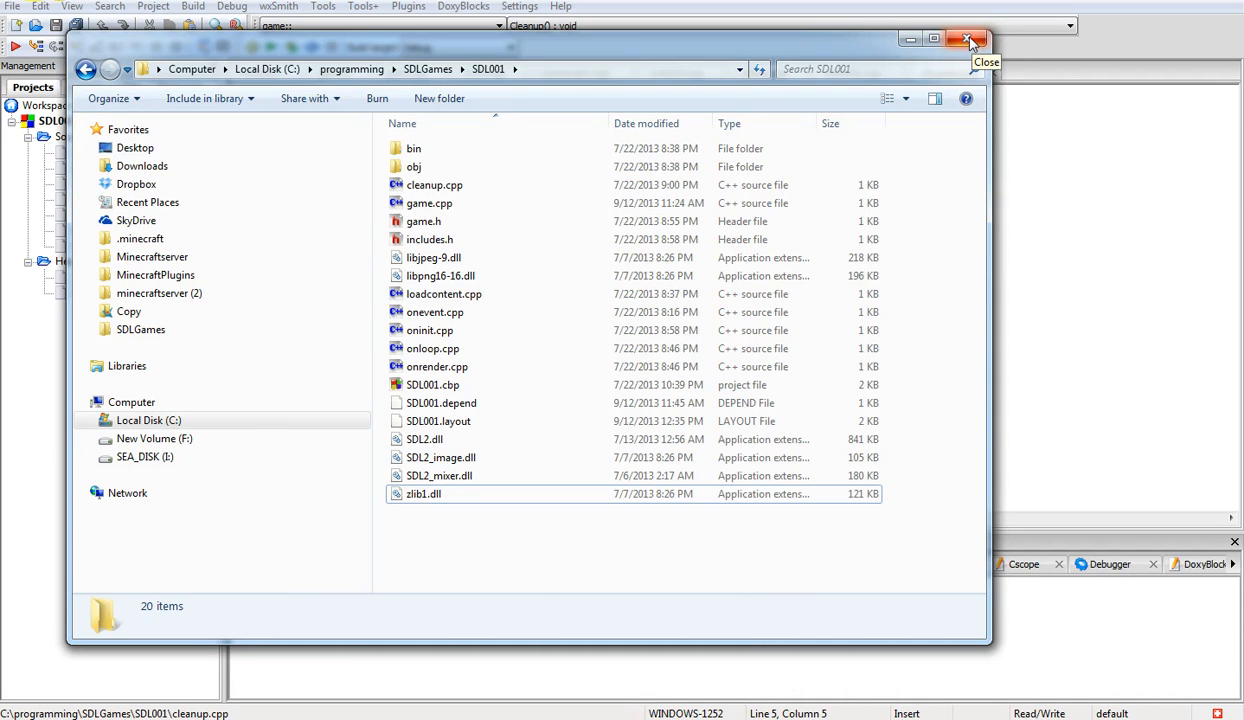
Close the SDL001 project folder window after inspecting its SDL2 DLLs
{"action": "left_click", "coordinate": [968, 39]}
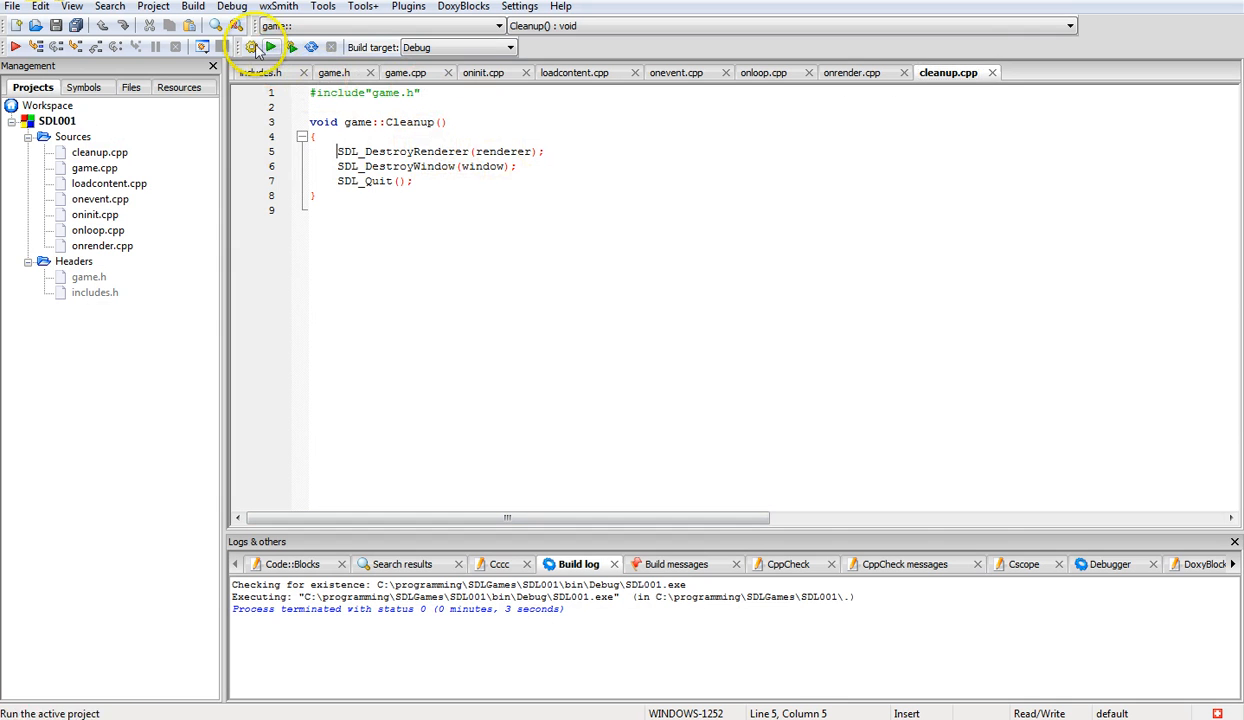
Build and run SDL001, then close the blank SDL Render Clear window
{"action": "left_click", "coordinate": [252, 47]}
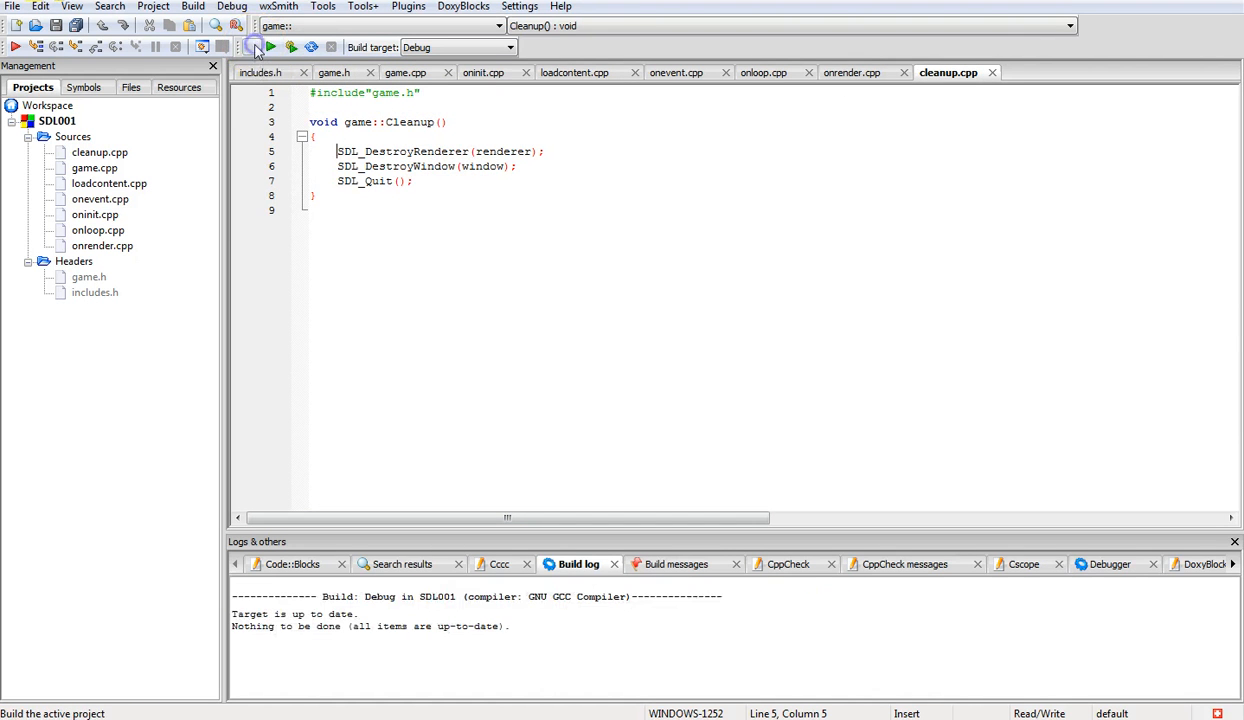
{"action": "left_click", "coordinate": [271, 47]}
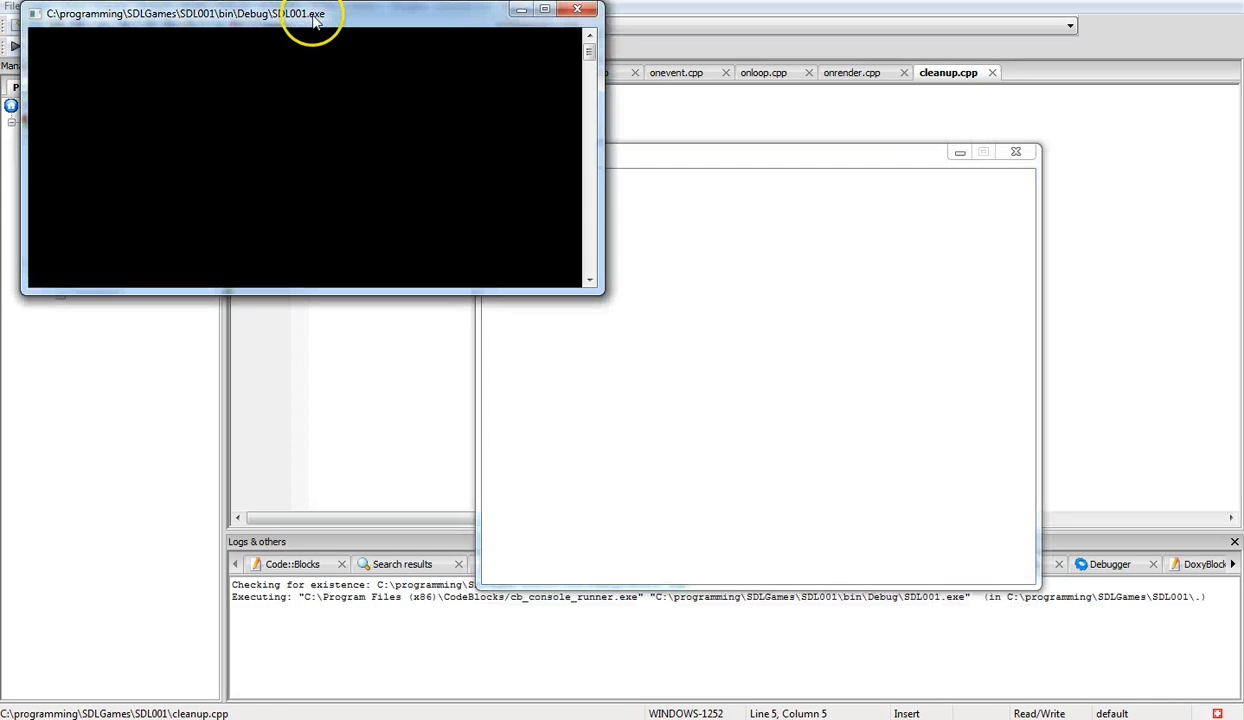
{"action": "mouse_move", "coordinate": [343, 135]}
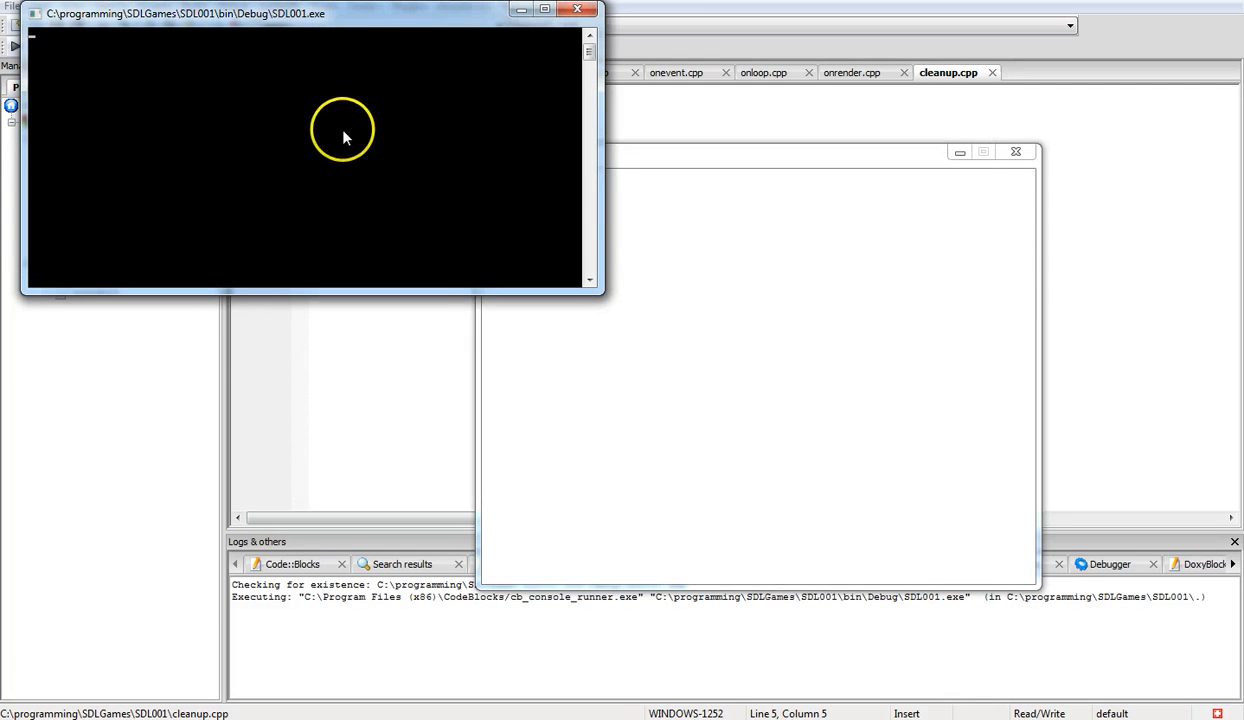
{"action": "mouse_move", "coordinate": [450, 205]}
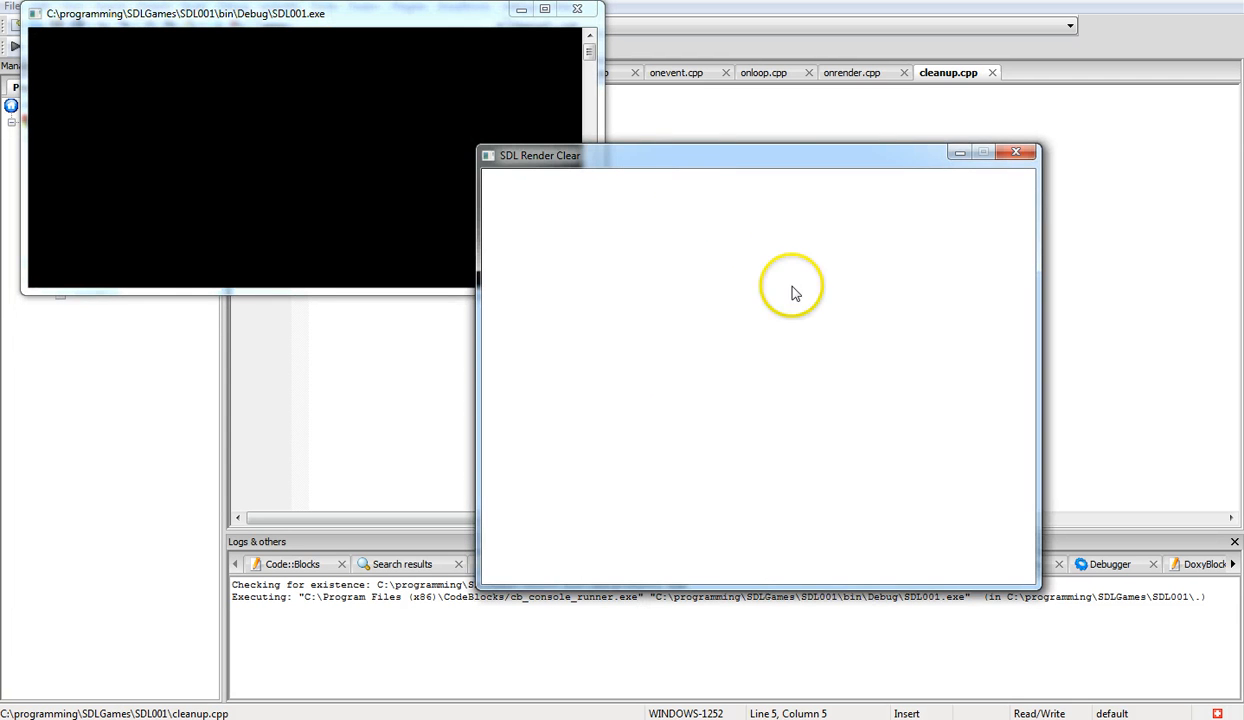
{"action": "mouse_move", "coordinate": [768, 453]}
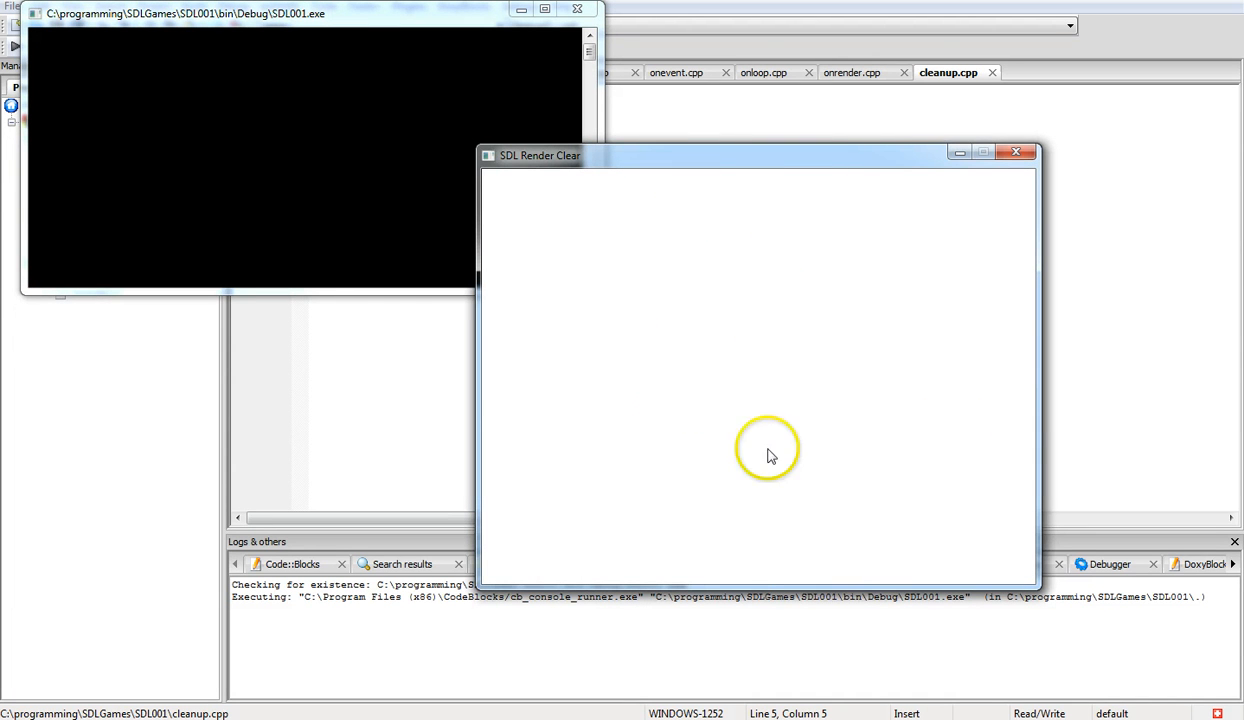
{"action": "mouse_move", "coordinate": [490, 180]}
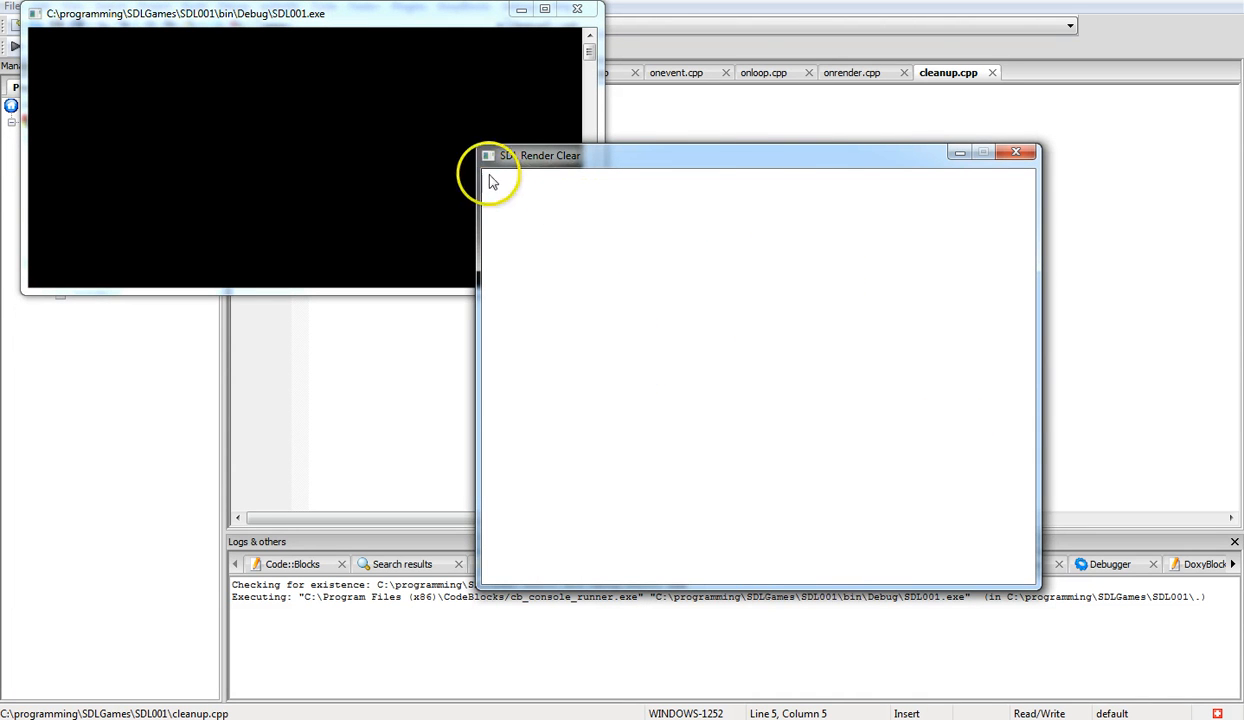
{"action": "mouse_move", "coordinate": [1054, 214]}
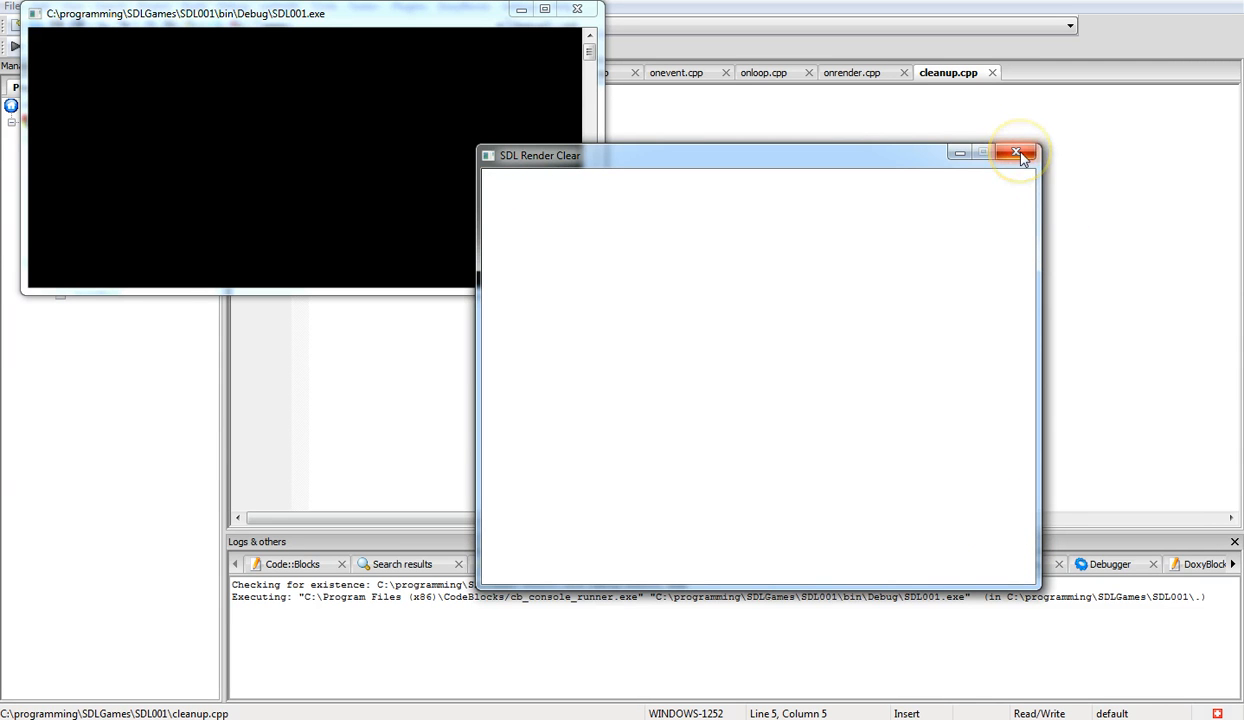
{"action": "left_click", "coordinate": [1018, 152]}
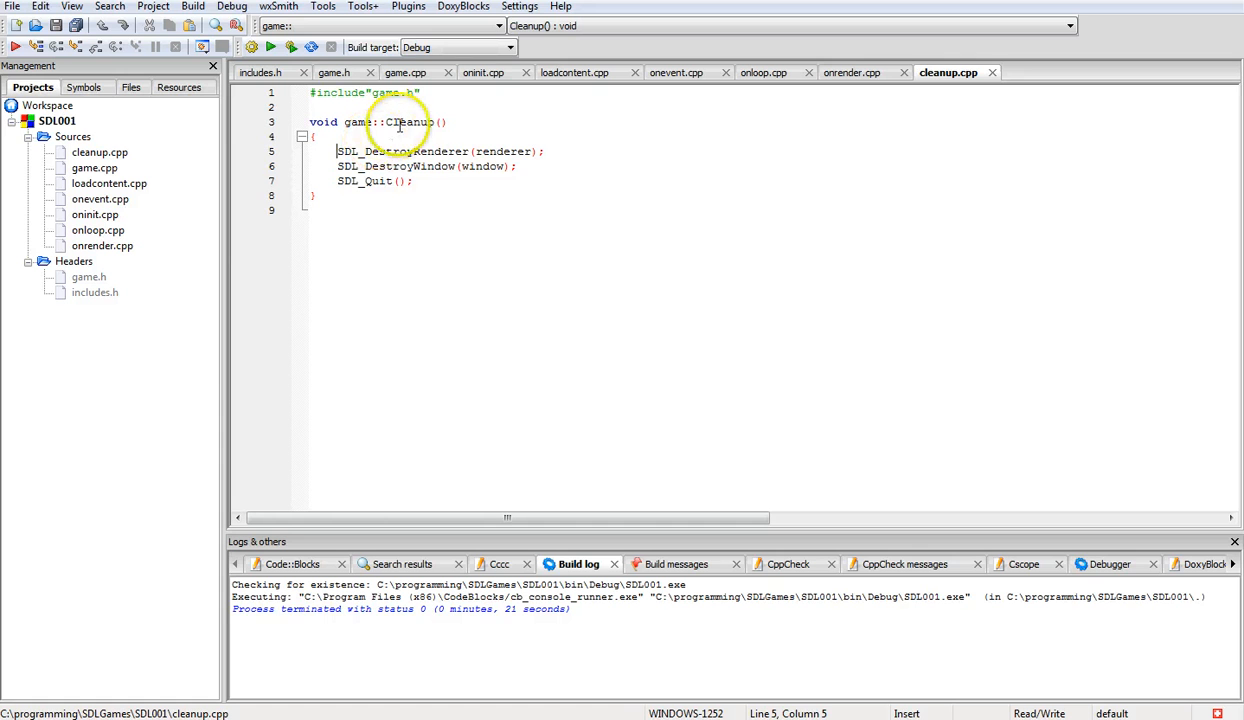
{"action": "mouse_move", "coordinate": [440, 207]}
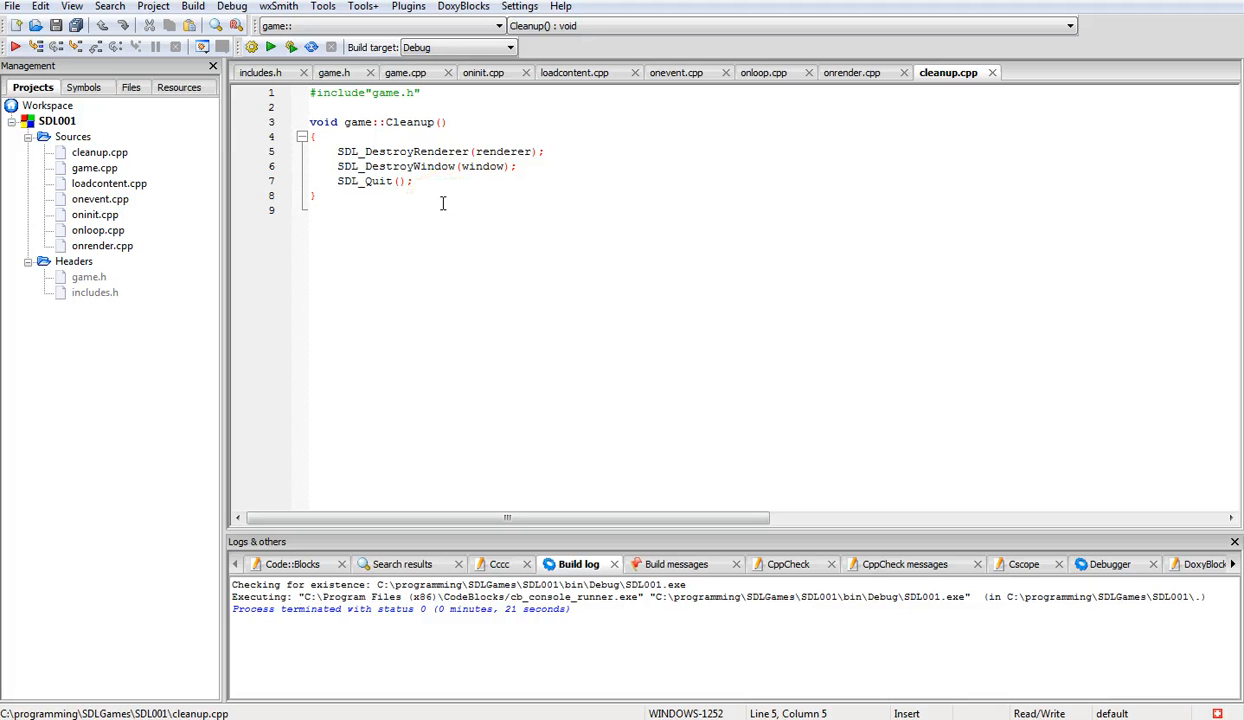
{"action": "left_click", "coordinate": [337, 151]}
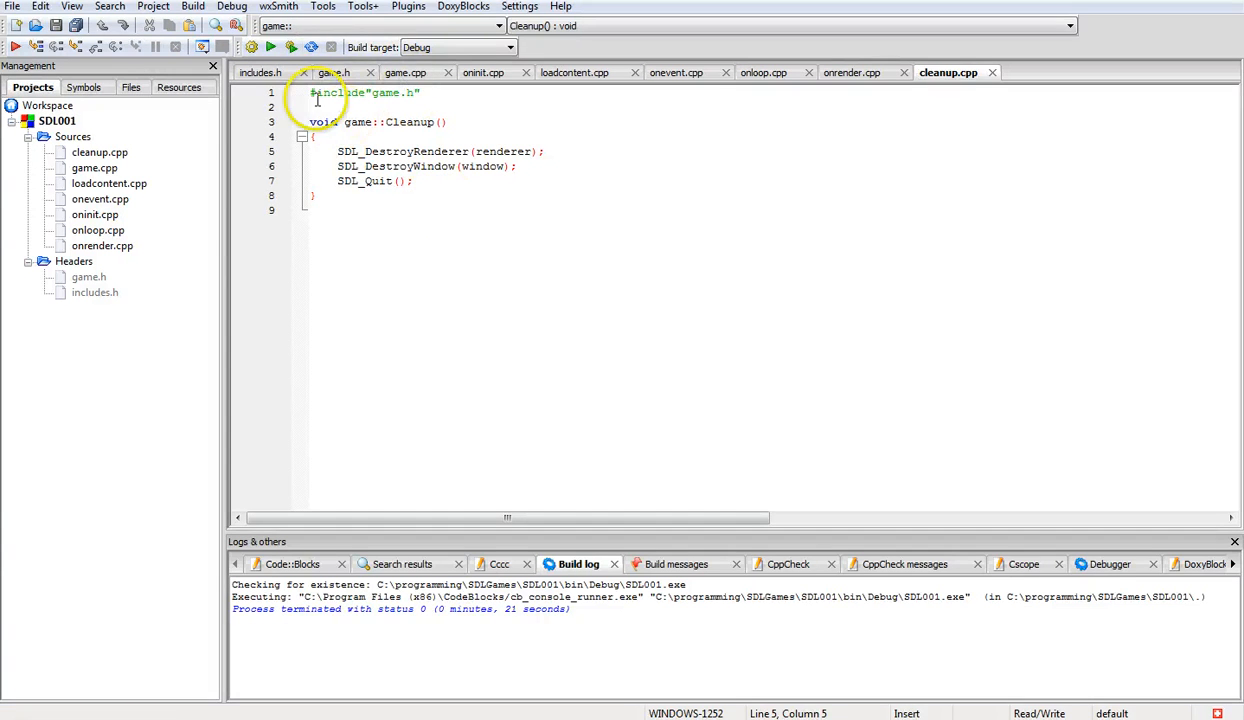
View SDL001's project build options and close them without changes
{"action": "left_click", "coordinate": [153, 6]}
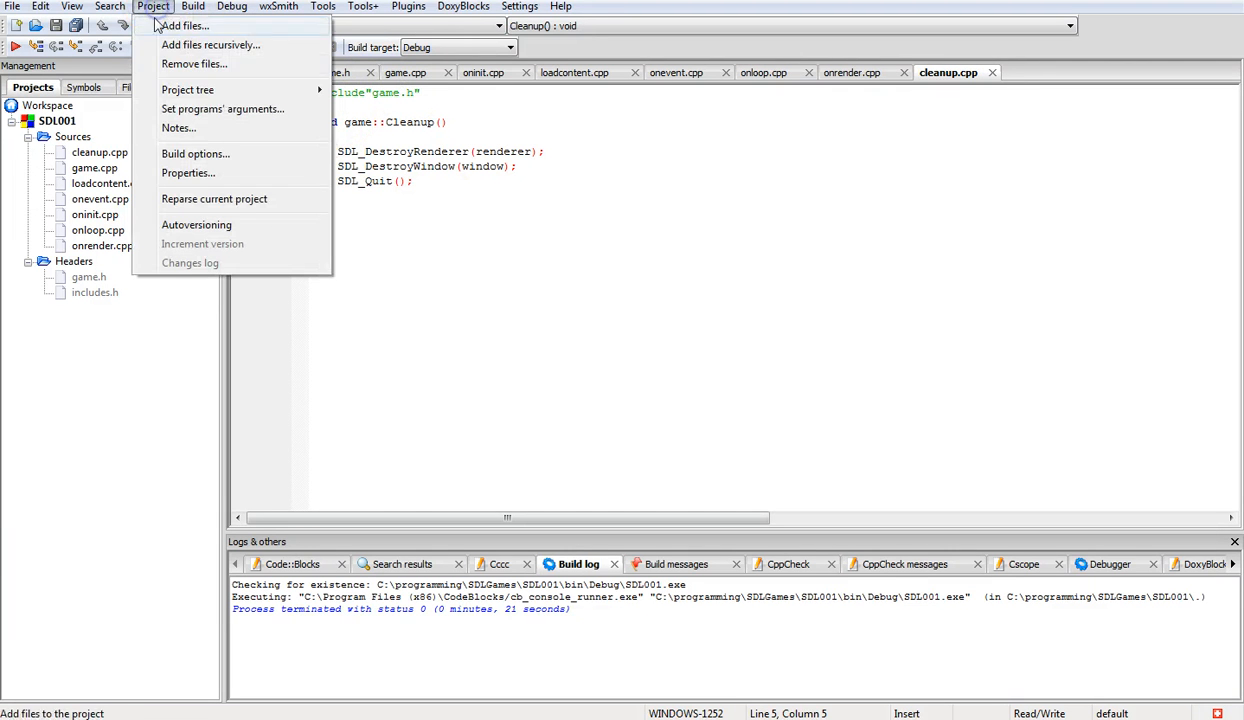
{"action": "mouse_move", "coordinate": [196, 153]}
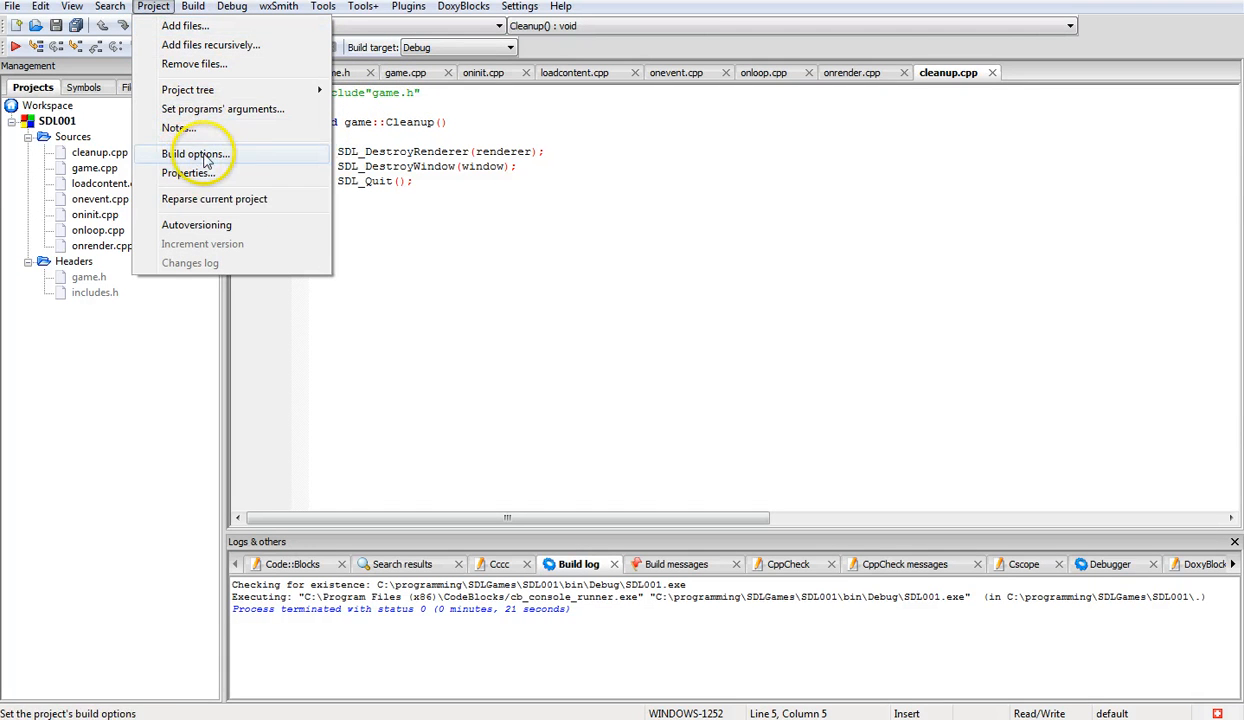
{"action": "left_click", "coordinate": [197, 153]}
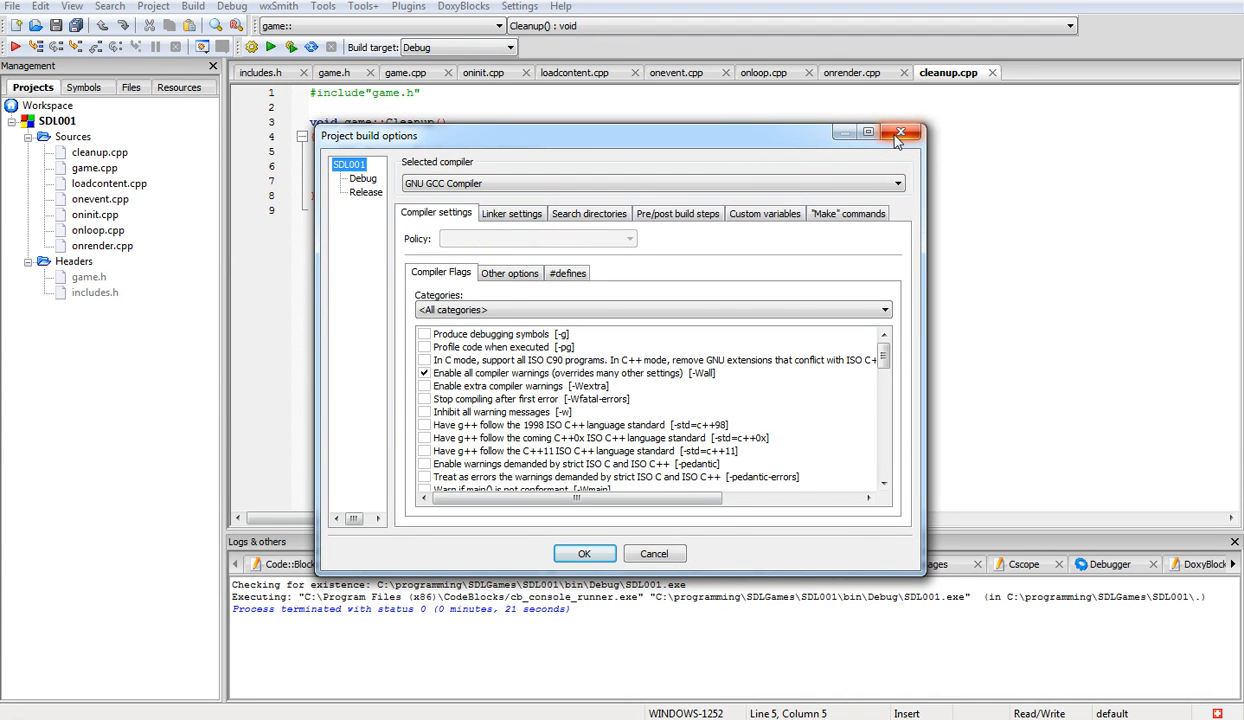
{"action": "mouse_move", "coordinate": [900, 132]}
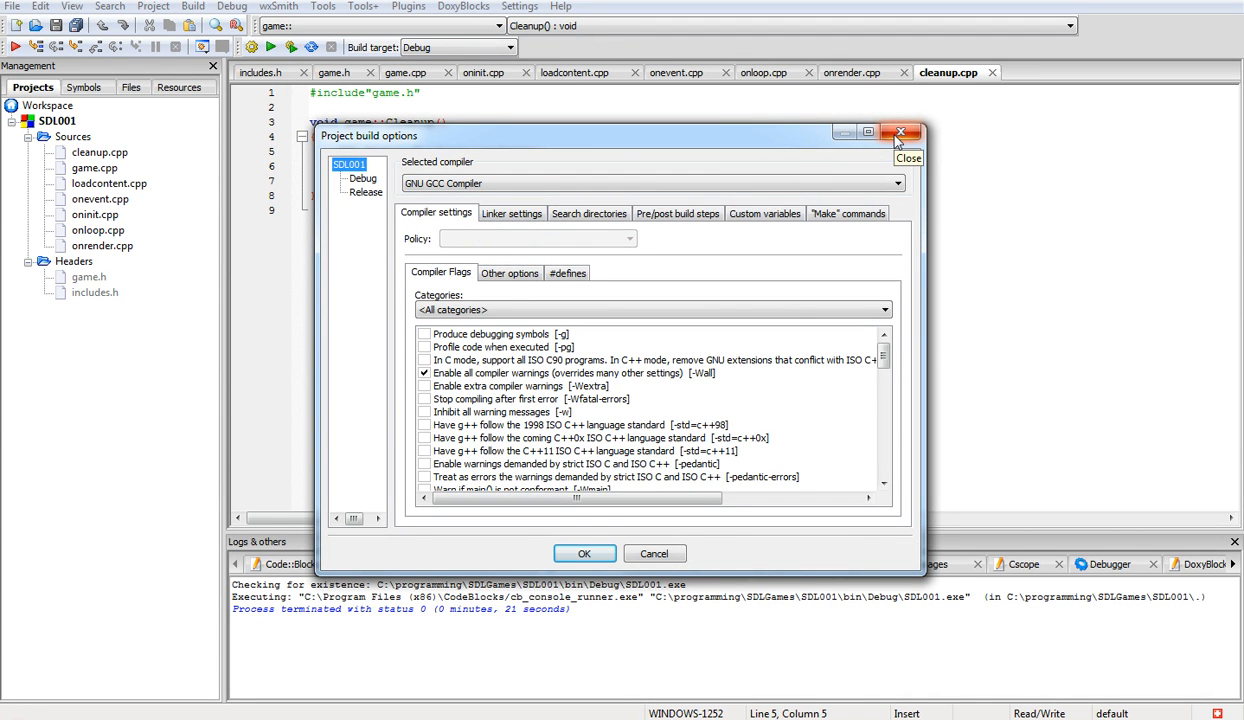
{"action": "left_click", "coordinate": [153, 6]}
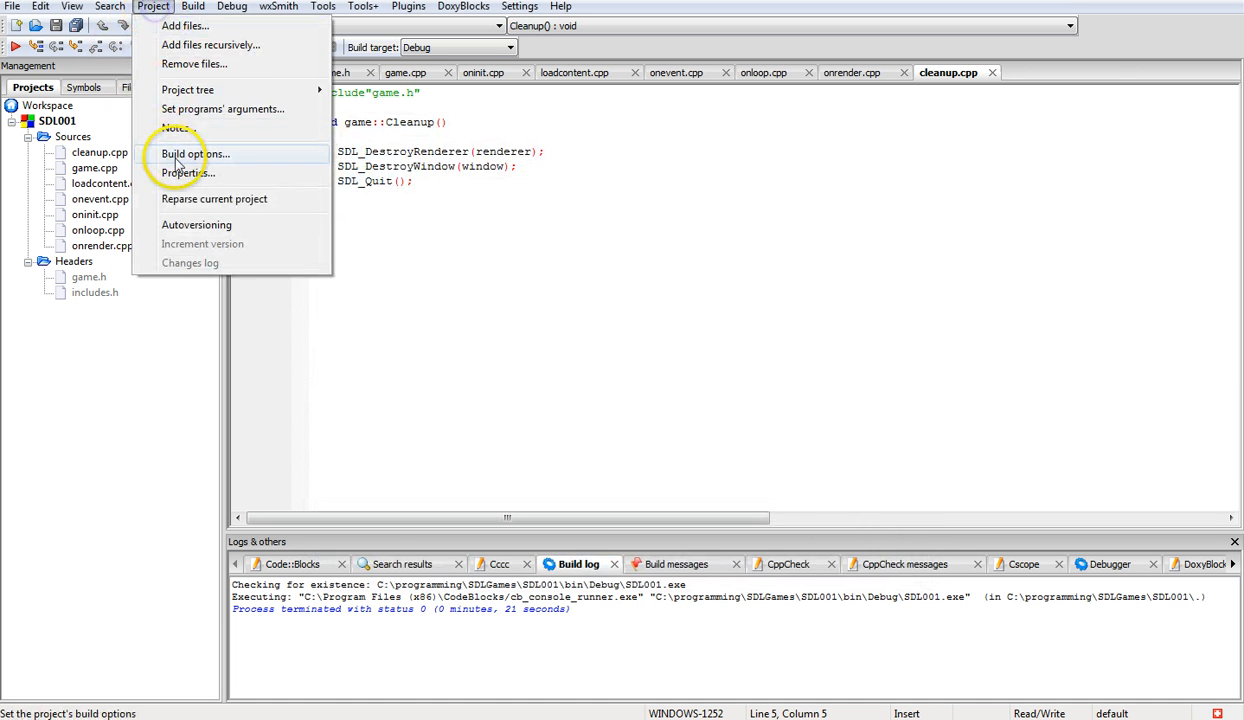
Set the Debug build target type to GUI application in project properties
{"action": "left_click", "coordinate": [186, 172]}
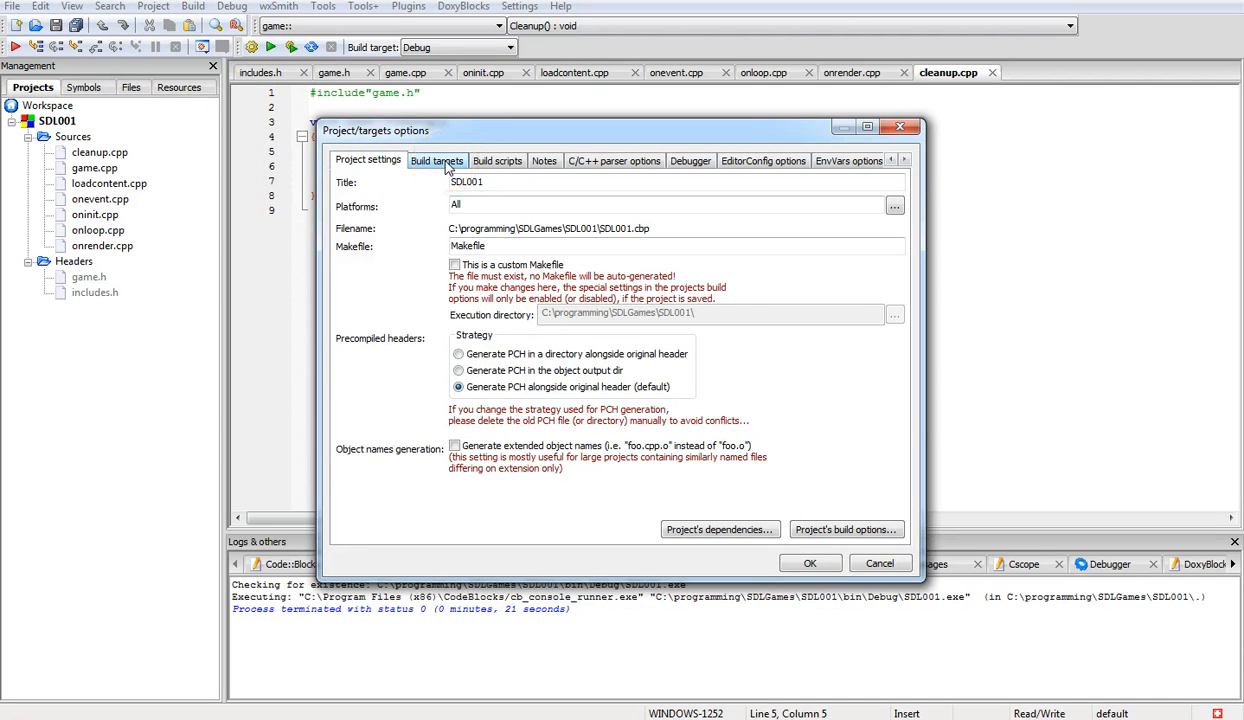
{"action": "left_click", "coordinate": [437, 160]}
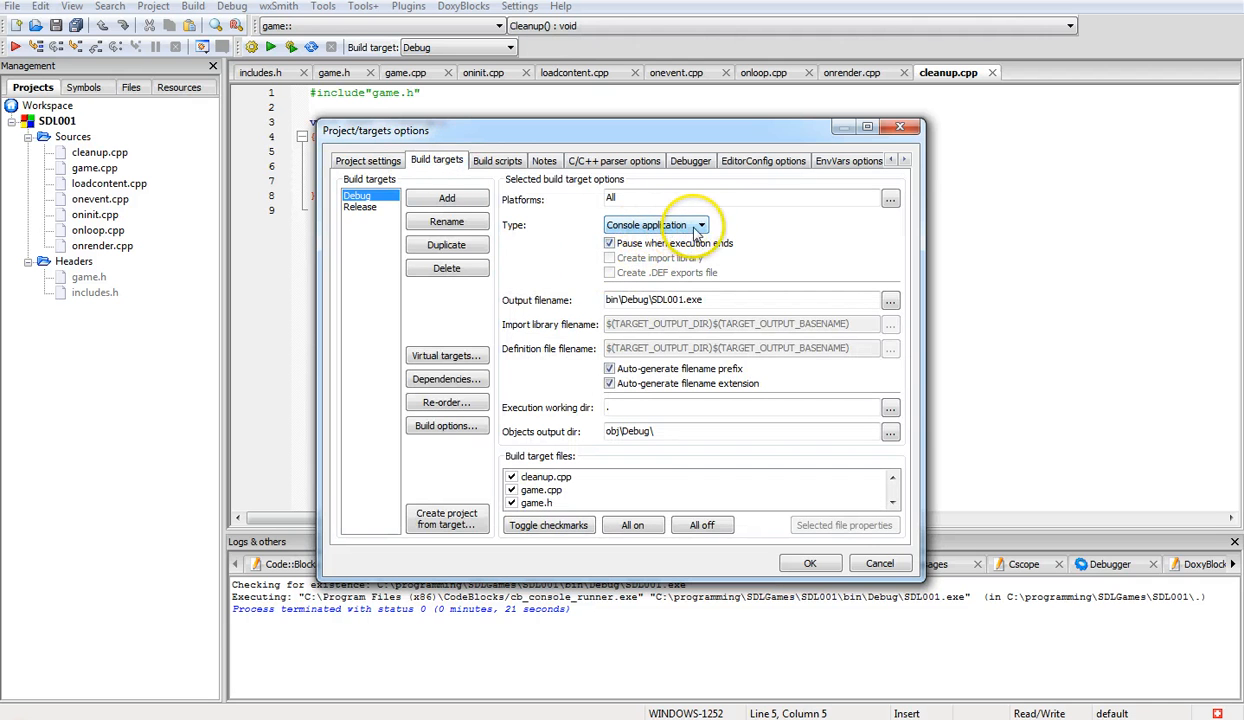
{"action": "left_click", "coordinate": [655, 224]}
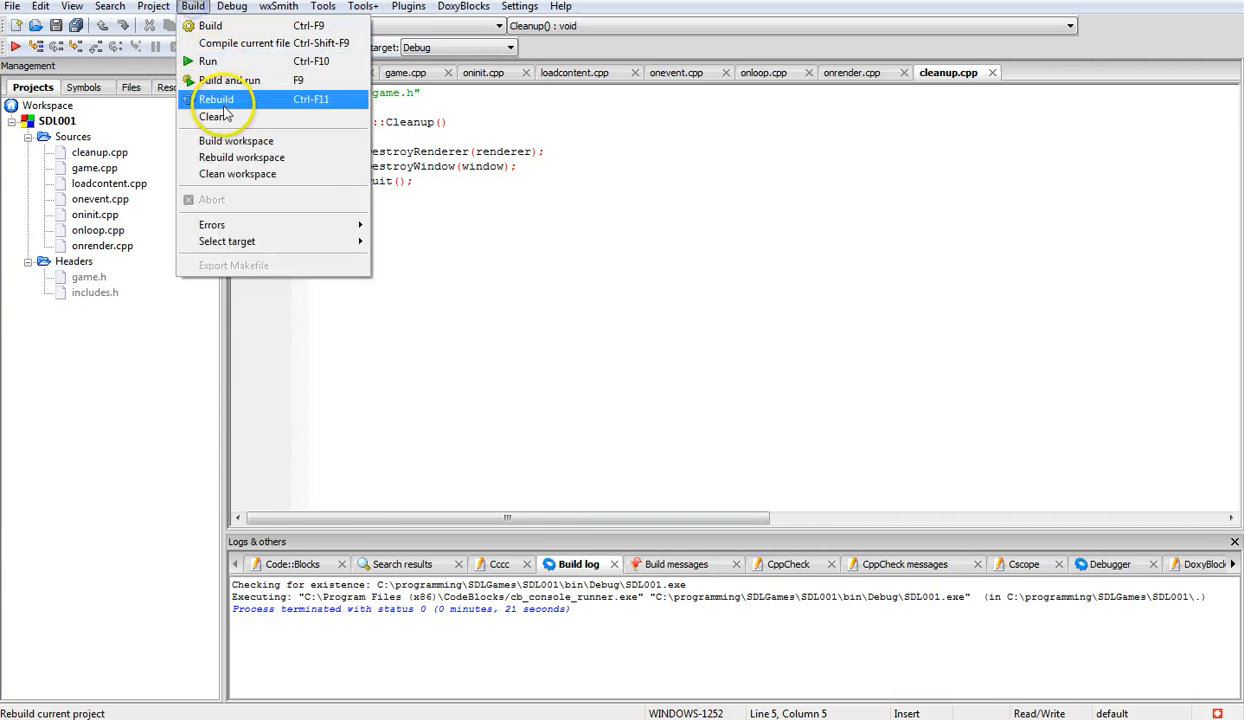
Rebuild SDL001 with no errors, run it, and close the SDL Render Clear window
{"action": "left_click", "coordinate": [216, 99]}
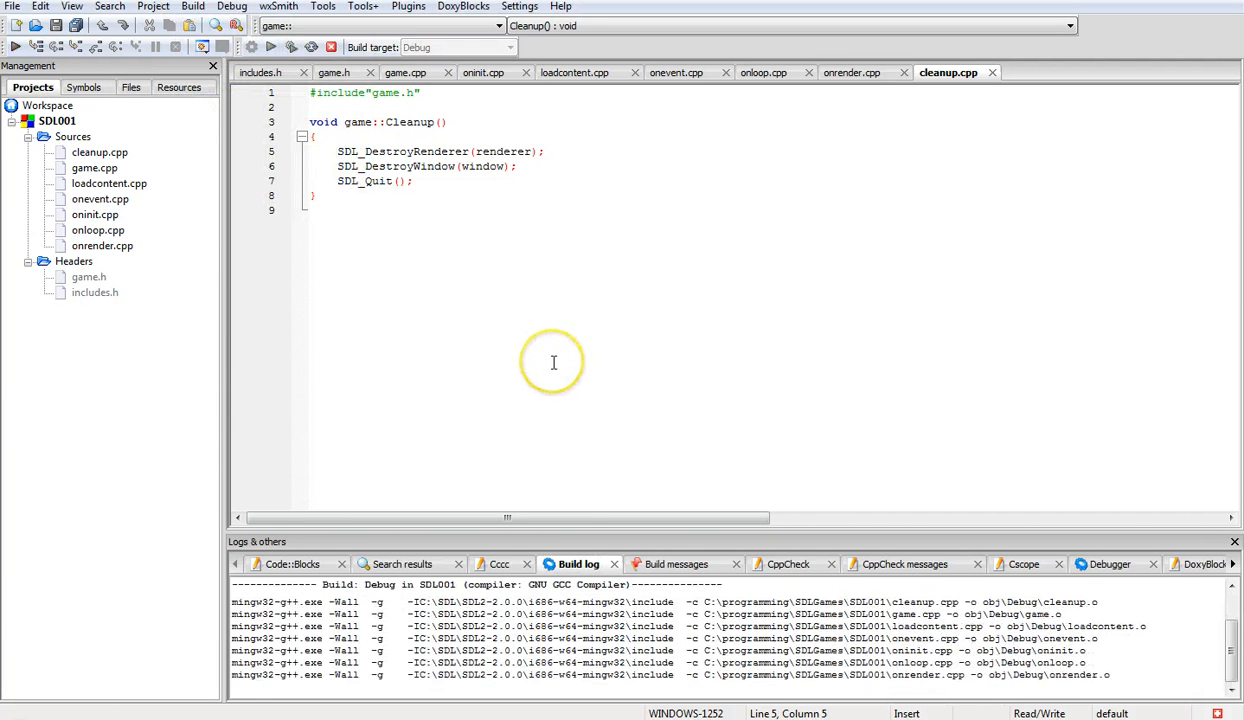
{"action": "left_click", "coordinate": [271, 47]}
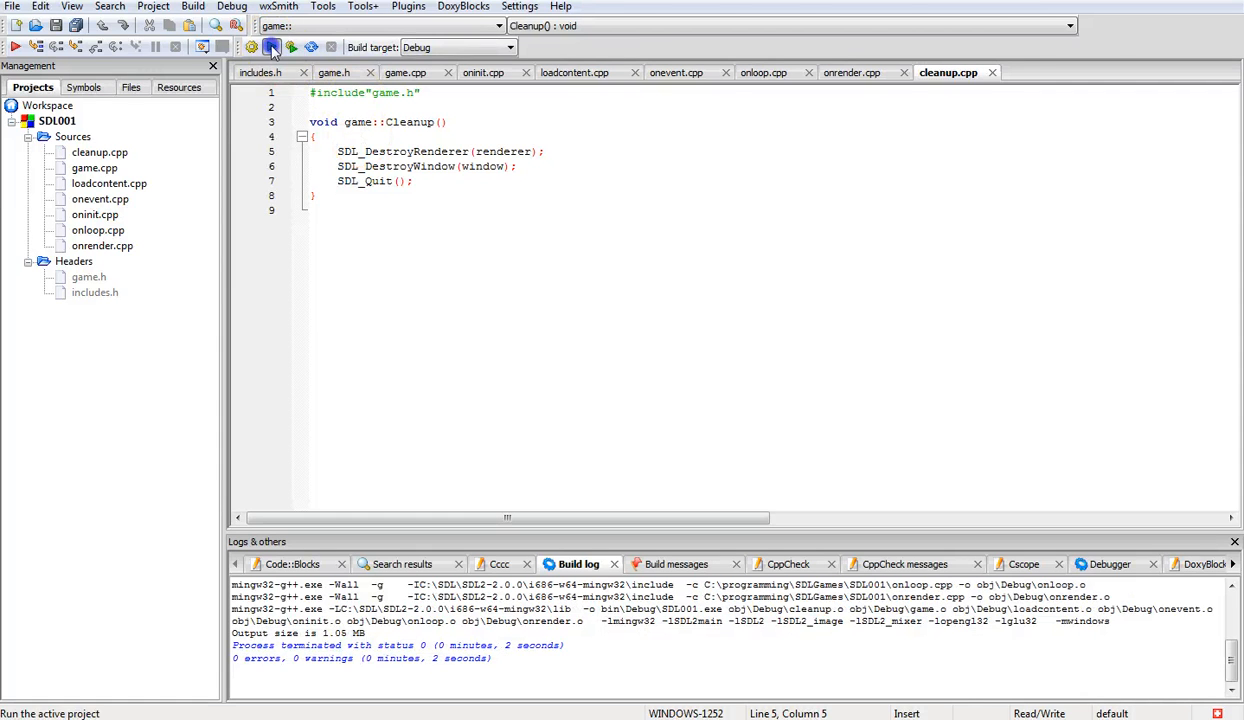
{"action": "left_click", "coordinate": [271, 47]}
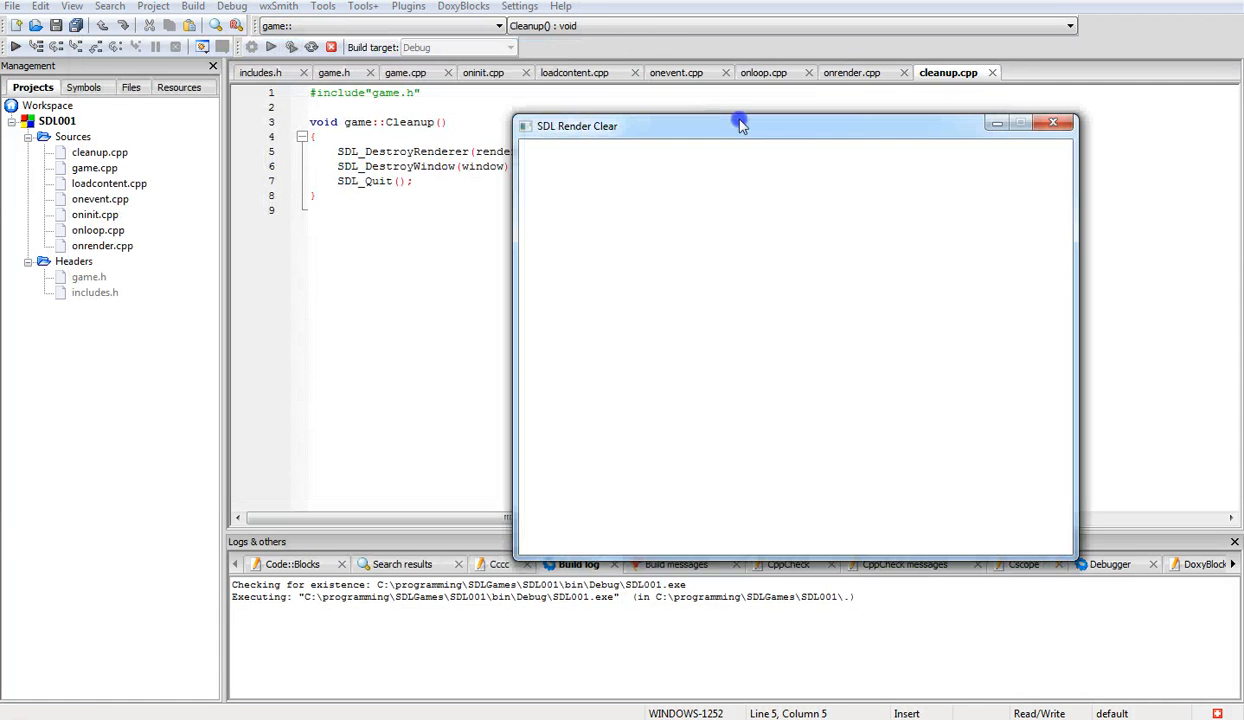
{"action": "left_click", "coordinate": [1053, 122]}
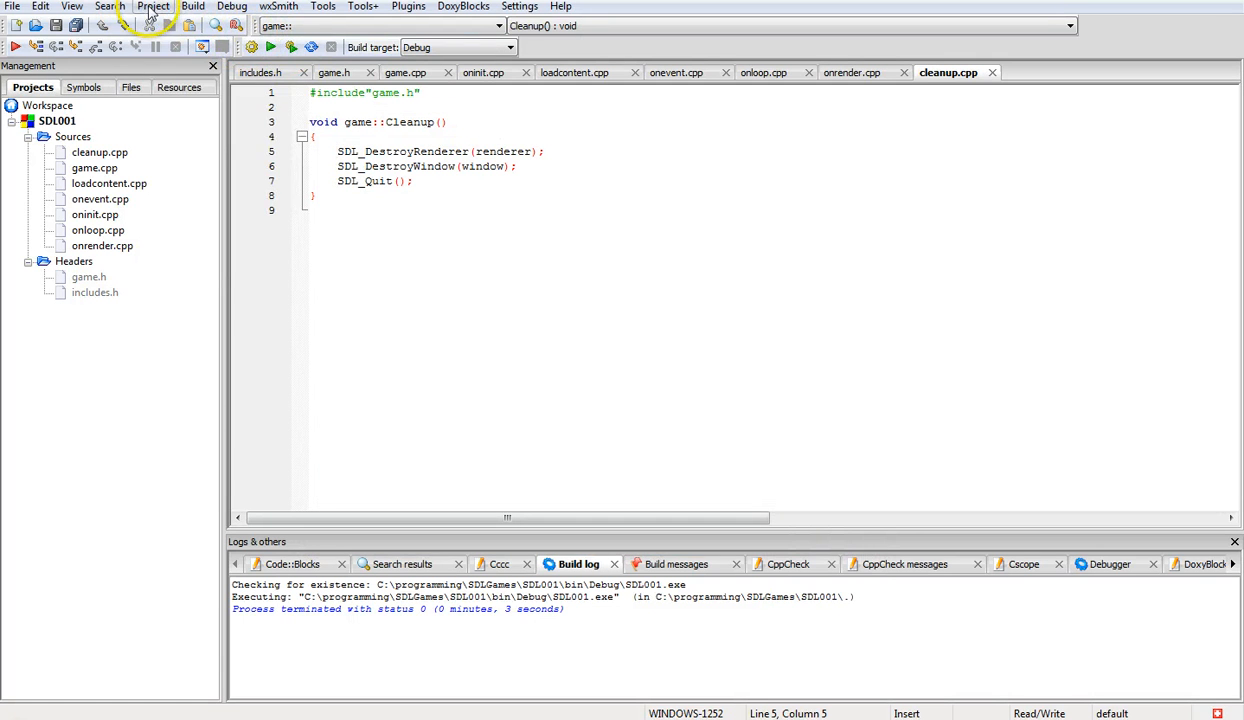
Set the Debug build target type back to Console application in project properties
{"action": "left_click", "coordinate": [153, 6]}
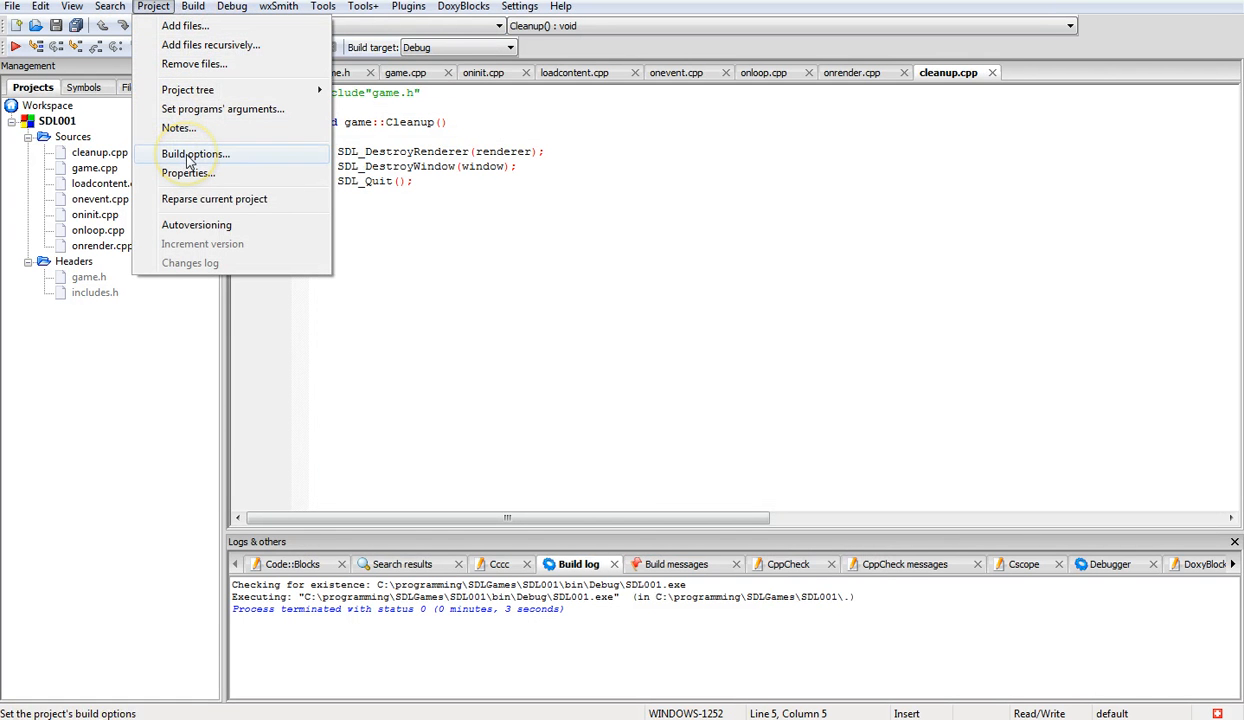
{"action": "left_click", "coordinate": [195, 153]}
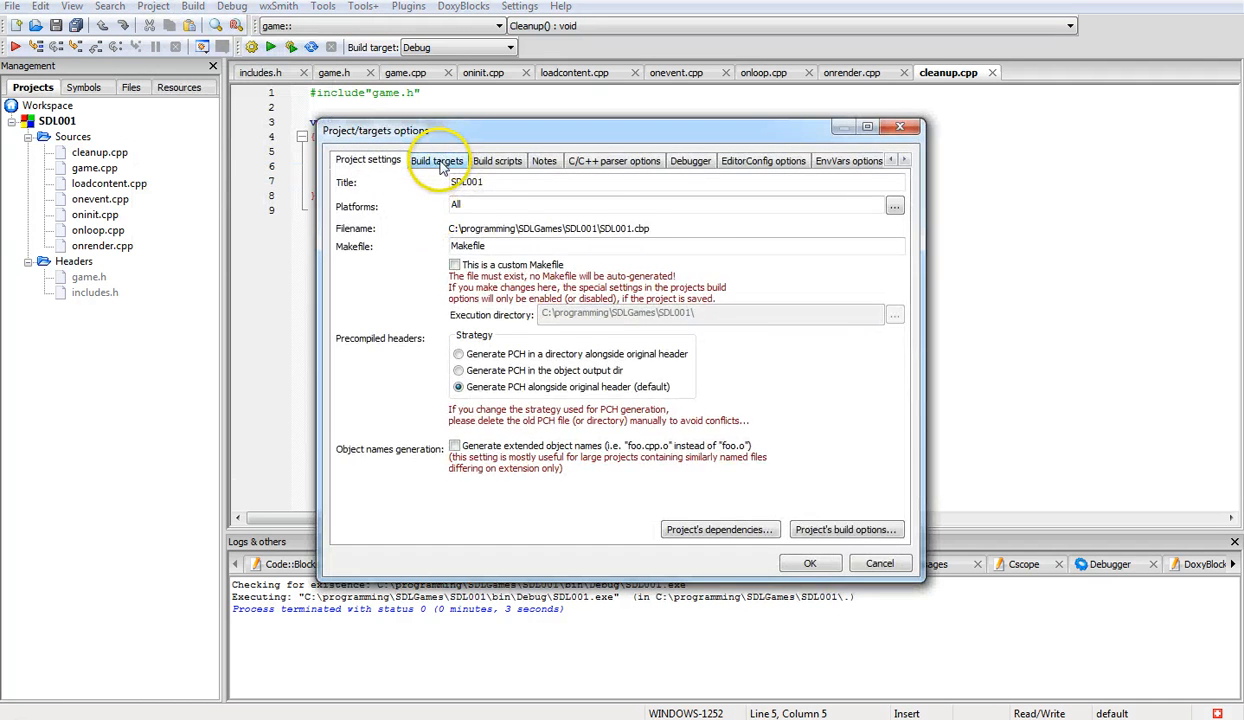
{"action": "left_click", "coordinate": [437, 160]}
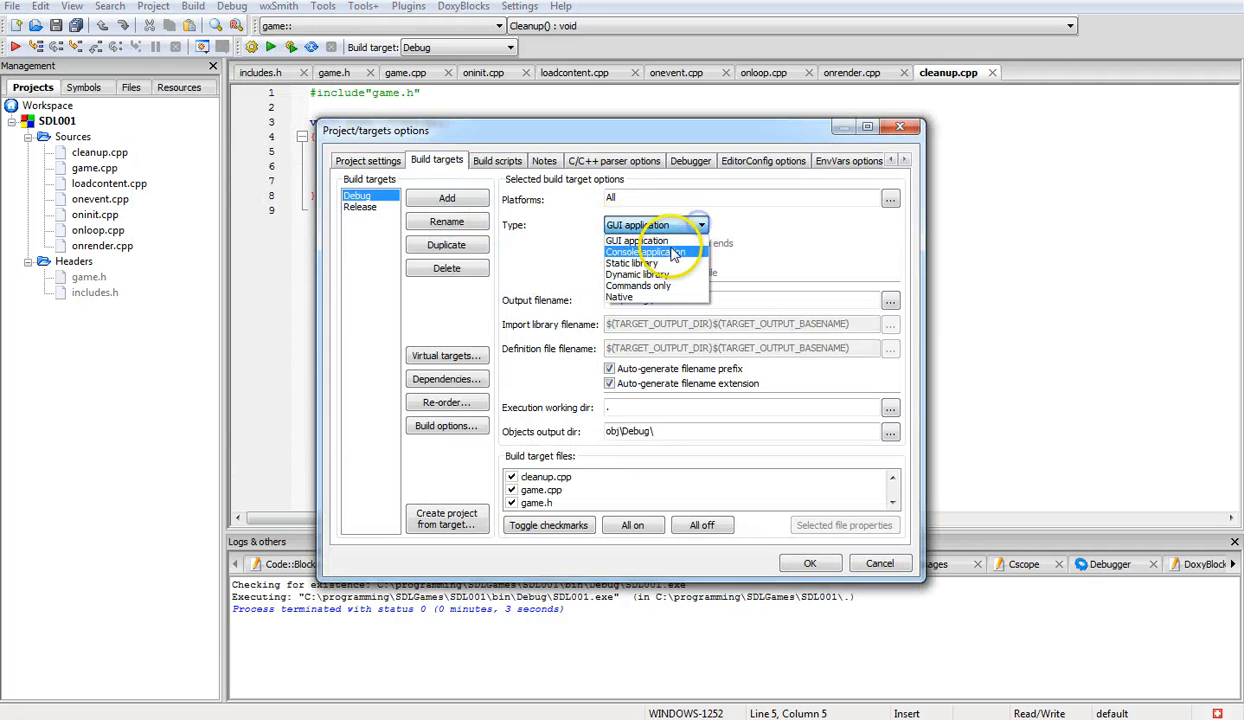
{"action": "left_click", "coordinate": [636, 252]}
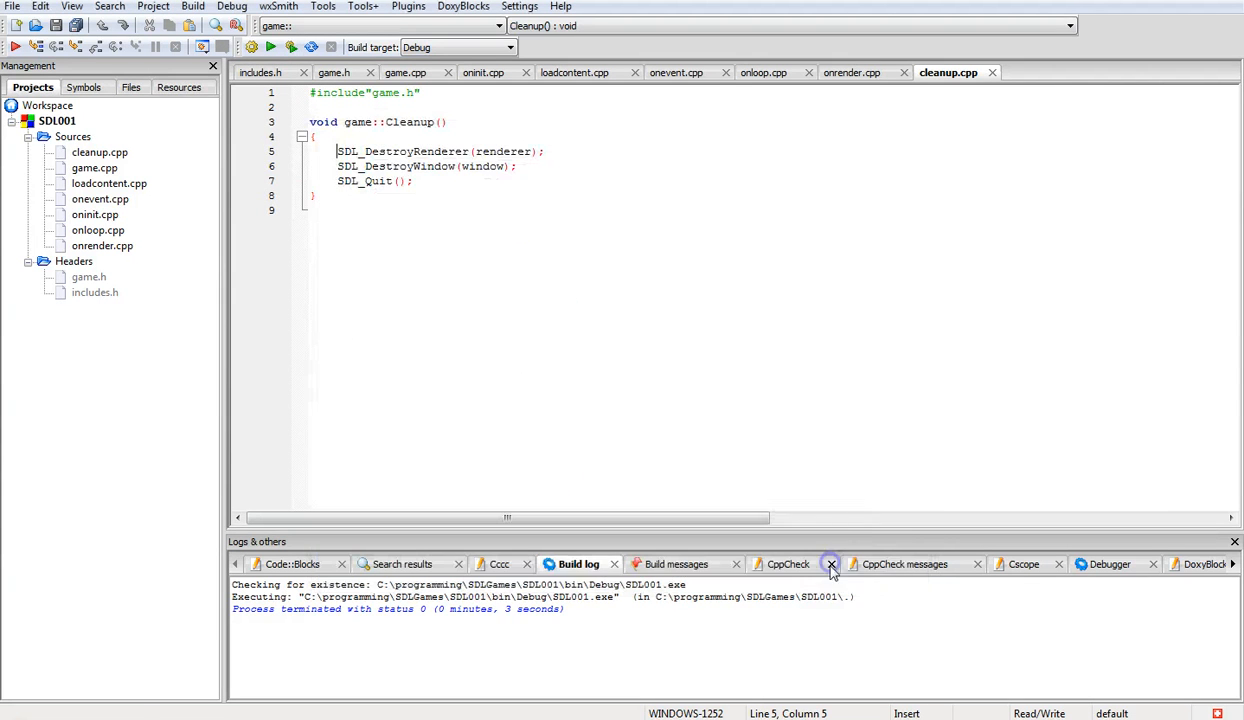
{"action": "mouse_move", "coordinate": [270, 47]}
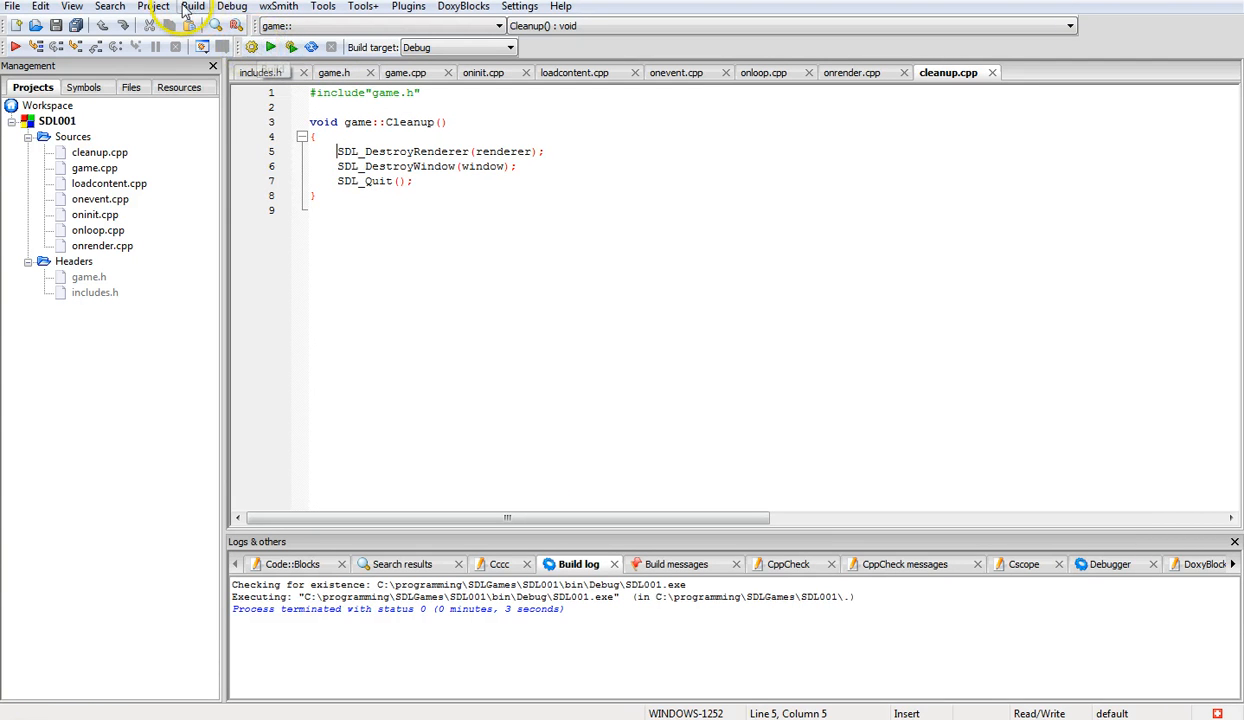
Rebuild SDL001, run it with its console, and close both windows
{"action": "left_click", "coordinate": [193, 6]}
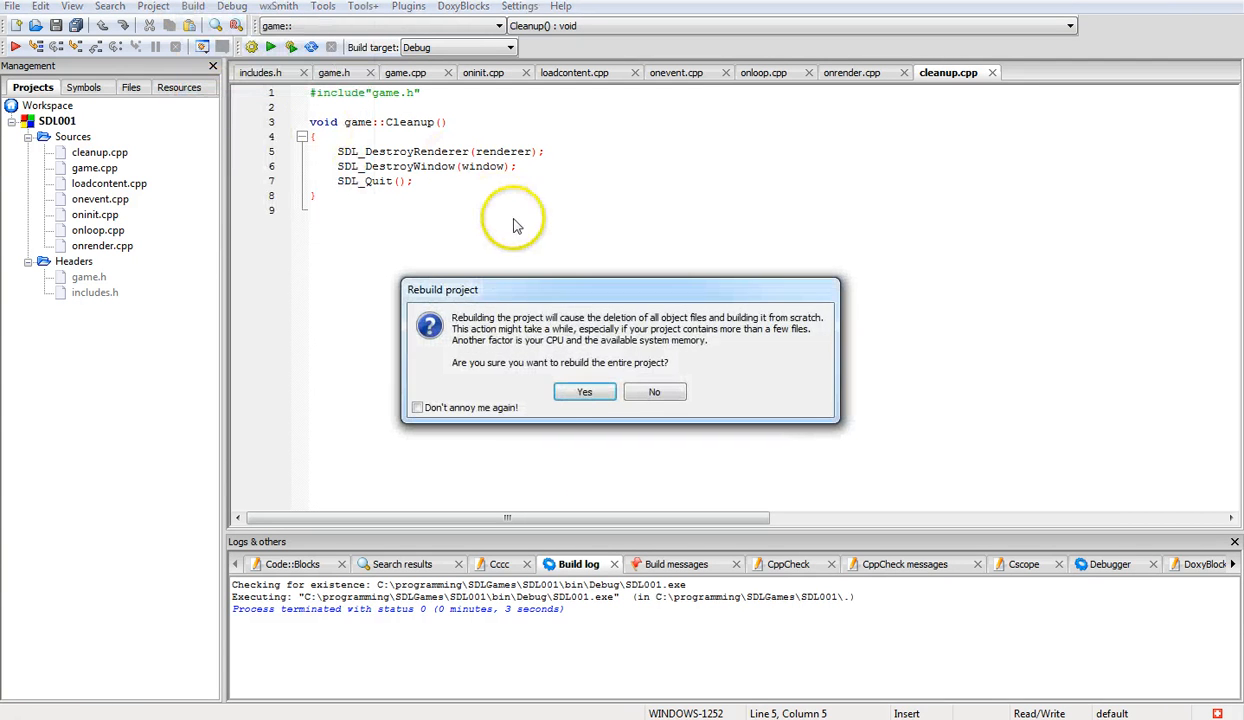
{"action": "left_click", "coordinate": [584, 391]}
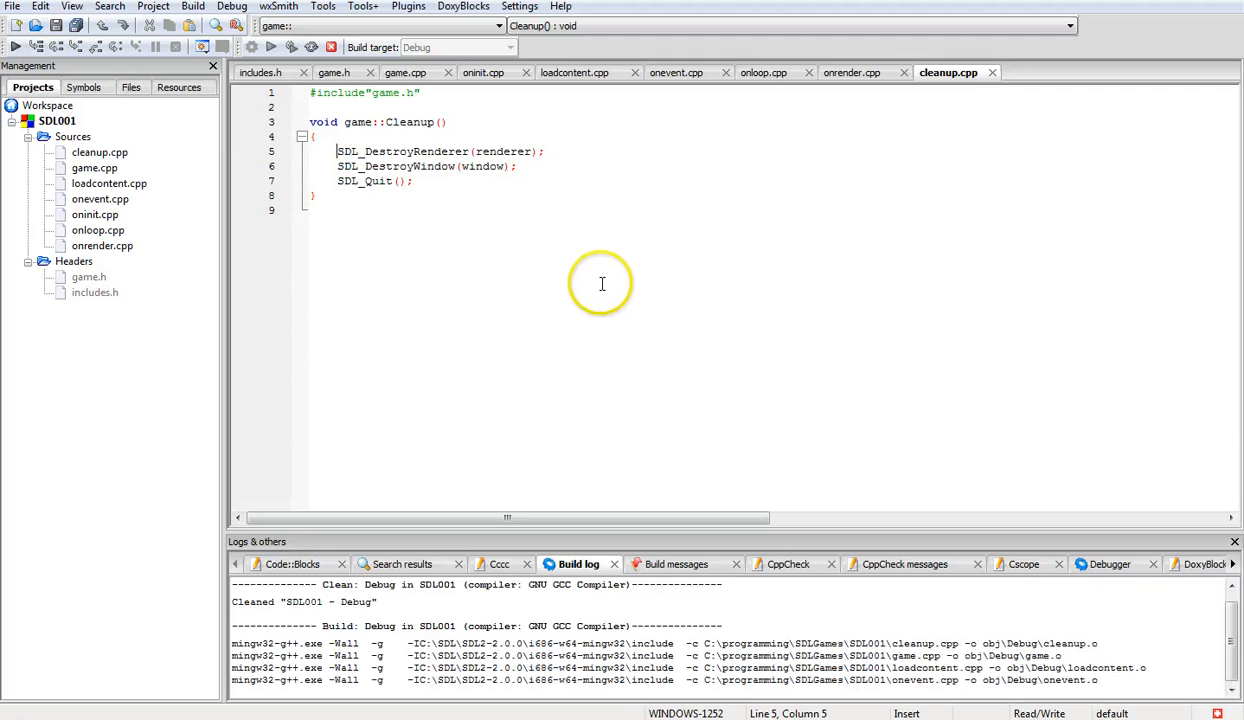
{"action": "left_click", "coordinate": [250, 47]}
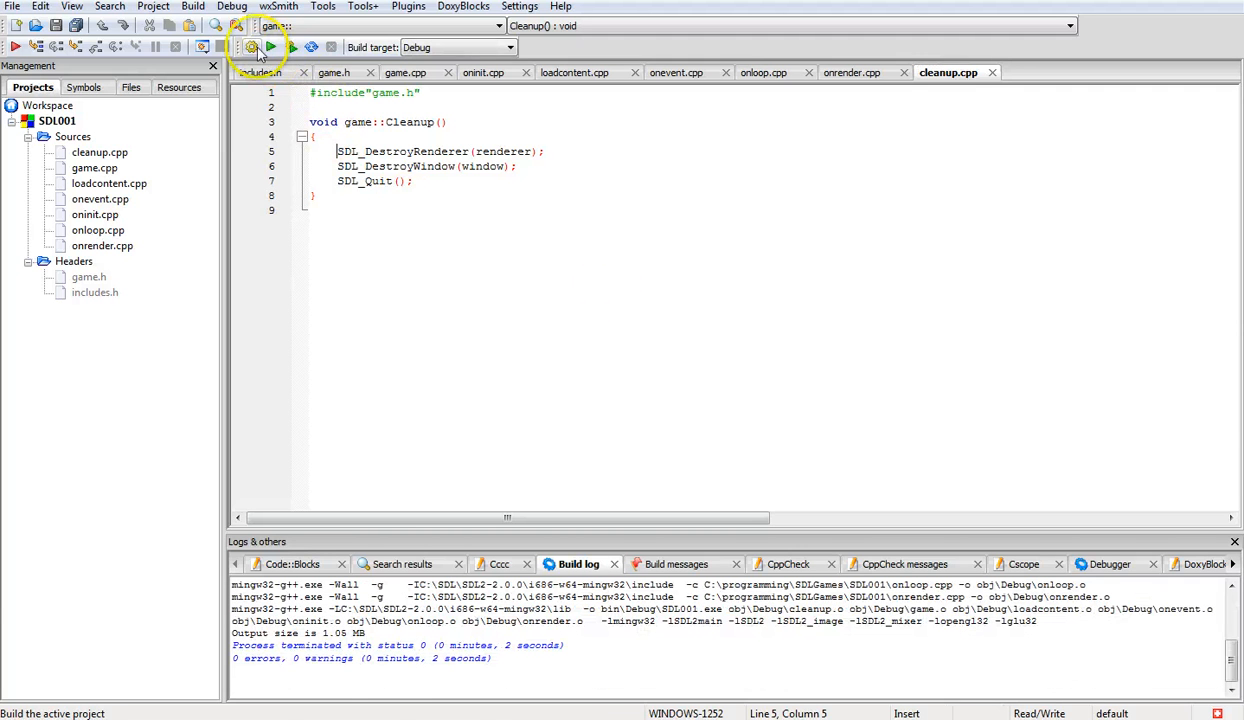
{"action": "mouse_move", "coordinate": [271, 47]}
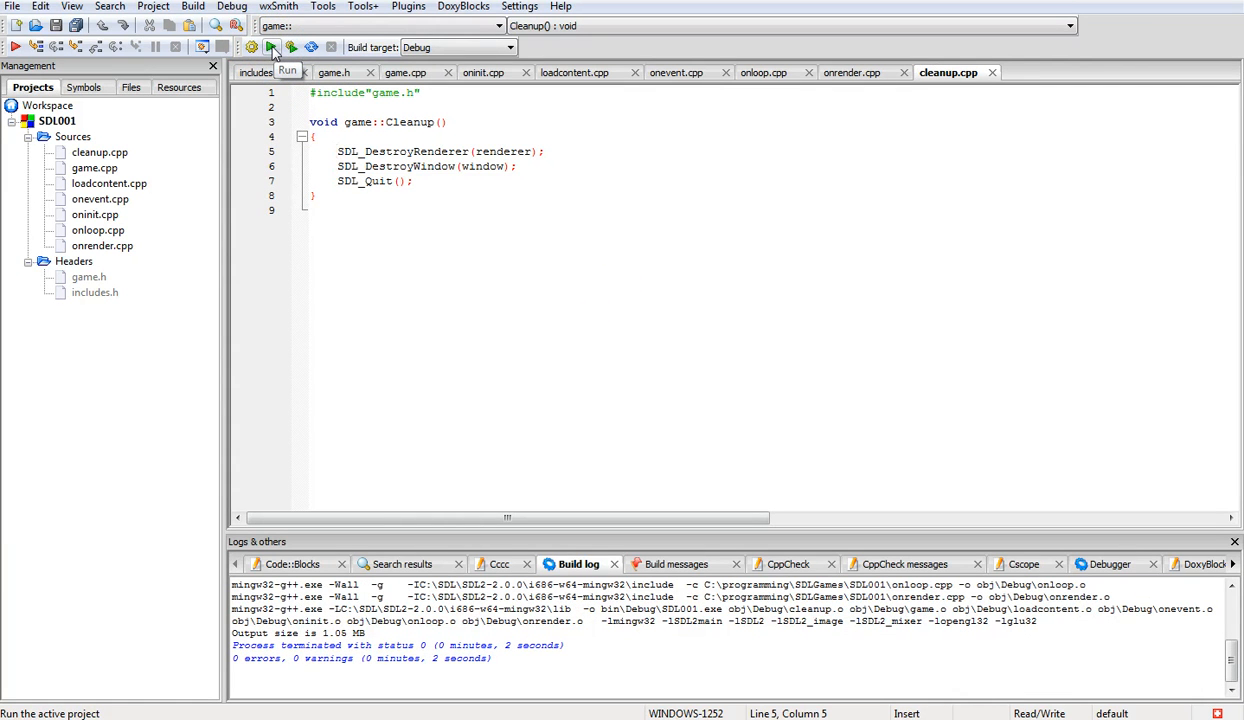
{"action": "left_click", "coordinate": [269, 47]}
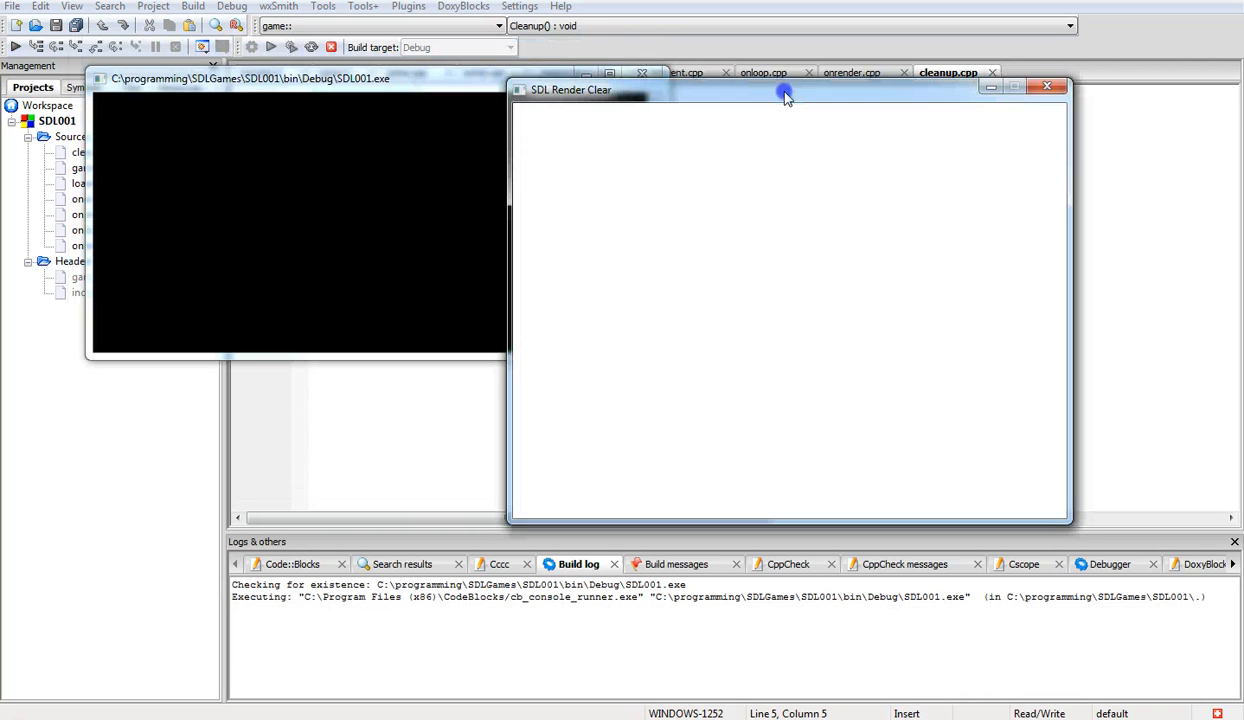
{"action": "mouse_move", "coordinate": [375, 255]}
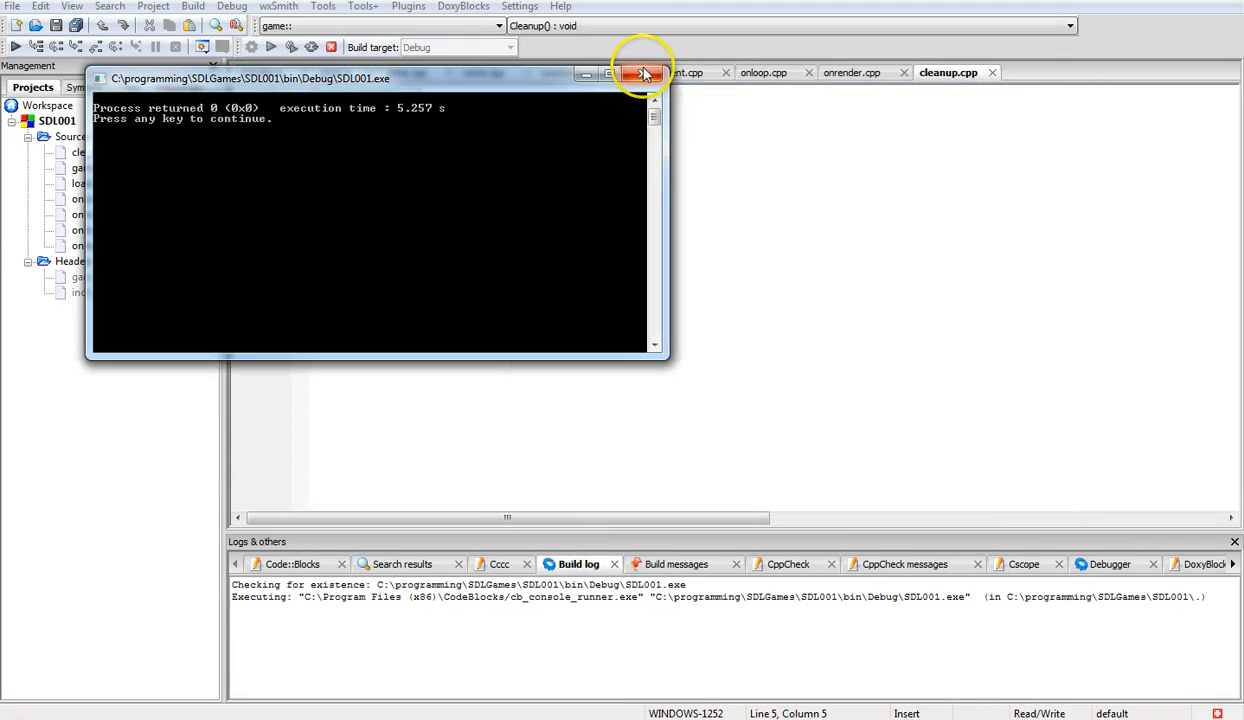
{"action": "left_click", "coordinate": [642, 74]}
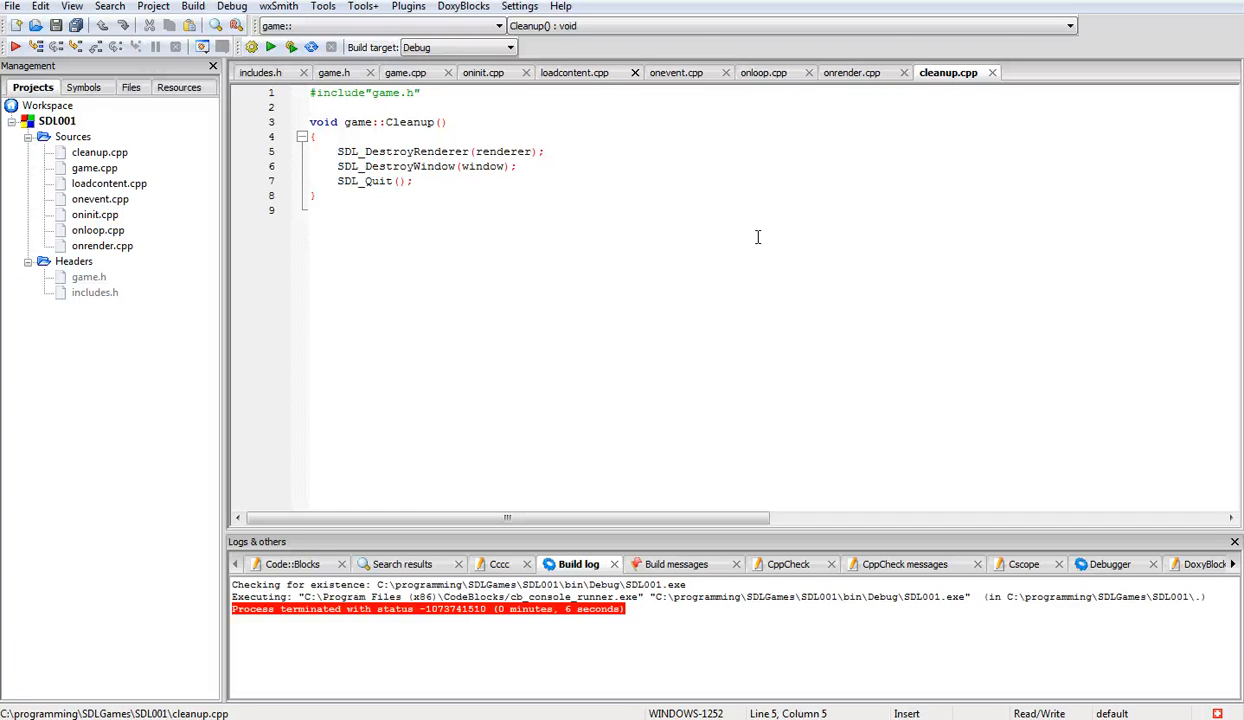
{"action": "left_click", "coordinate": [337, 151]}
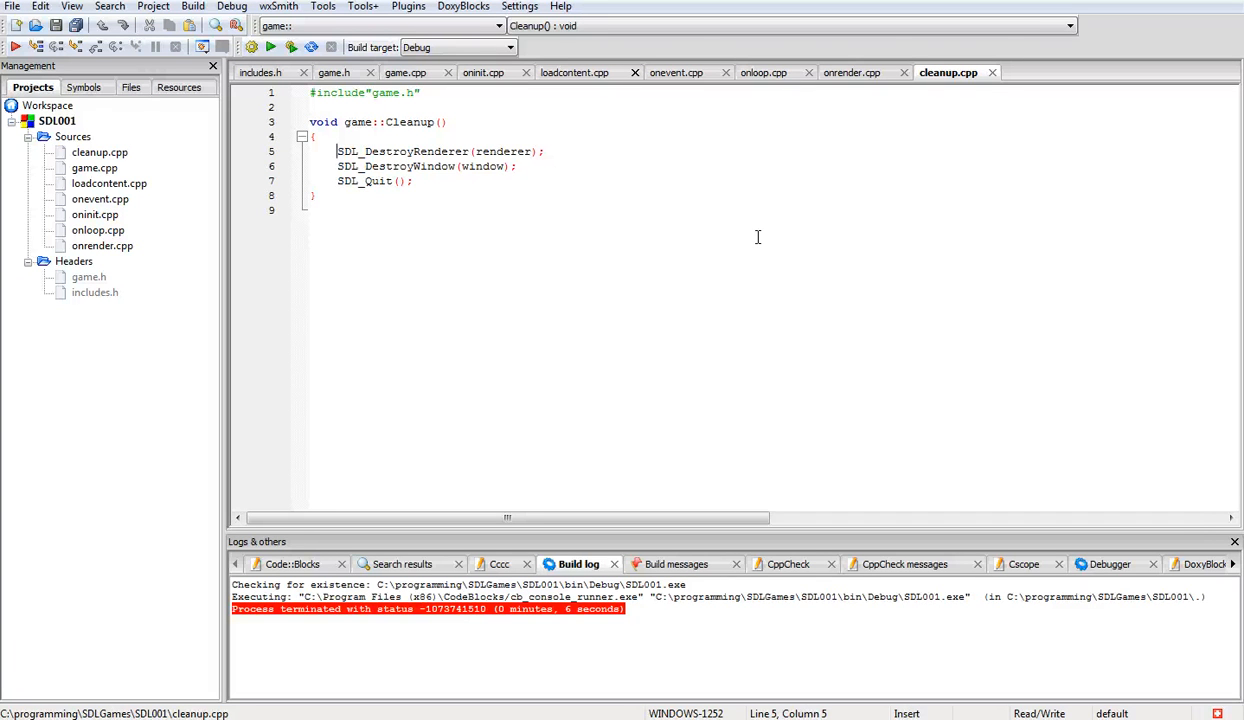